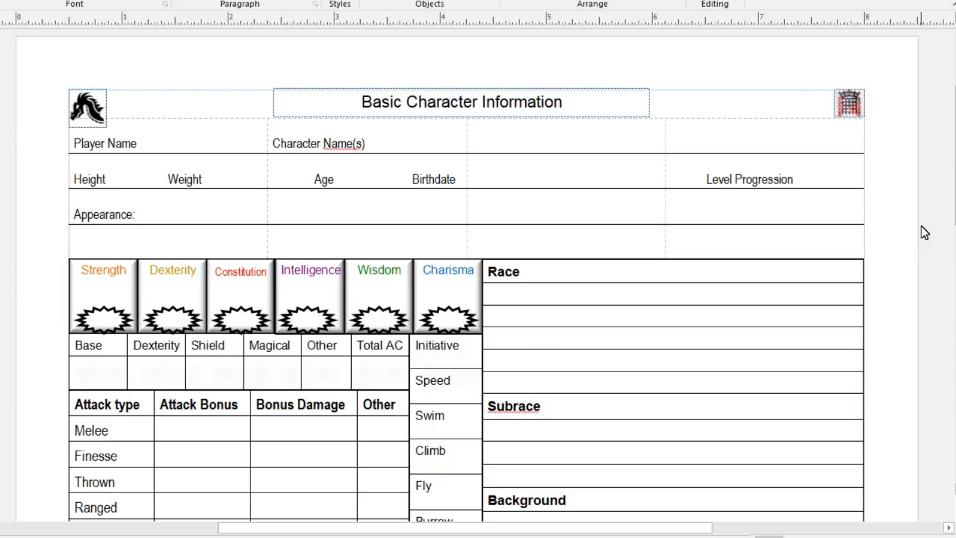
pyautogui.moveTo(905, 227)
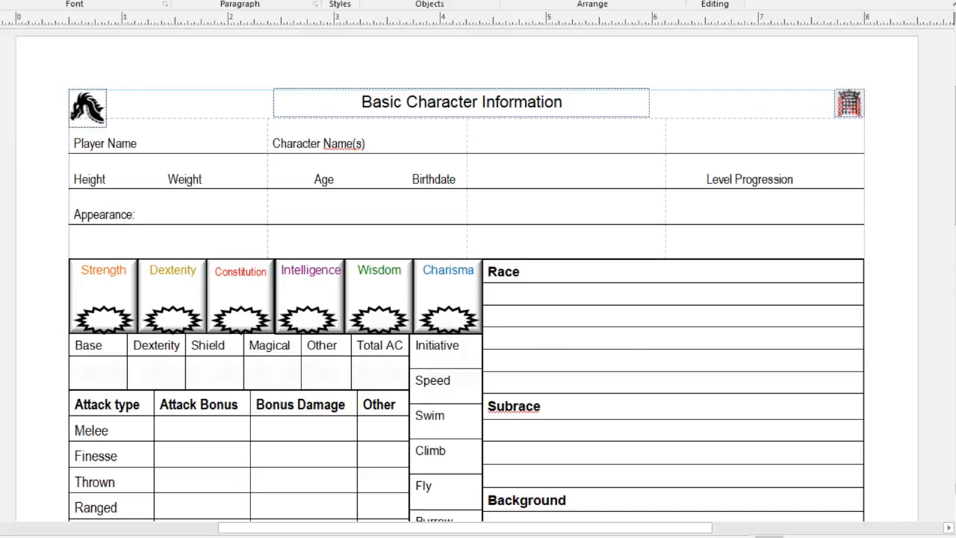
pyautogui.moveTo(185, 146)
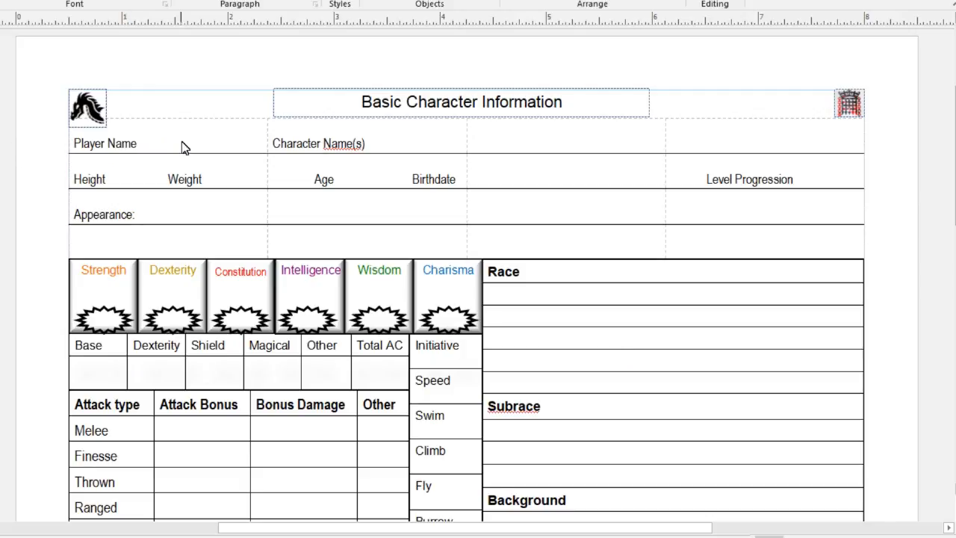
pyautogui.moveTo(206, 145)
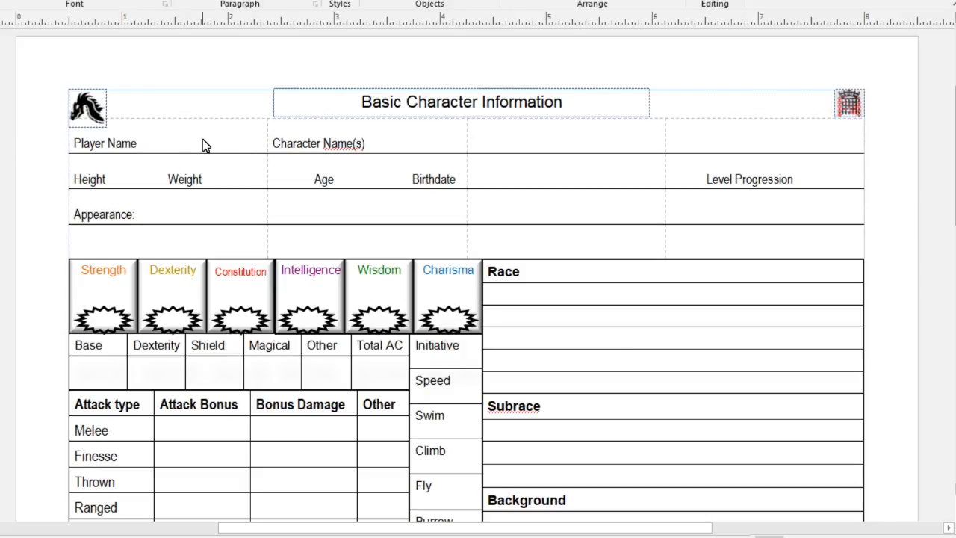
pyautogui.moveTo(291, 133)
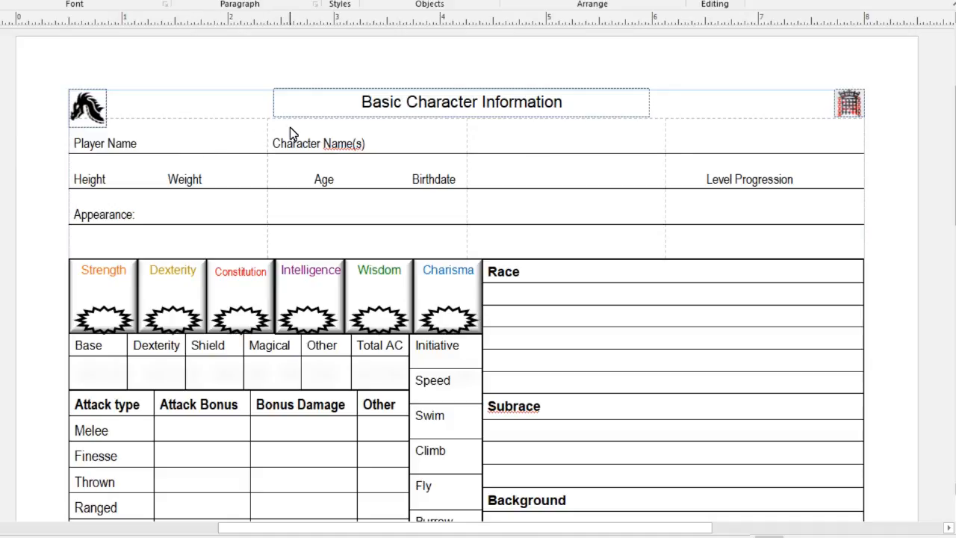
pyautogui.moveTo(250, 142)
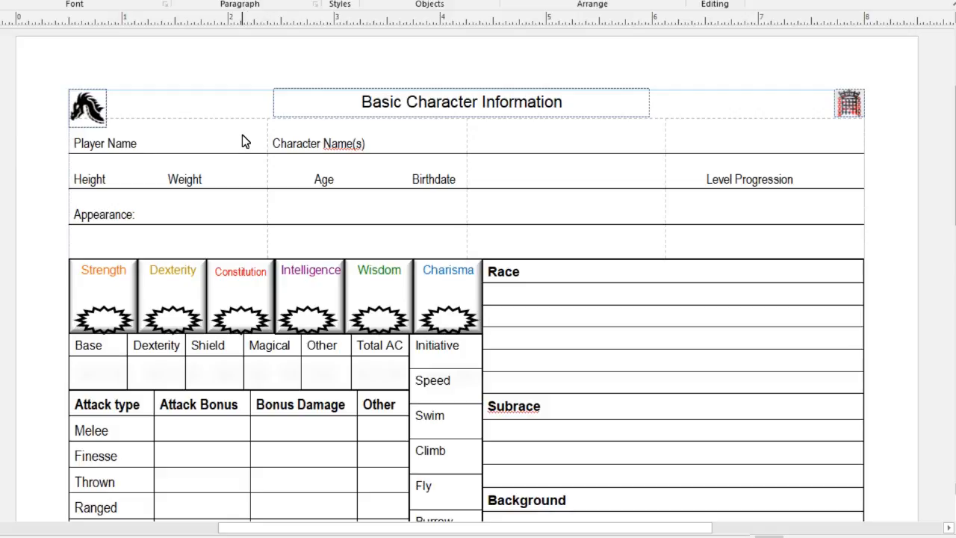
pyautogui.moveTo(403, 134)
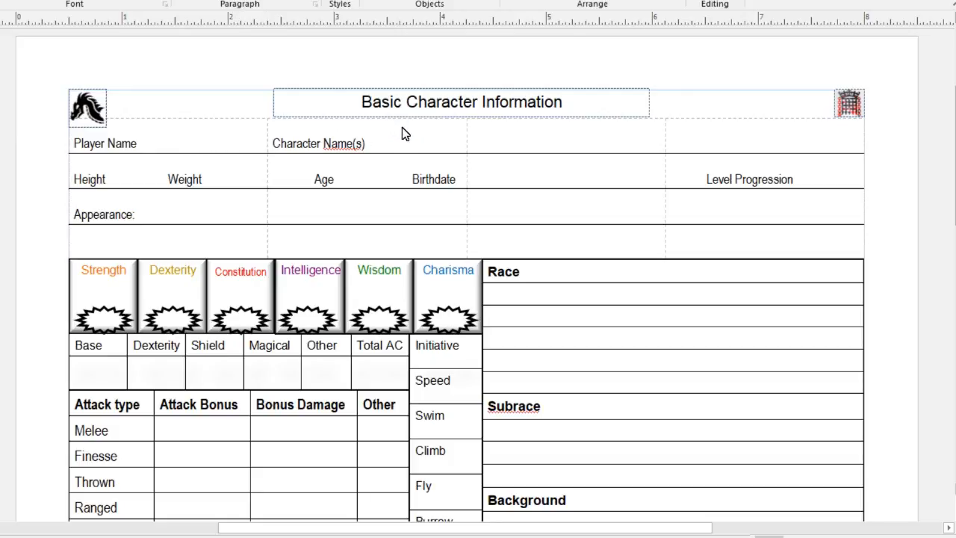
pyautogui.moveTo(839, 142)
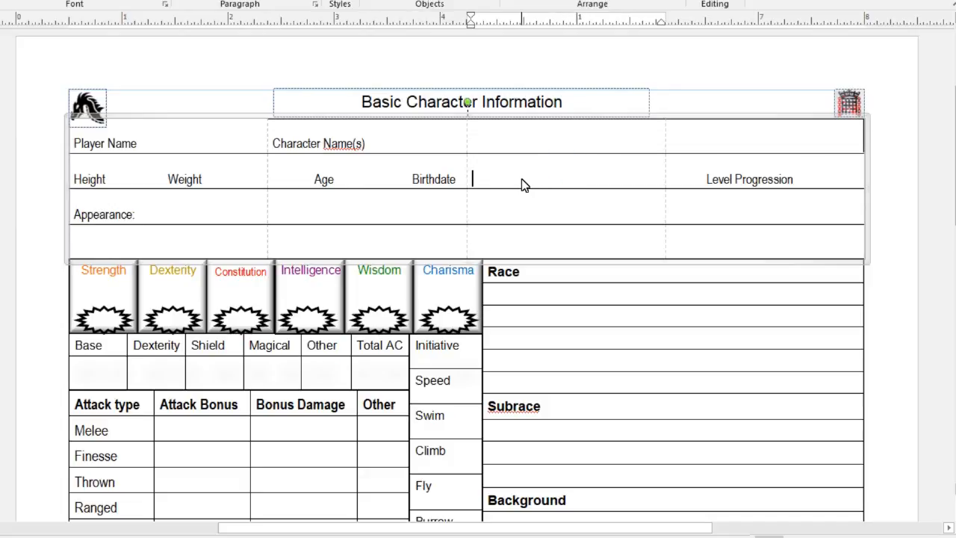
# - Remove the spacing before Age so Age, Birthdate and Level Progression shift left
pyautogui.click(295, 180)
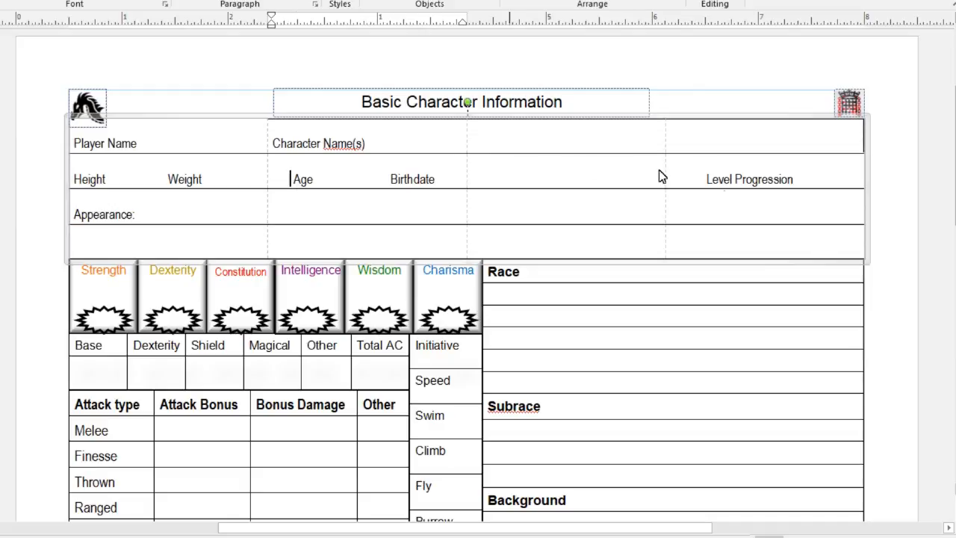
pyautogui.moveTo(717, 187)
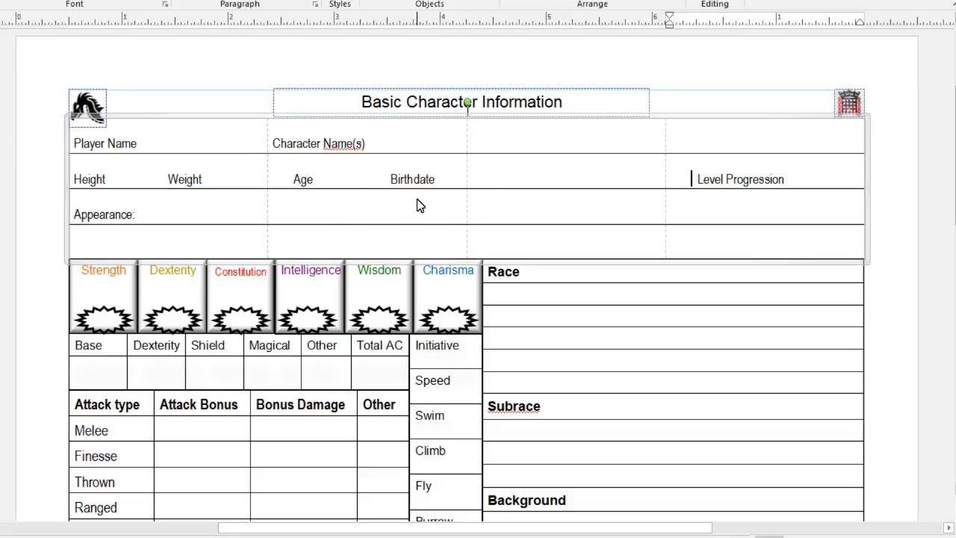
pyautogui.moveTo(222, 224)
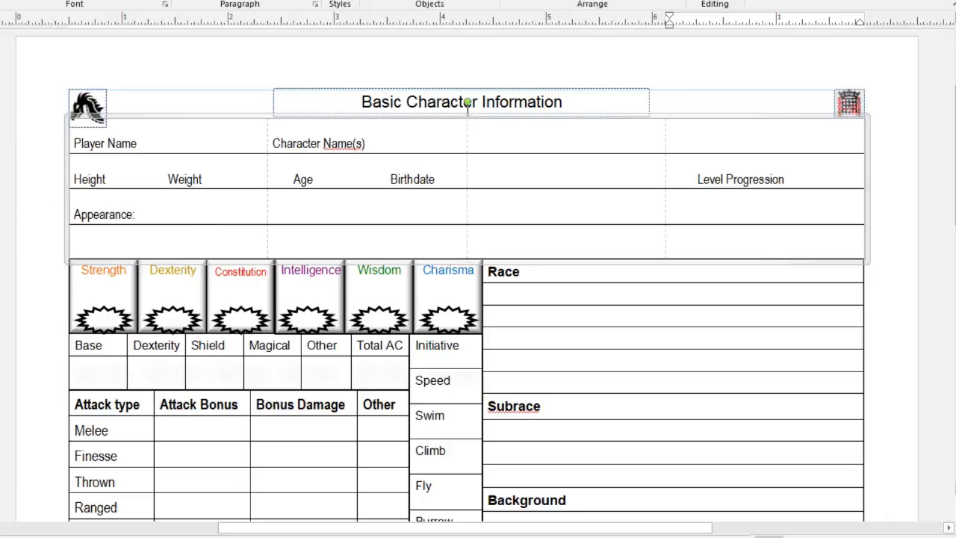
pyautogui.scroll(3)
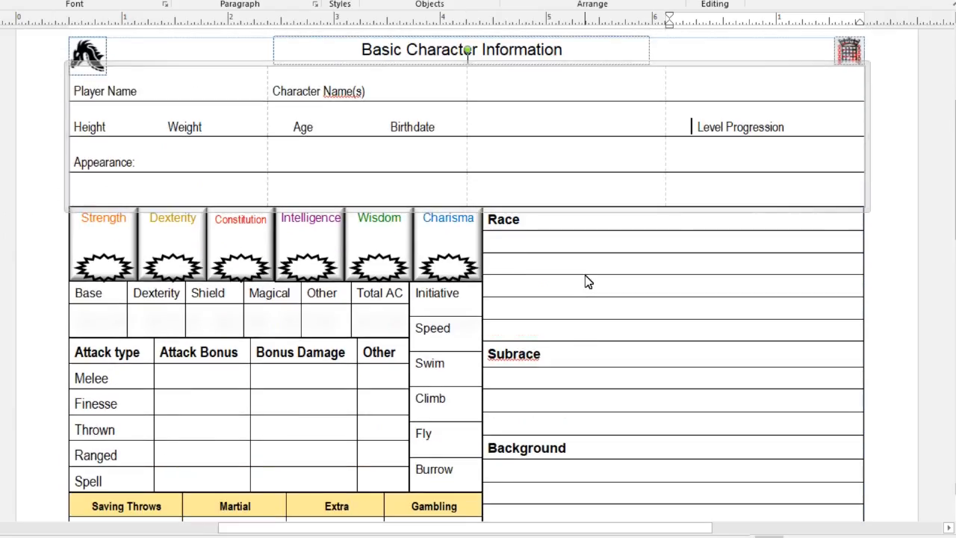
pyautogui.moveTo(513, 159)
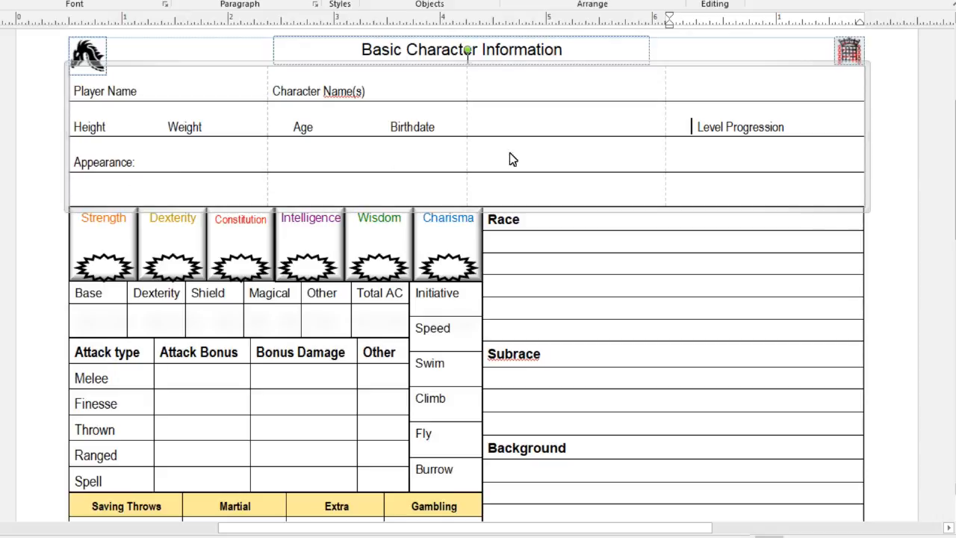
pyautogui.moveTo(248, 189)
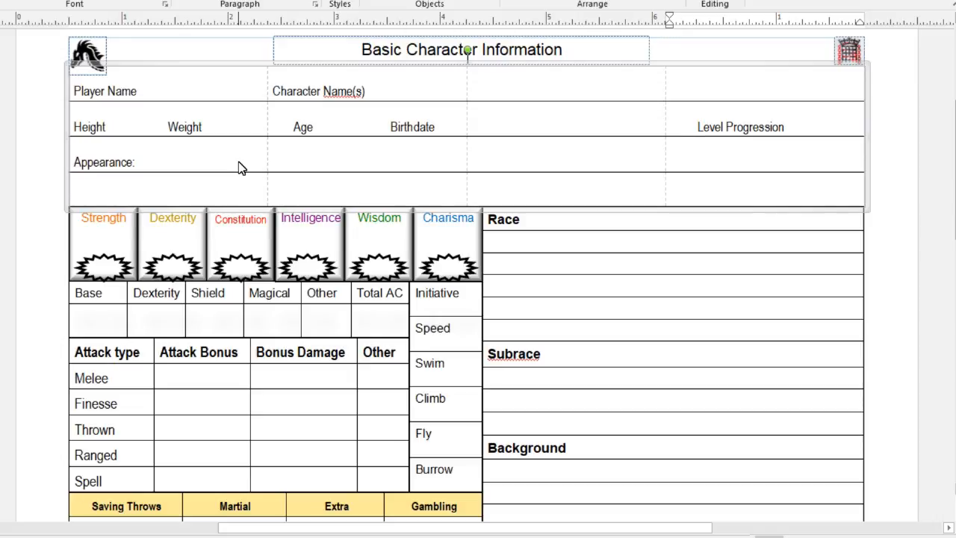
pyautogui.moveTo(19, 252)
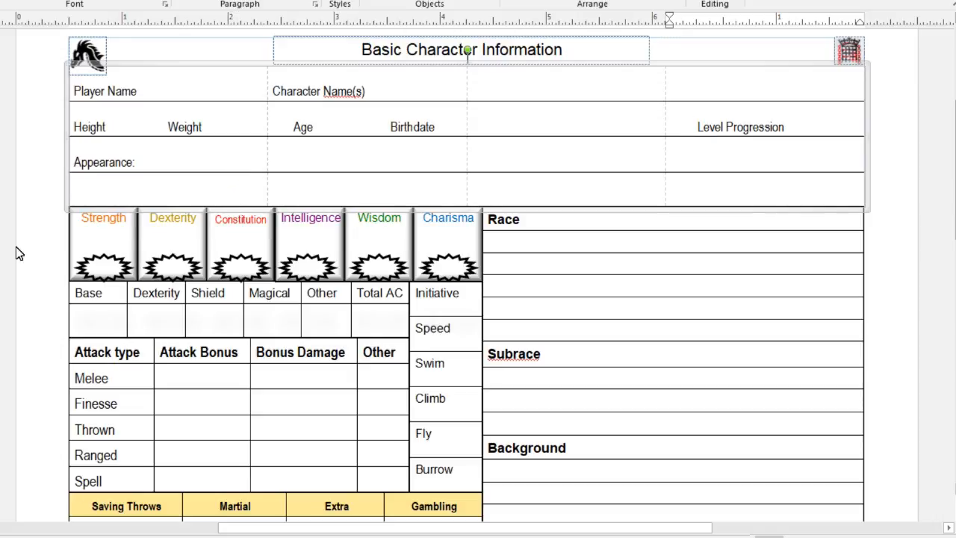
pyautogui.scroll(-3)
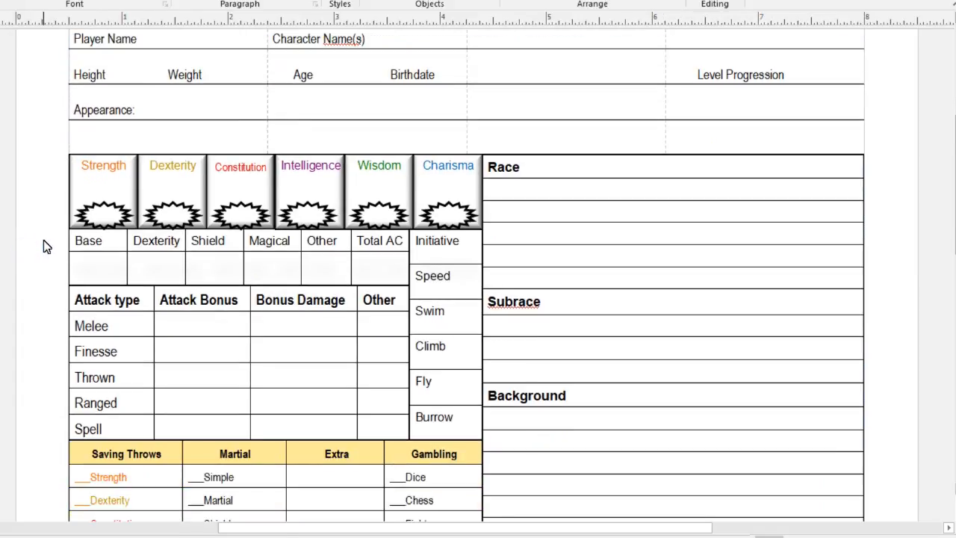
pyautogui.moveTo(465, 188)
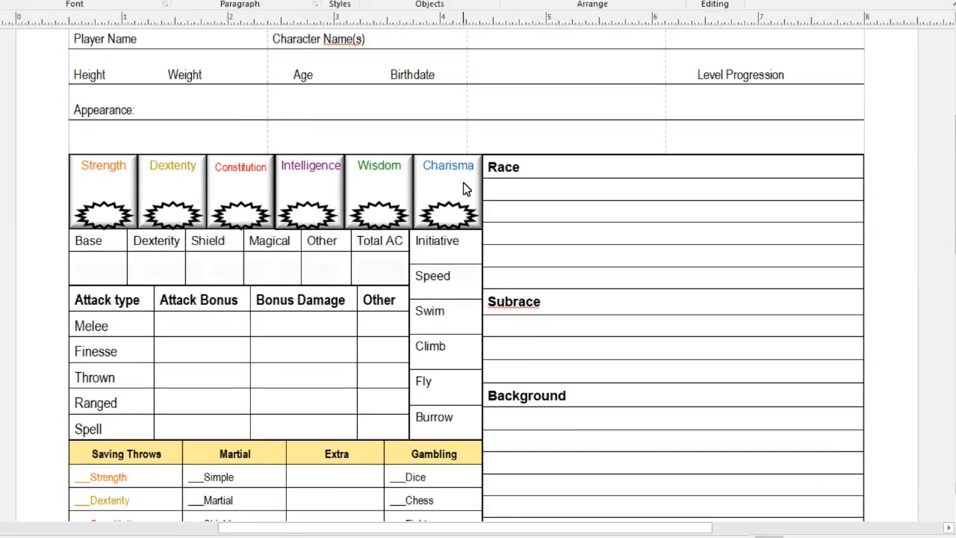
pyautogui.moveTo(88, 215)
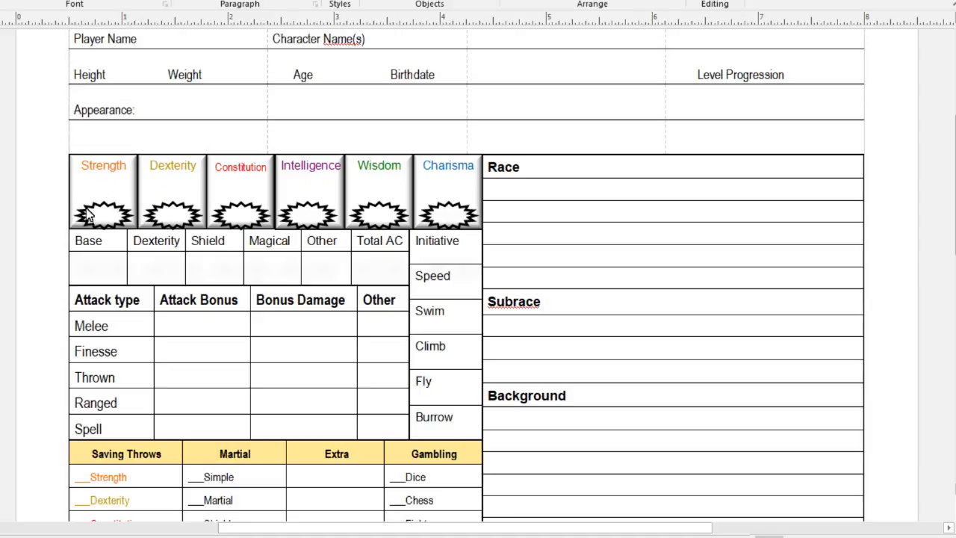
pyautogui.moveTo(101, 270)
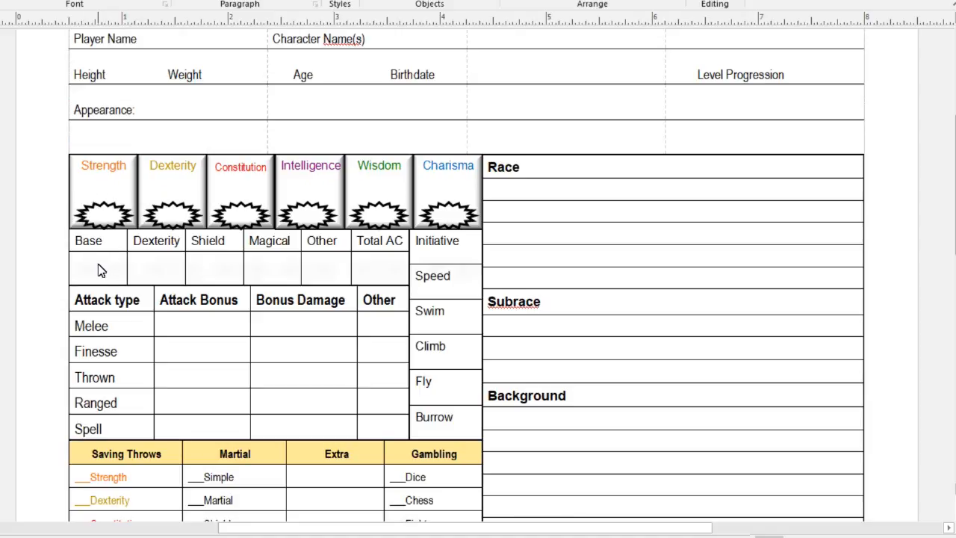
pyautogui.moveTo(445, 280)
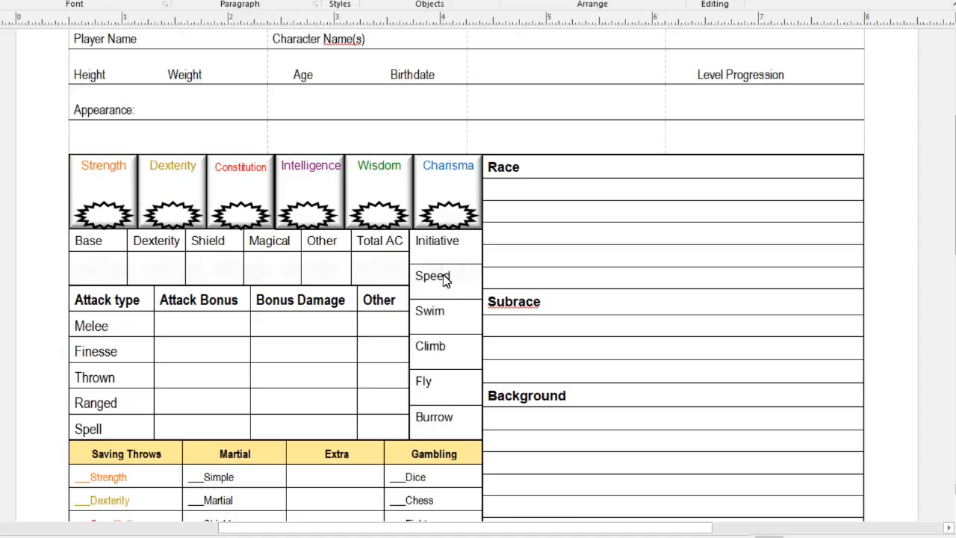
pyautogui.moveTo(456, 408)
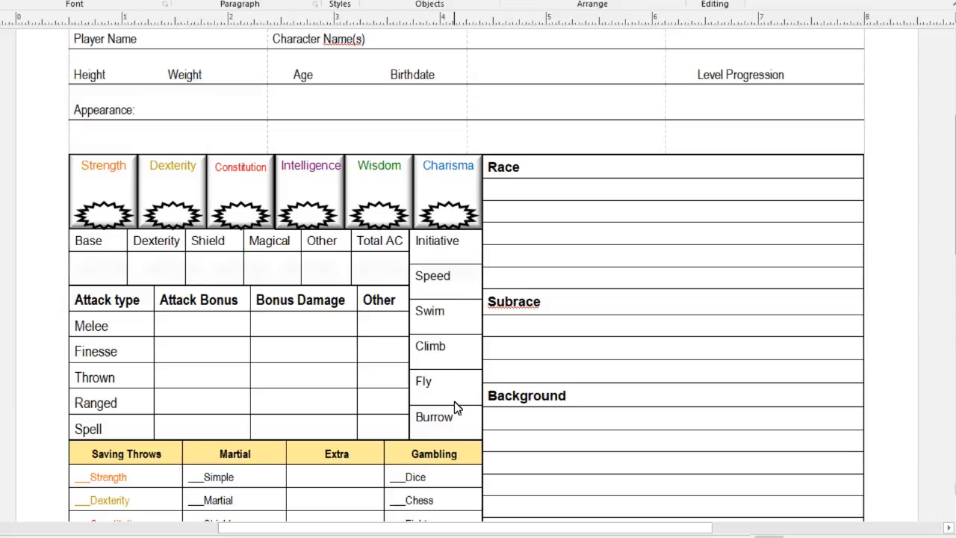
pyautogui.moveTo(210, 360)
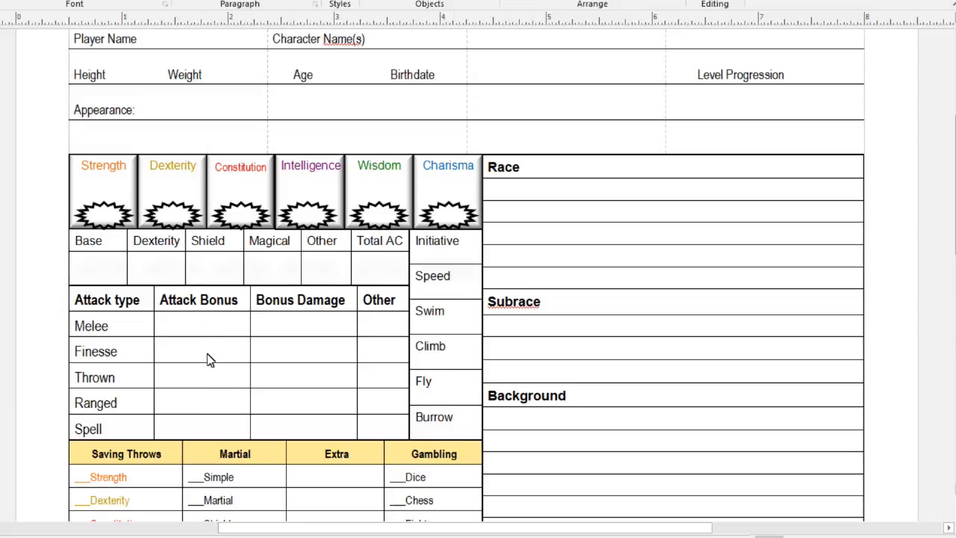
pyautogui.moveTo(314, 418)
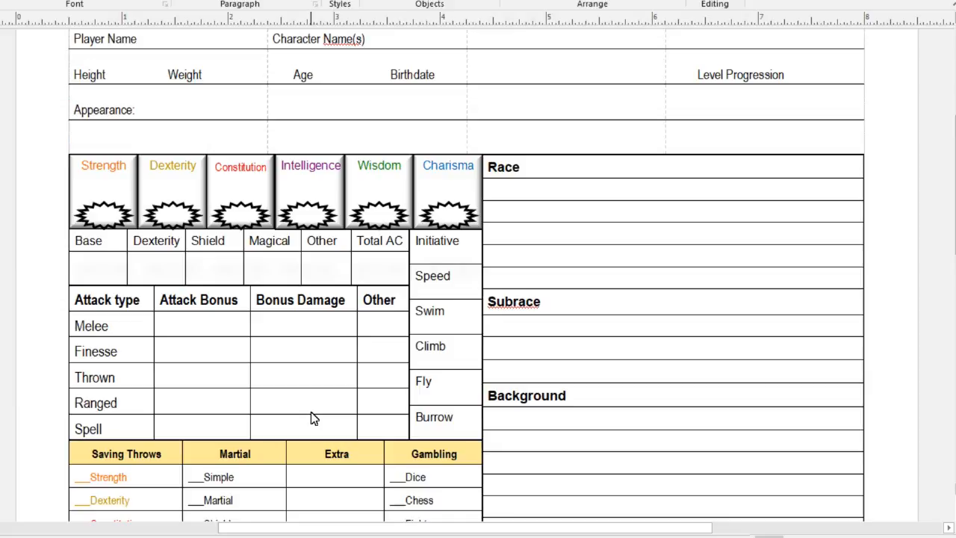
pyautogui.moveTo(381, 330)
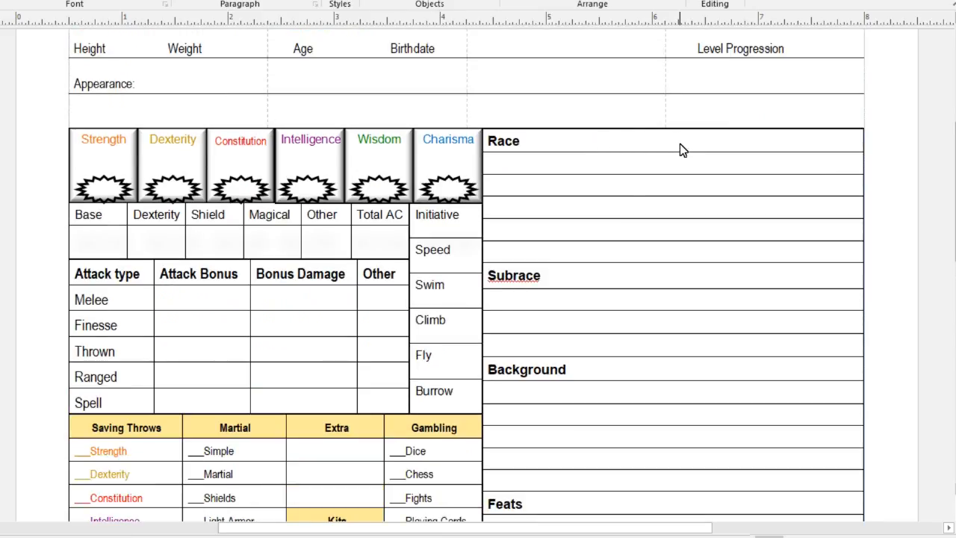
pyautogui.scroll(-3)
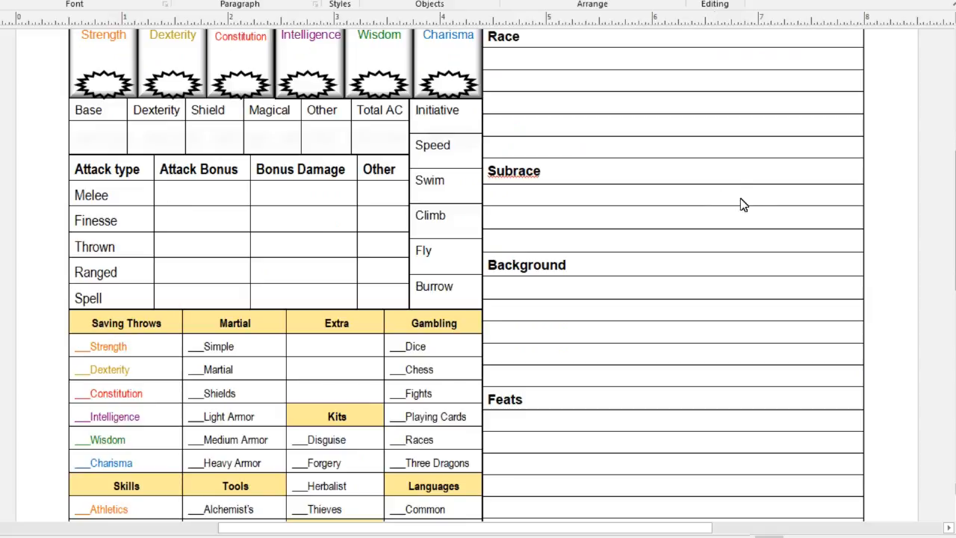
pyautogui.scroll(-3)
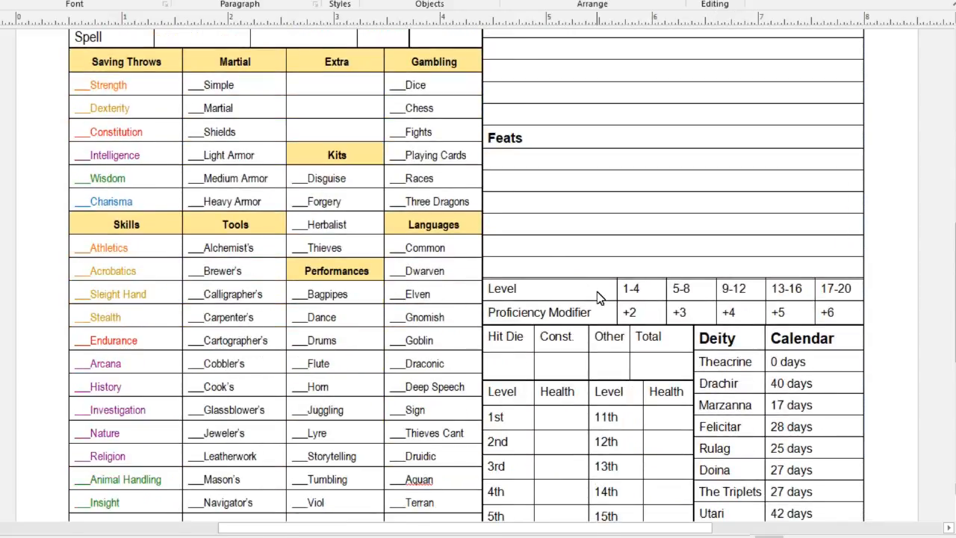
pyautogui.moveTo(679, 317)
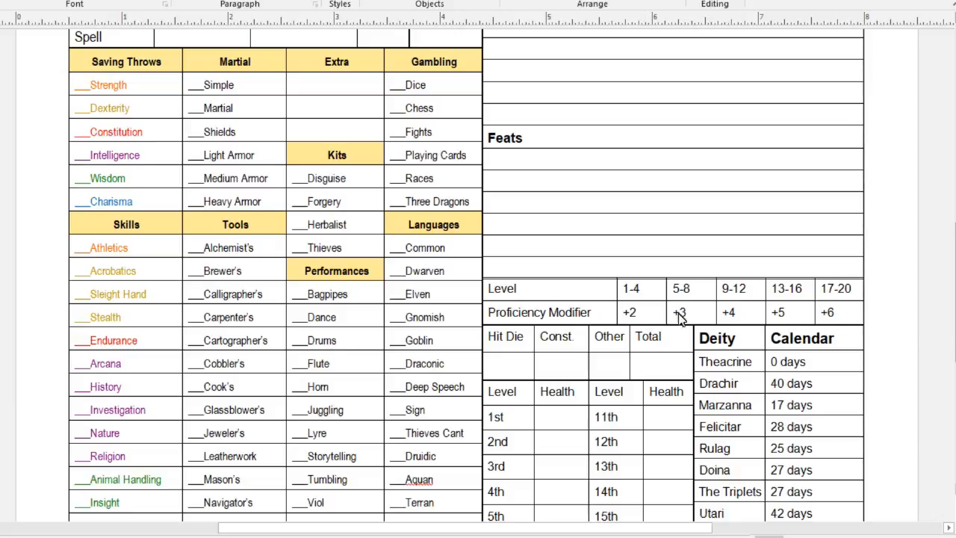
pyautogui.moveTo(843, 325)
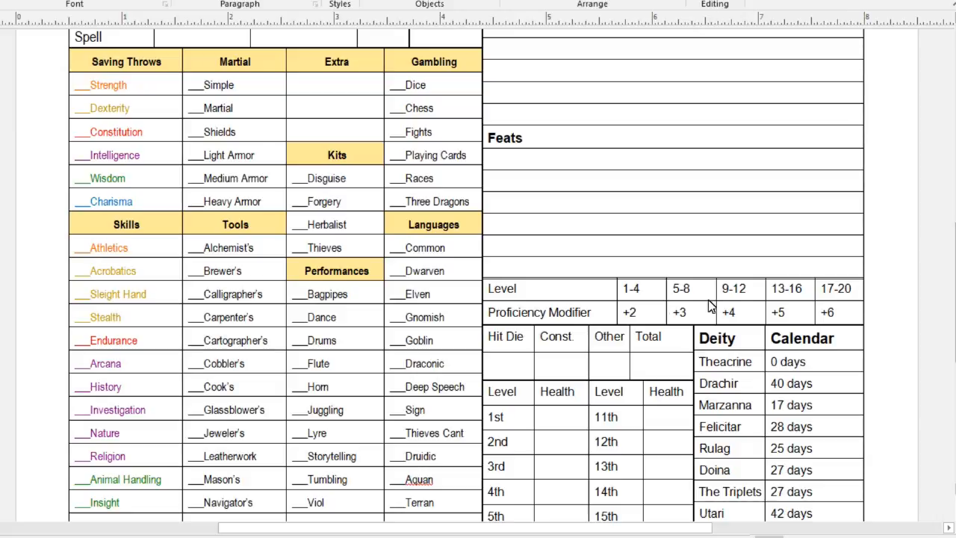
pyautogui.moveTo(880, 313)
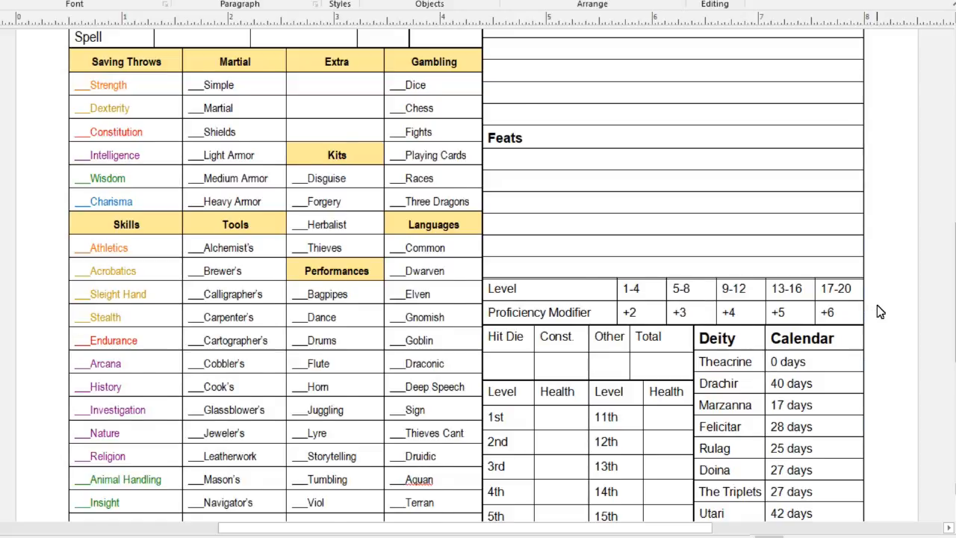
pyautogui.scroll(-3)
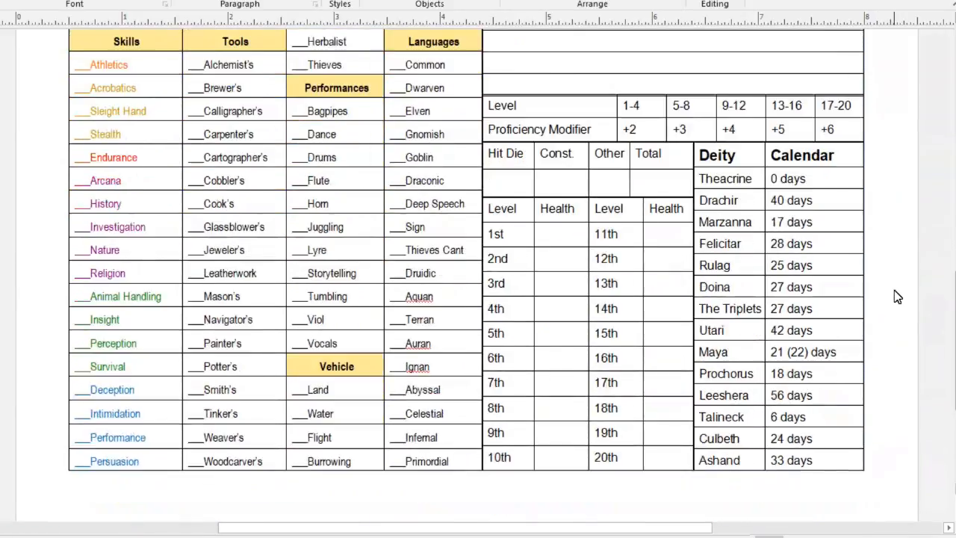
pyautogui.scroll(-3)
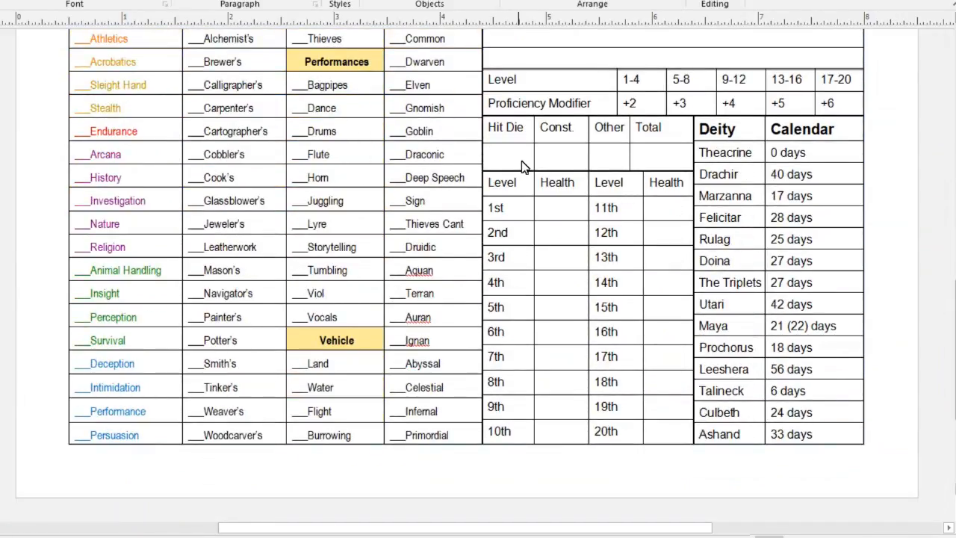
pyautogui.moveTo(545, 162)
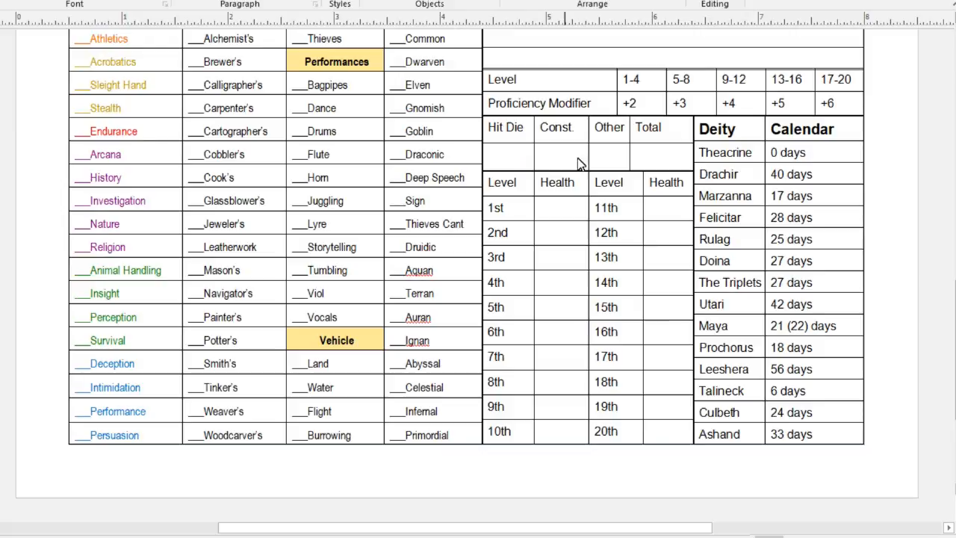
pyautogui.moveTo(616, 163)
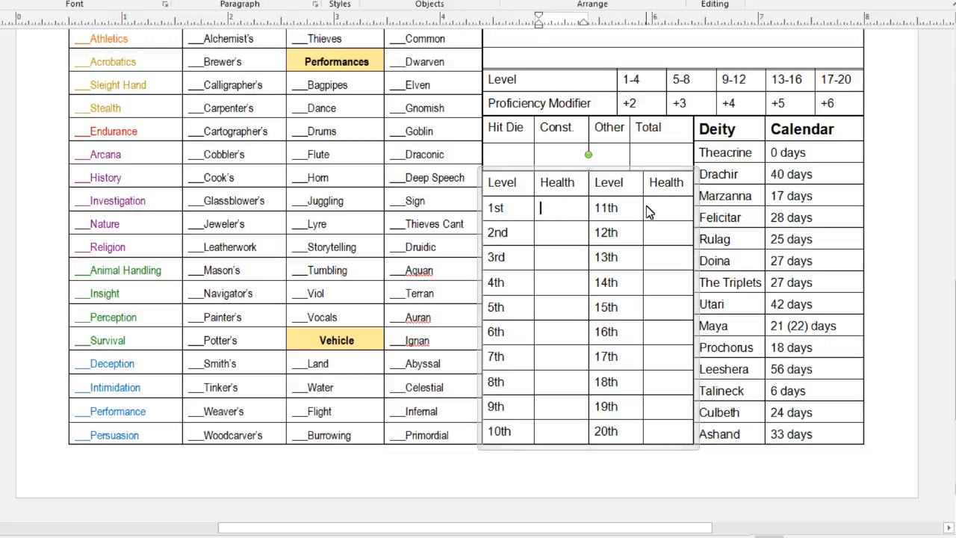
pyautogui.click(507, 154)
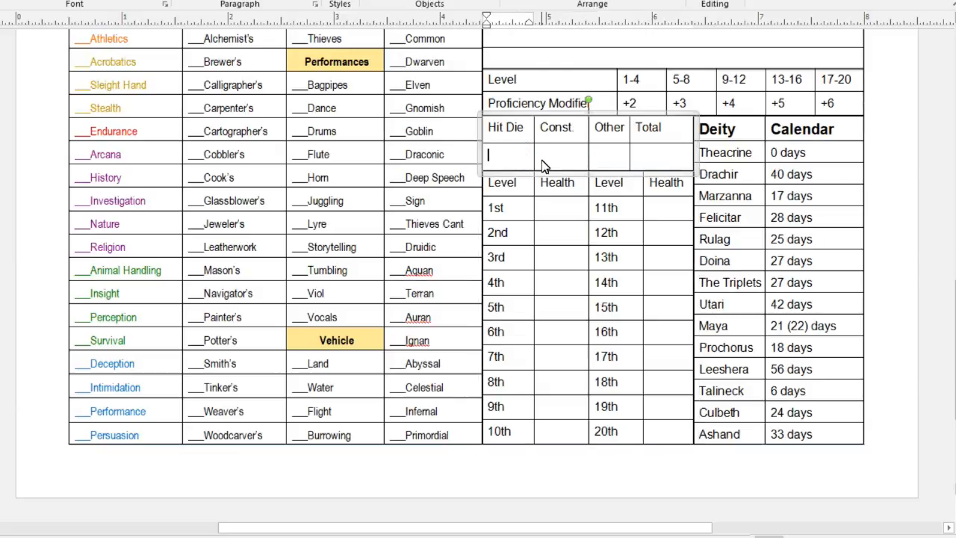
pyautogui.write('1d8')
pyautogui.click(561, 155)
pyautogui.write('+2')
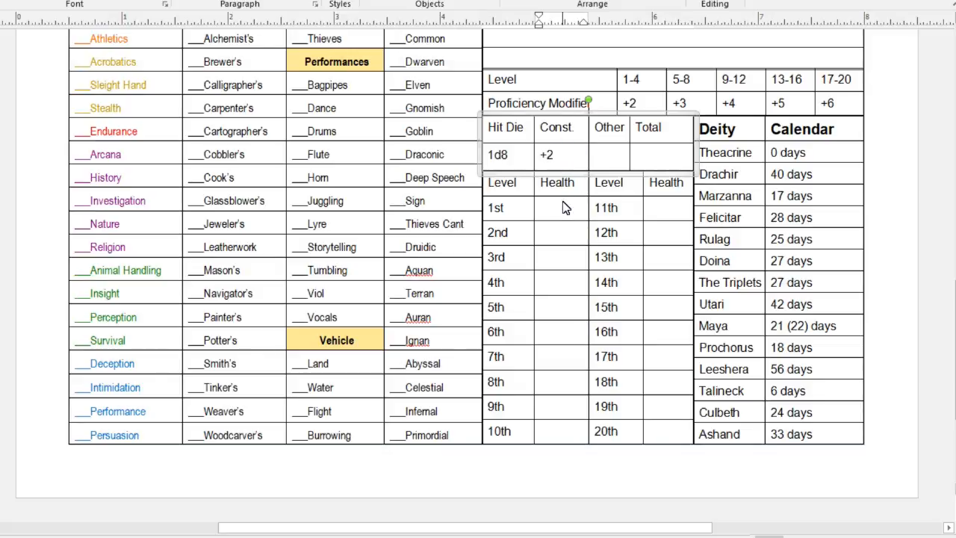
pyautogui.click(556, 208)
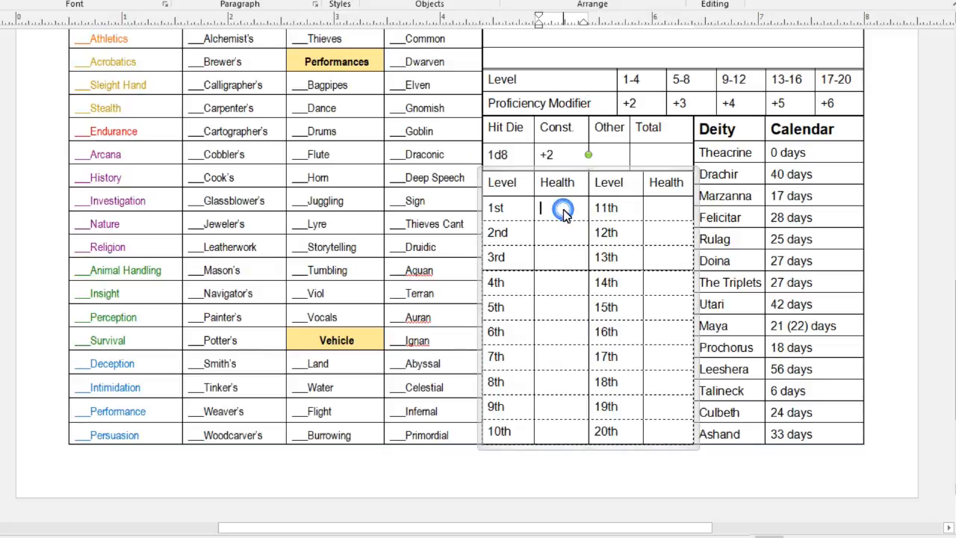
pyautogui.write('10')
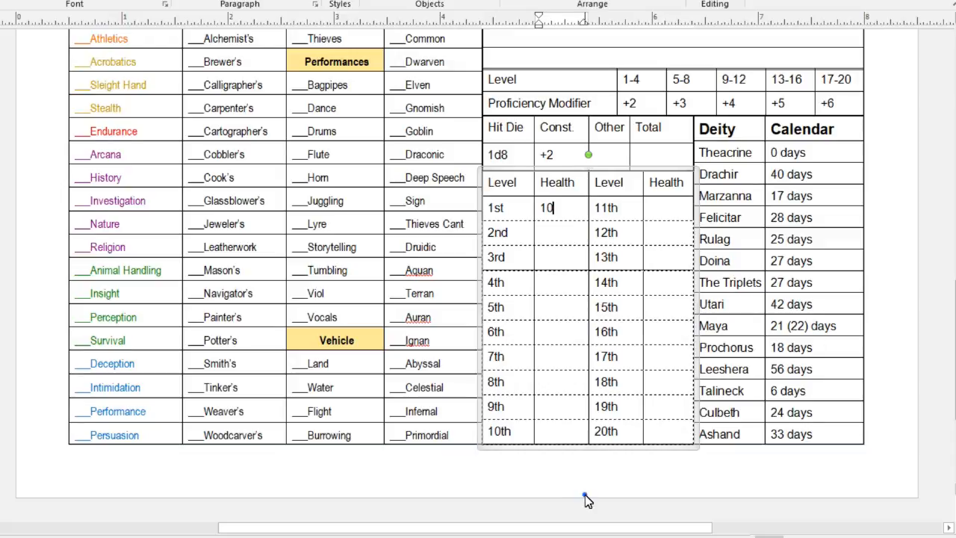
pyautogui.click(556, 232)
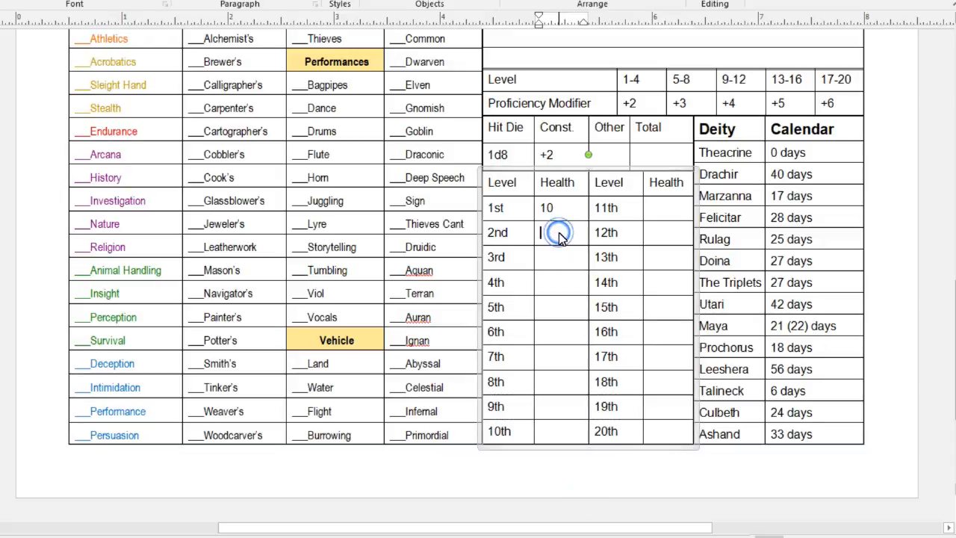
pyautogui.click(556, 233)
pyautogui.write('18')
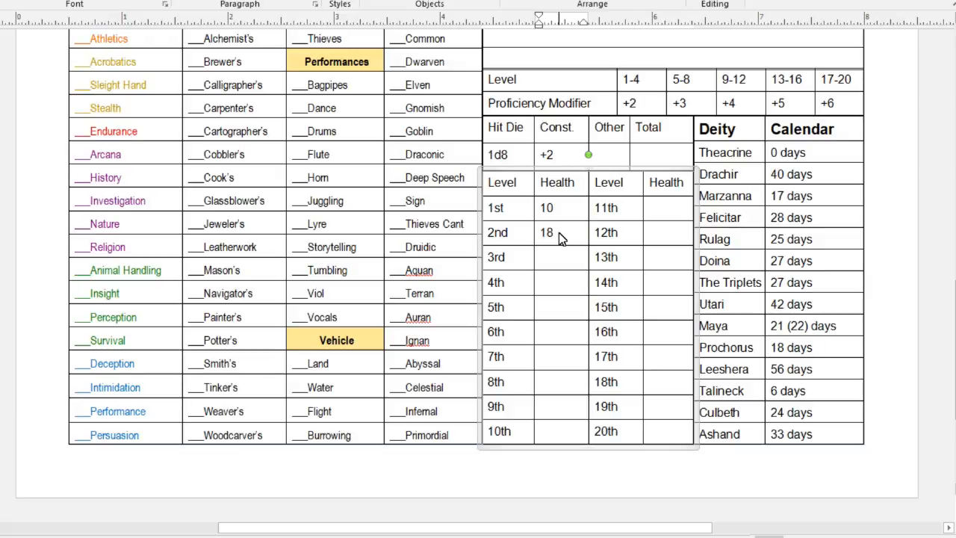
pyautogui.moveTo(562, 266)
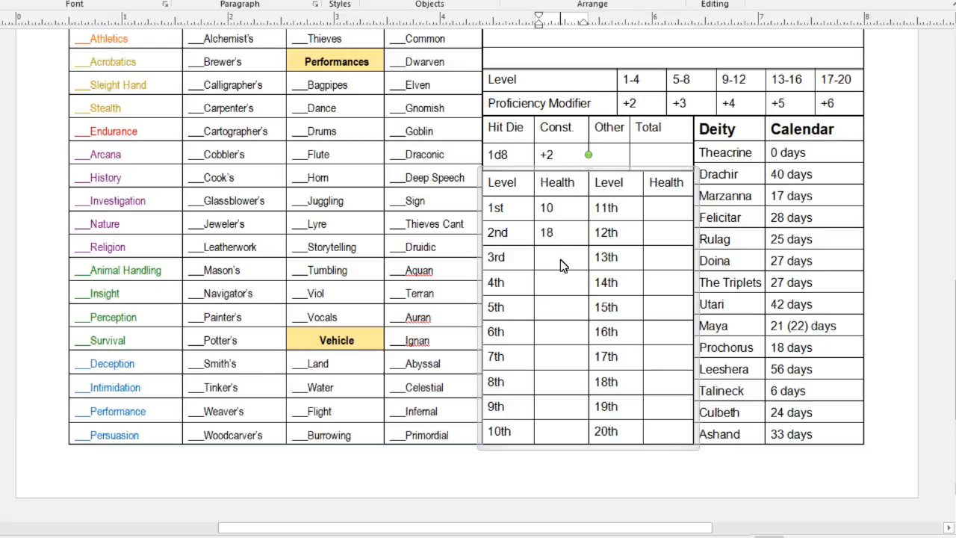
pyautogui.moveTo(567, 233)
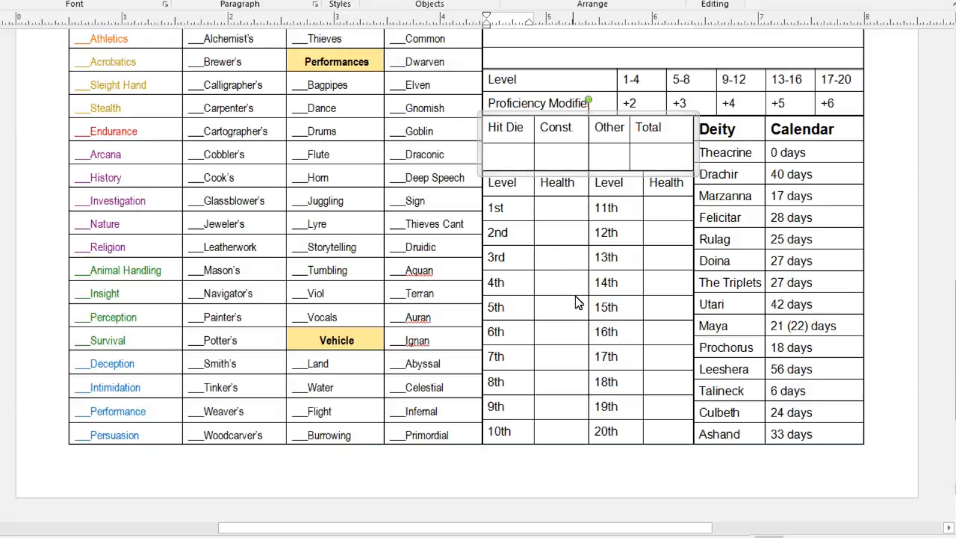
pyautogui.click(507, 156)
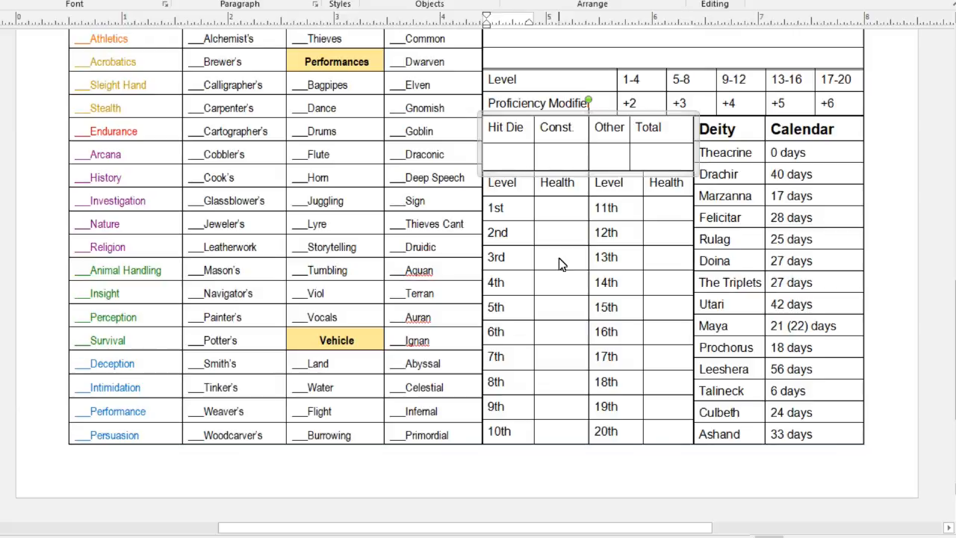
pyautogui.moveTo(566, 260)
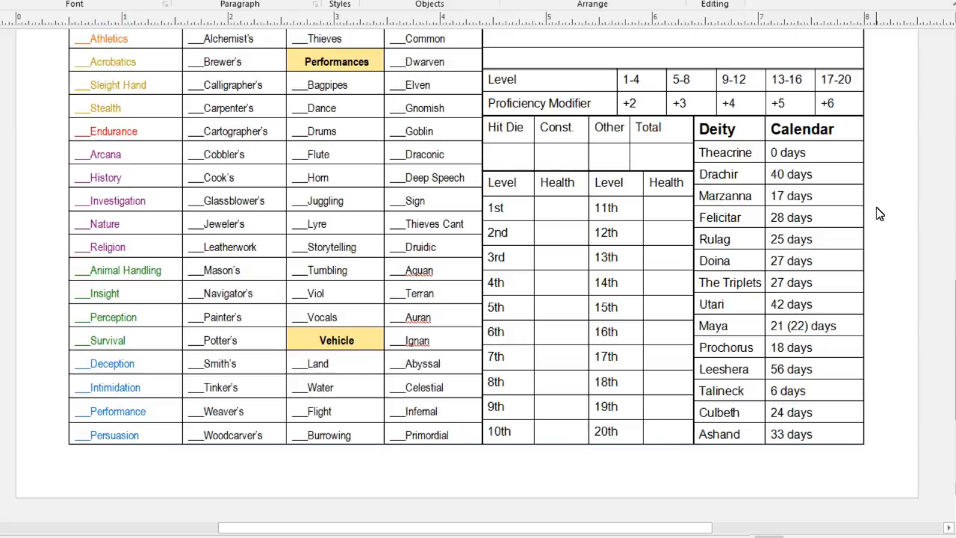
pyautogui.moveTo(764, 156)
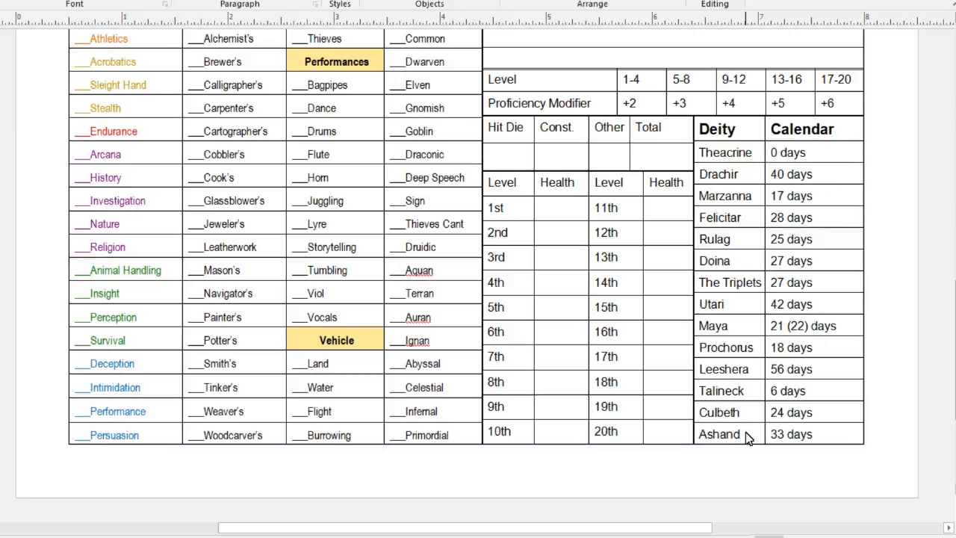
pyautogui.moveTo(868, 447)
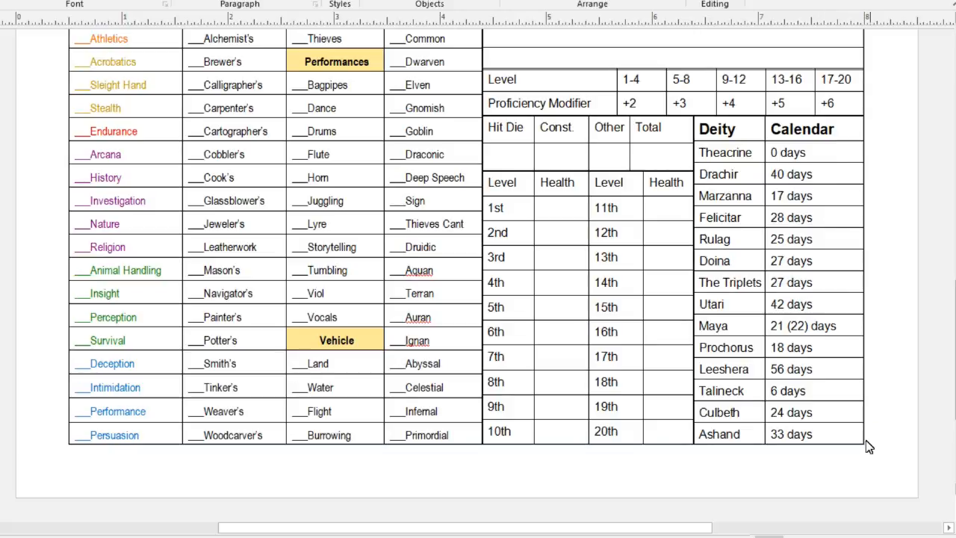
pyautogui.moveTo(853, 179)
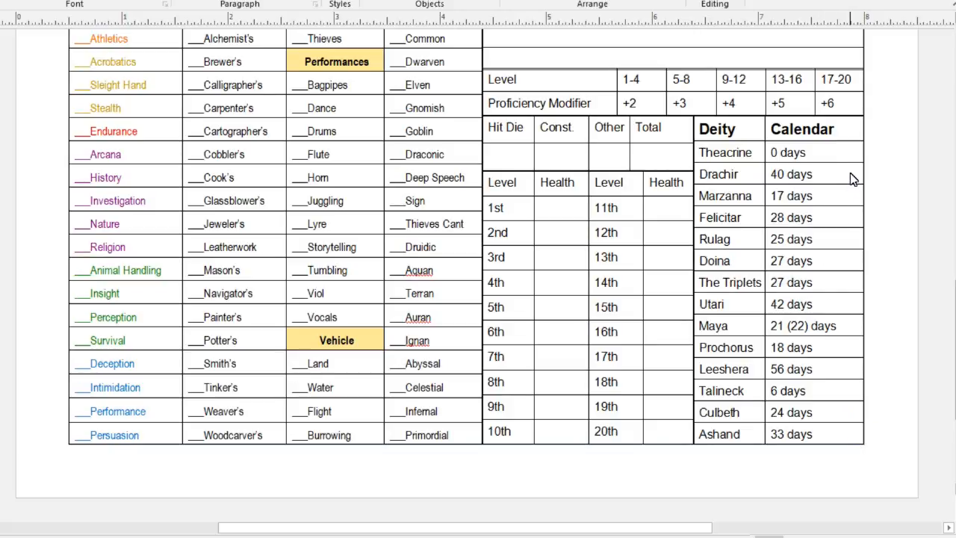
pyautogui.moveTo(740, 171)
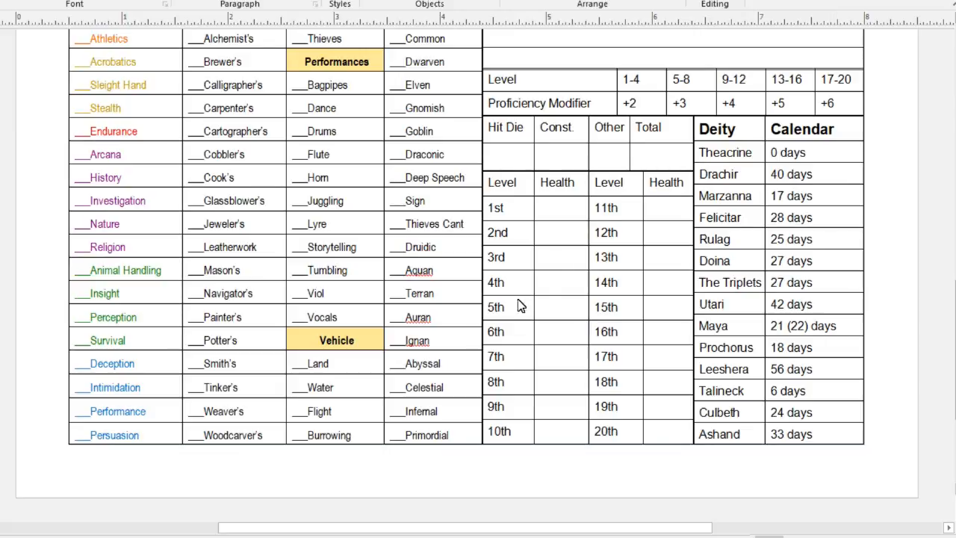
# - Scroll up to the page top, then back down to the Saving Throws and Skills tables
pyautogui.scroll(3)
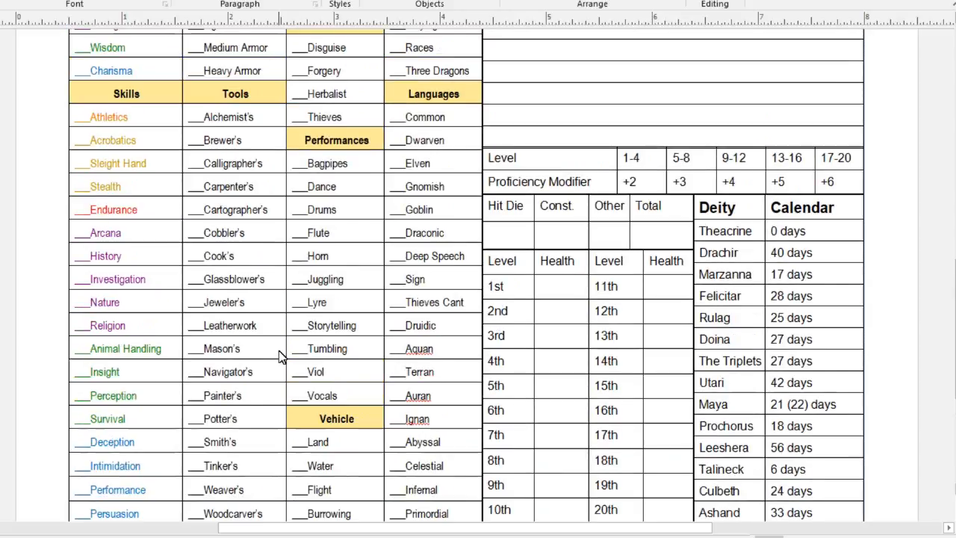
pyautogui.scroll(3)
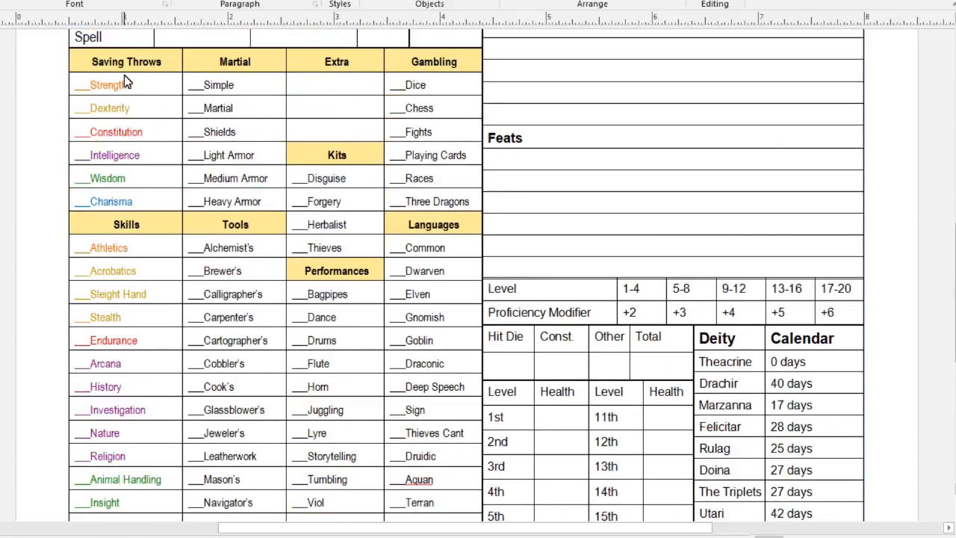
pyautogui.scroll(-3)
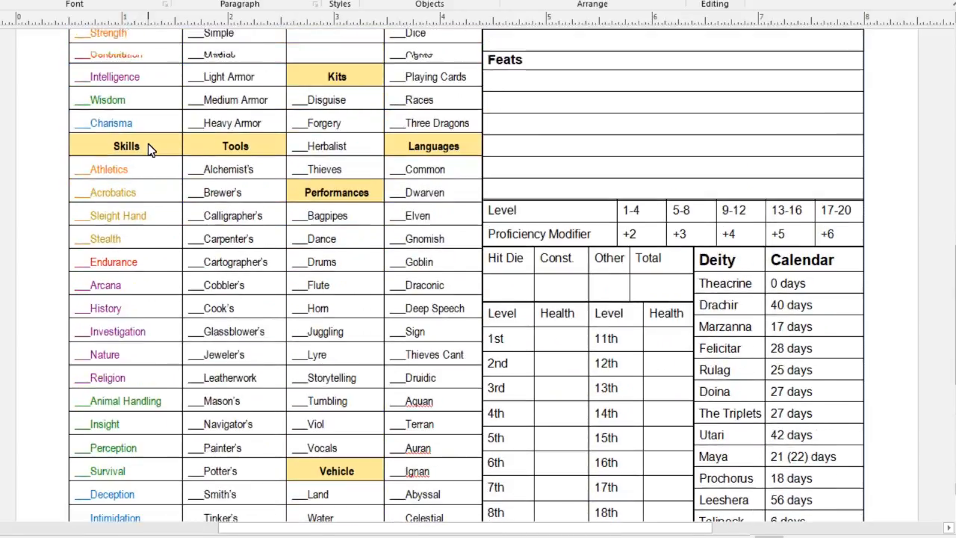
pyautogui.scroll(3)
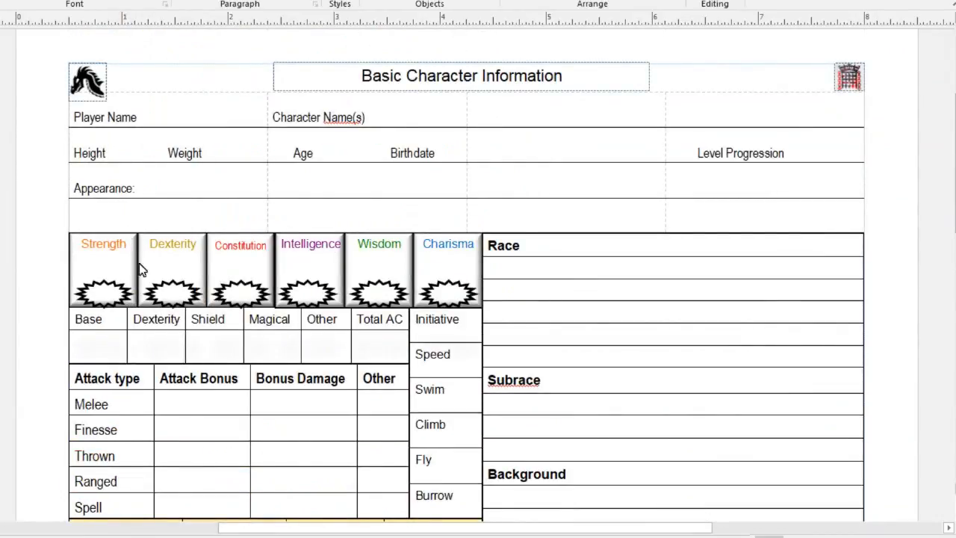
pyautogui.scroll(-3)
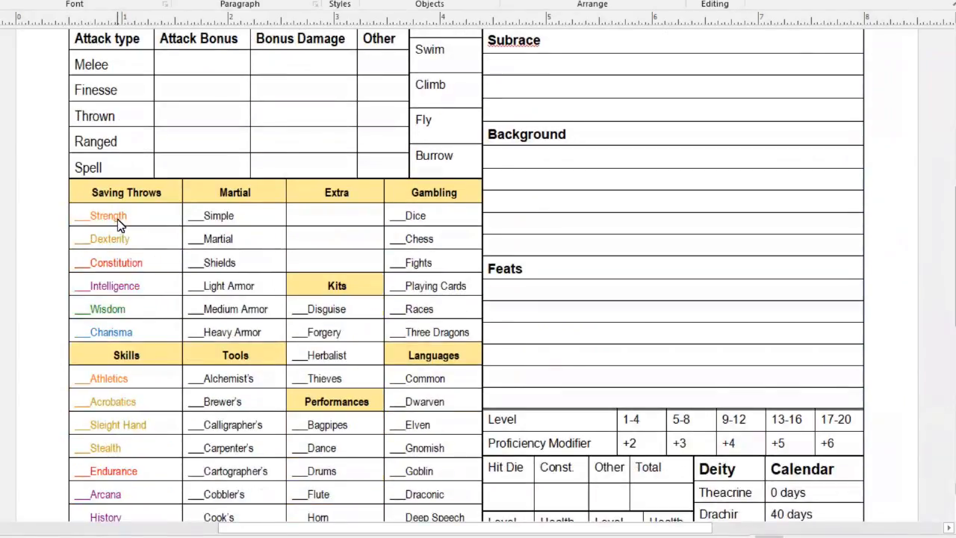
pyautogui.scroll(-3)
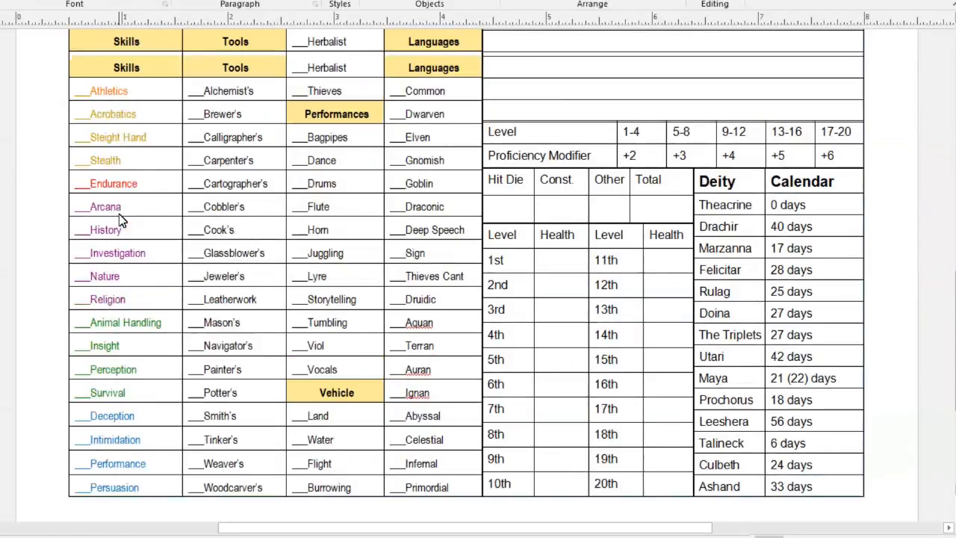
pyautogui.scroll(3)
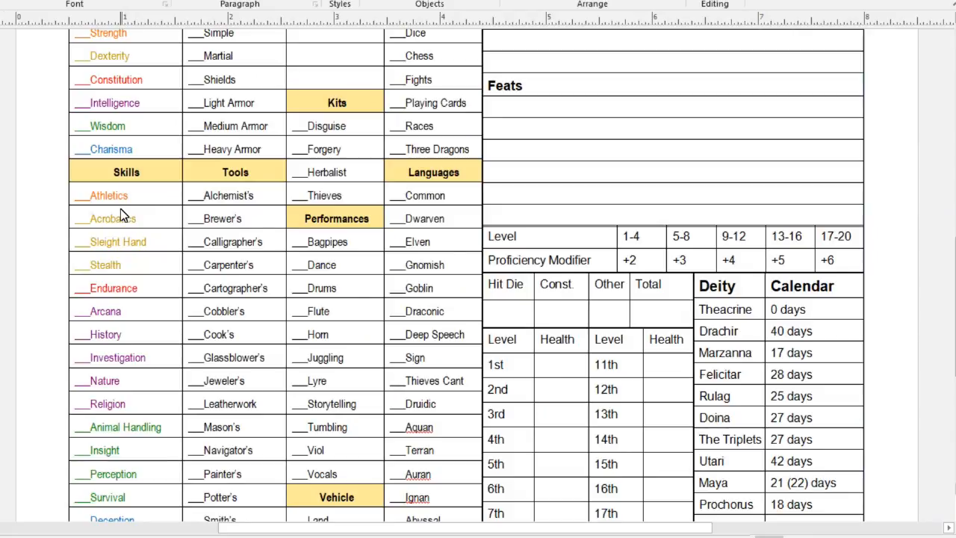
pyautogui.moveTo(142, 198)
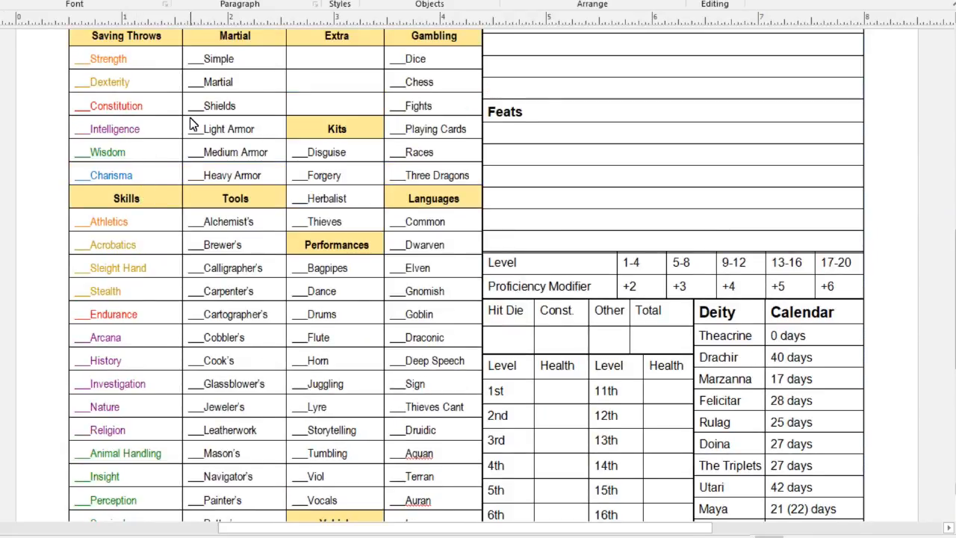
pyautogui.moveTo(153, 63)
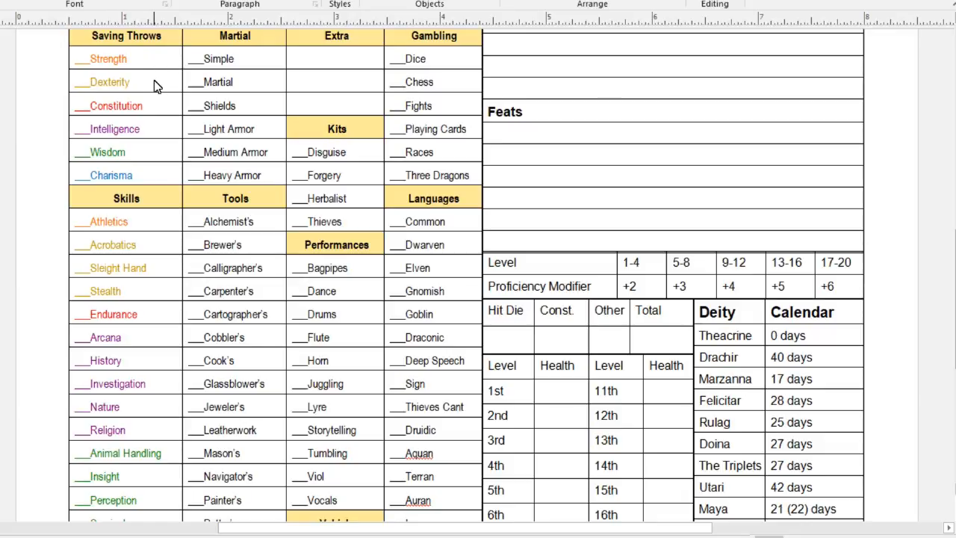
pyautogui.moveTo(157, 22)
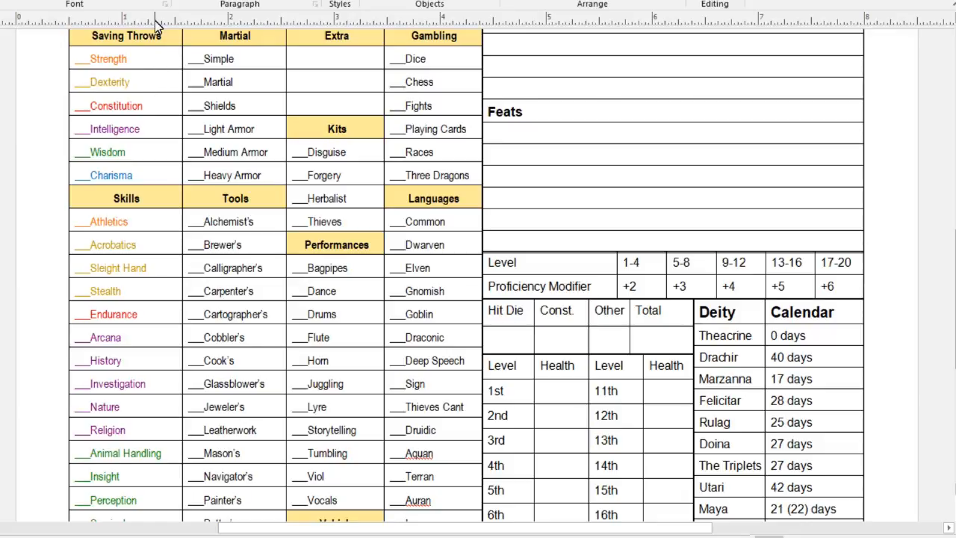
pyautogui.moveTo(157, 186)
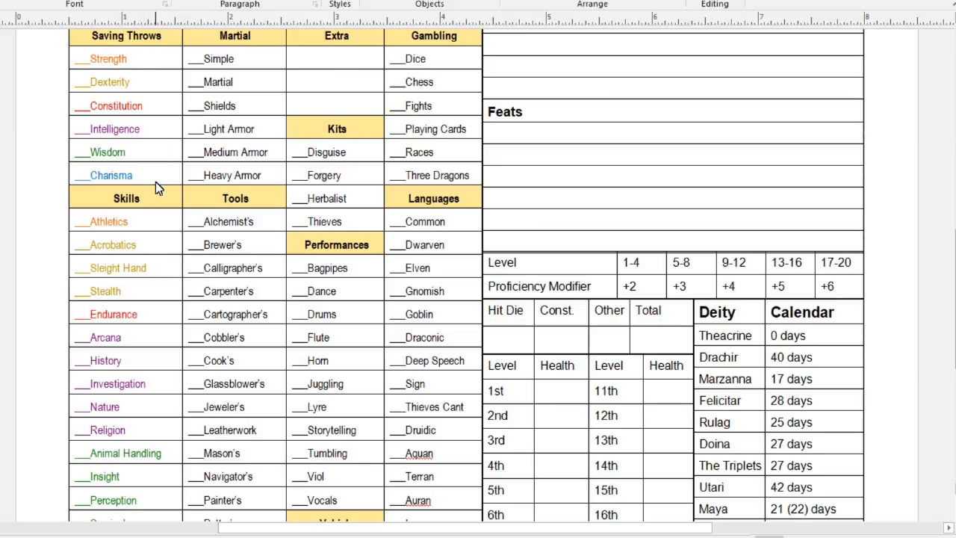
pyautogui.moveTo(86, 67)
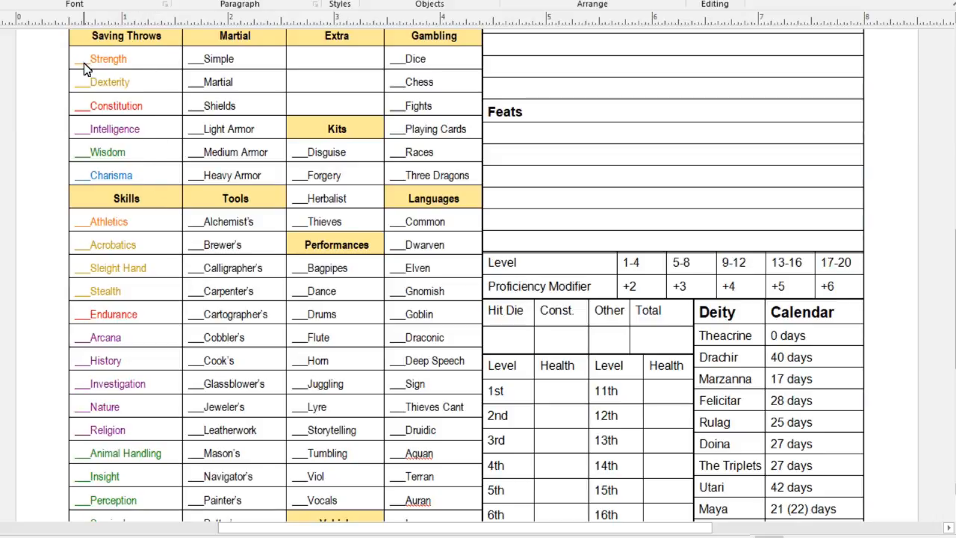
pyautogui.moveTo(164, 65)
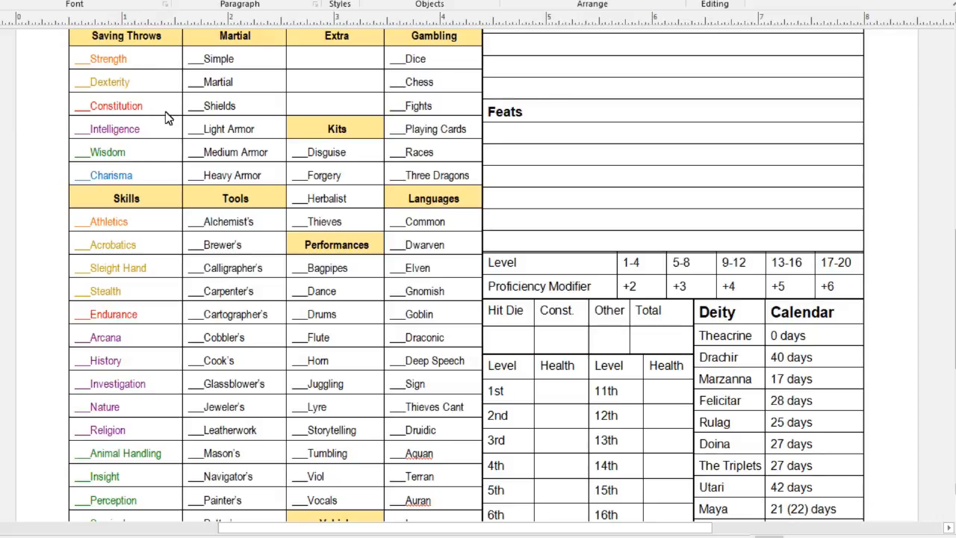
pyautogui.moveTo(152, 175)
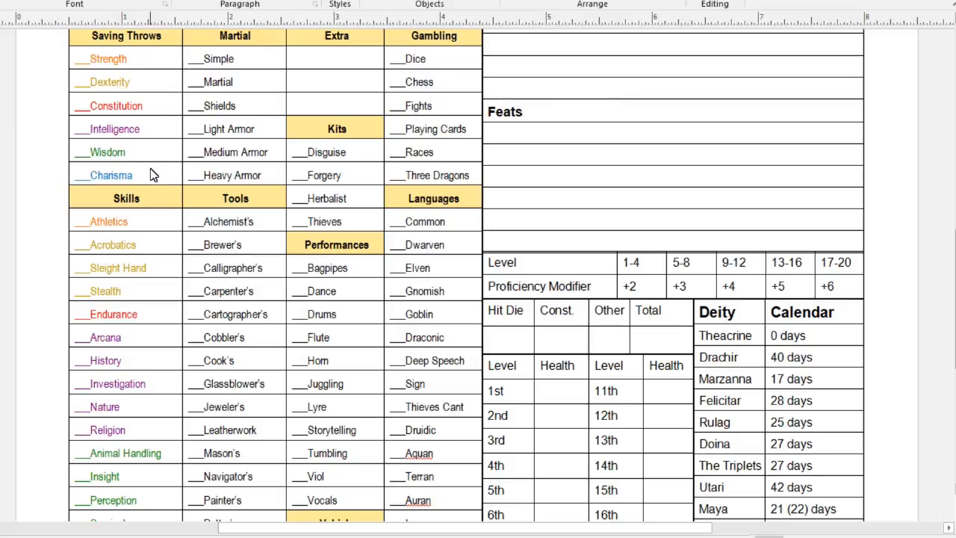
pyautogui.moveTo(89, 84)
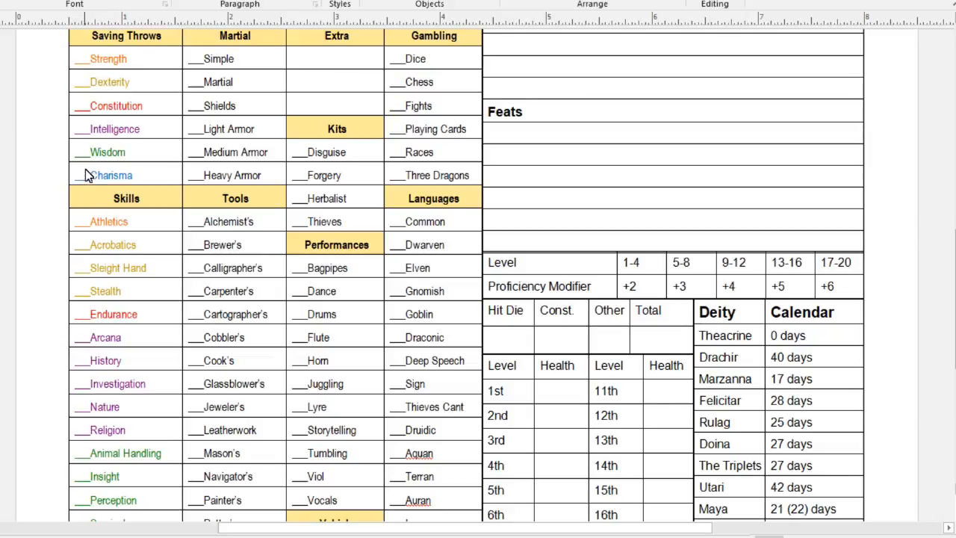
pyautogui.scroll(-3)
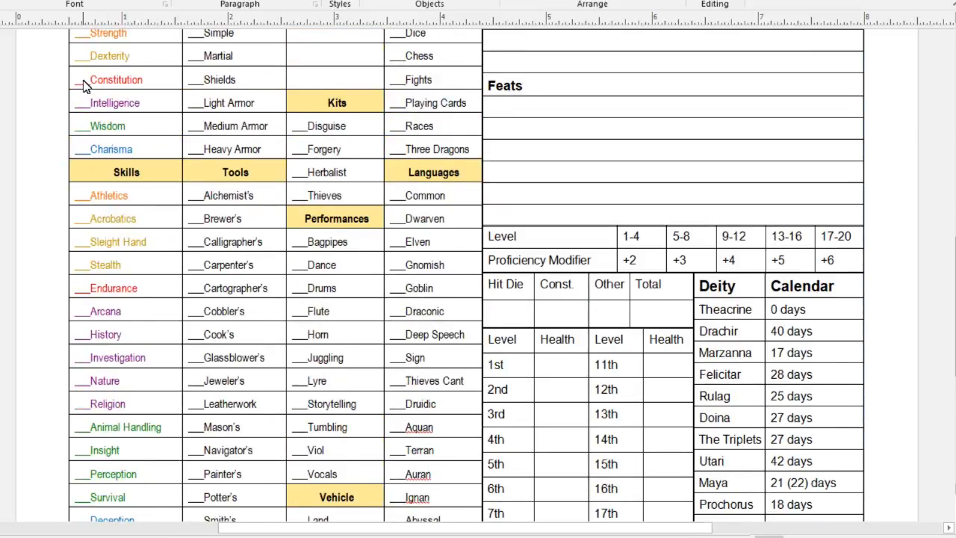
pyautogui.scroll(-3)
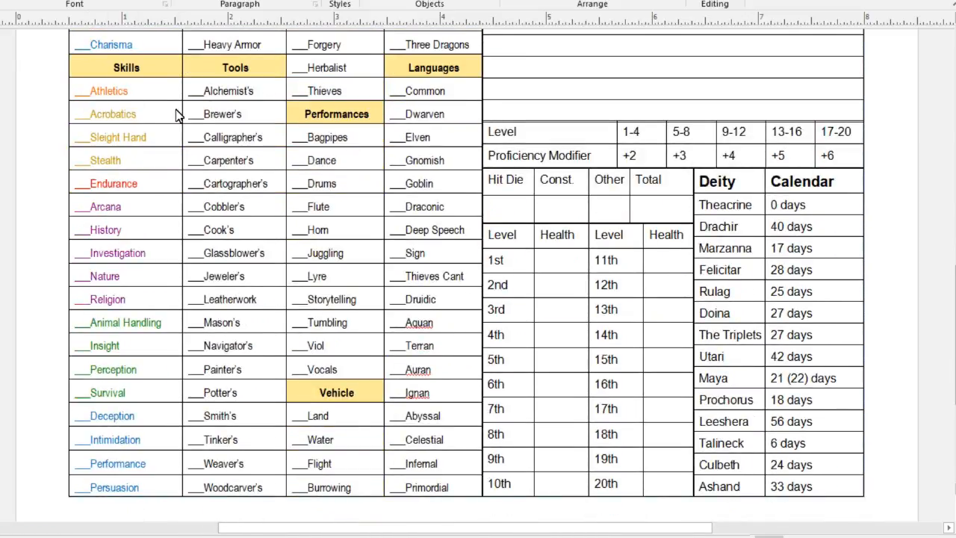
pyautogui.moveTo(171, 469)
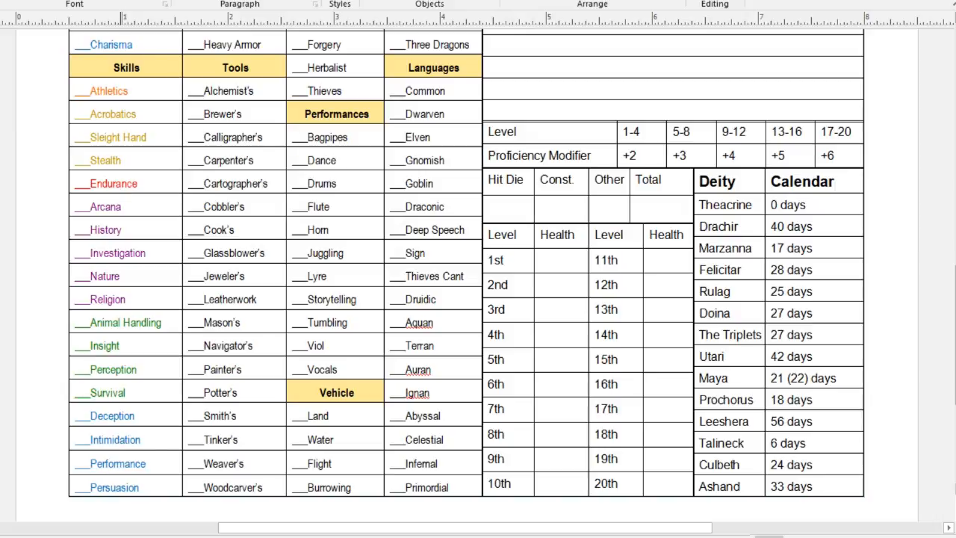
pyautogui.moveTo(371, 66)
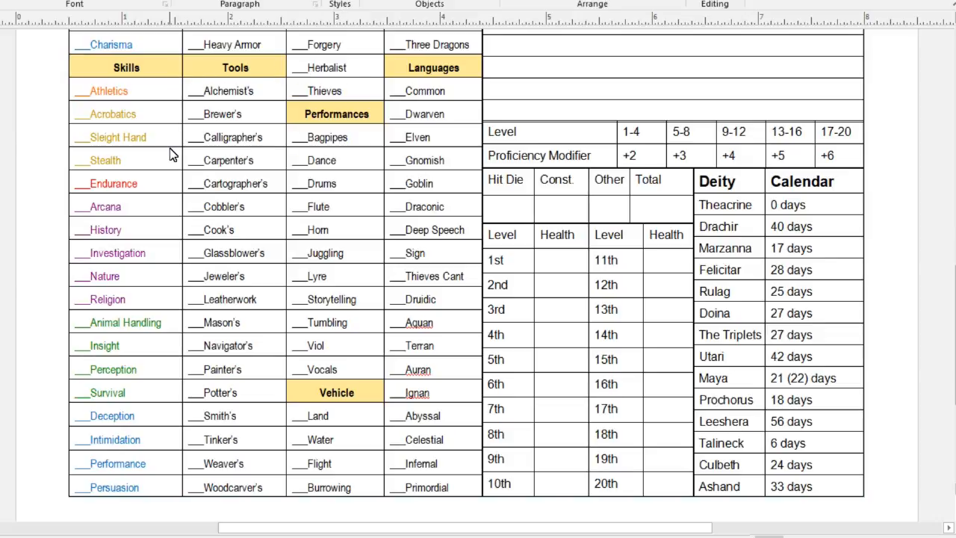
pyautogui.moveTo(340, 73)
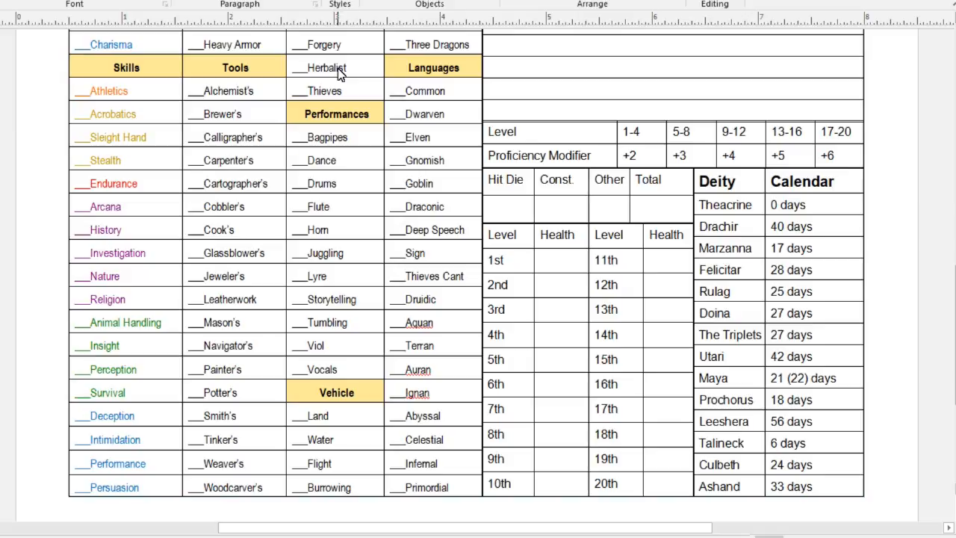
pyautogui.moveTo(361, 64)
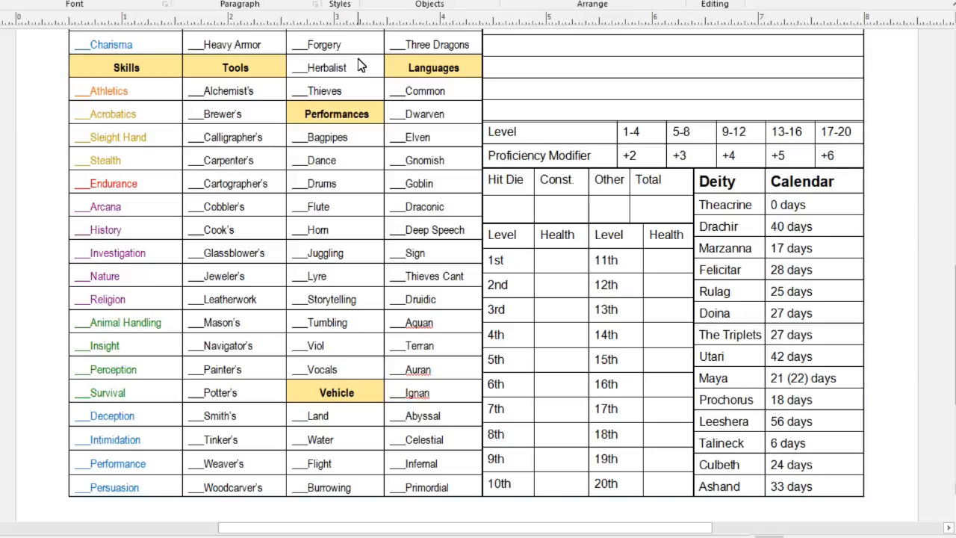
pyautogui.moveTo(354, 71)
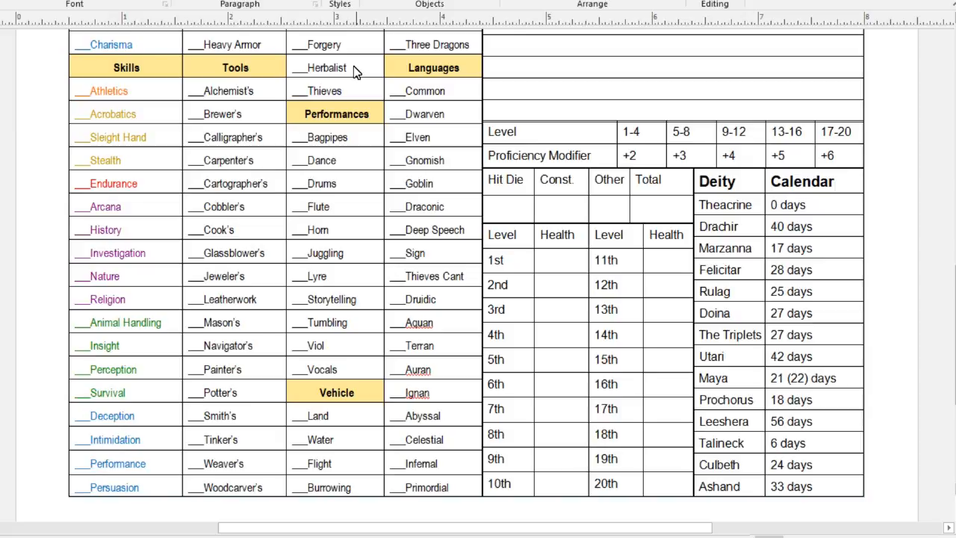
pyautogui.moveTo(143, 164)
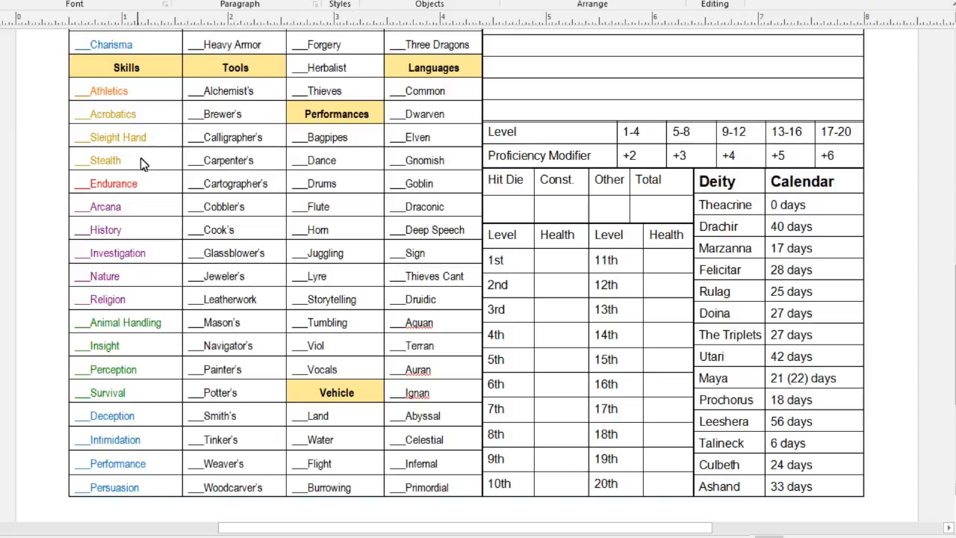
pyautogui.moveTo(149, 189)
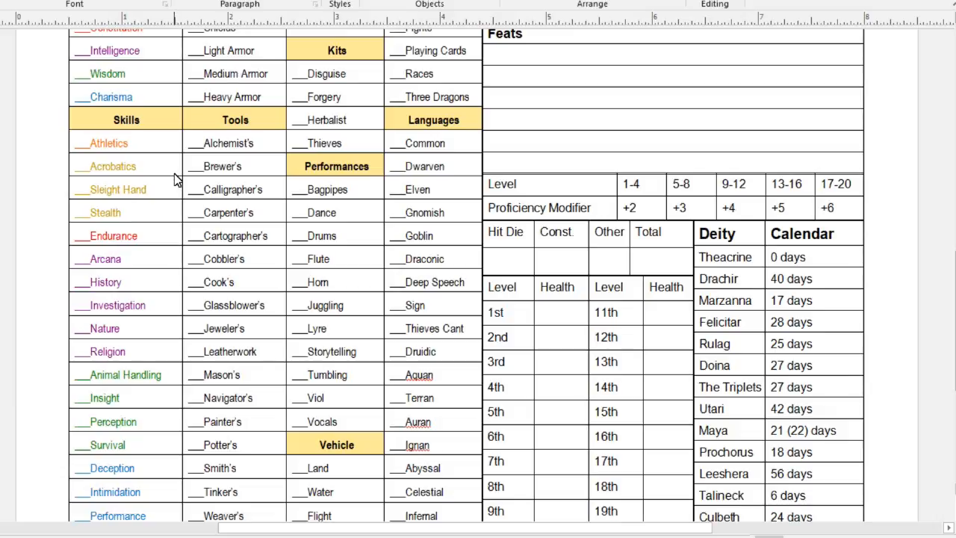
pyautogui.moveTo(158, 244)
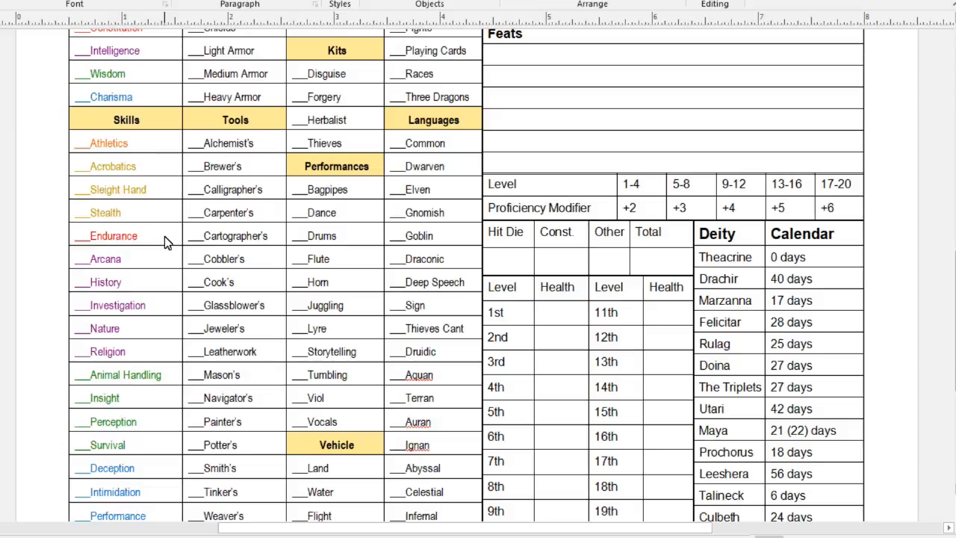
pyautogui.scroll(3)
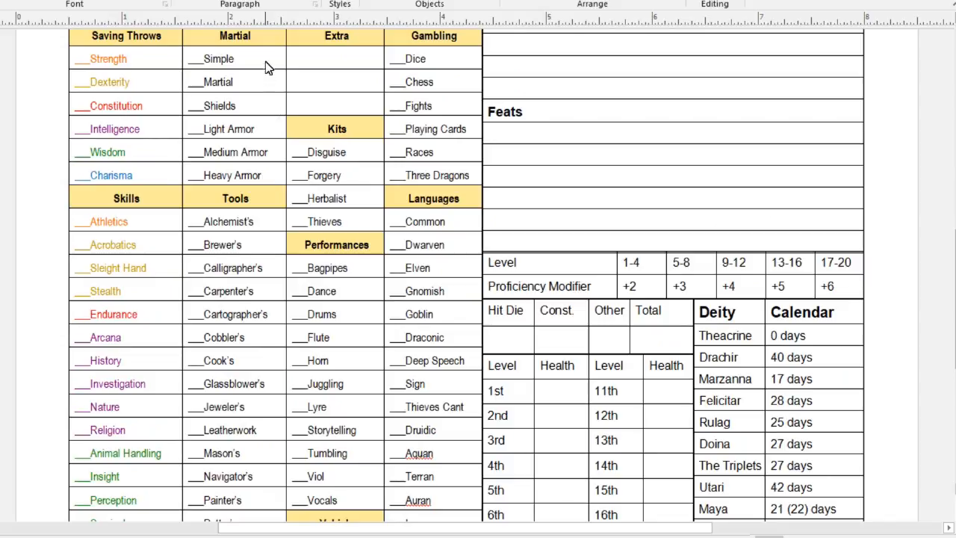
pyautogui.moveTo(262, 116)
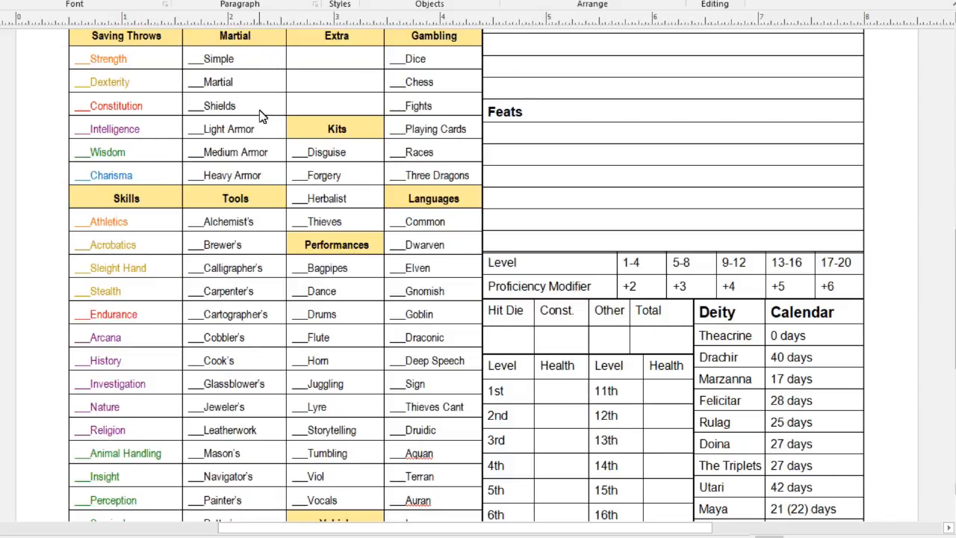
pyautogui.moveTo(278, 73)
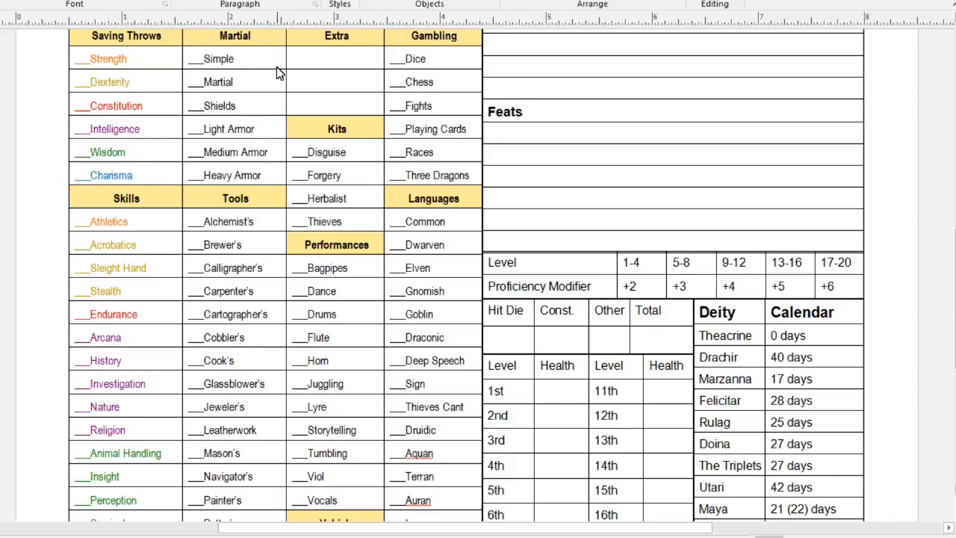
pyautogui.moveTo(262, 129)
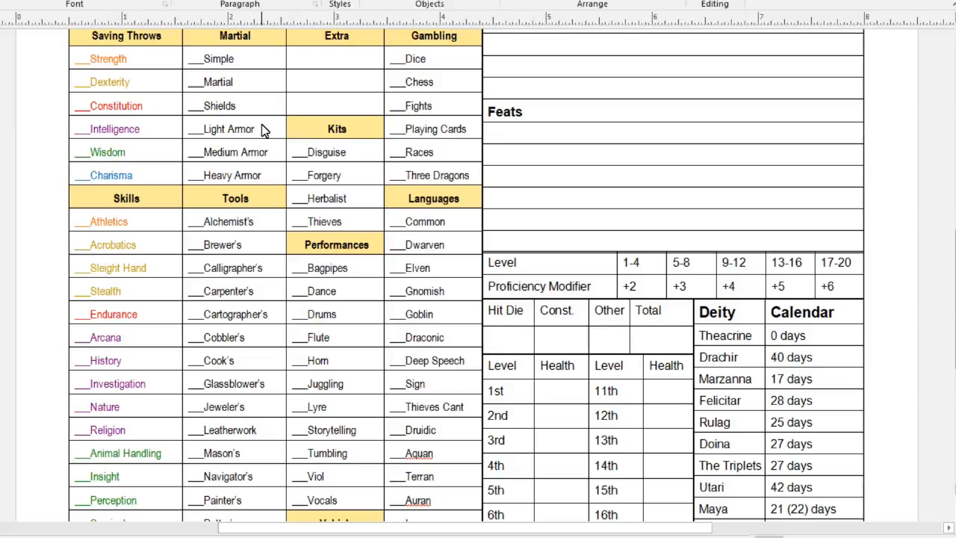
pyautogui.scroll(-3)
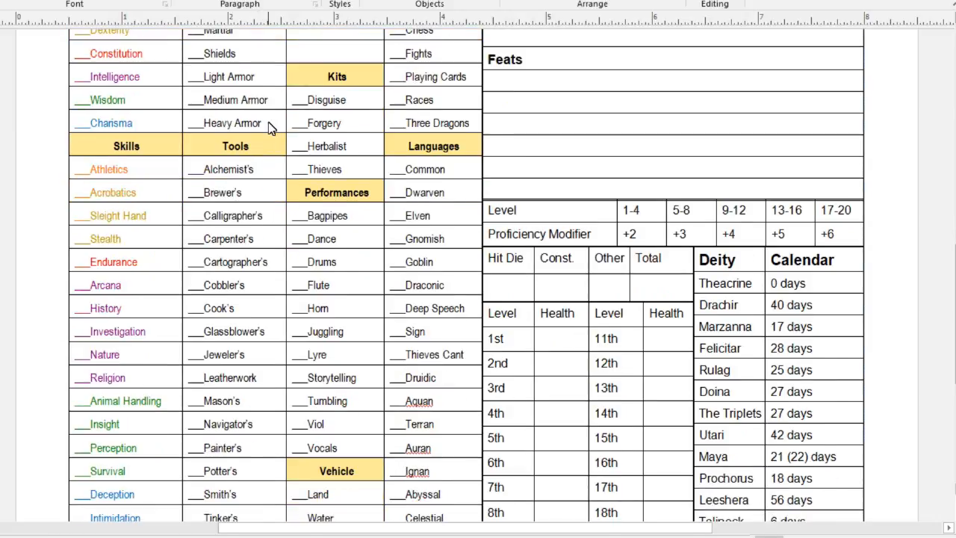
pyautogui.scroll(-3)
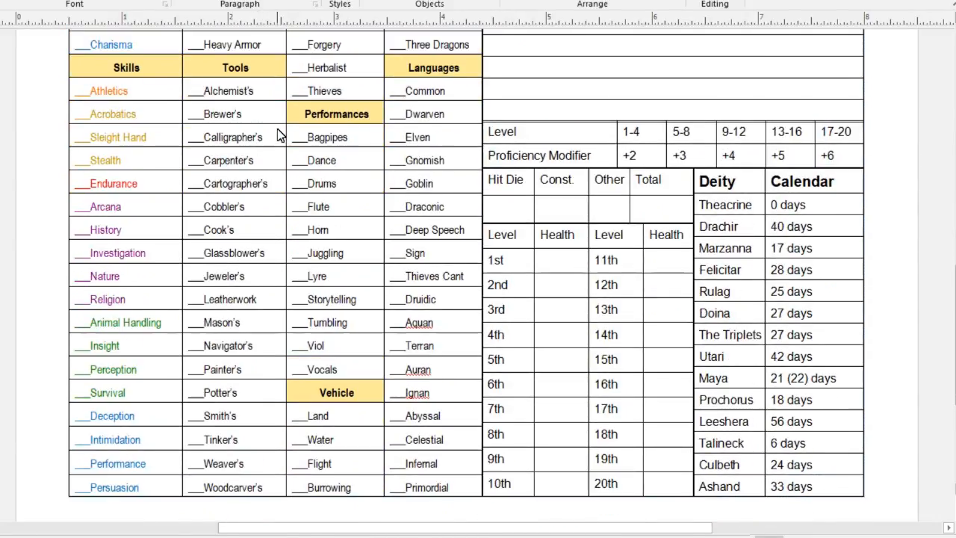
pyautogui.moveTo(271, 96)
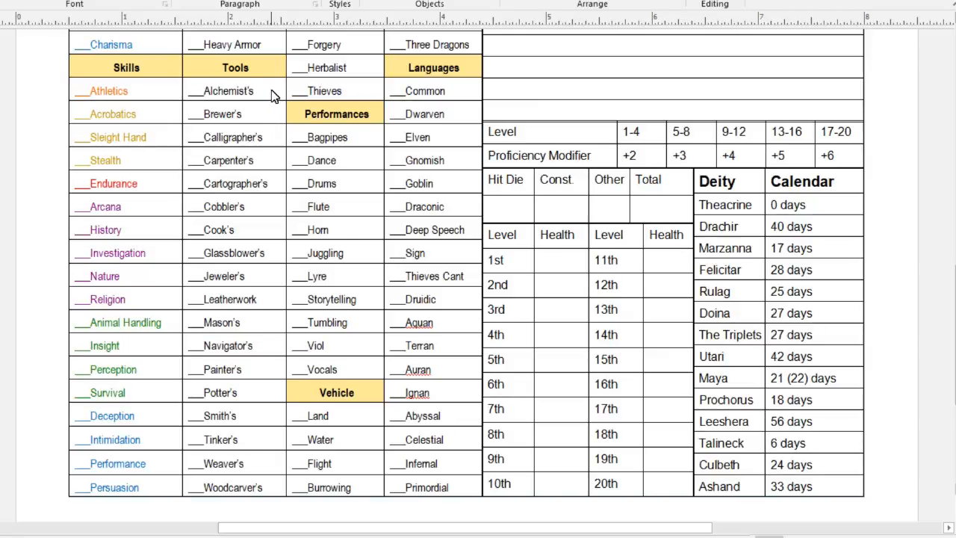
pyautogui.moveTo(240, 428)
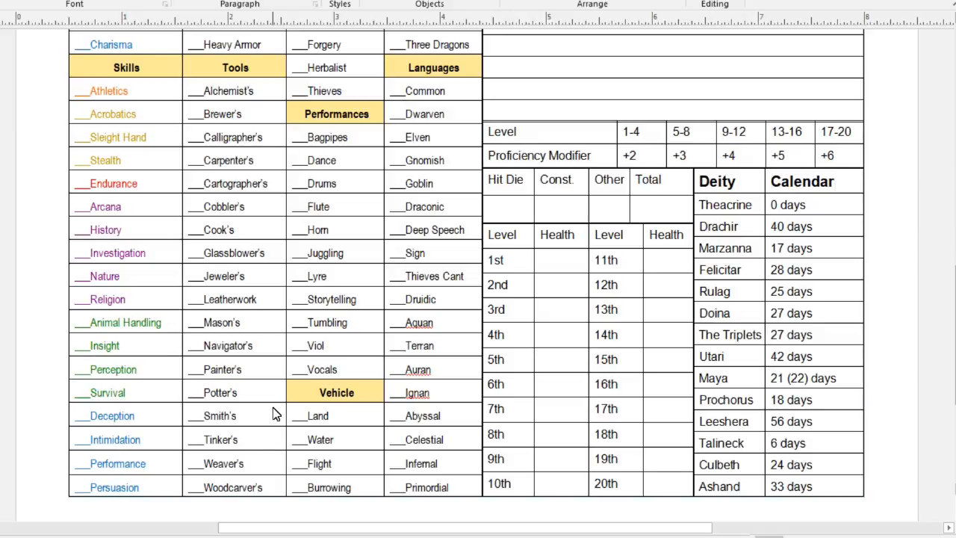
pyautogui.moveTo(275, 407)
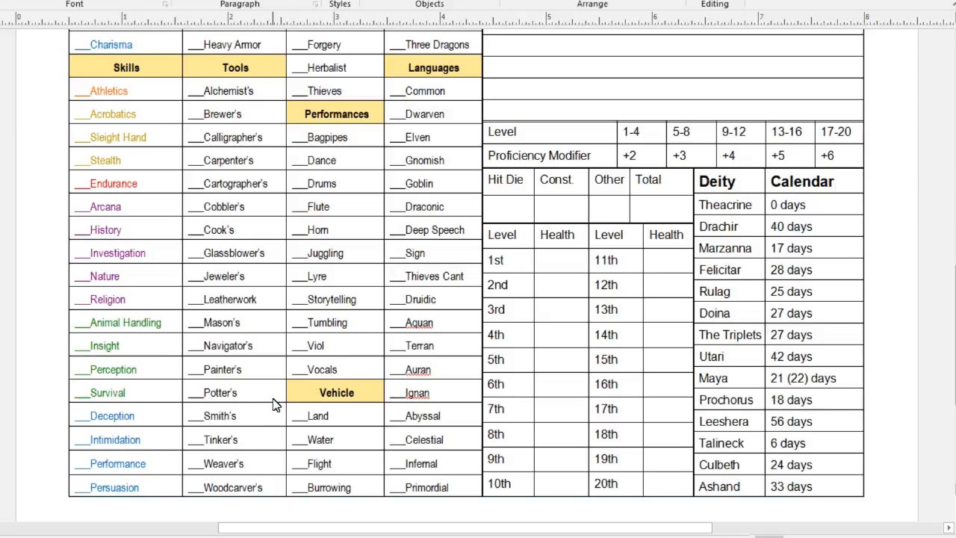
pyautogui.moveTo(254, 115)
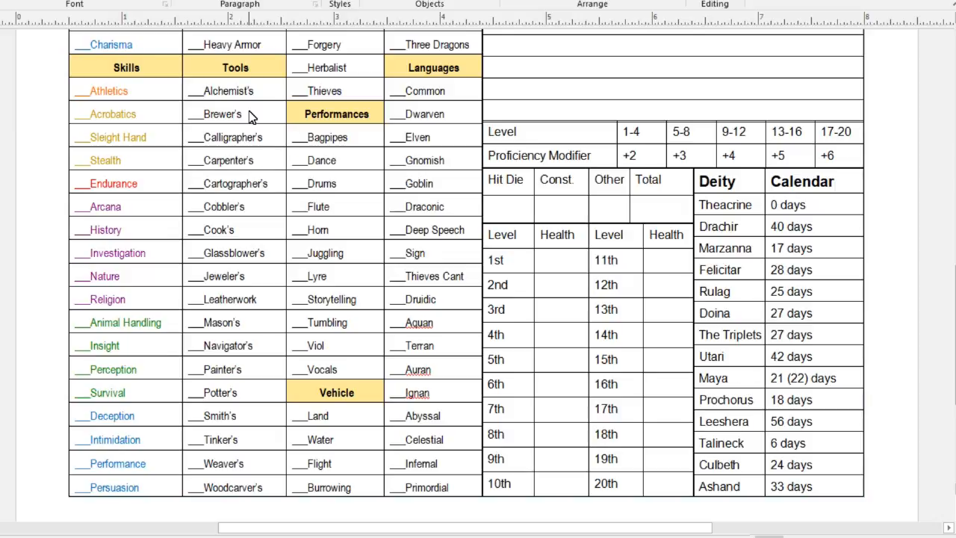
pyautogui.moveTo(344, 142)
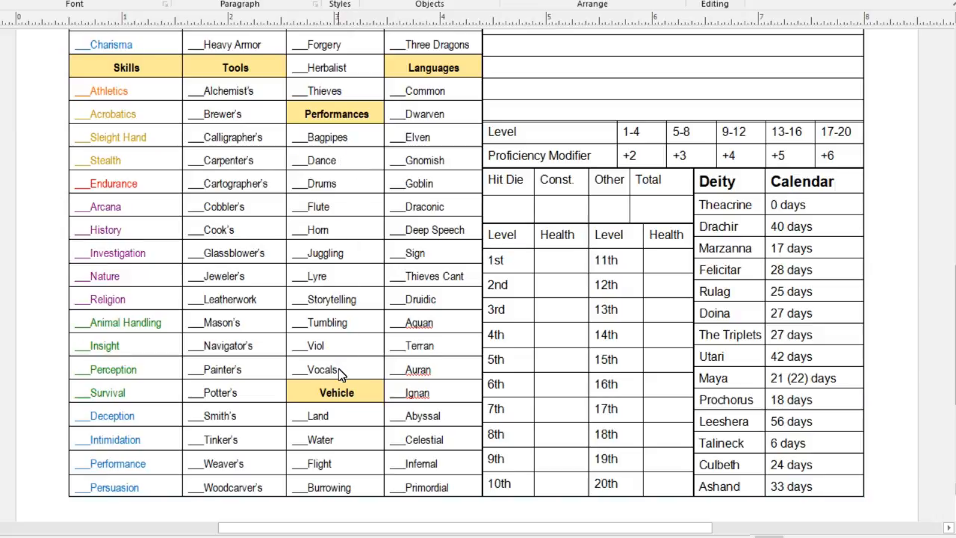
pyautogui.moveTo(340, 254)
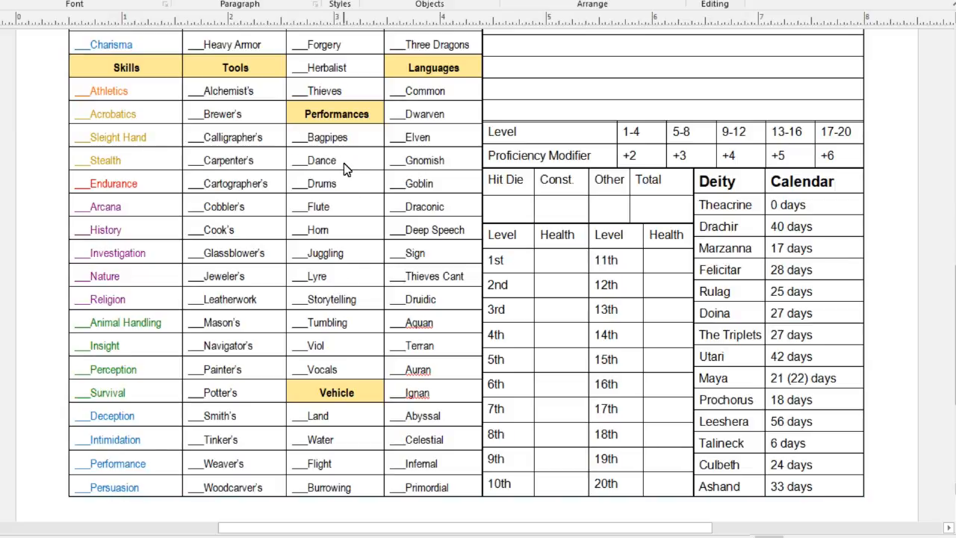
pyautogui.scroll(3)
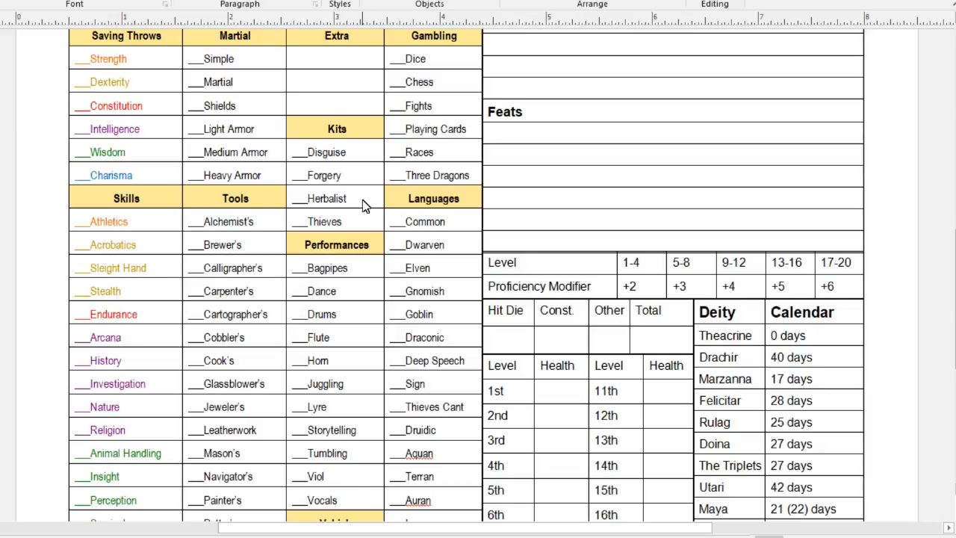
pyautogui.moveTo(365, 218)
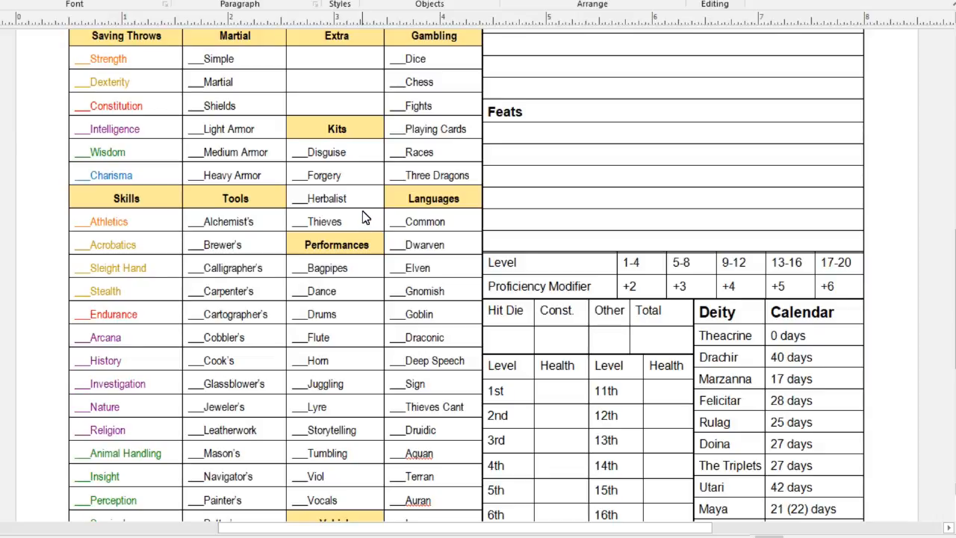
pyautogui.moveTo(366, 157)
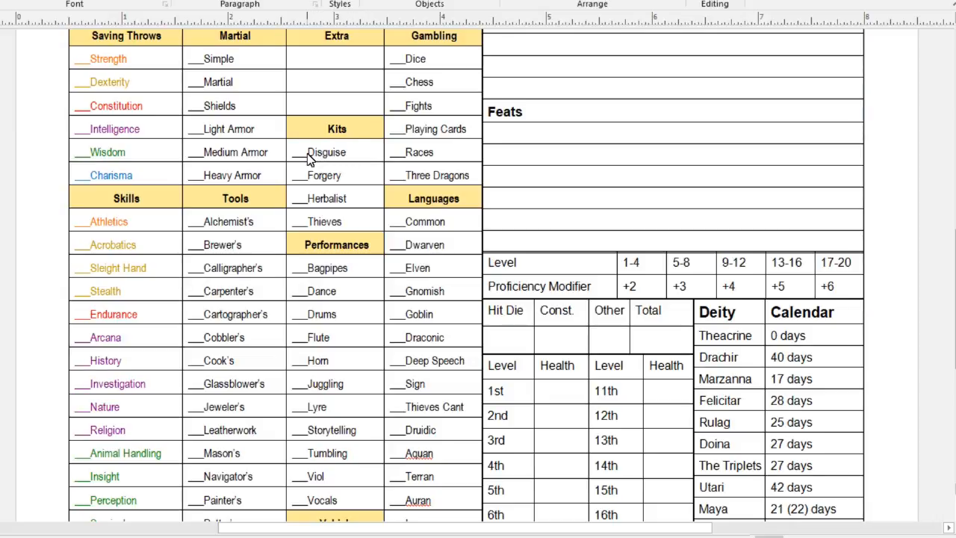
pyautogui.moveTo(345, 153)
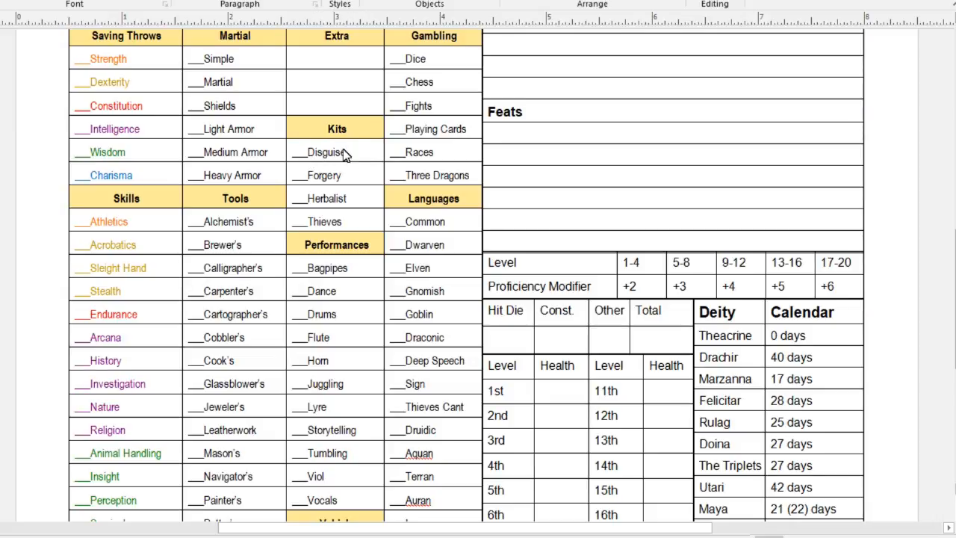
pyautogui.moveTo(345, 180)
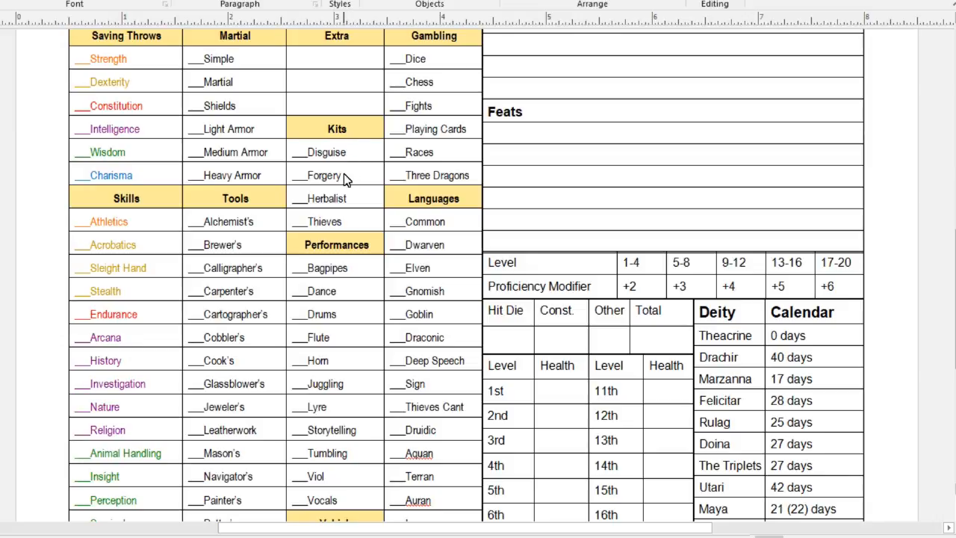
pyautogui.scroll(-3)
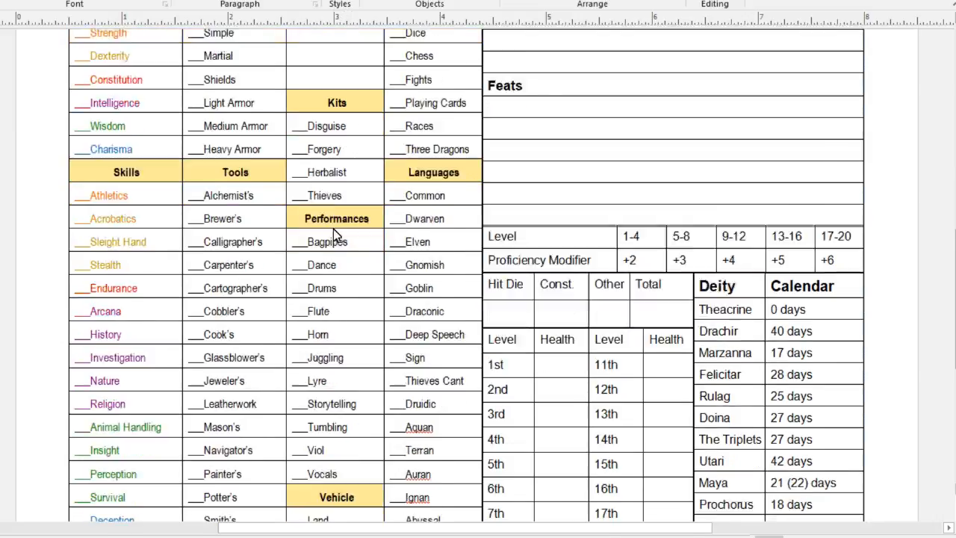
pyautogui.scroll(-3)
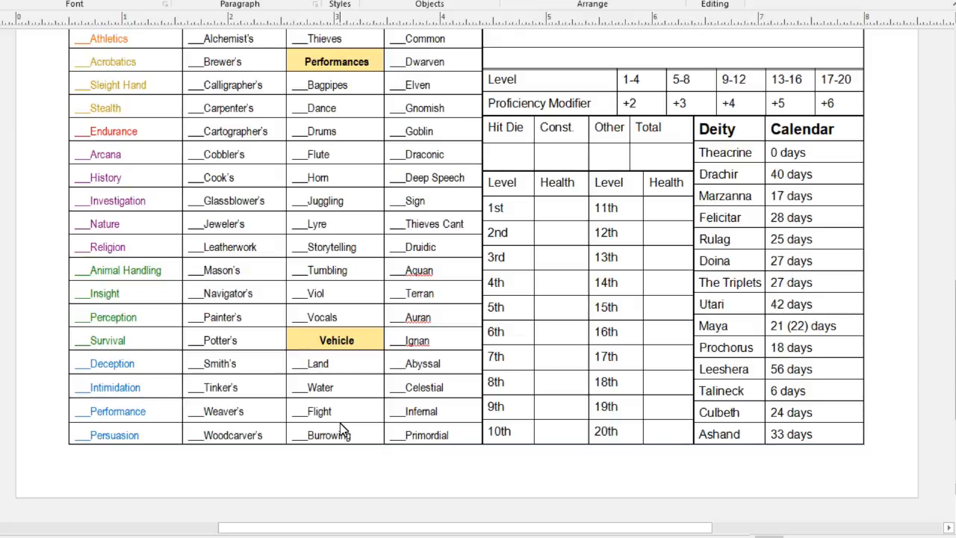
pyautogui.moveTo(408, 416)
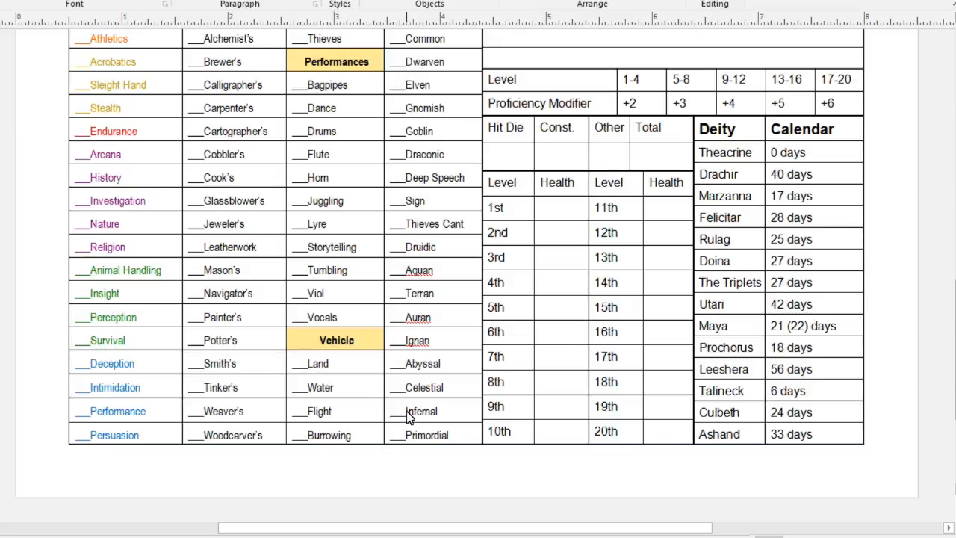
pyautogui.moveTo(373, 413)
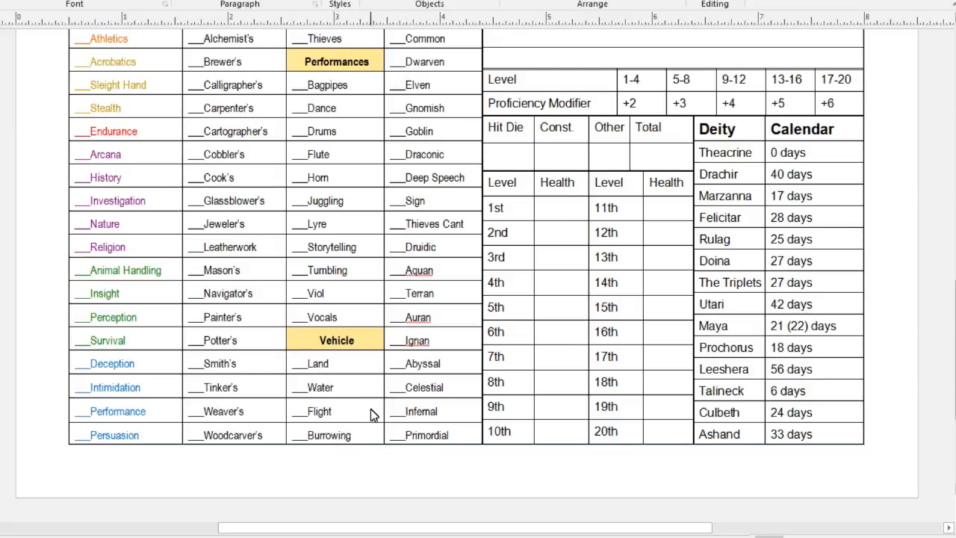
pyautogui.moveTo(365, 433)
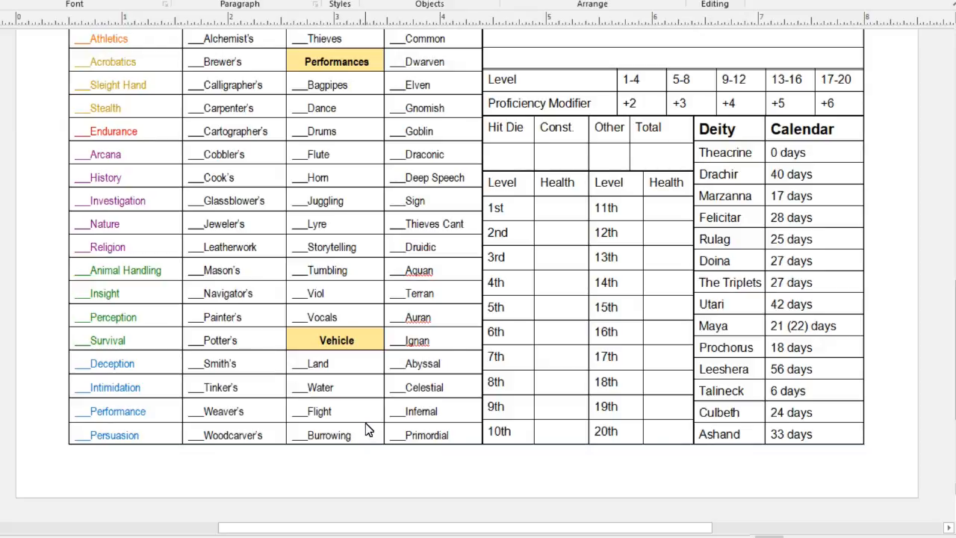
pyautogui.scroll(3)
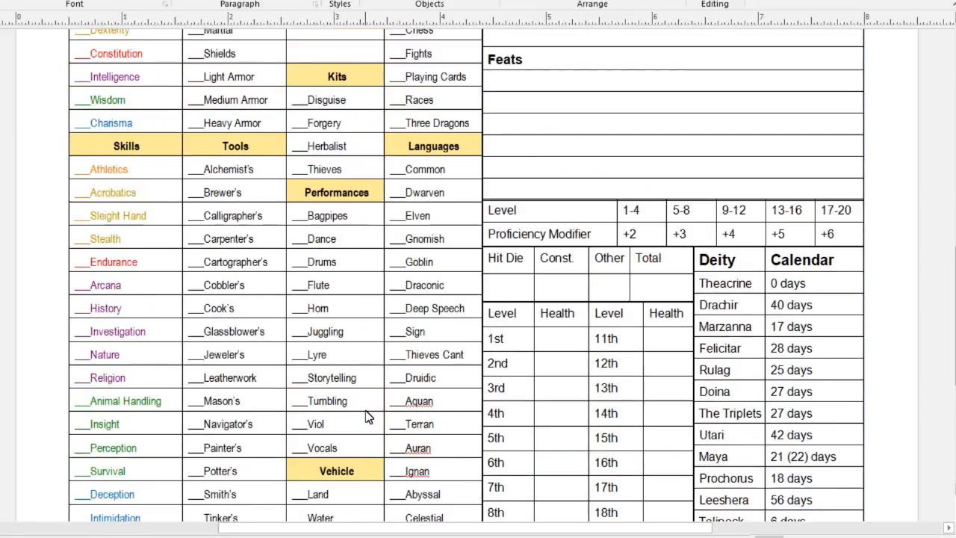
pyautogui.scroll(3)
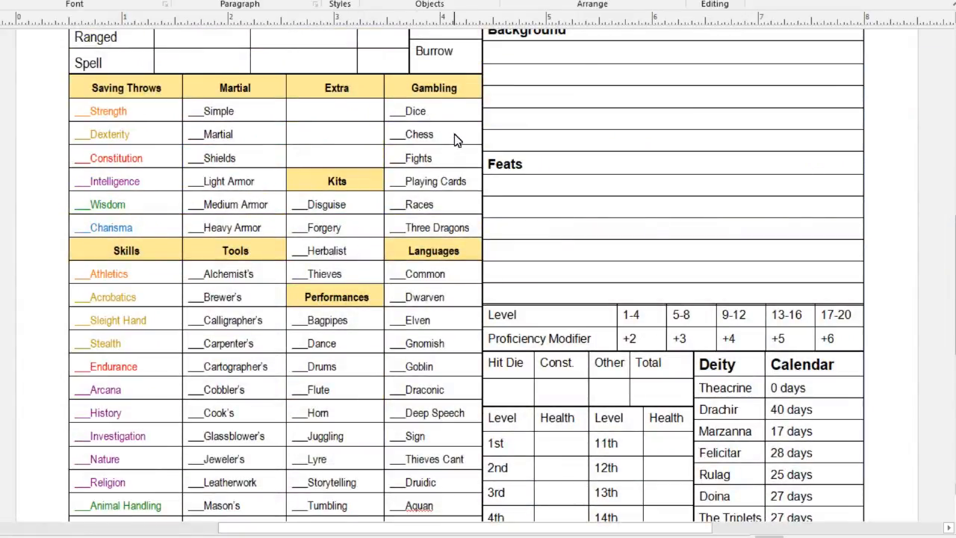
pyautogui.moveTo(462, 118)
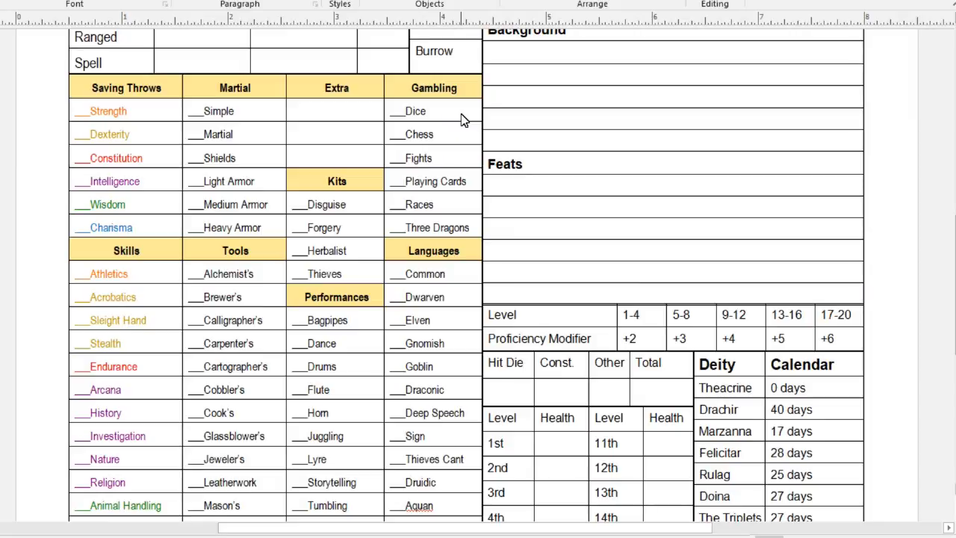
pyautogui.moveTo(435, 162)
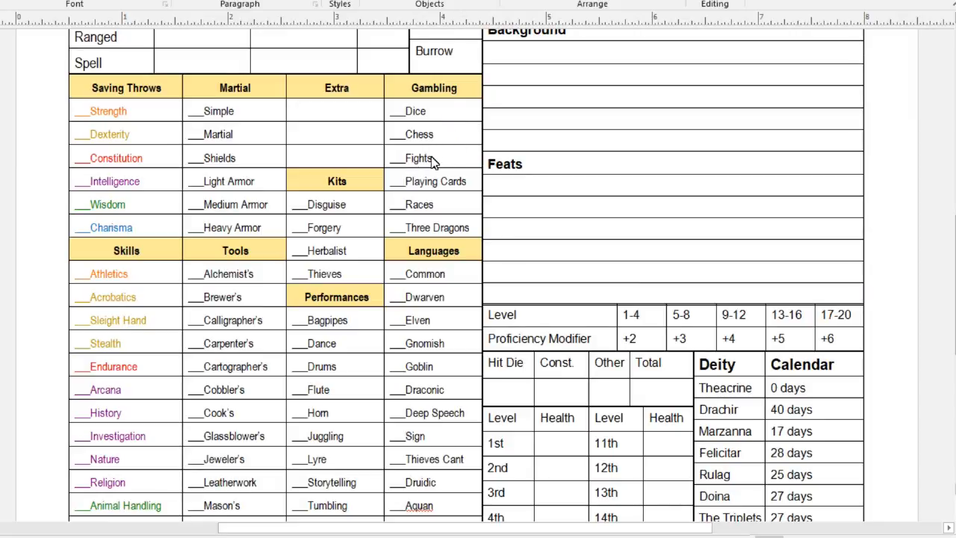
pyautogui.moveTo(428, 207)
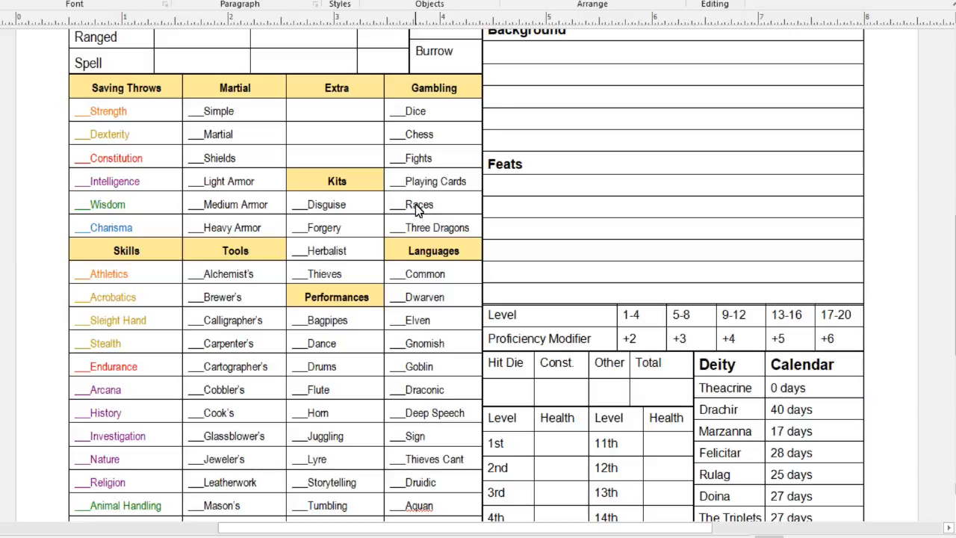
pyautogui.moveTo(410, 157)
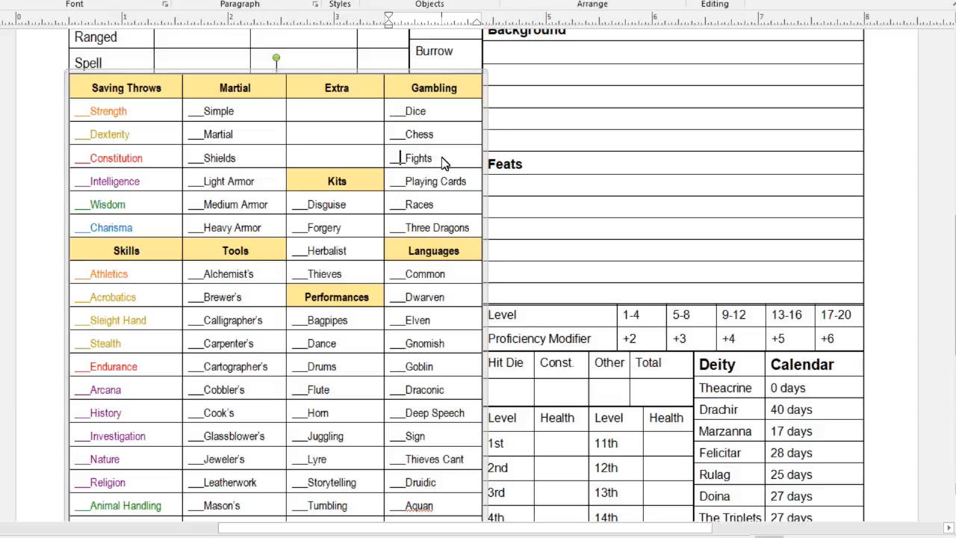
pyautogui.scroll(-3)
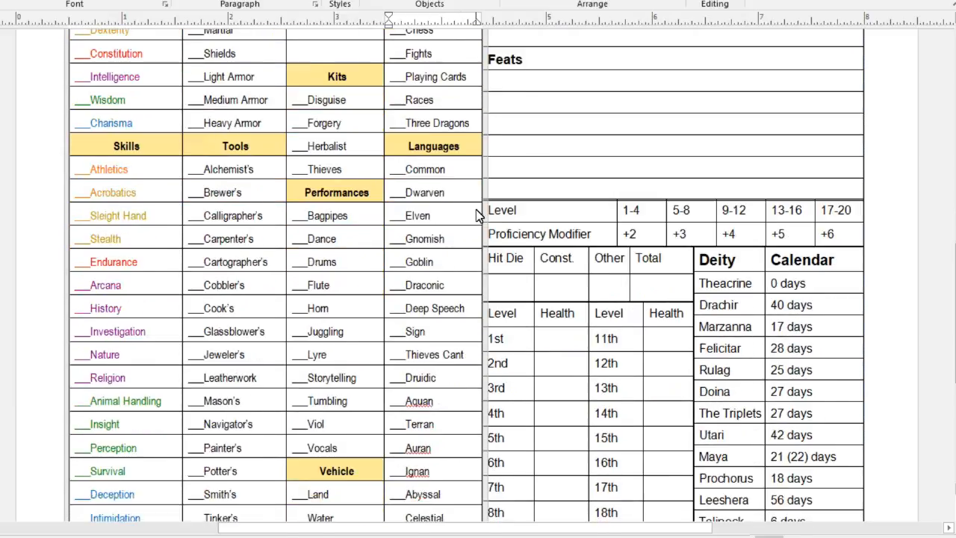
pyautogui.scroll(-3)
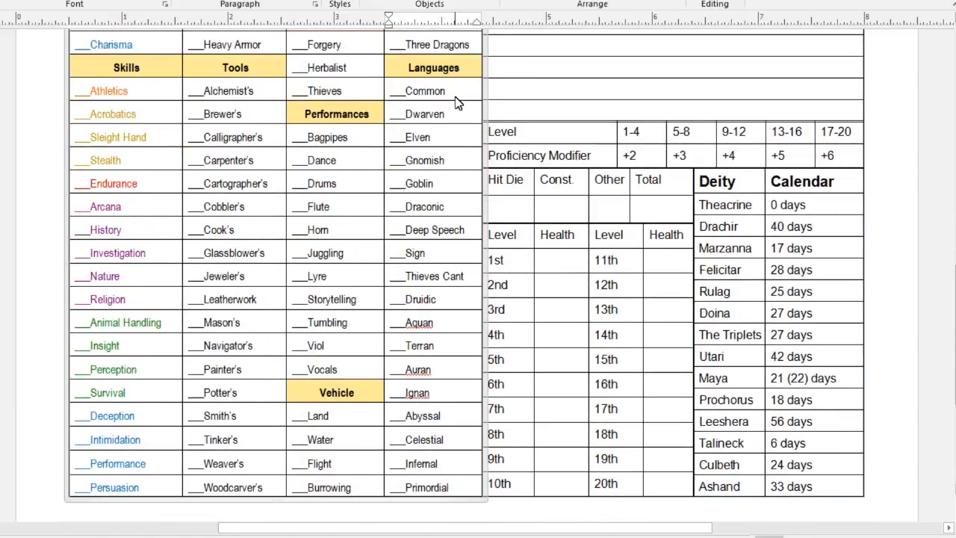
pyautogui.moveTo(458, 94)
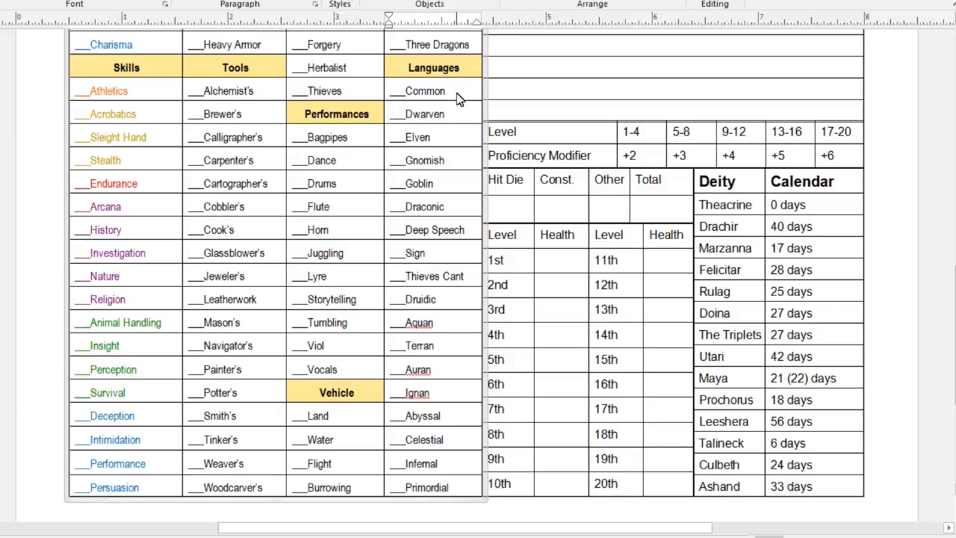
pyautogui.moveTo(469, 121)
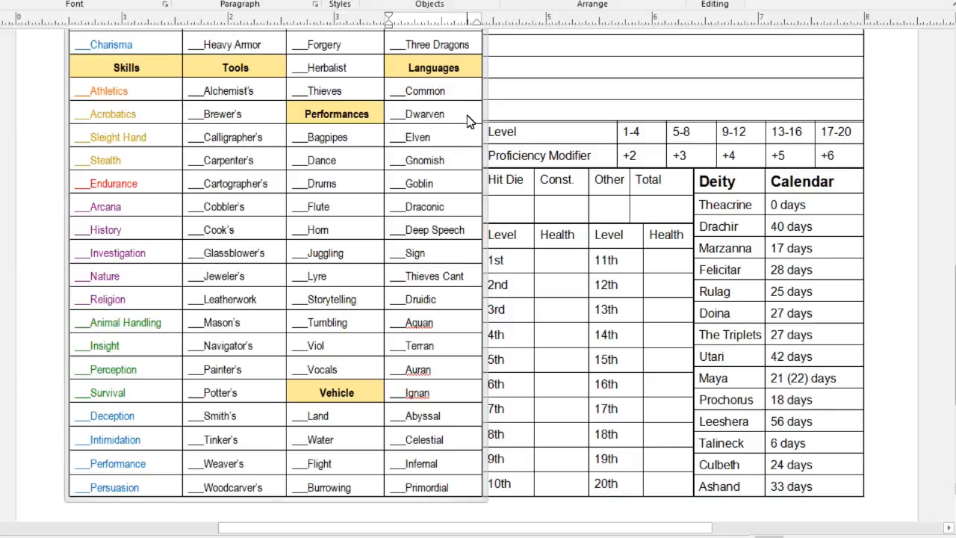
pyautogui.moveTo(461, 185)
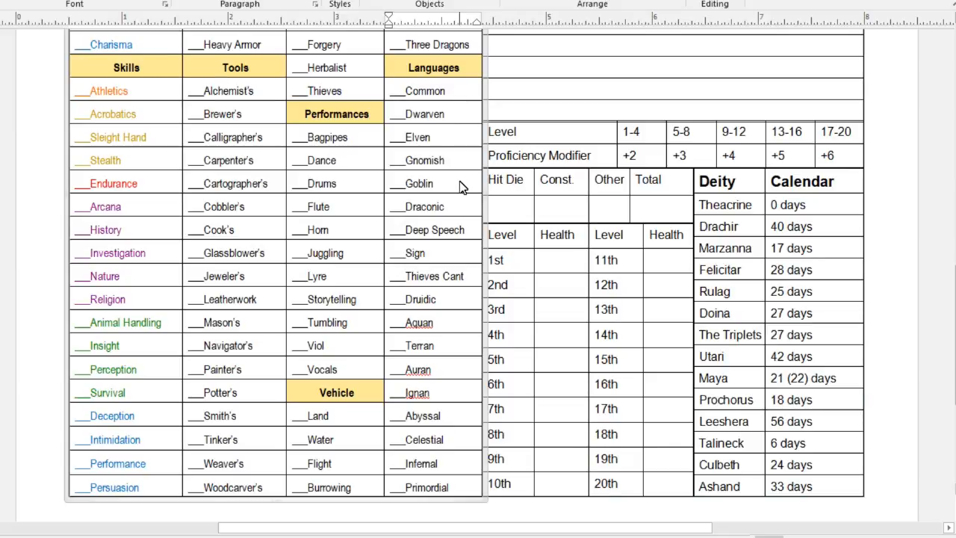
pyautogui.moveTo(460, 209)
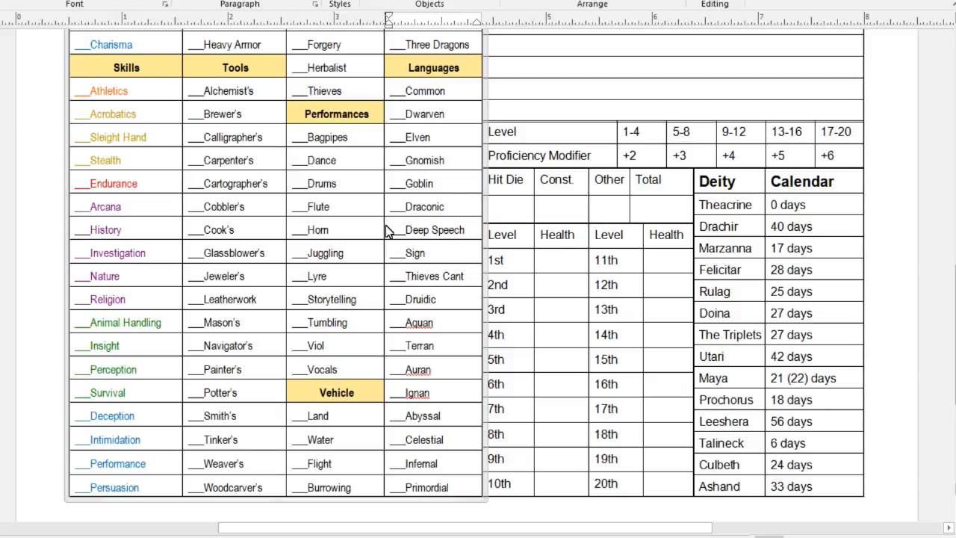
pyautogui.moveTo(443, 260)
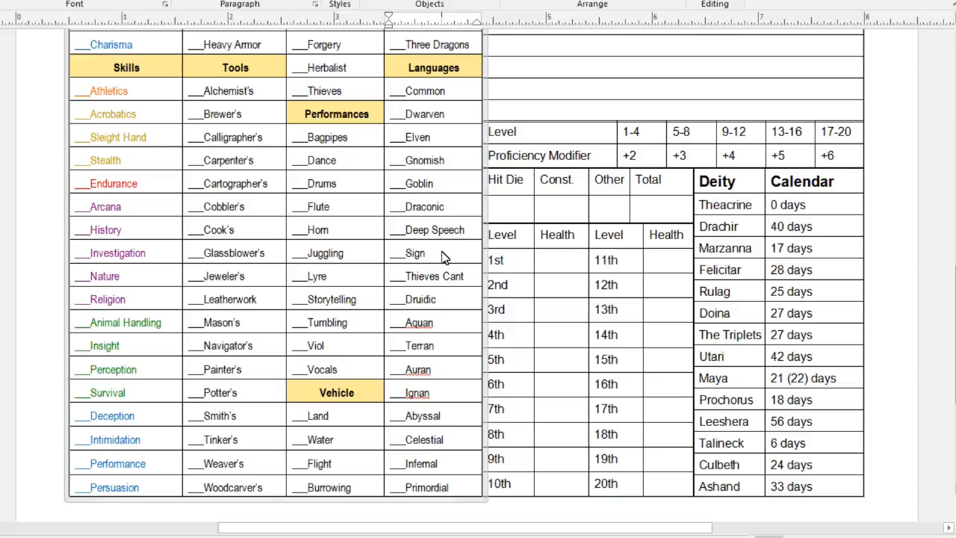
pyautogui.moveTo(449, 267)
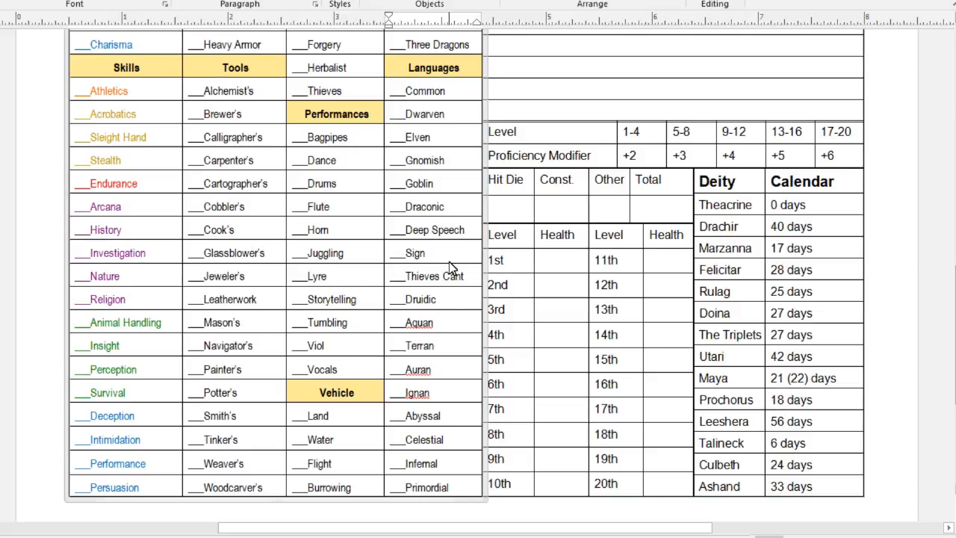
pyautogui.moveTo(458, 293)
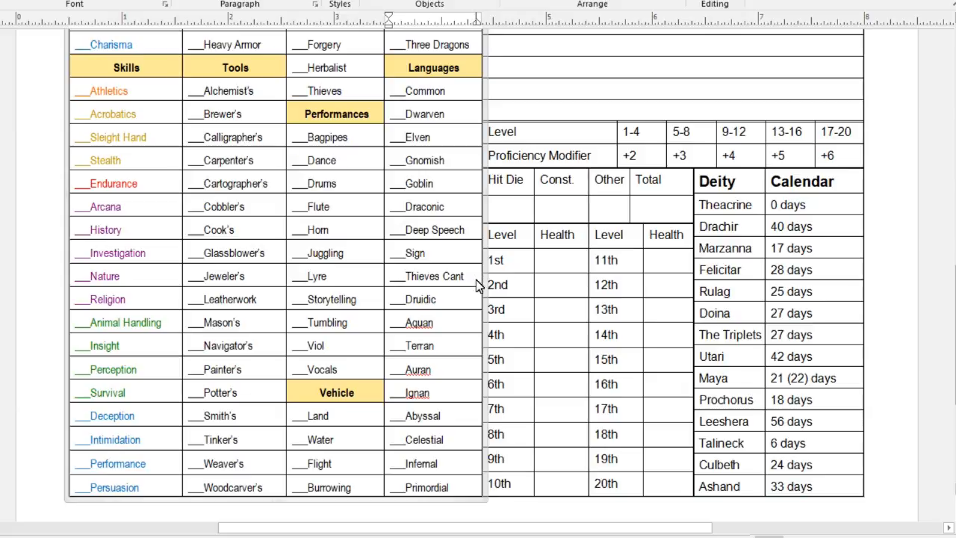
pyautogui.moveTo(478, 282)
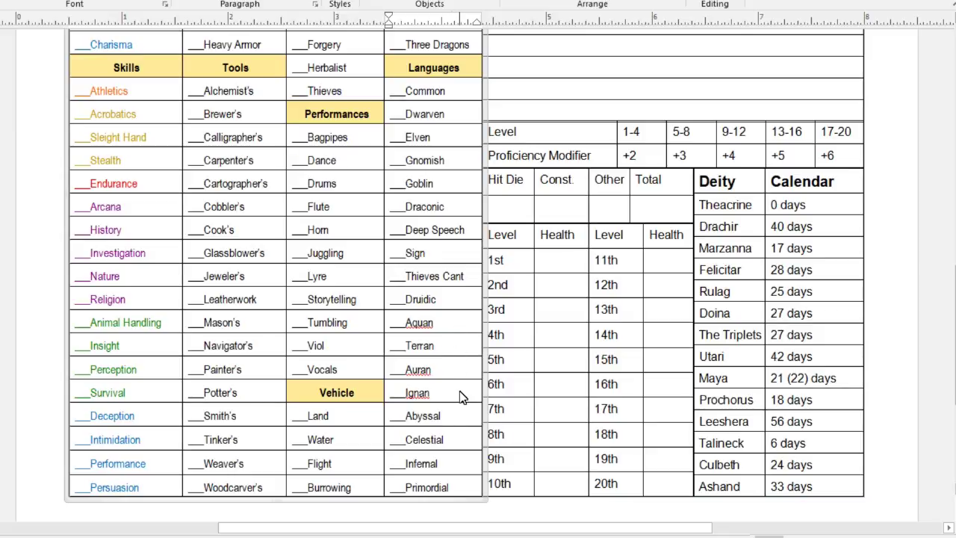
pyautogui.moveTo(492, 397)
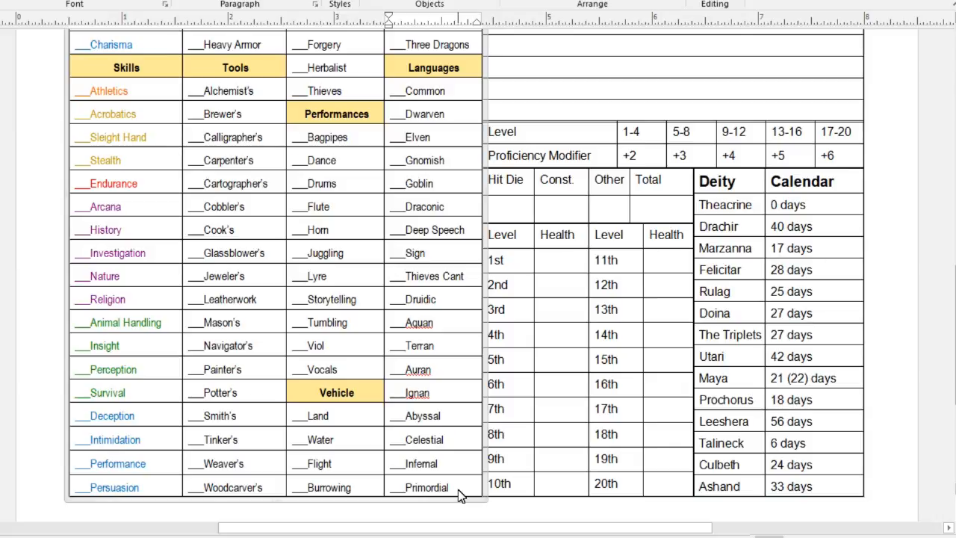
pyautogui.moveTo(432, 445)
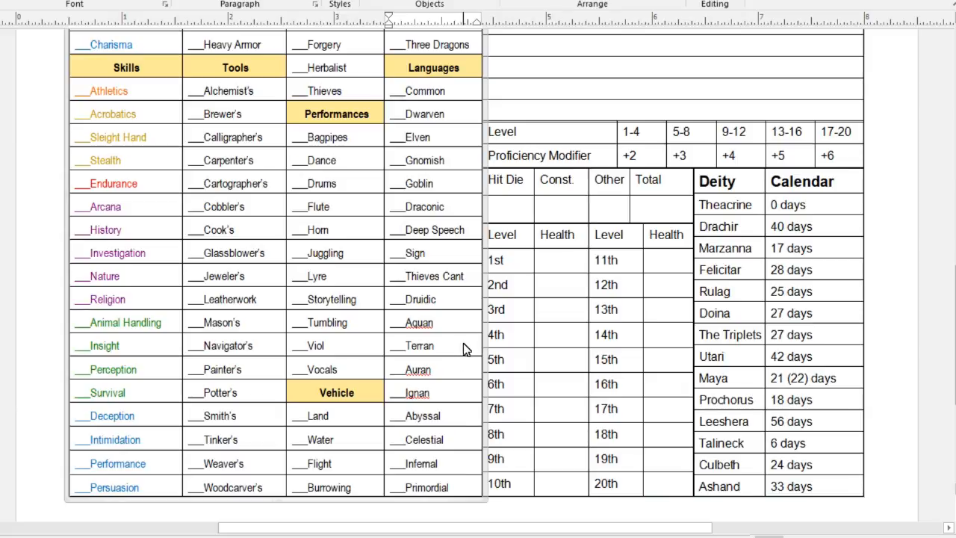
pyautogui.moveTo(463, 305)
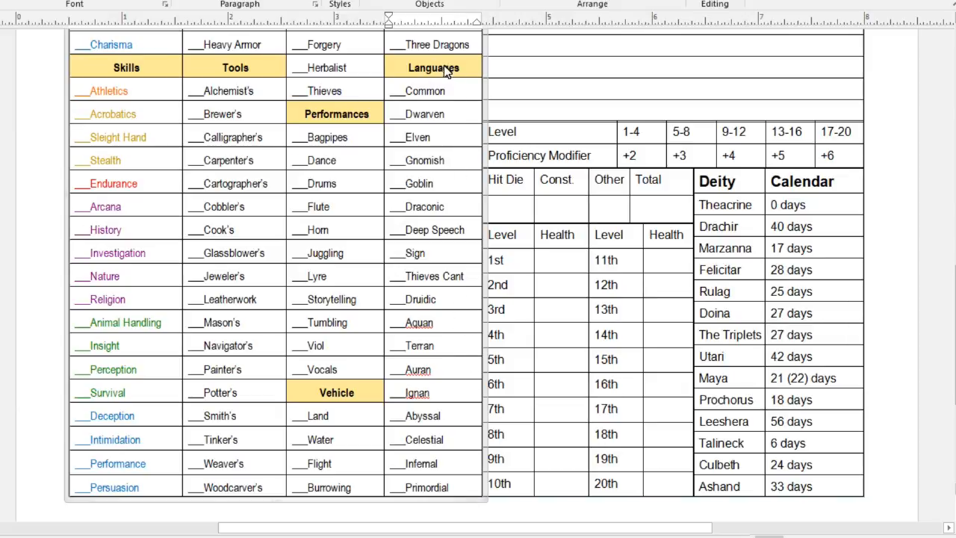
pyautogui.moveTo(507, 103)
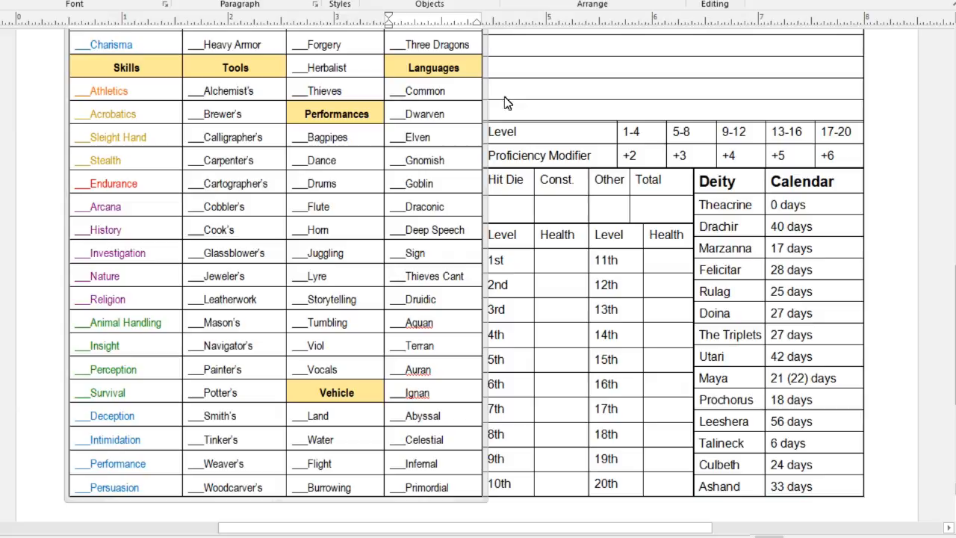
pyautogui.scroll(3)
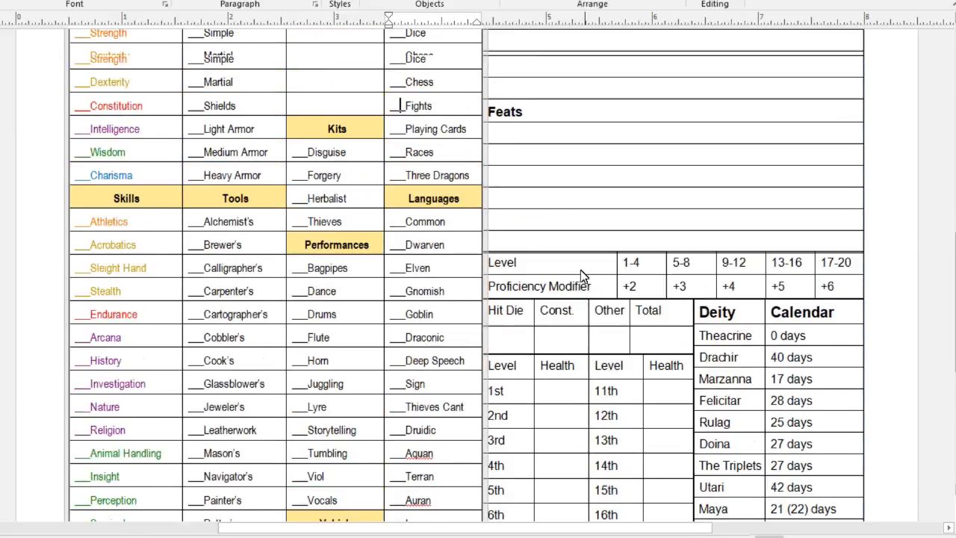
pyautogui.scroll(3)
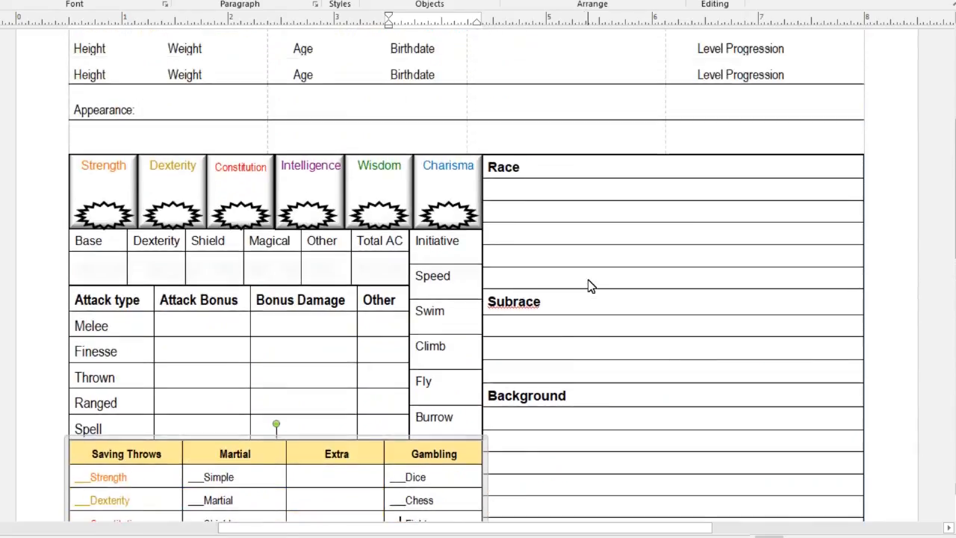
pyautogui.scroll(3)
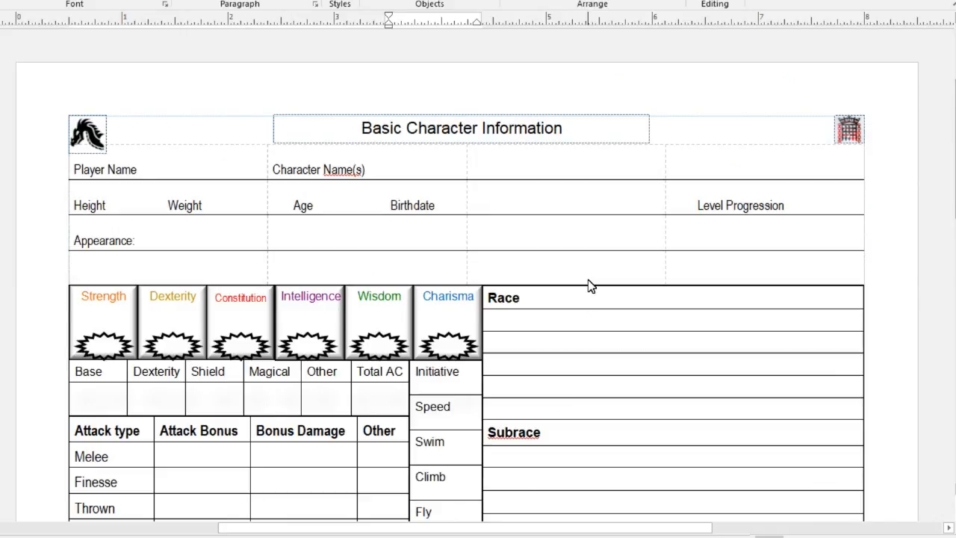
pyautogui.moveTo(604, 262)
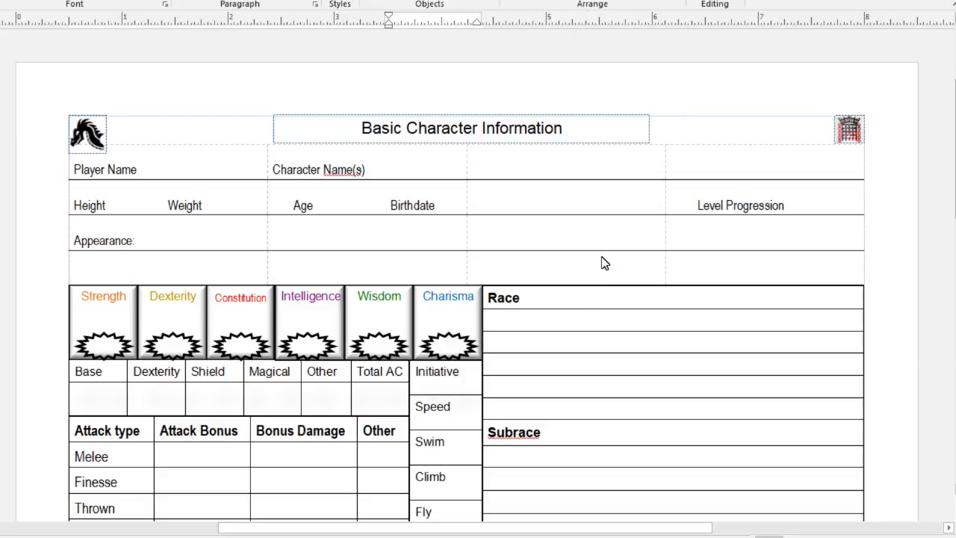
pyautogui.moveTo(304, 313)
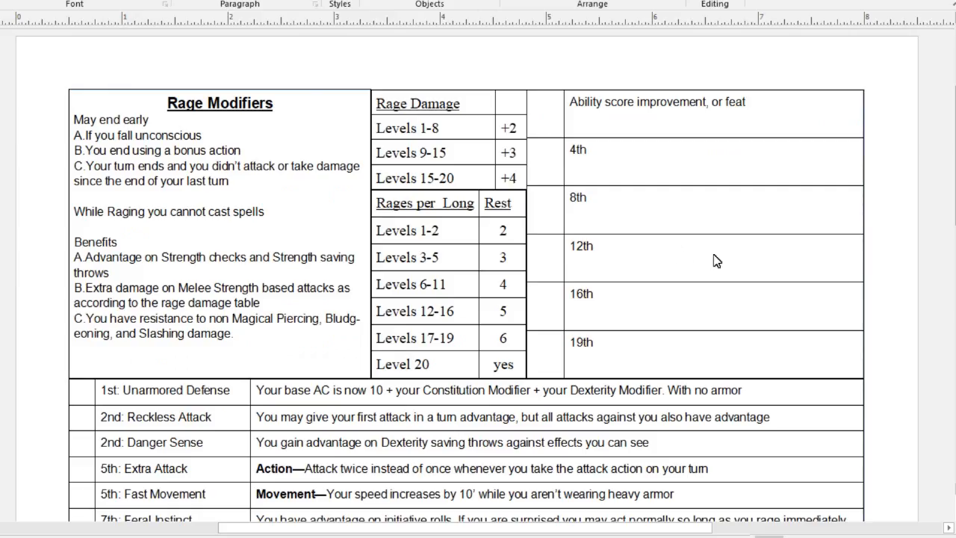
pyautogui.moveTo(62, 327)
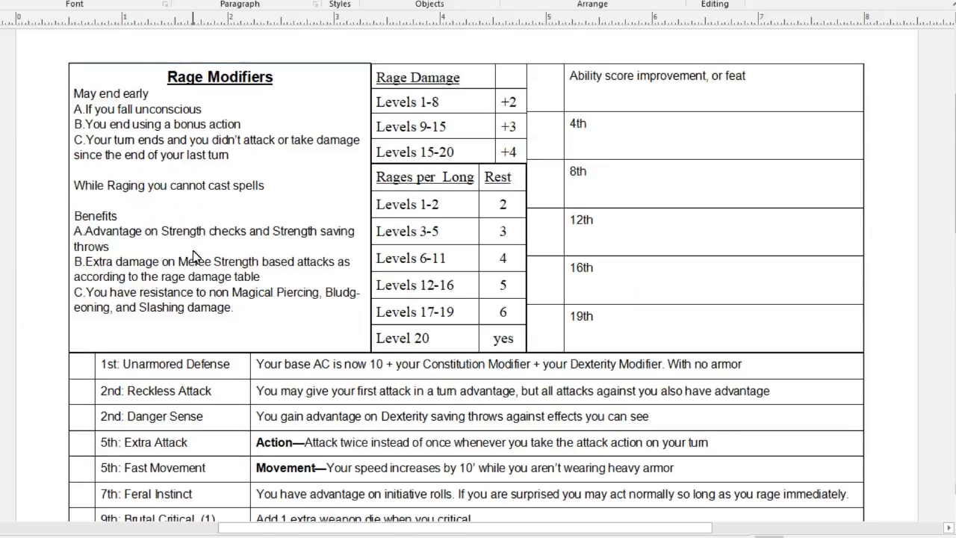
pyautogui.moveTo(466, 228)
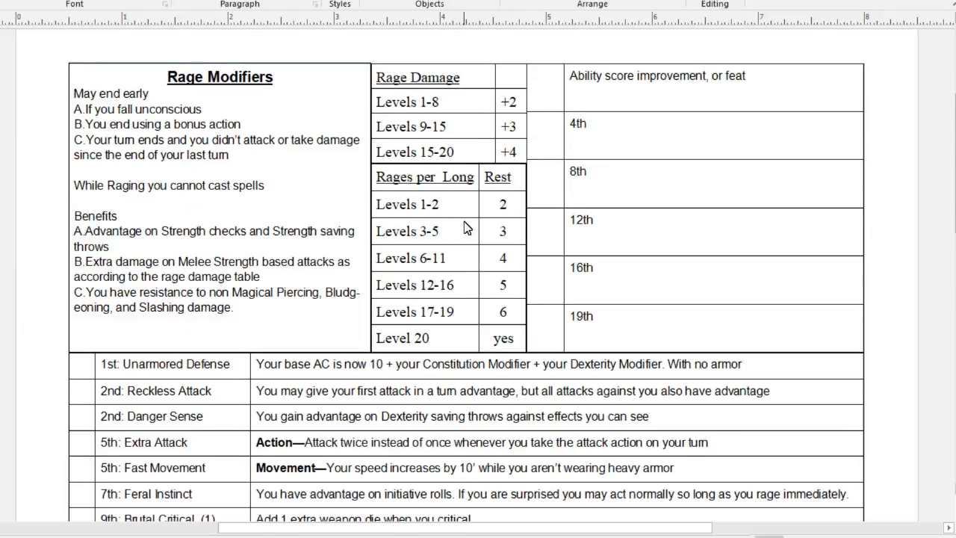
pyautogui.moveTo(782, 108)
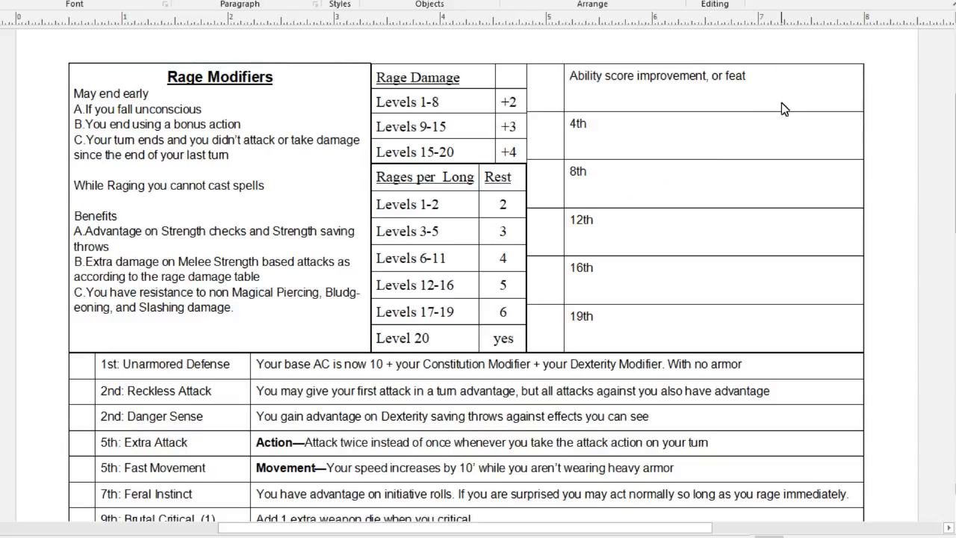
pyautogui.moveTo(647, 189)
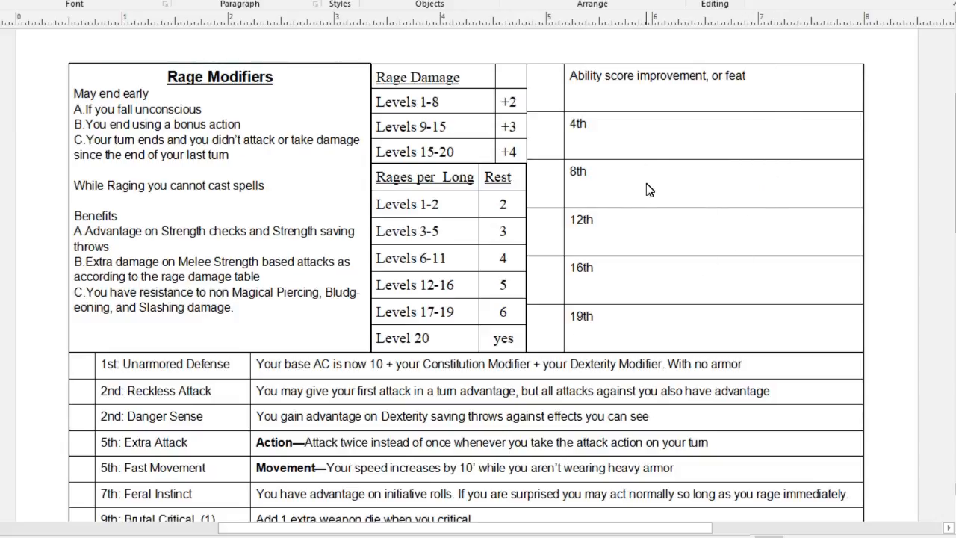
# - Scroll from the Barbarian features table to the skills, tools, languages and deity calendar section
pyautogui.scroll(3)
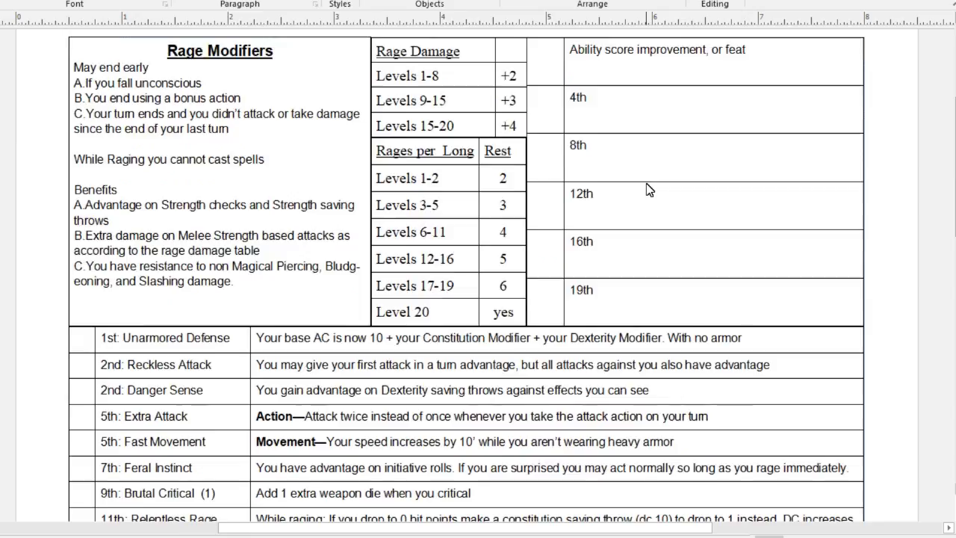
pyautogui.scroll(-3)
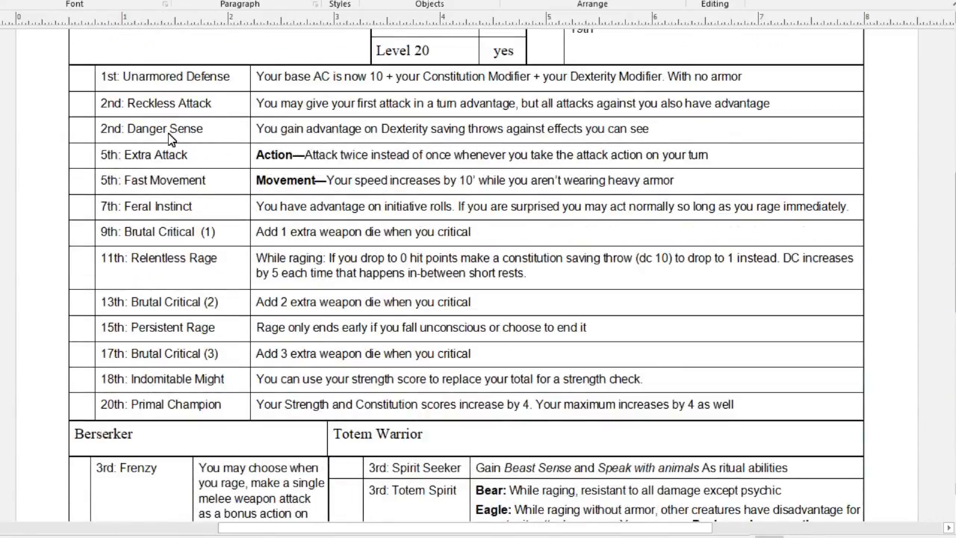
pyautogui.moveTo(88, 162)
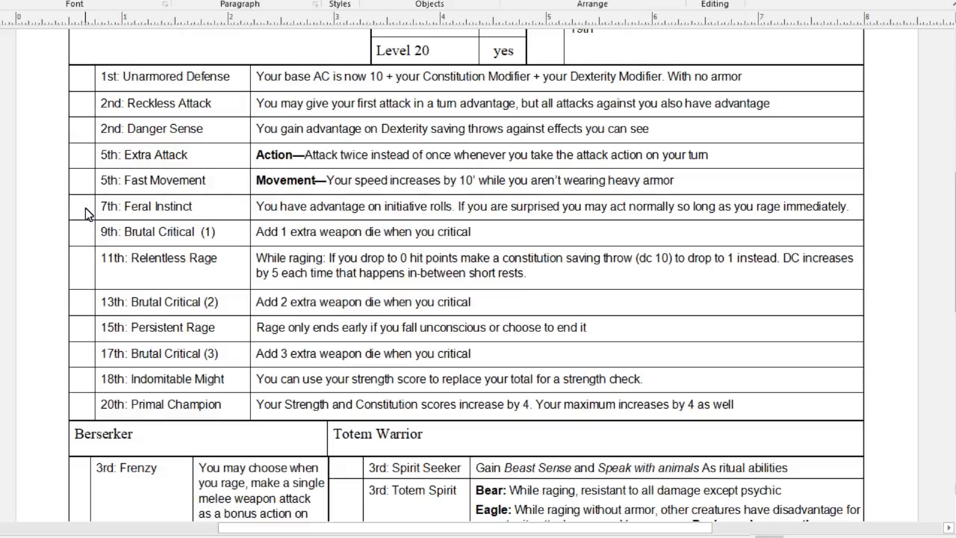
pyautogui.moveTo(127, 196)
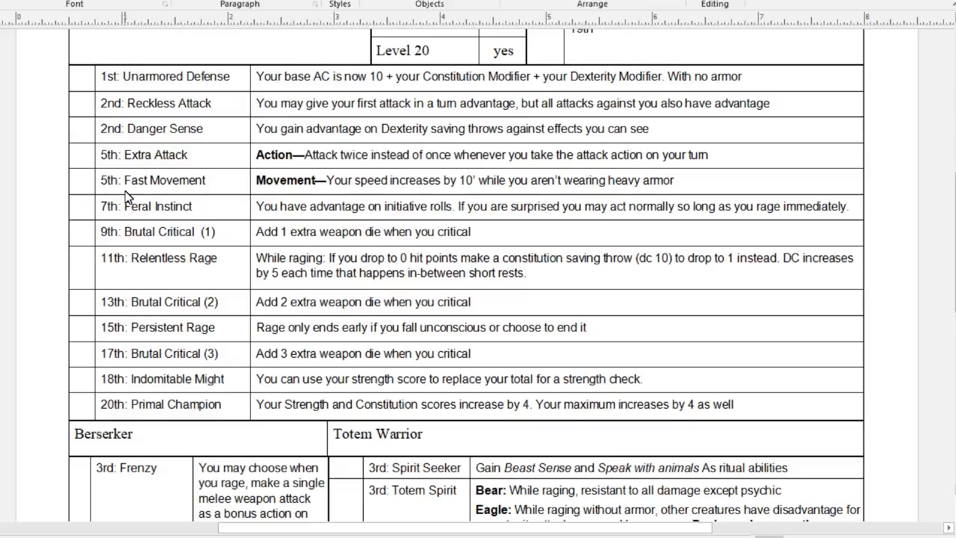
pyautogui.moveTo(125, 133)
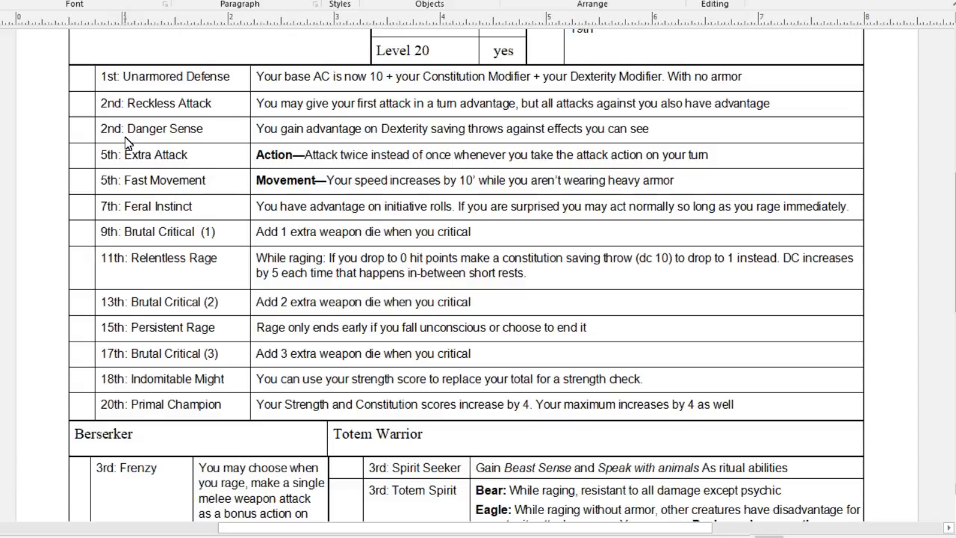
pyautogui.moveTo(56, 140)
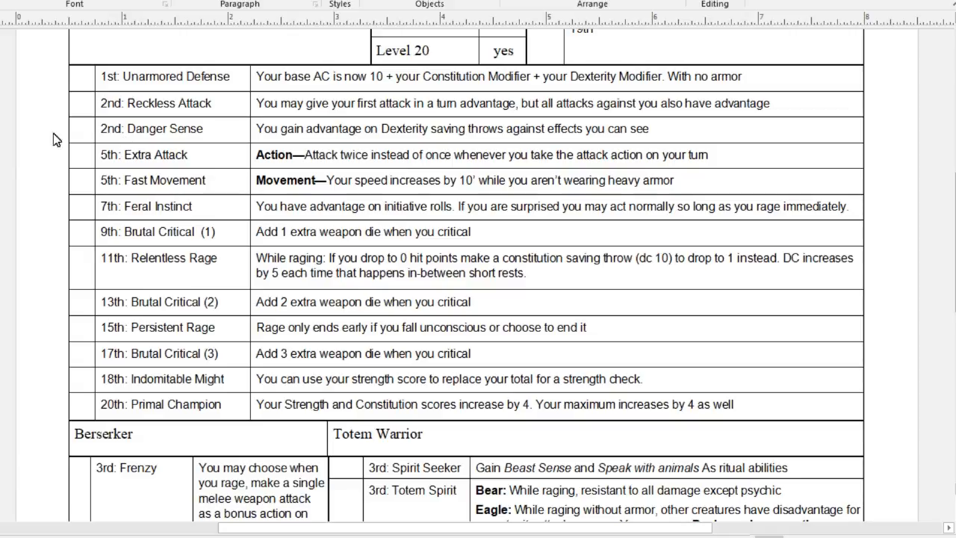
pyautogui.moveTo(163, 219)
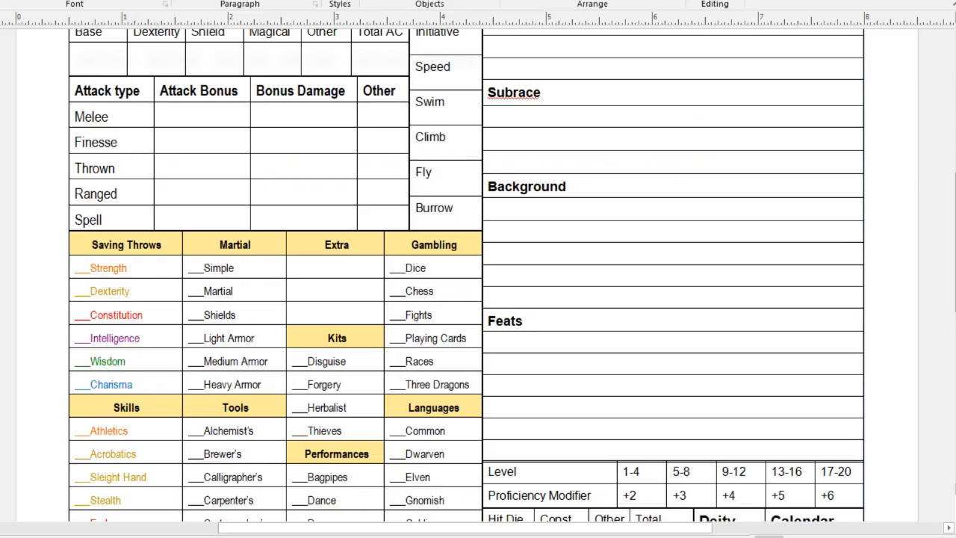
pyautogui.scroll(-3)
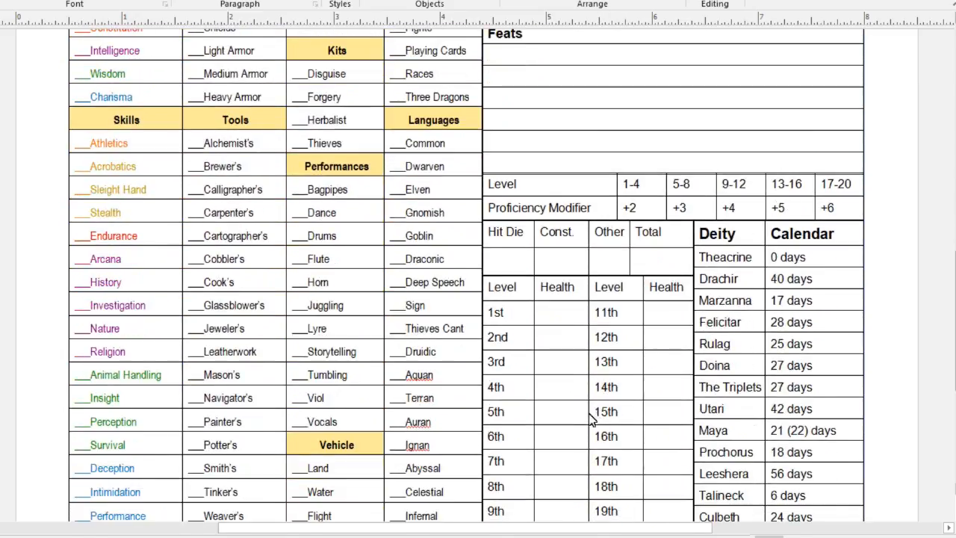
pyautogui.moveTo(573, 301)
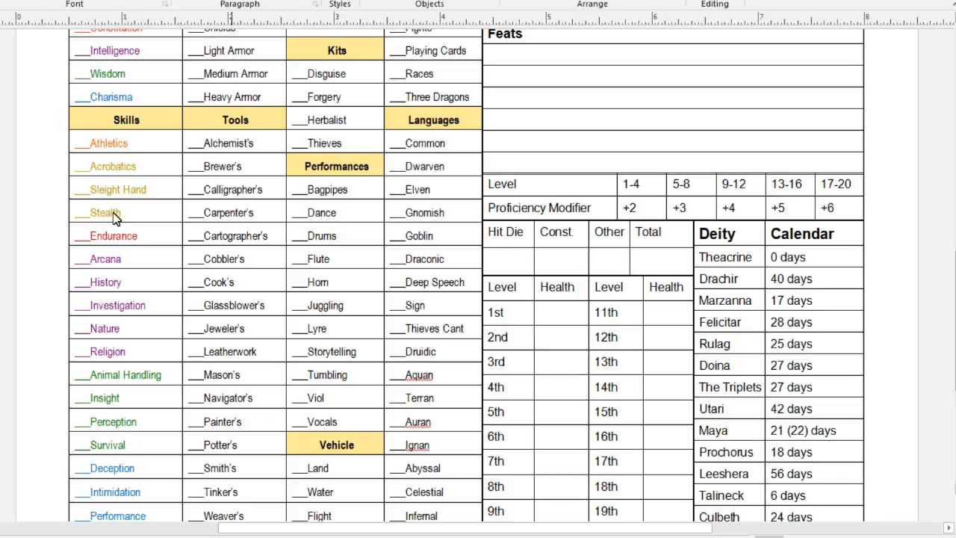
# - Scroll down the Barbarian page to the Berserker and Totem Warrior subclass tables
pyautogui.scroll(-3)
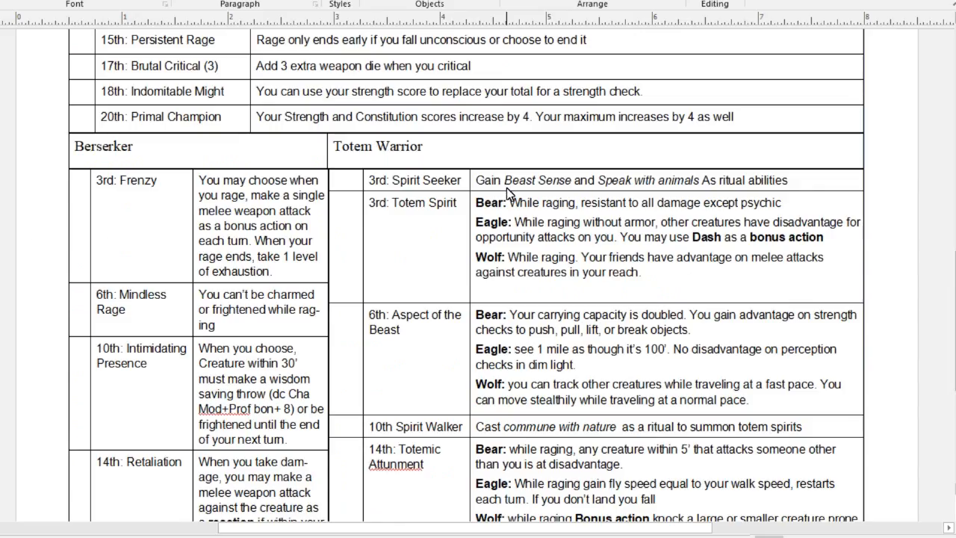
pyautogui.scroll(-3)
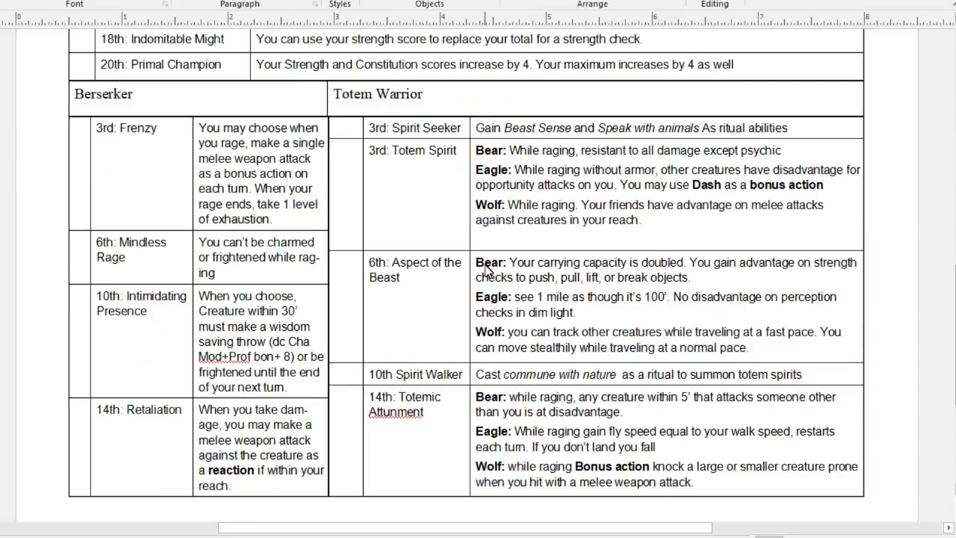
pyautogui.moveTo(149, 103)
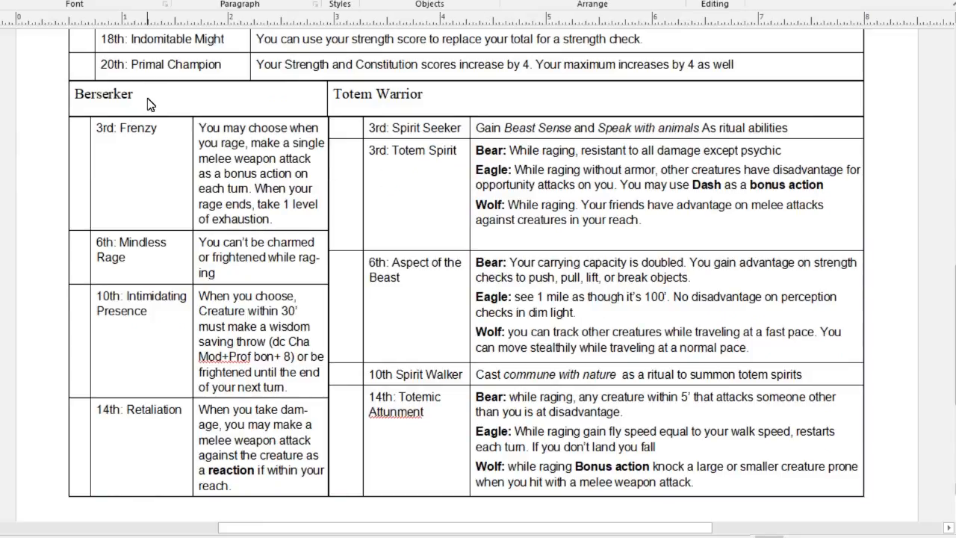
pyautogui.moveTo(250, 96)
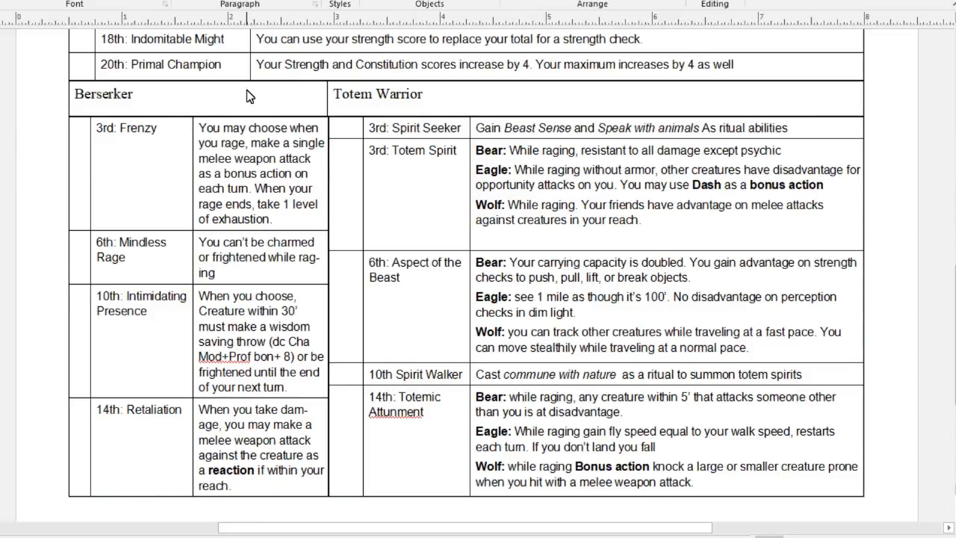
pyautogui.moveTo(313, 245)
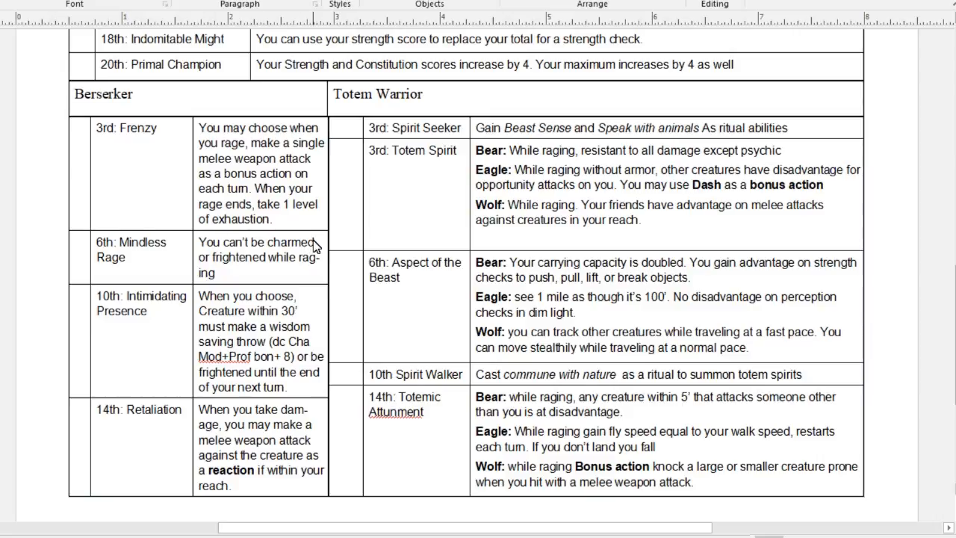
pyautogui.moveTo(213, 238)
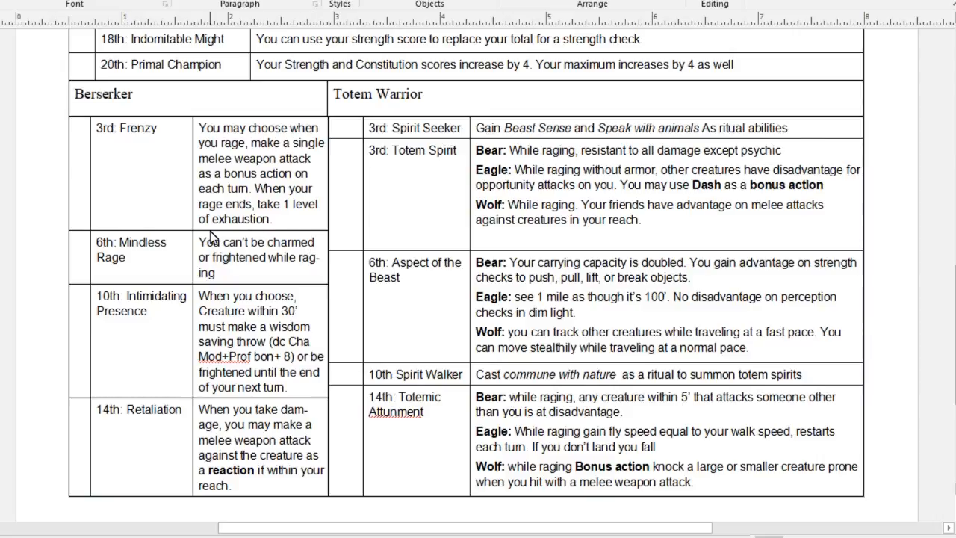
pyautogui.moveTo(212, 232)
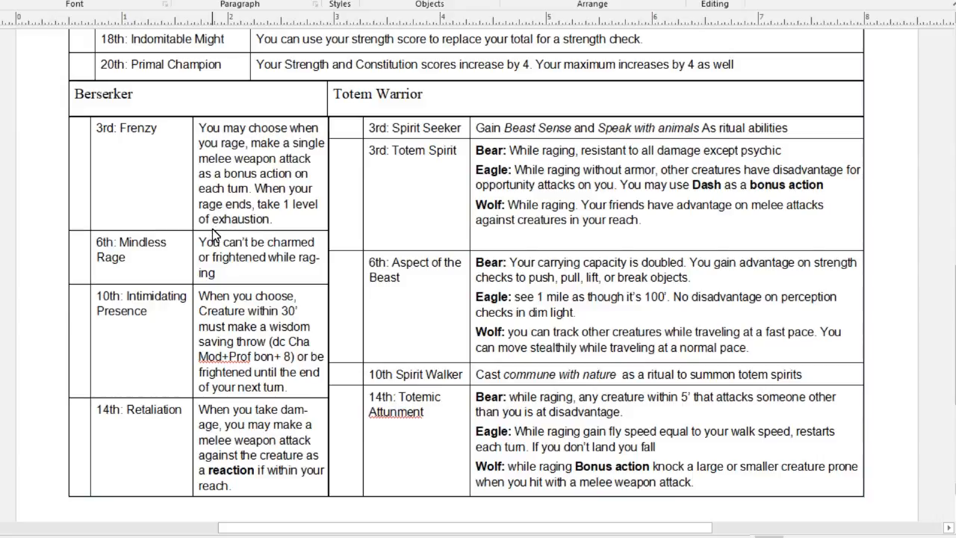
pyautogui.moveTo(331, 185)
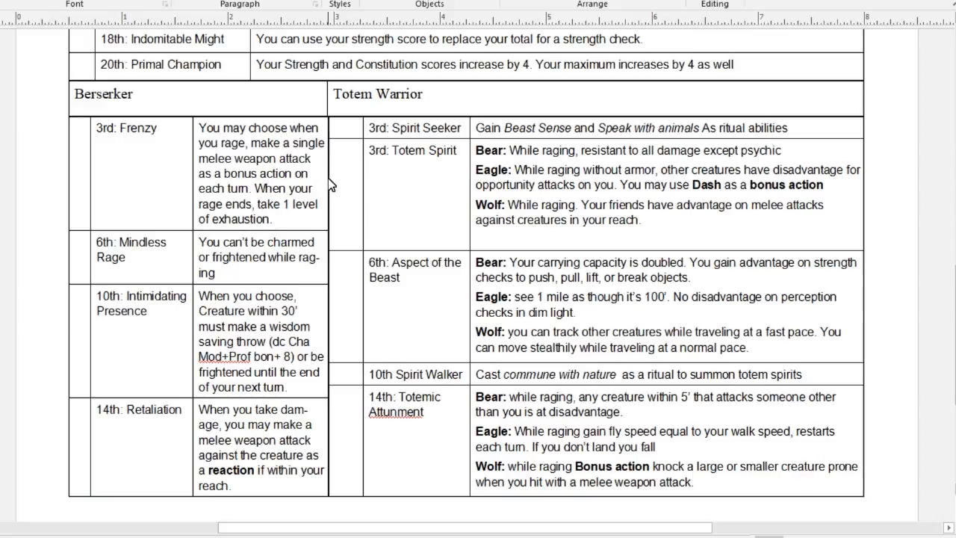
pyautogui.moveTo(338, 171)
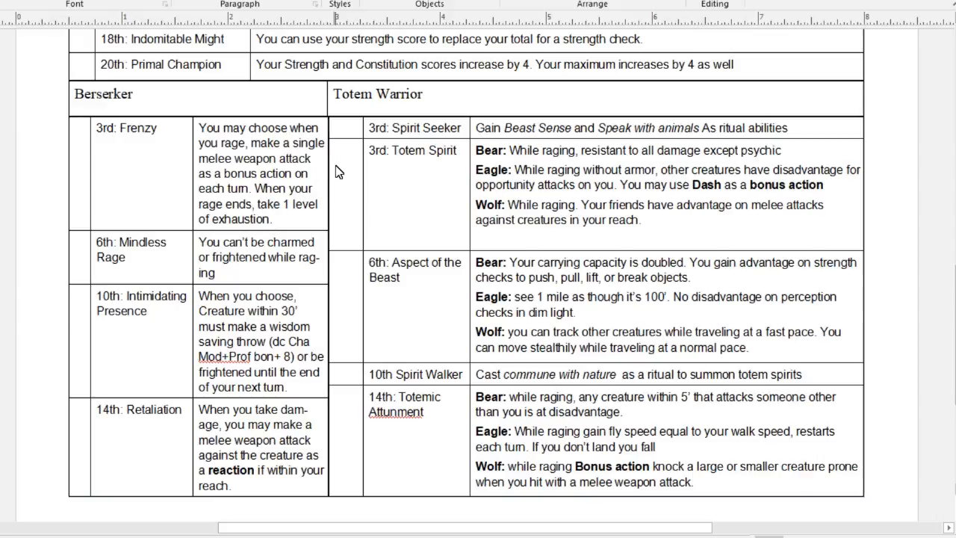
pyautogui.moveTo(407, 137)
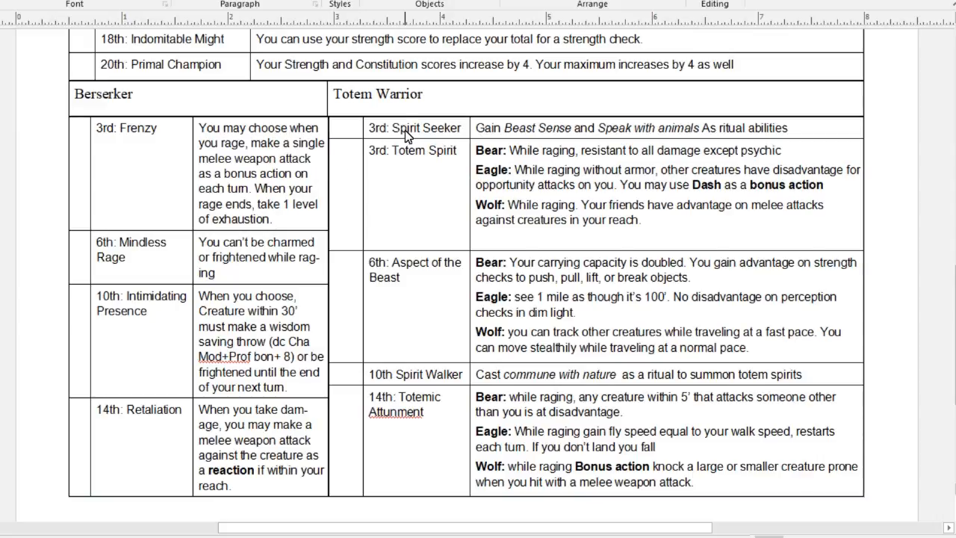
pyautogui.moveTo(694, 263)
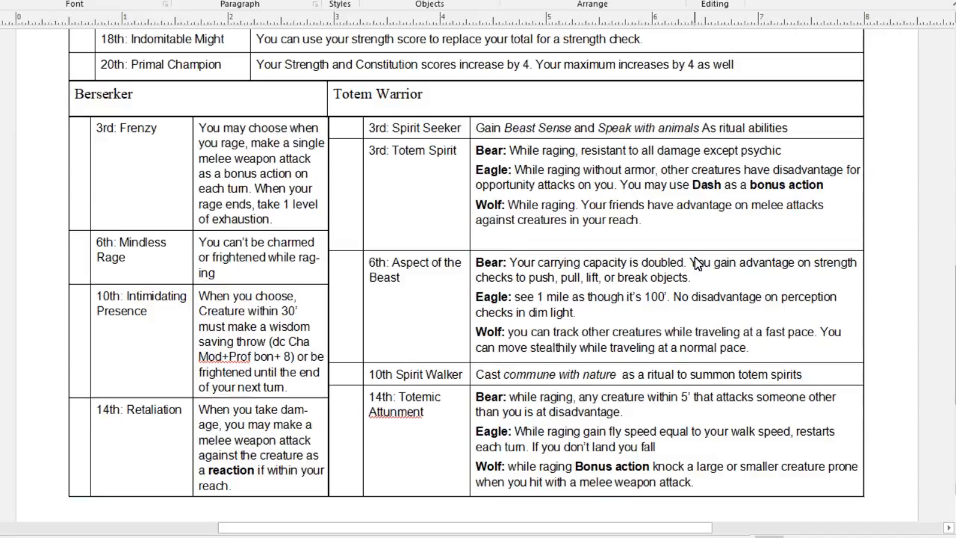
pyautogui.scroll(3)
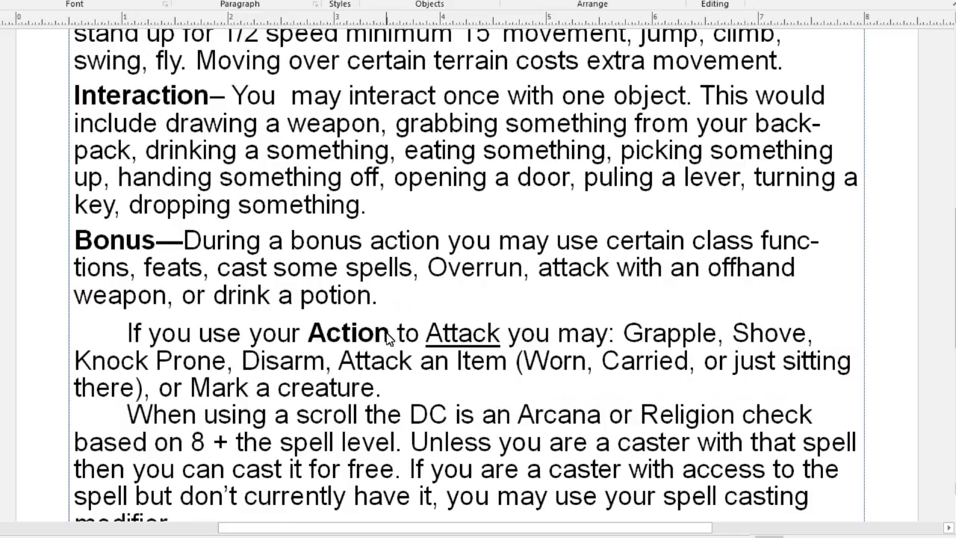
# - Scroll the combat reference page down to the jumping rules and damage types table
pyautogui.scroll(3)
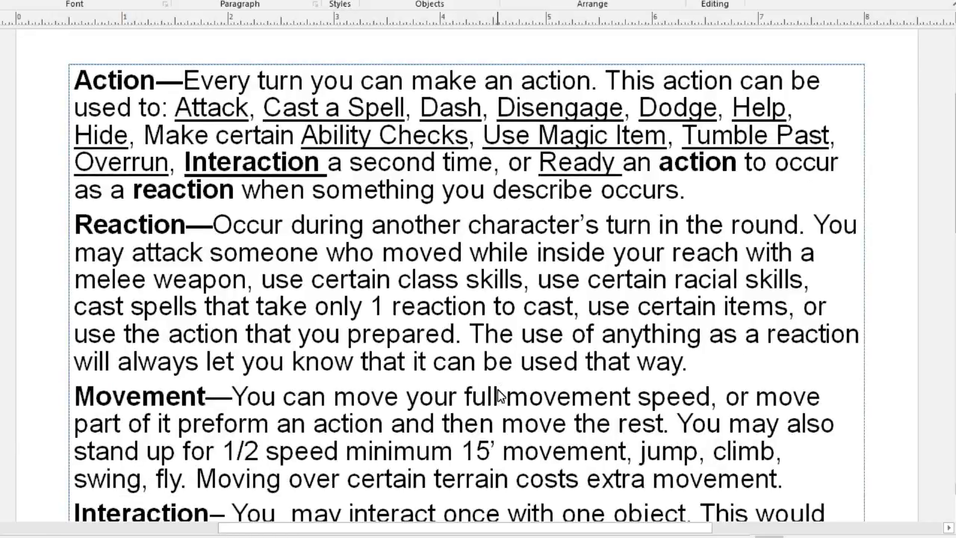
pyautogui.scroll(-3)
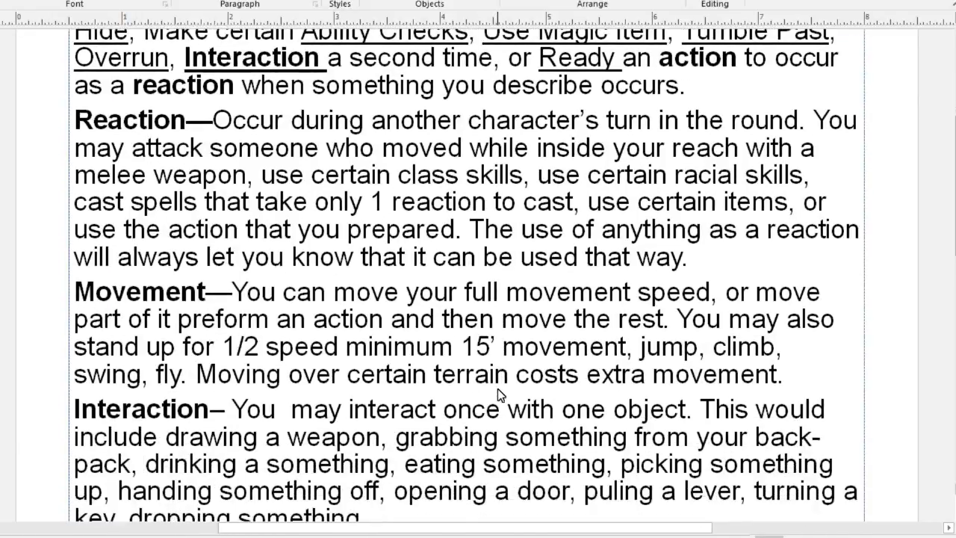
pyautogui.scroll(-3)
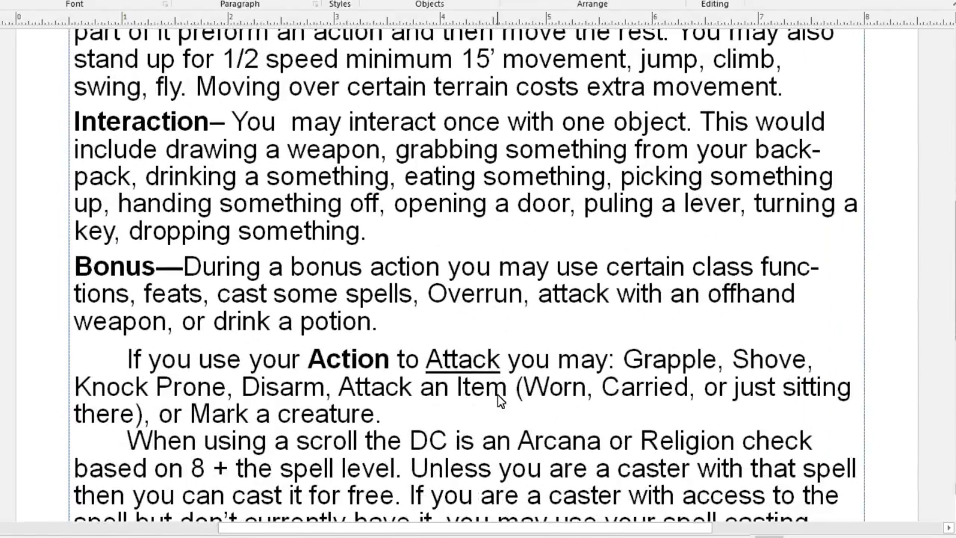
pyautogui.scroll(-3)
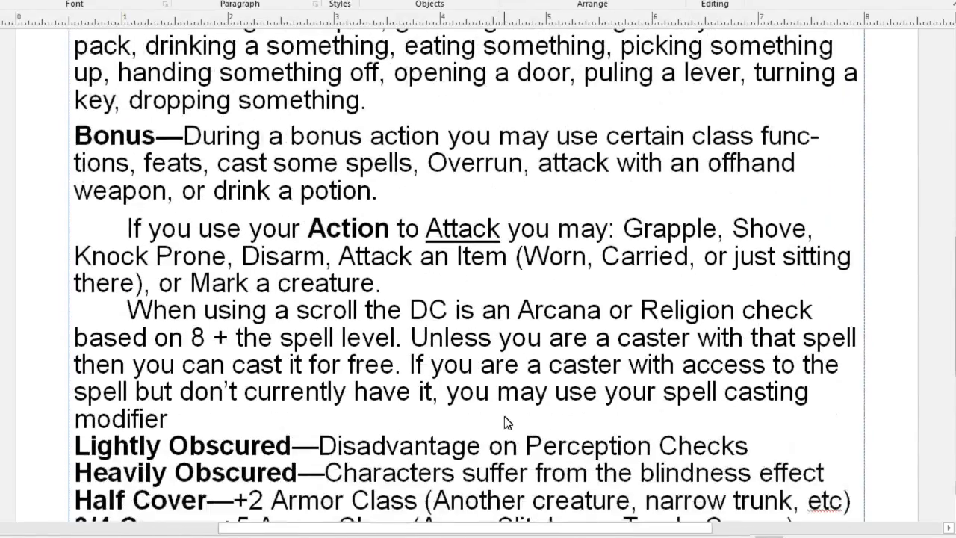
pyautogui.scroll(-3)
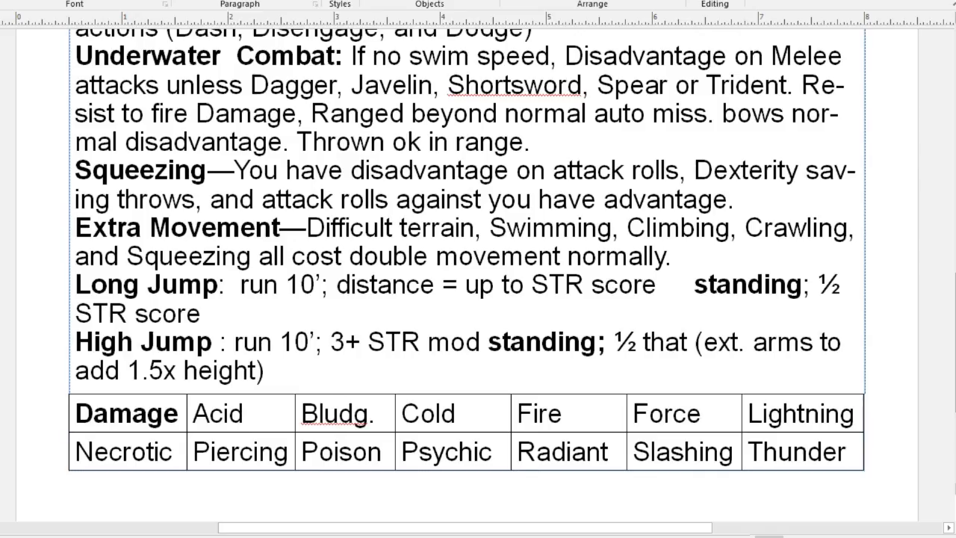
pyautogui.scroll(3)
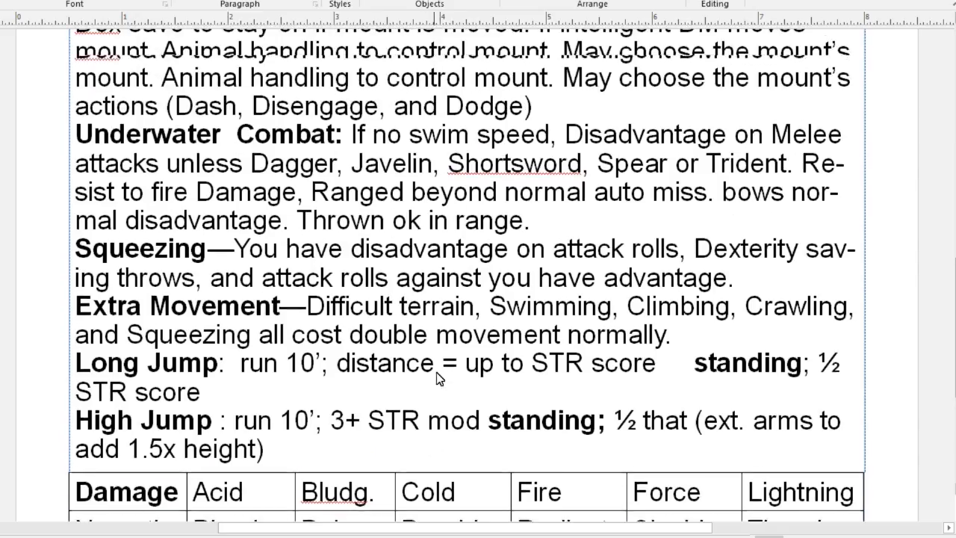
pyautogui.scroll(3)
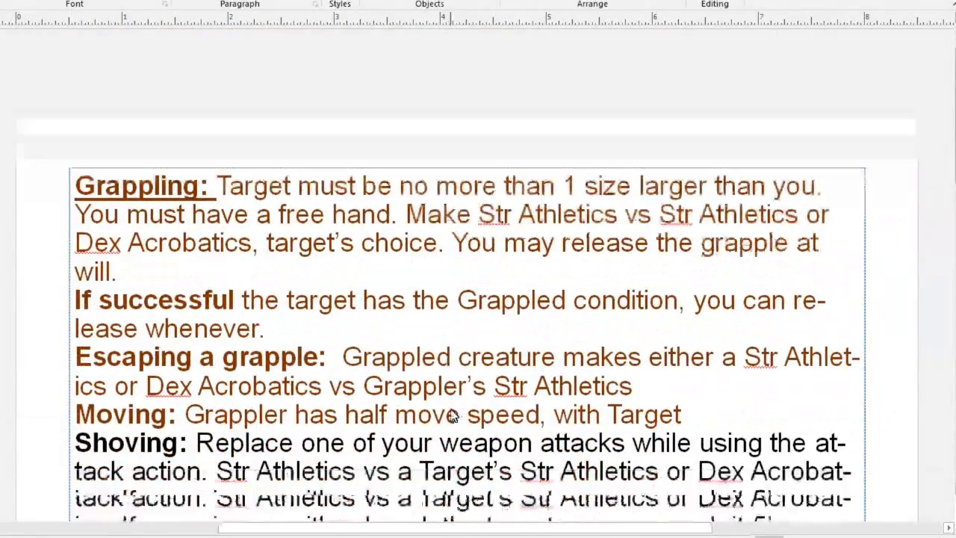
pyautogui.scroll(-3)
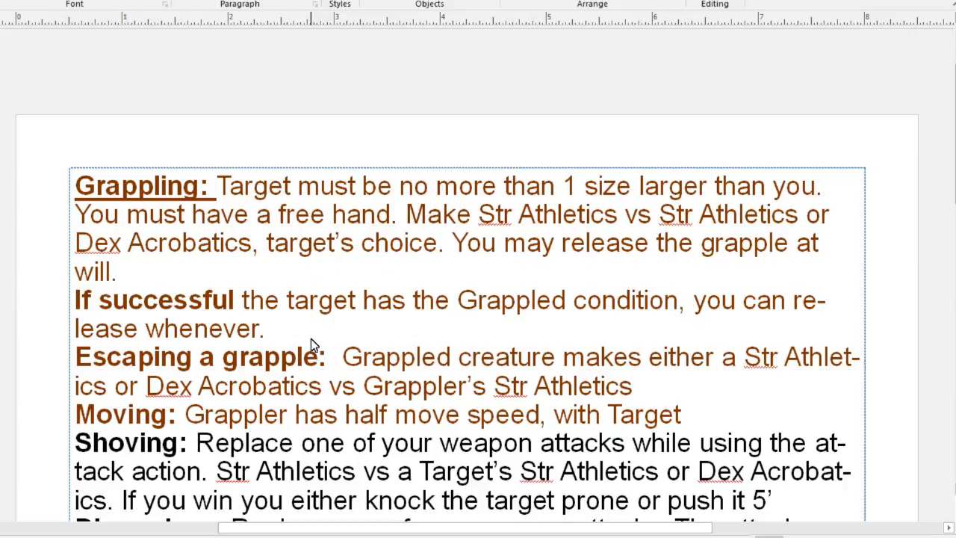
pyautogui.scroll(3)
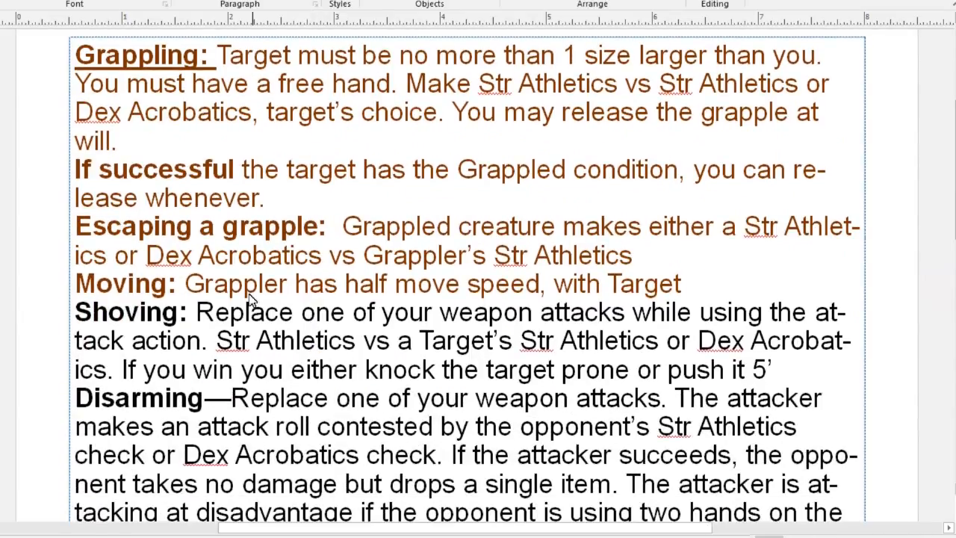
pyautogui.scroll(-3)
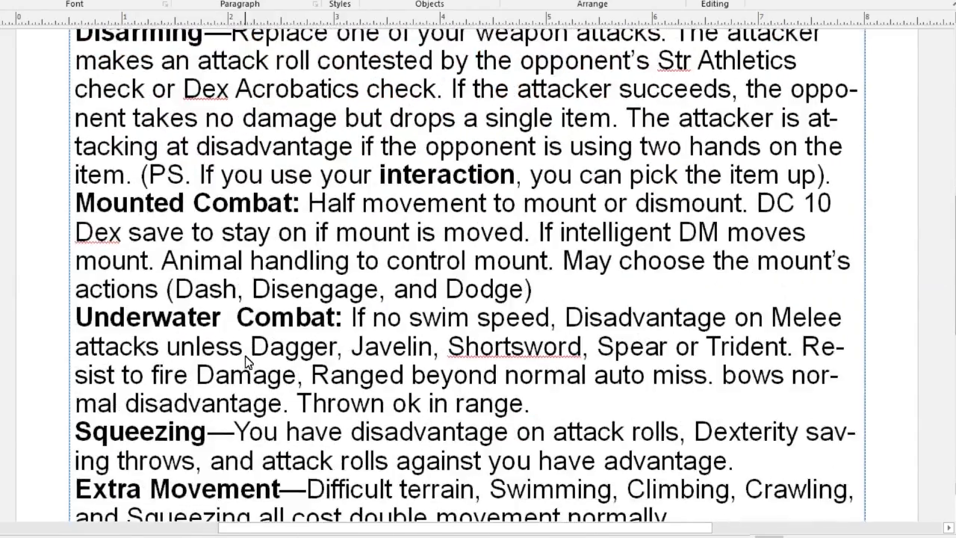
pyautogui.scroll(-3)
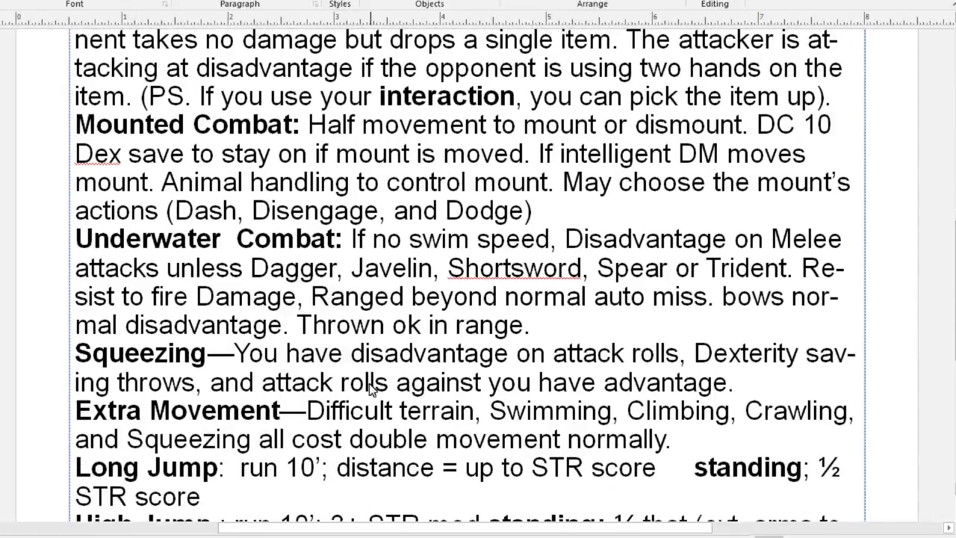
pyautogui.scroll(-3)
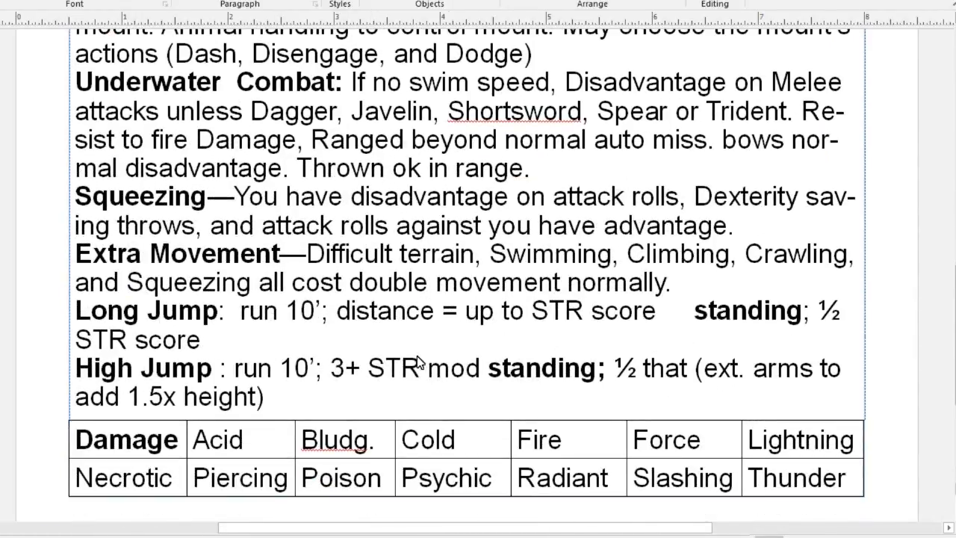
pyautogui.moveTo(358, 259)
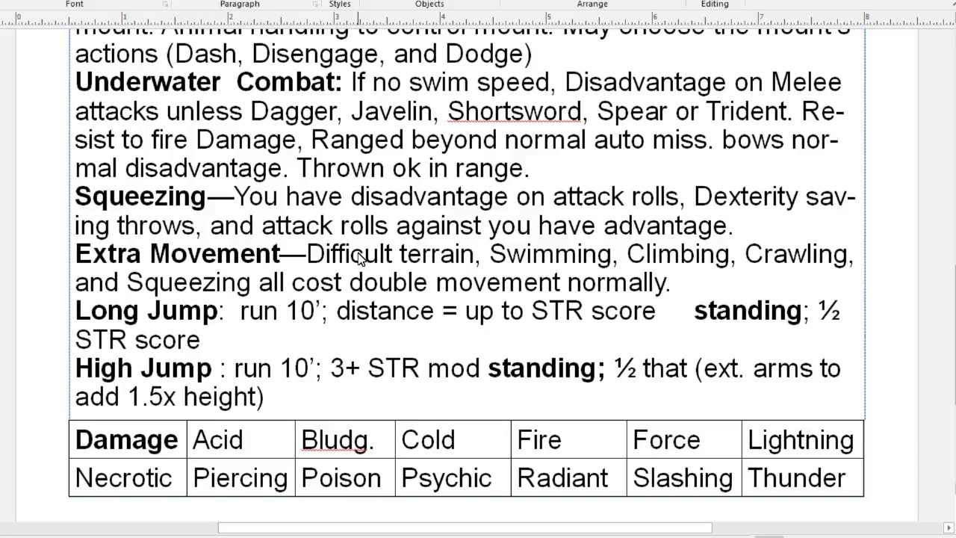
pyautogui.moveTo(411, 201)
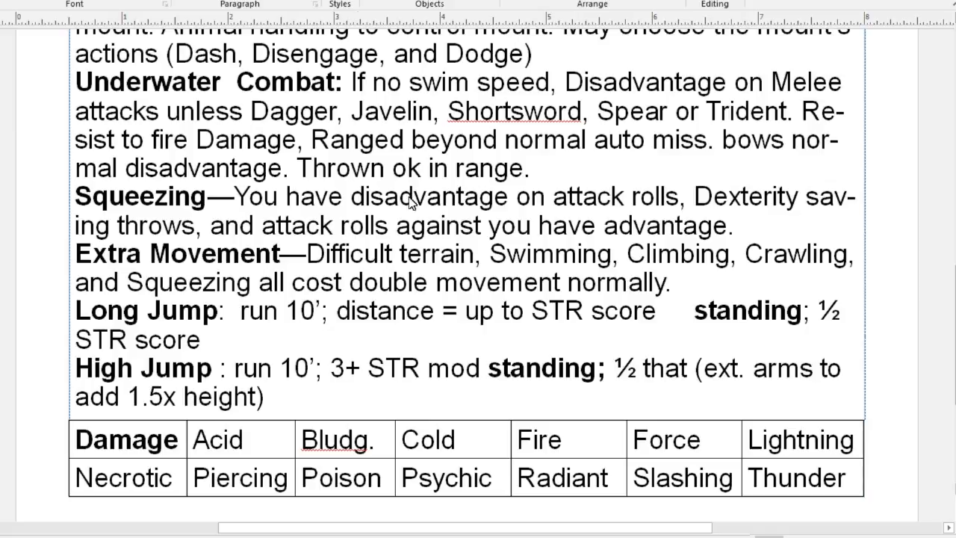
pyautogui.moveTo(440, 106)
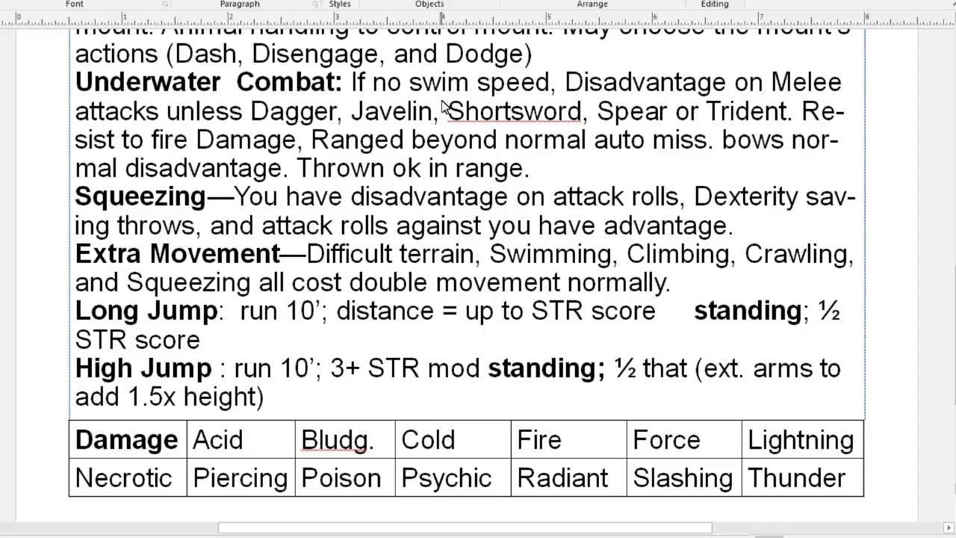
pyautogui.moveTo(431, 106)
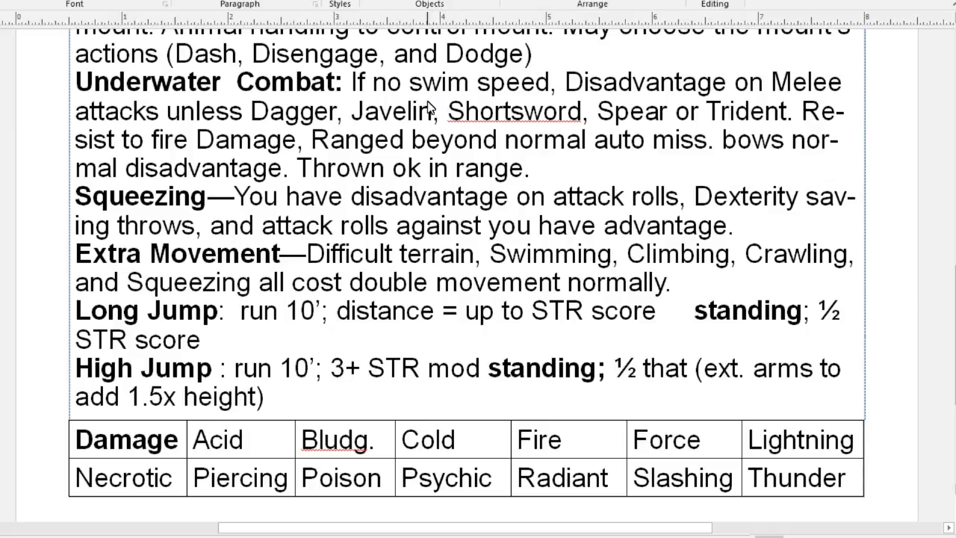
pyautogui.moveTo(437, 103)
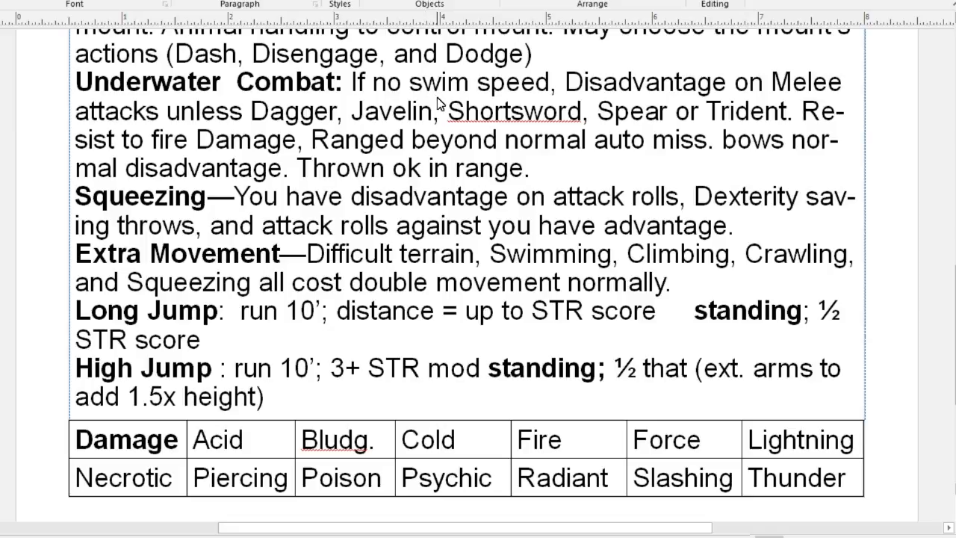
pyautogui.scroll(-3)
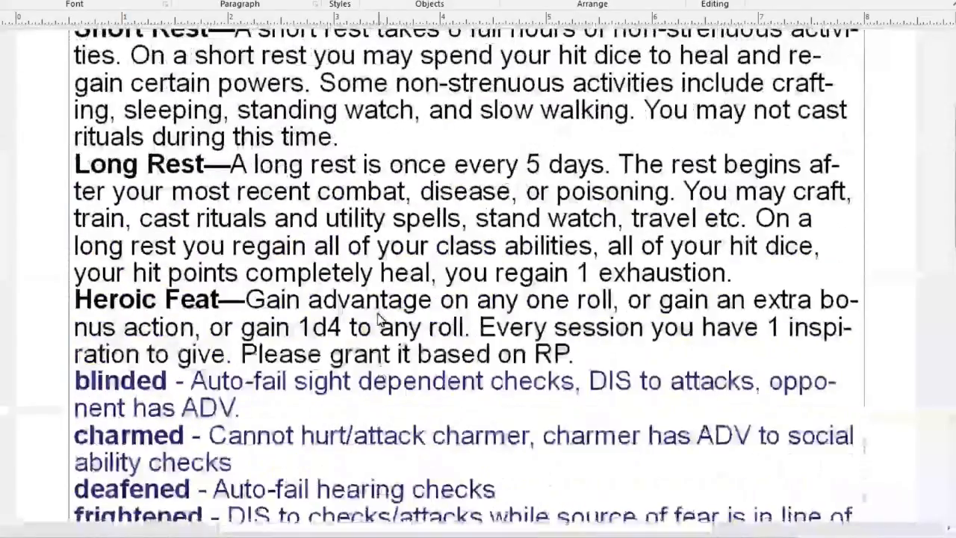
pyautogui.scroll(-3)
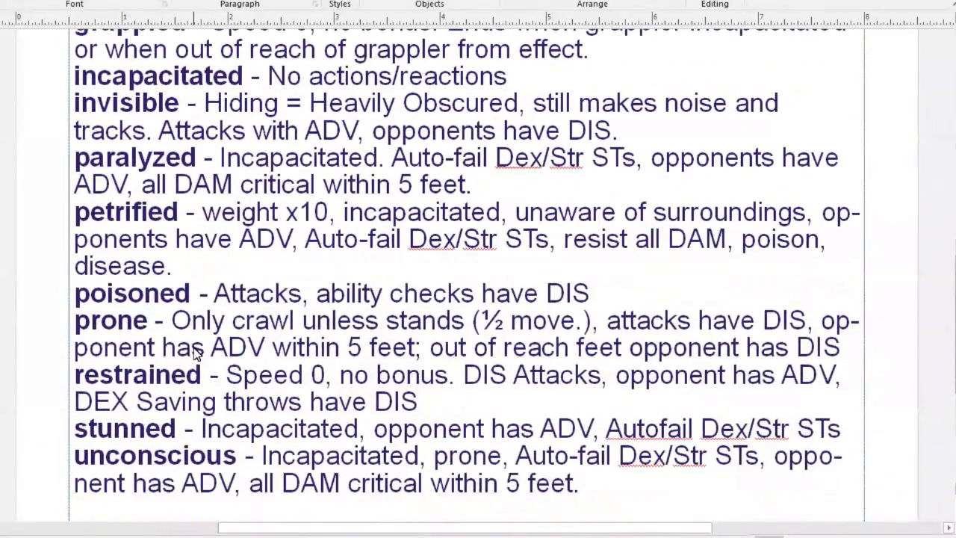
pyautogui.moveTo(217, 400)
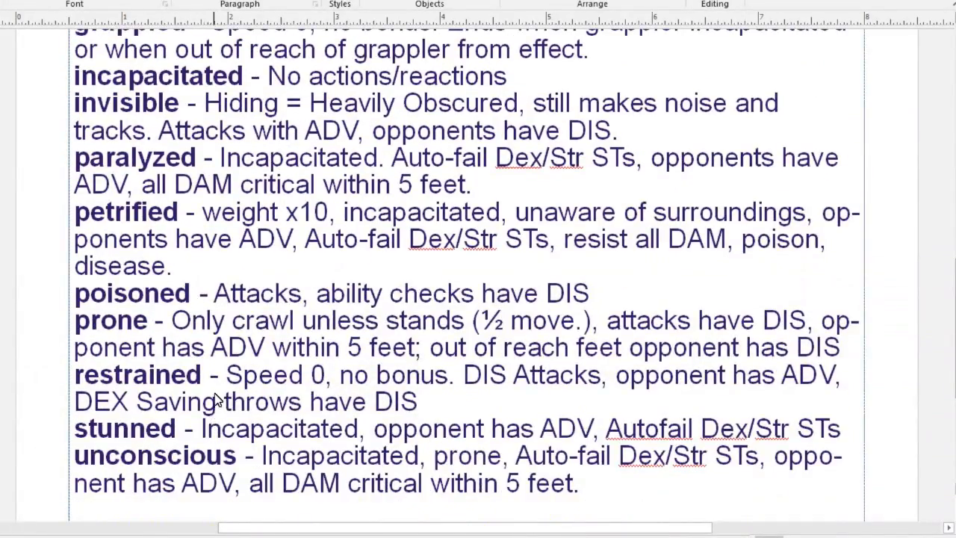
pyautogui.scroll(3)
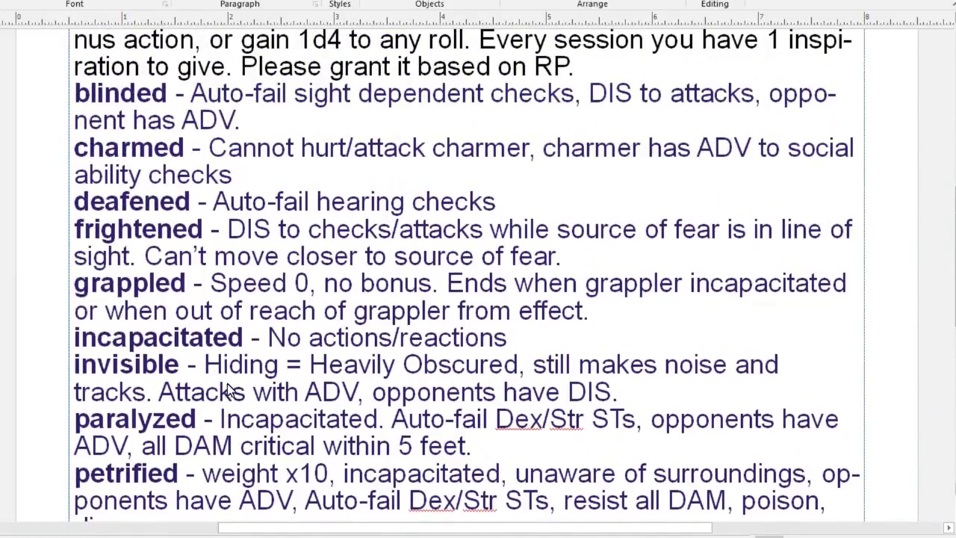
pyautogui.scroll(3)
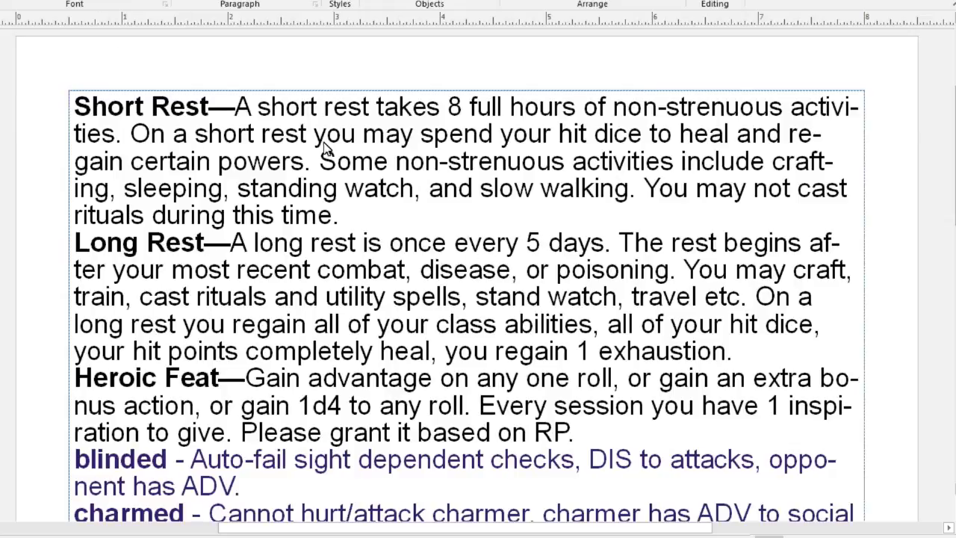
pyautogui.moveTo(205, 195)
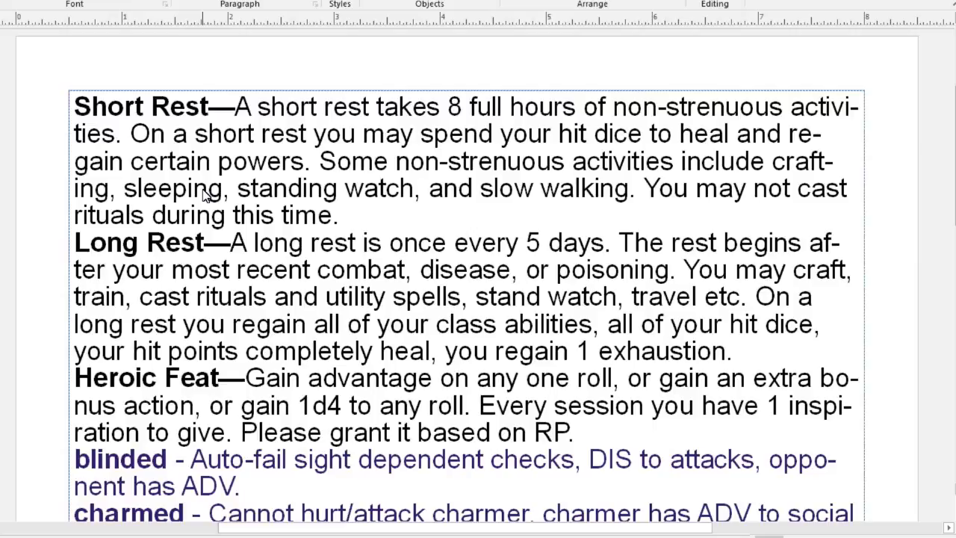
pyautogui.moveTo(402, 439)
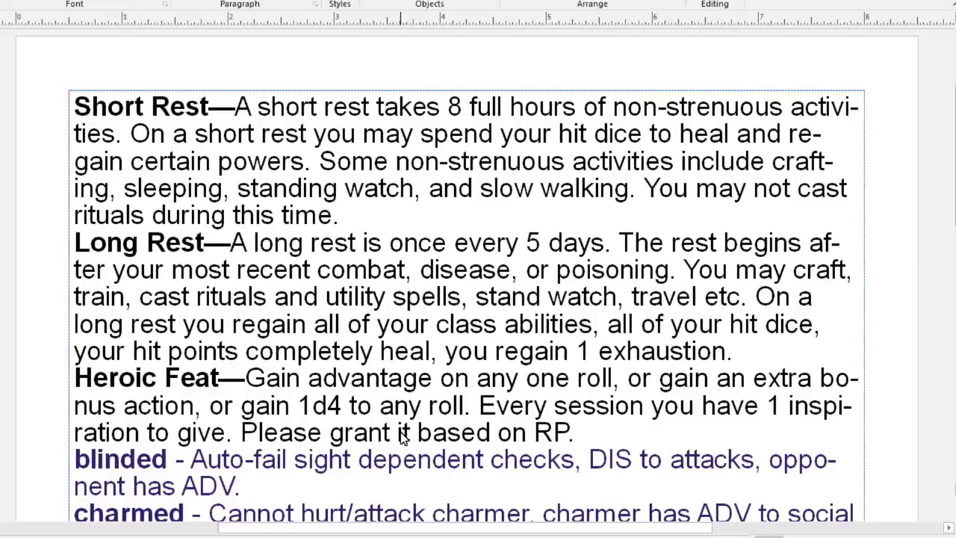
pyautogui.moveTo(330, 161)
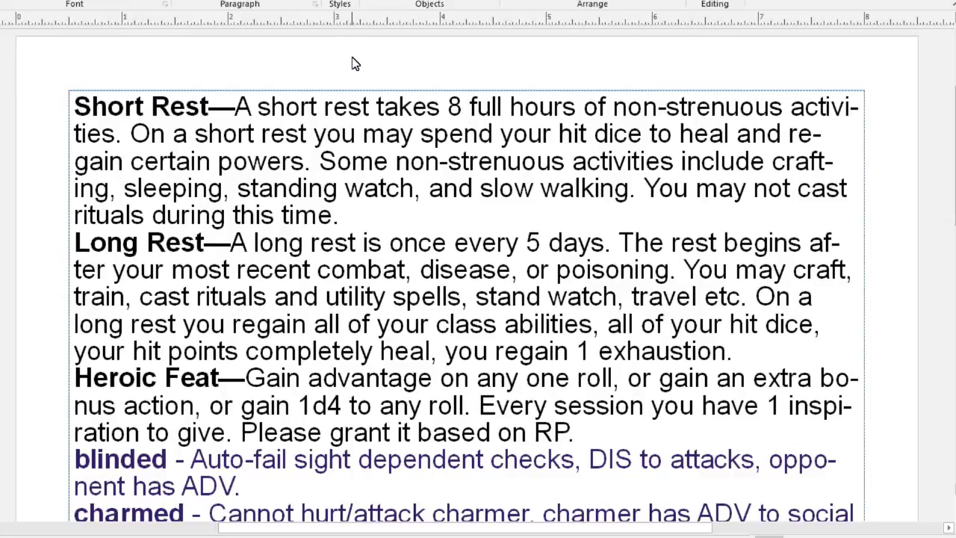
pyautogui.moveTo(357, 70)
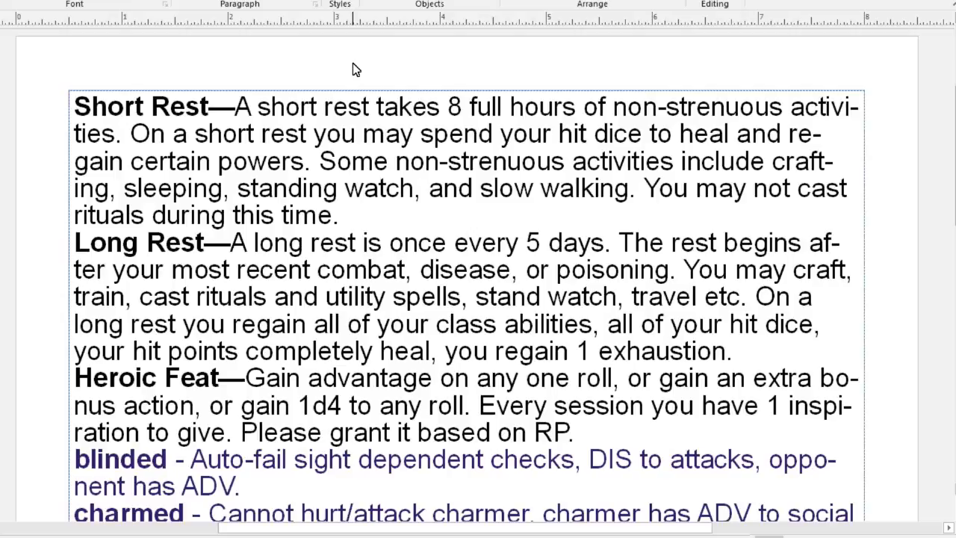
pyautogui.moveTo(352, 69)
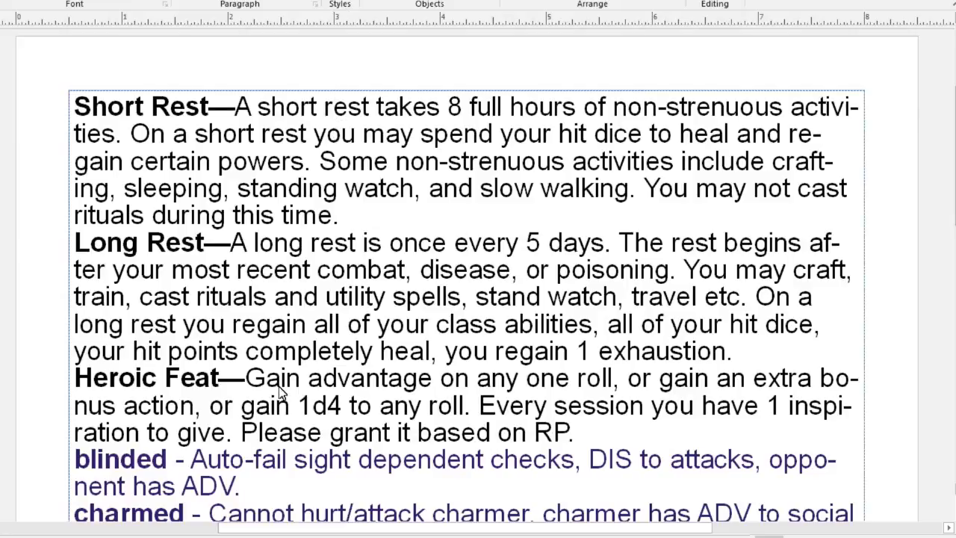
pyautogui.moveTo(80, 387)
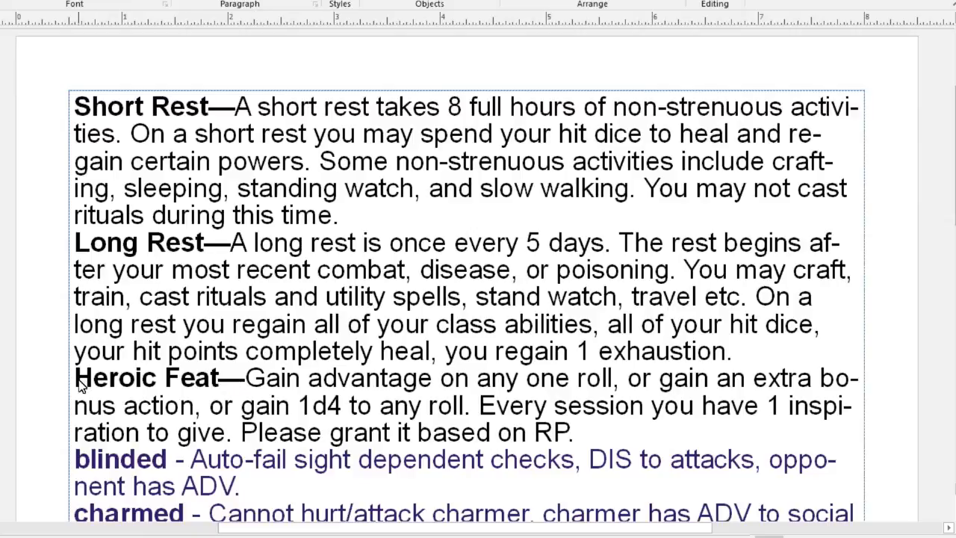
pyautogui.moveTo(84, 321)
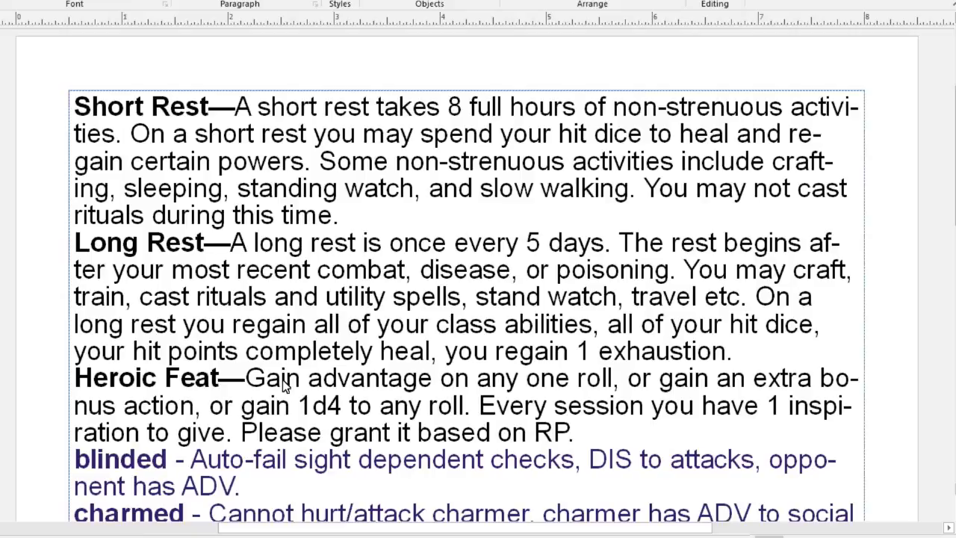
pyautogui.moveTo(534, 422)
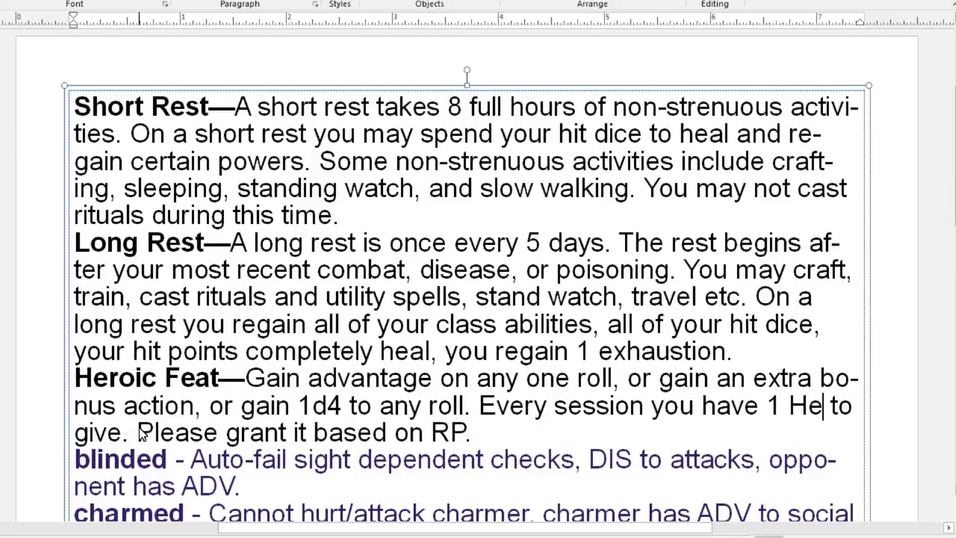
# - Change '1 inspiration to give' to '1 Heroic Feat to give' in the Heroic Feat paragraph
pyautogui.write('roic')
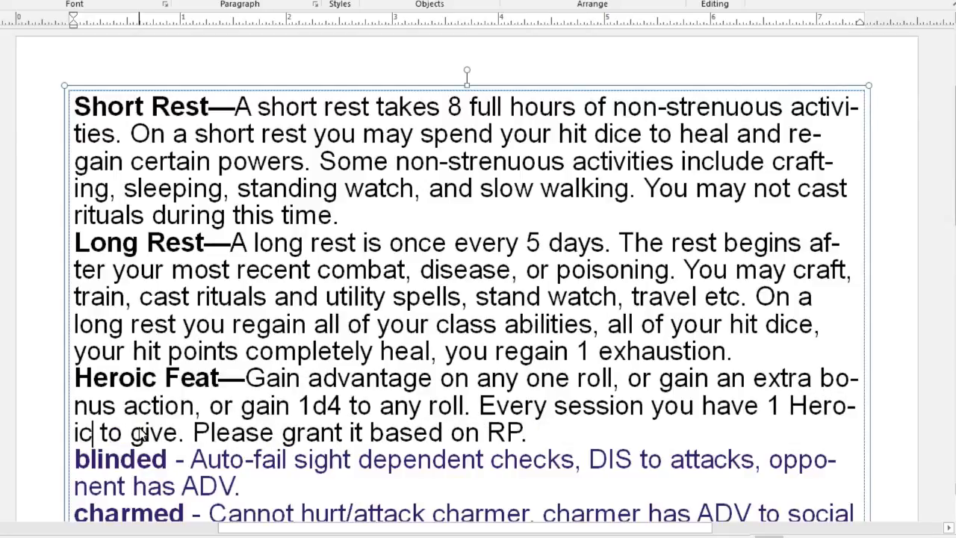
pyautogui.write('Feat')
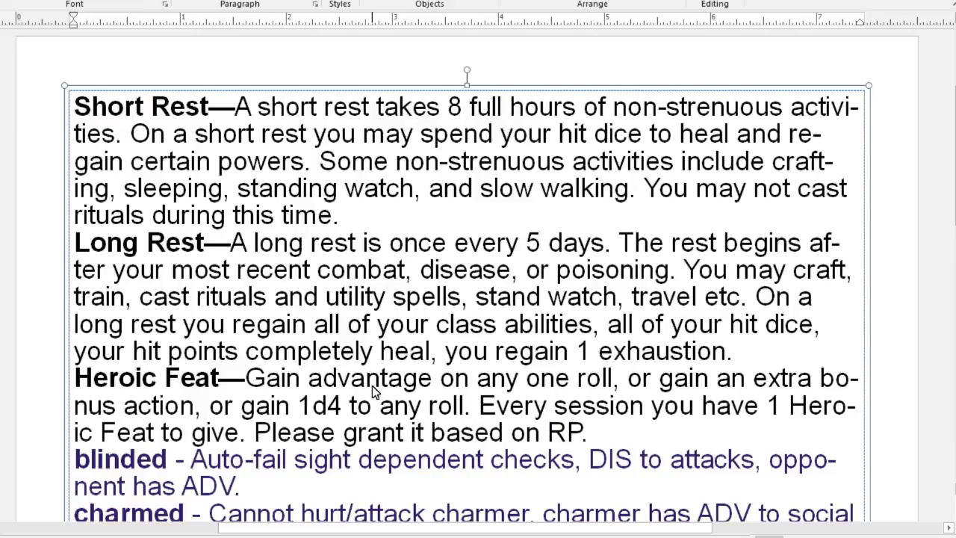
pyautogui.moveTo(287, 384)
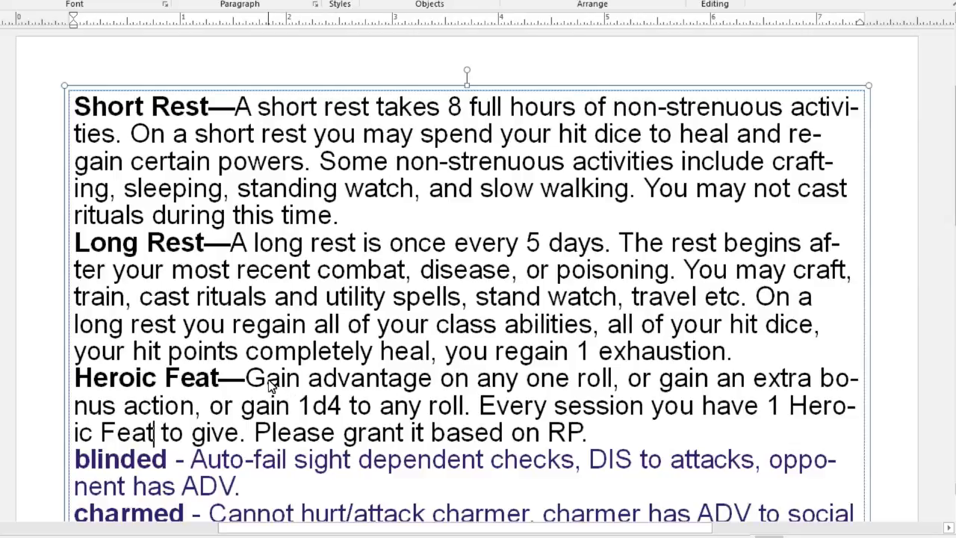
pyautogui.moveTo(542, 369)
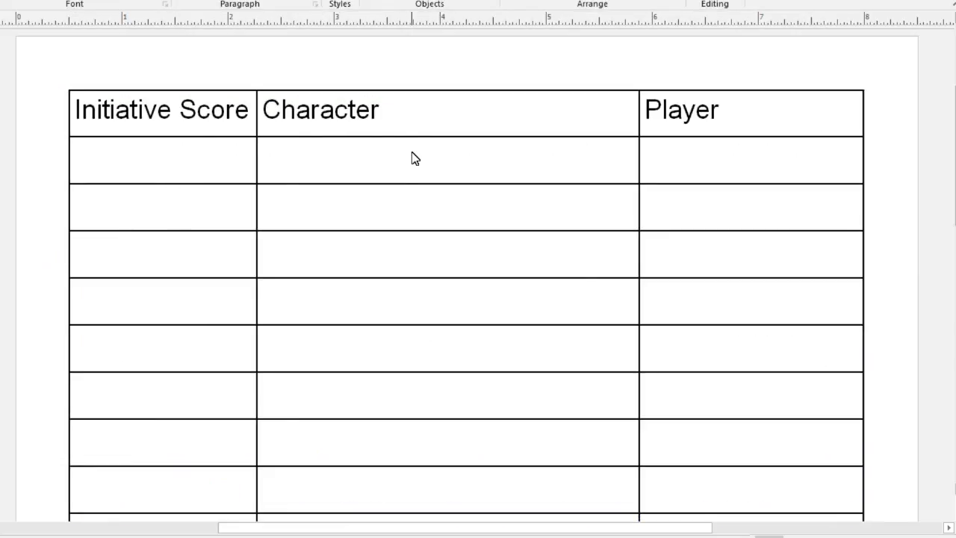
pyautogui.moveTo(535, 188)
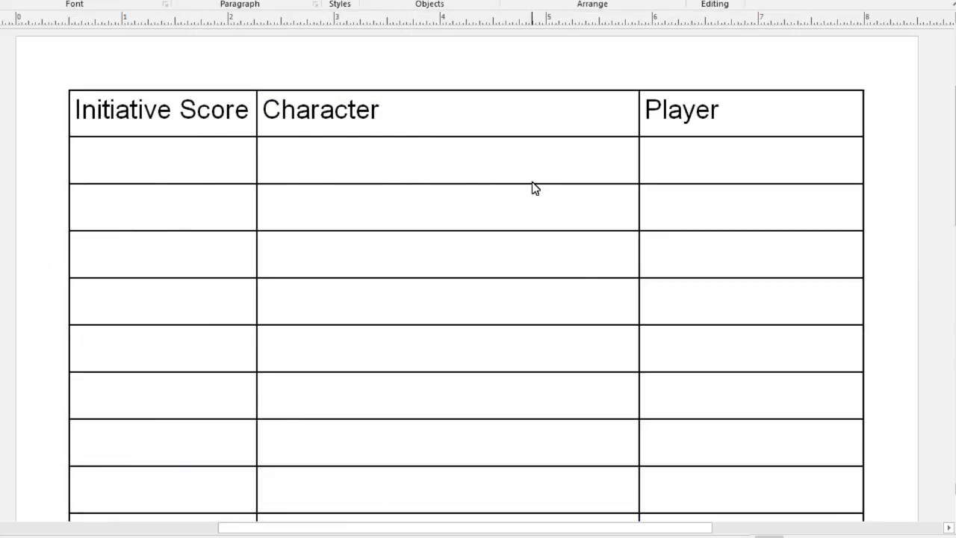
pyautogui.scroll(3)
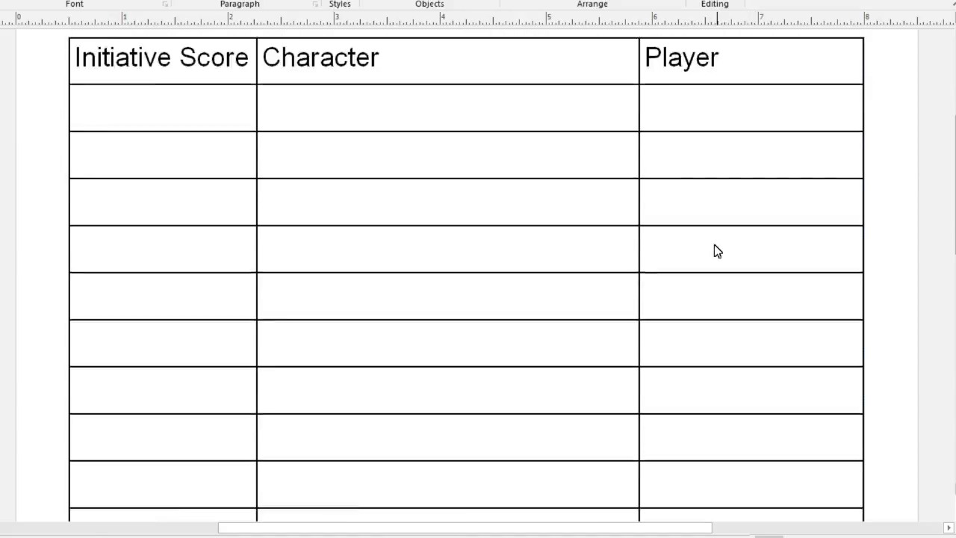
pyautogui.scroll(-3)
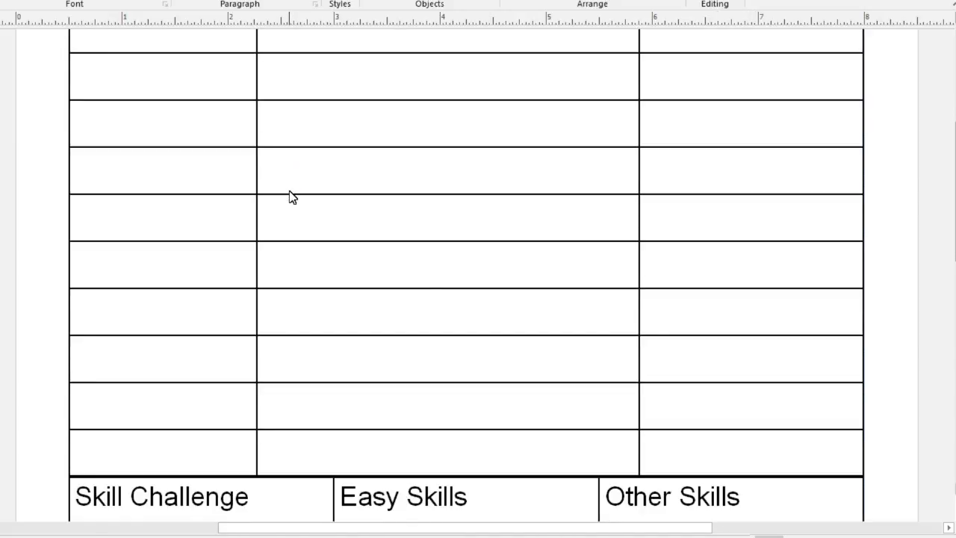
pyautogui.scroll(3)
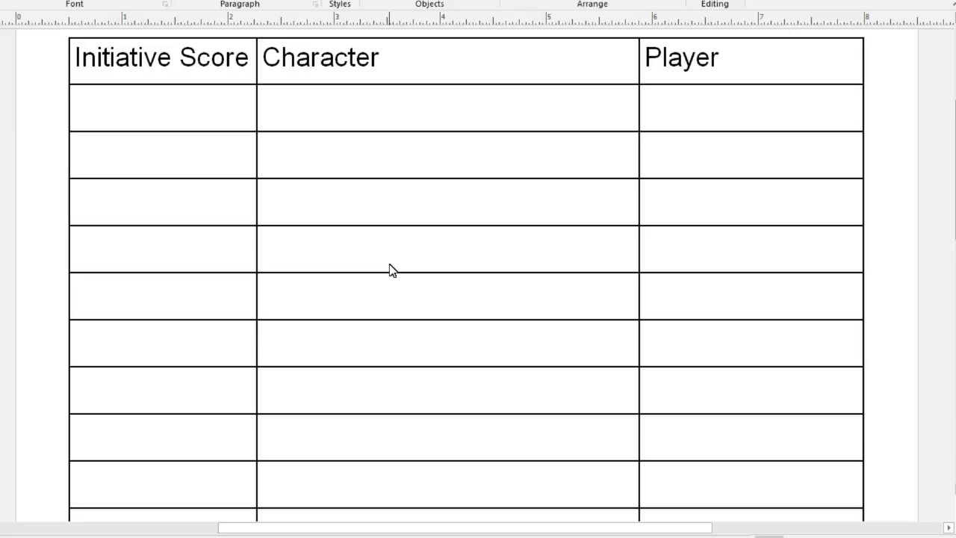
pyautogui.scroll(-3)
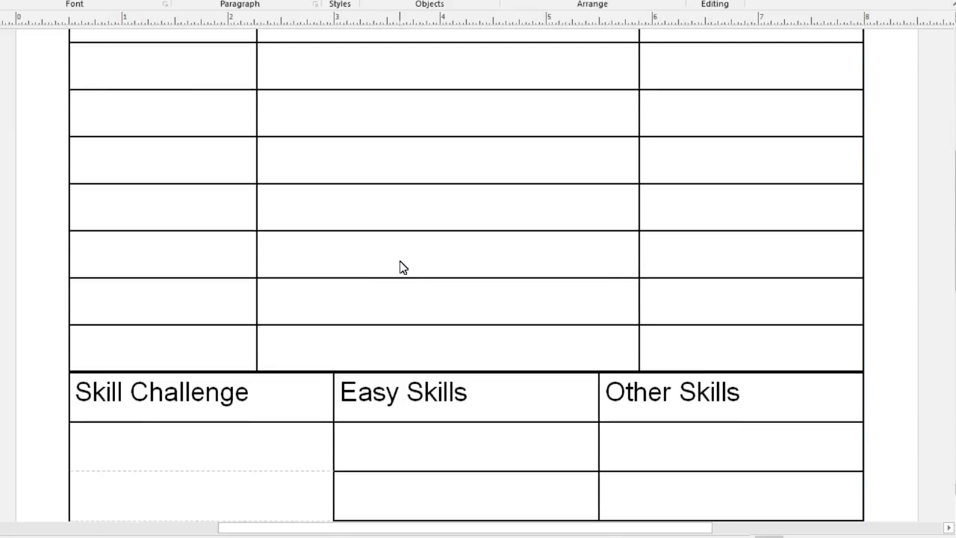
pyautogui.scroll(-3)
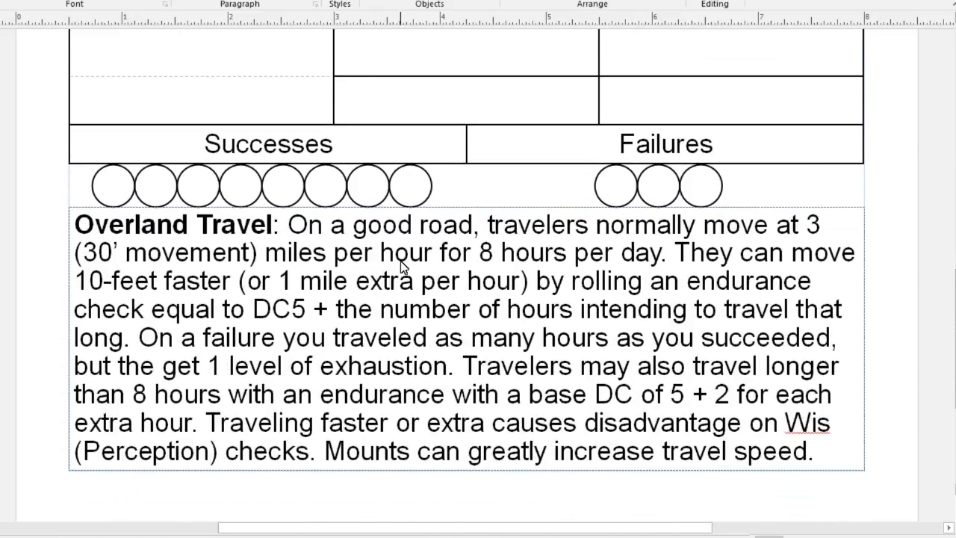
pyautogui.scroll(3)
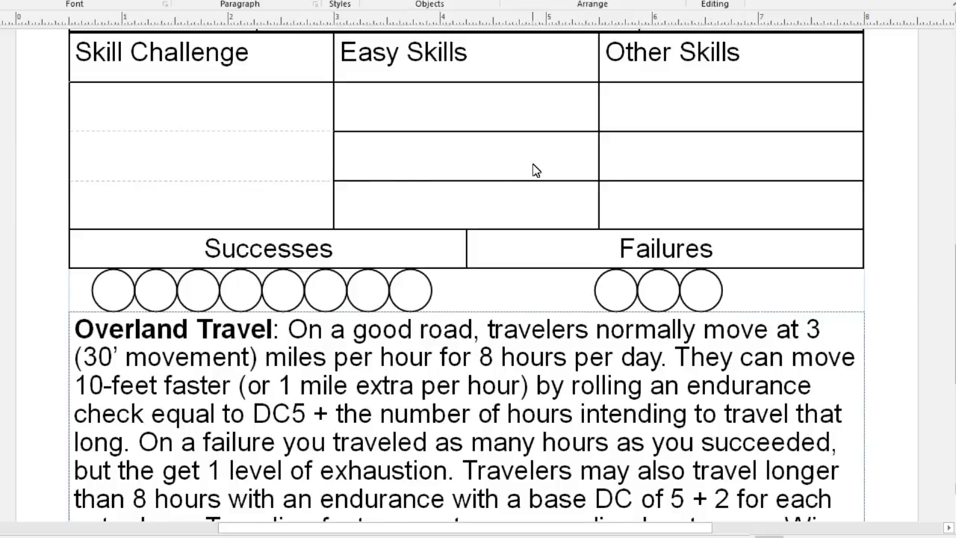
pyautogui.moveTo(438, 219)
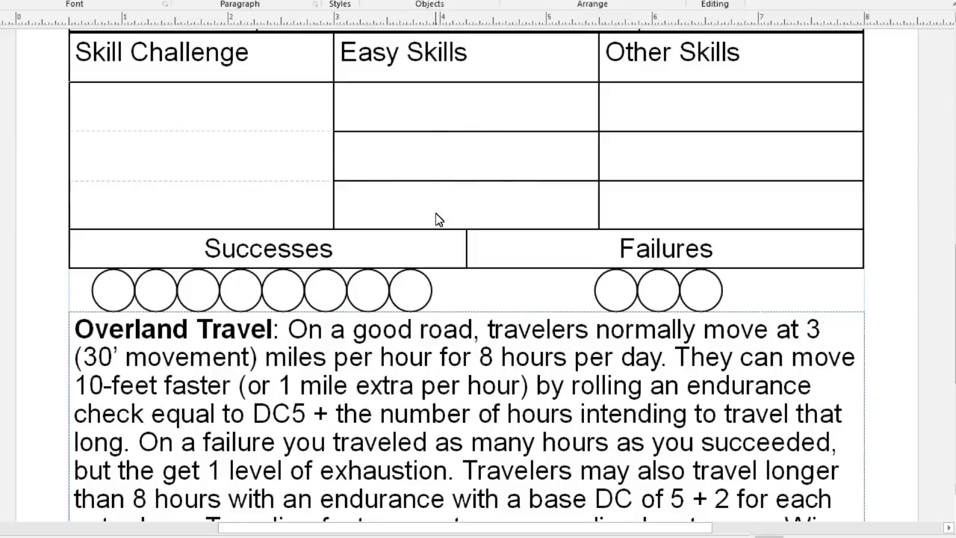
pyautogui.moveTo(722, 109)
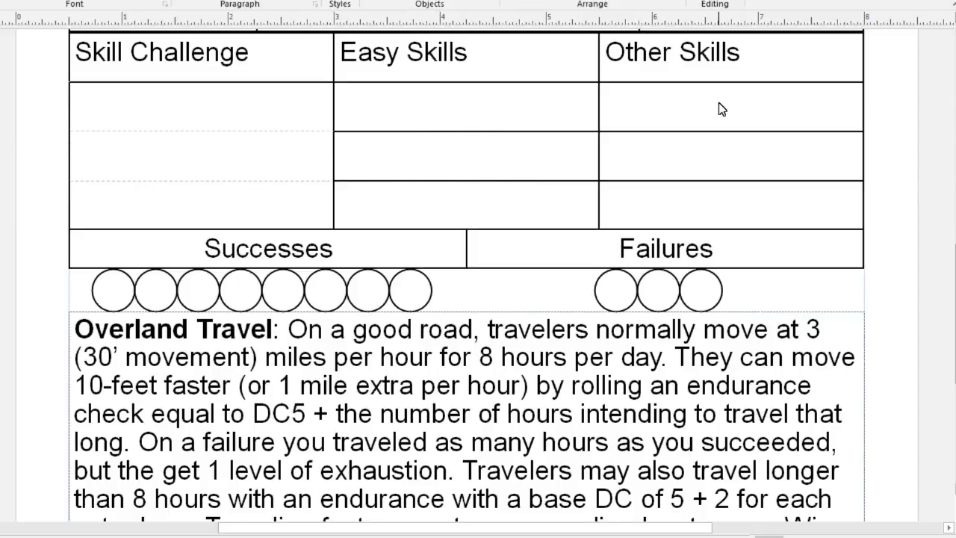
pyautogui.moveTo(186, 304)
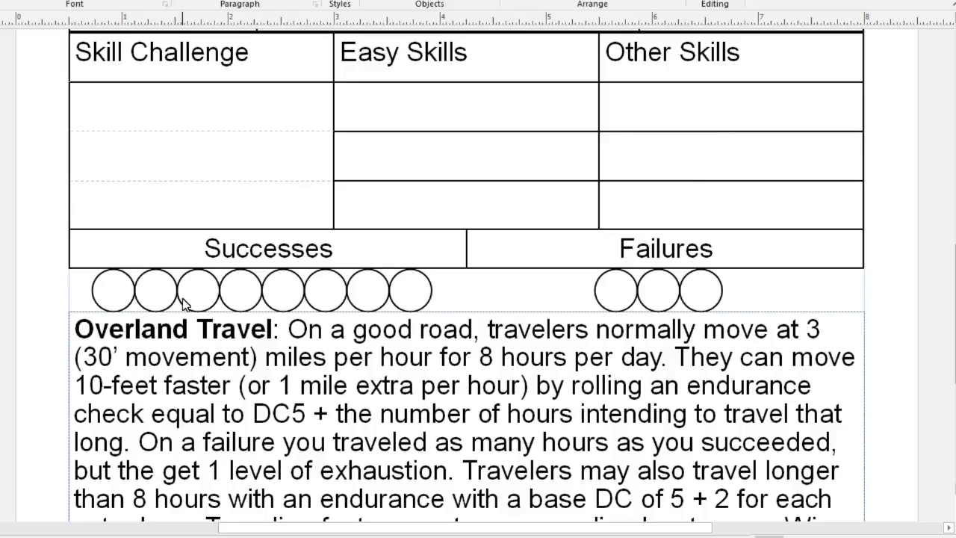
pyautogui.moveTo(300, 124)
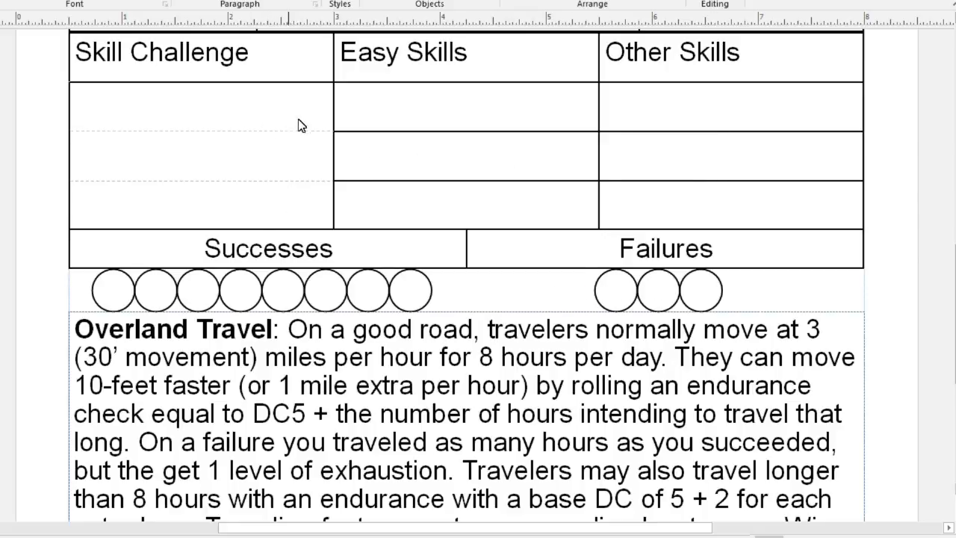
pyautogui.scroll(-3)
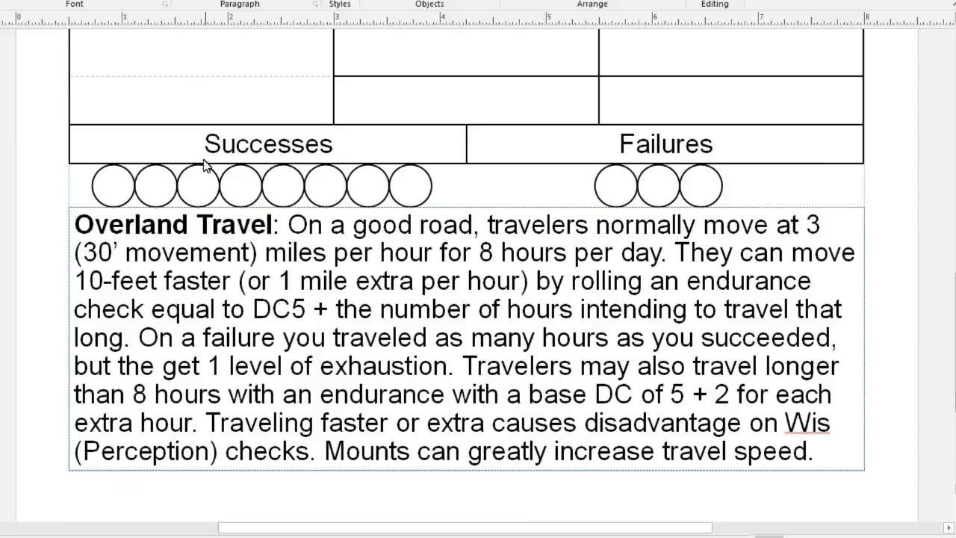
pyautogui.moveTo(190, 296)
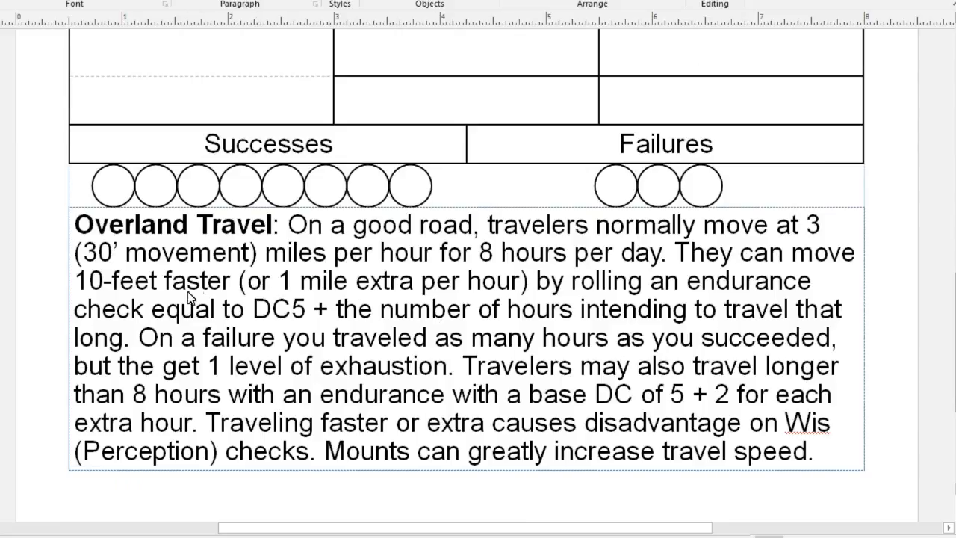
pyautogui.moveTo(226, 271)
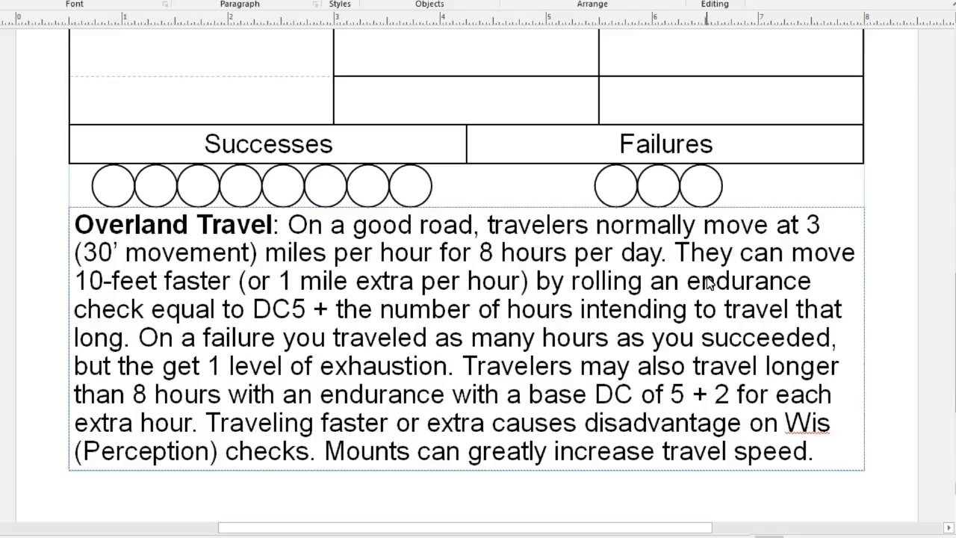
pyautogui.moveTo(721, 299)
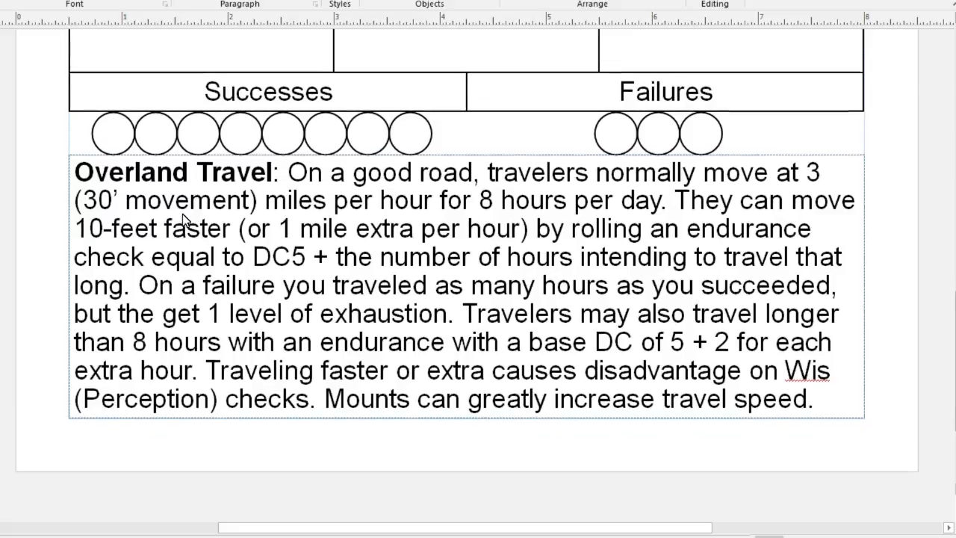
pyautogui.scroll(3)
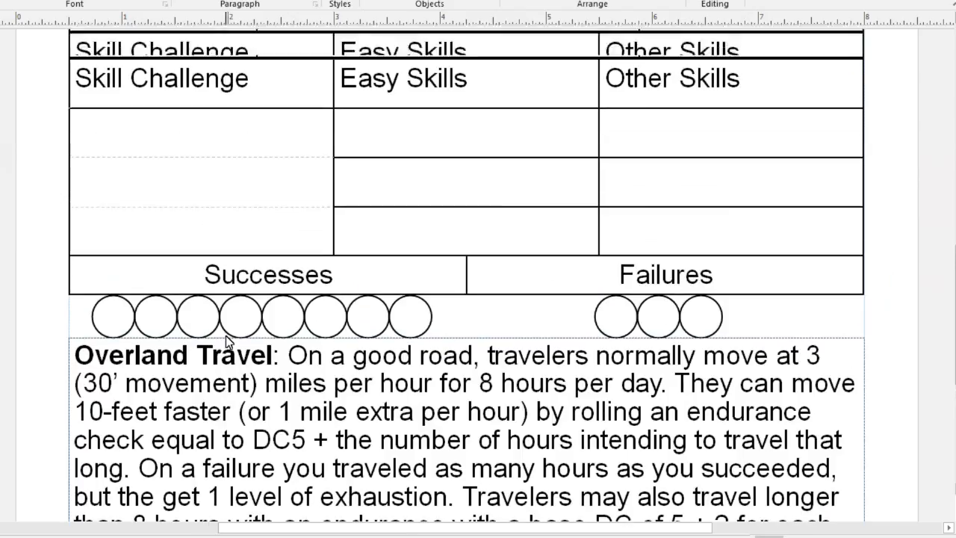
# - Scroll to the quick-reference page with the deity calendar, exhaustion levels and grappling rules
pyautogui.scroll(-3)
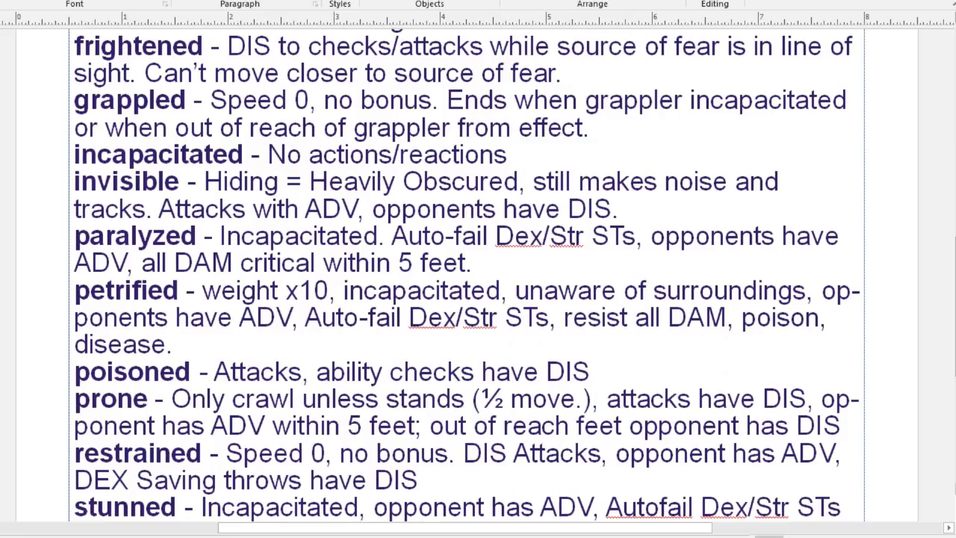
pyautogui.scroll(3)
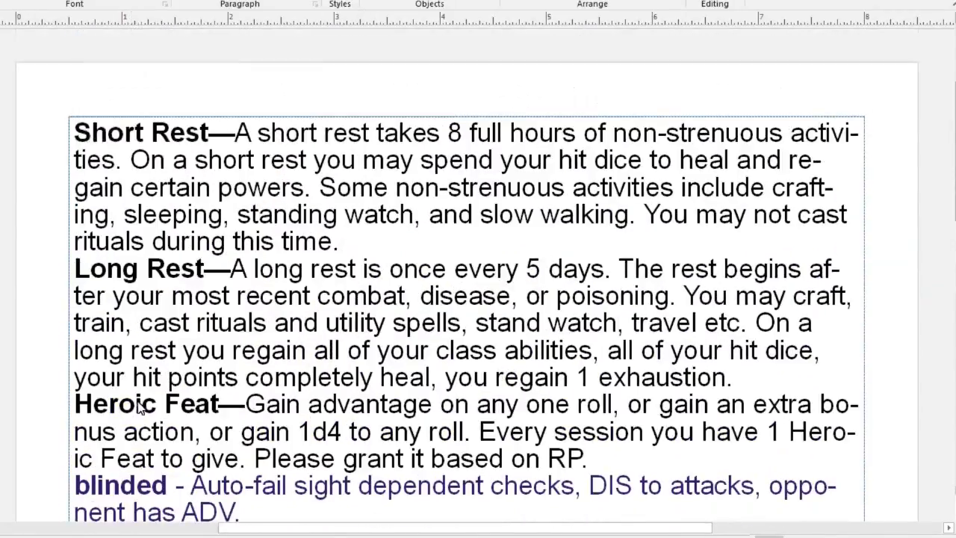
pyautogui.scroll(3)
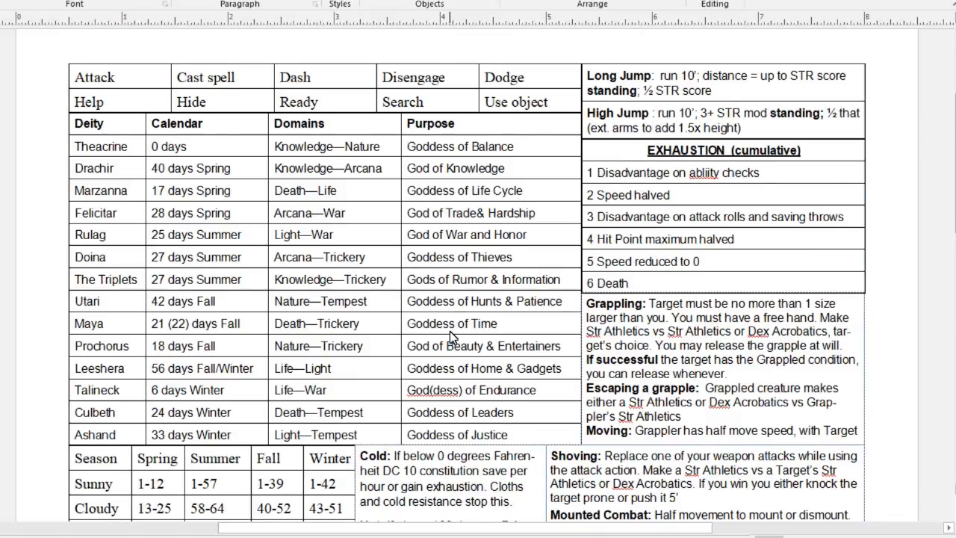
pyautogui.scroll(-3)
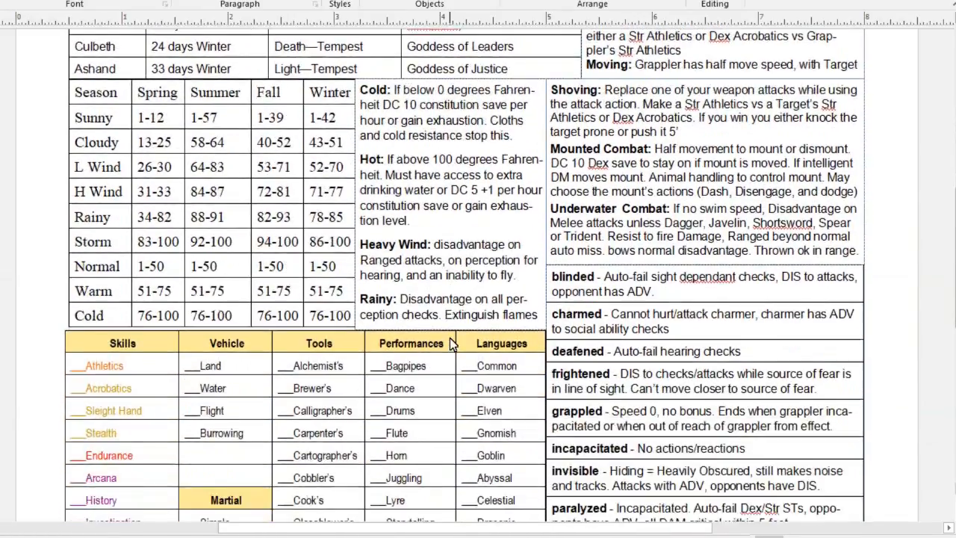
pyautogui.scroll(-3)
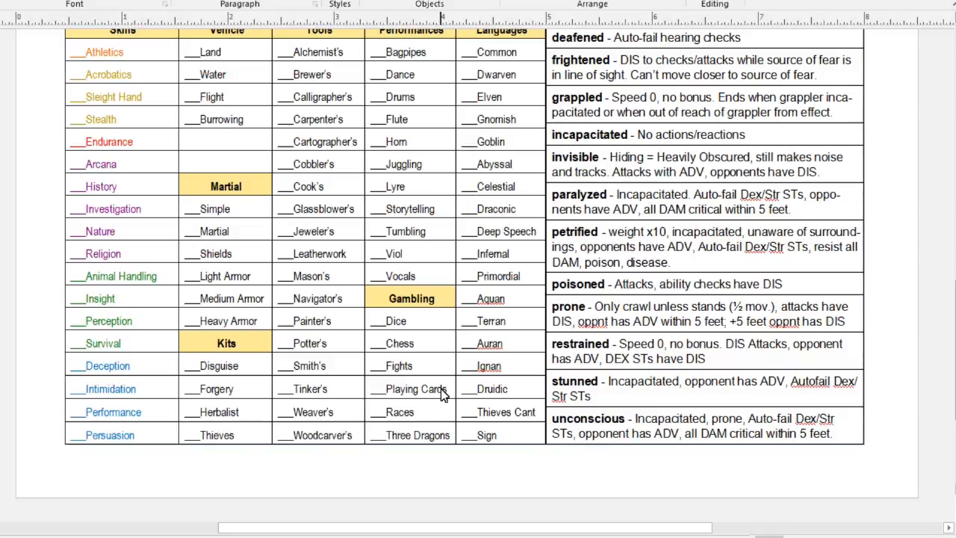
pyautogui.scroll(3)
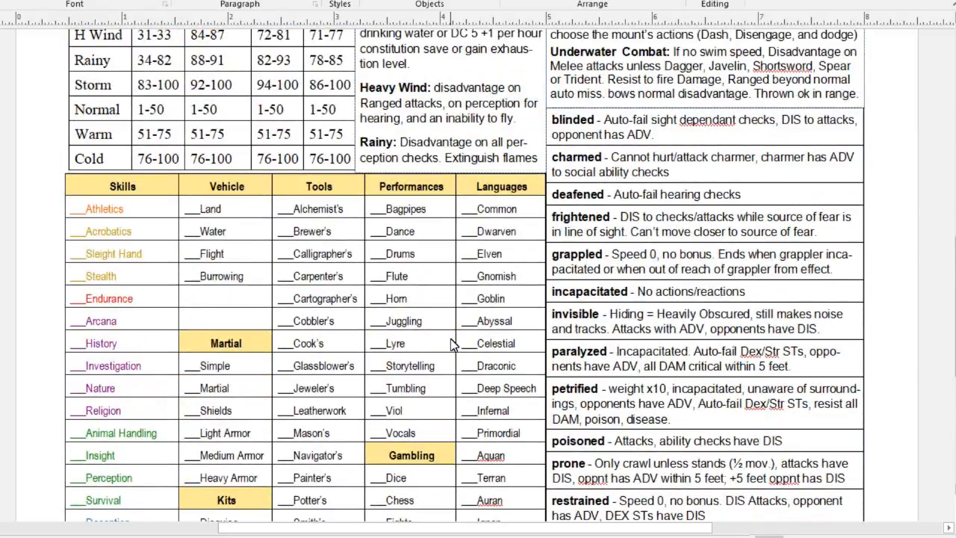
pyautogui.scroll(-3)
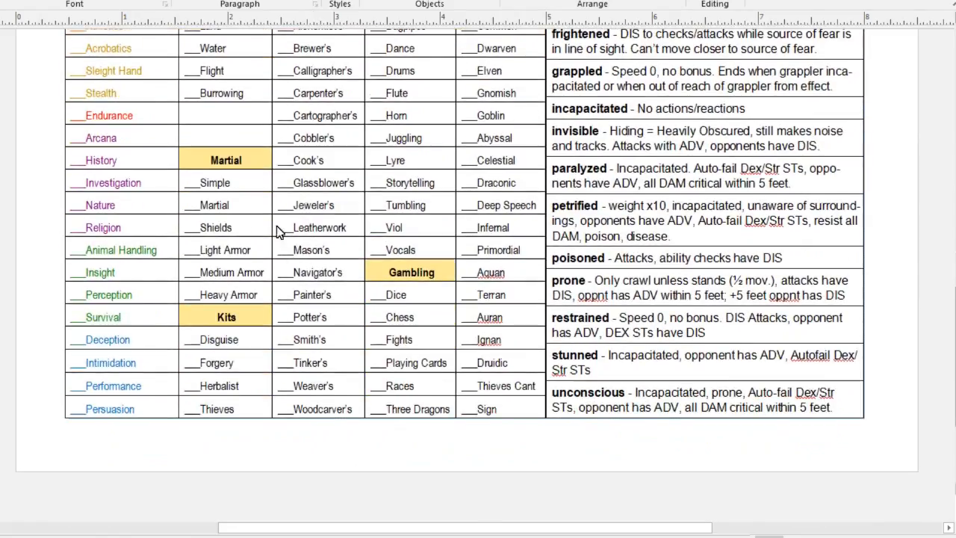
pyautogui.scroll(3)
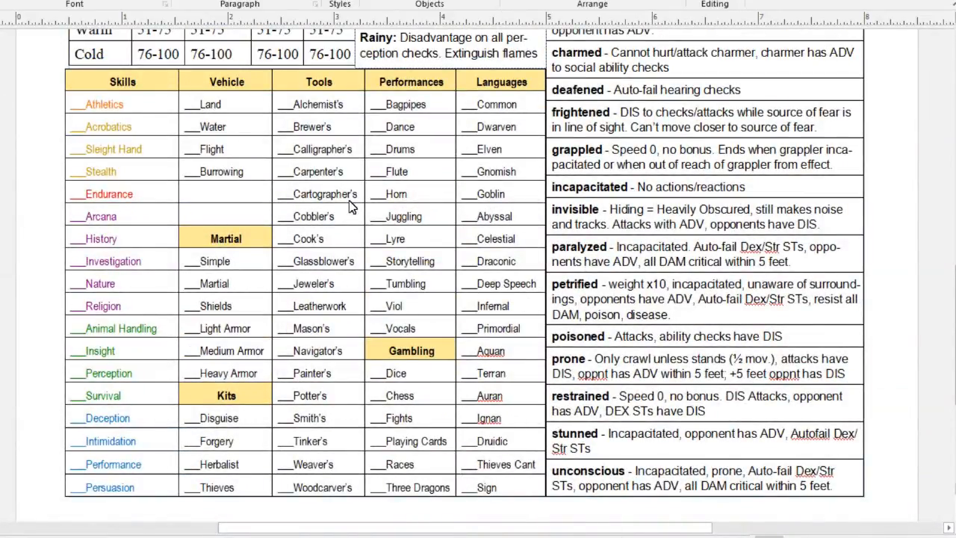
pyautogui.scroll(3)
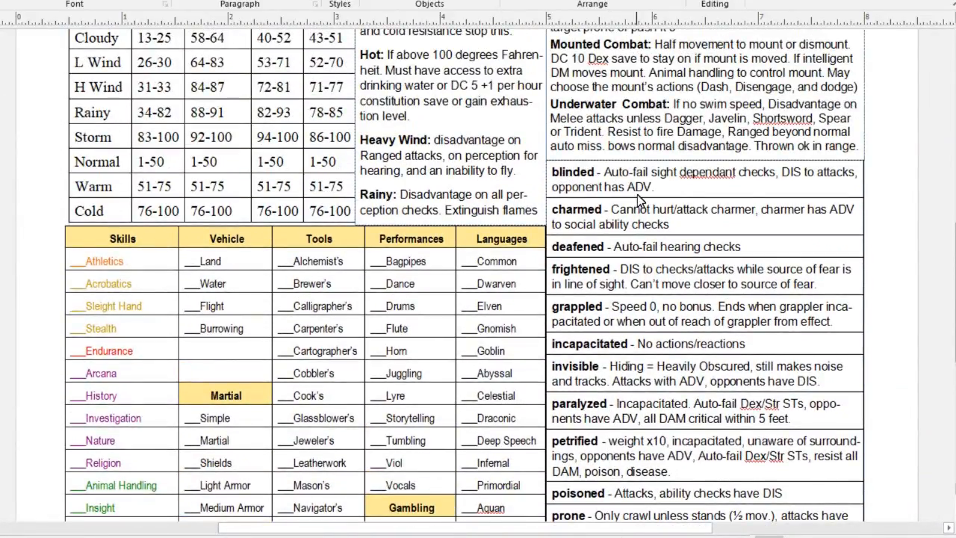
pyautogui.scroll(-3)
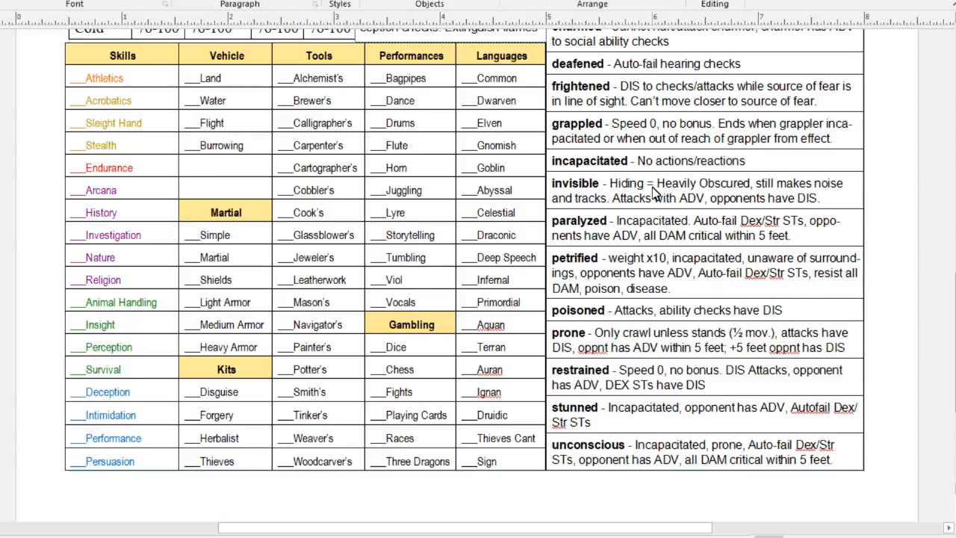
pyautogui.scroll(3)
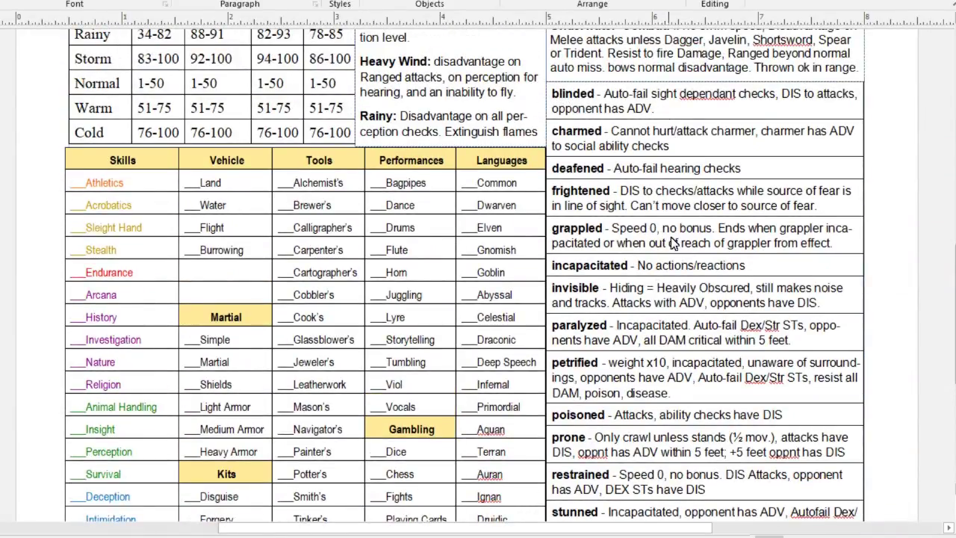
pyautogui.scroll(3)
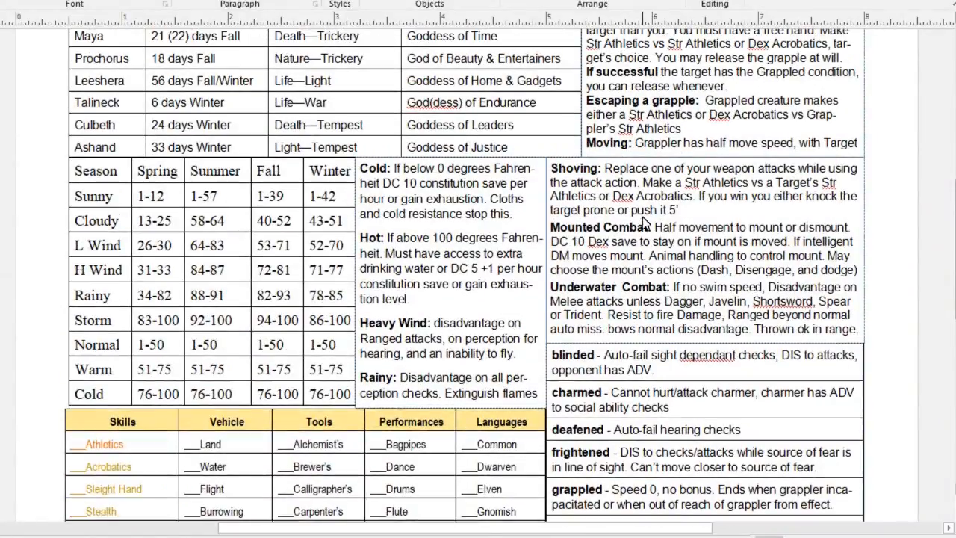
pyautogui.scroll(3)
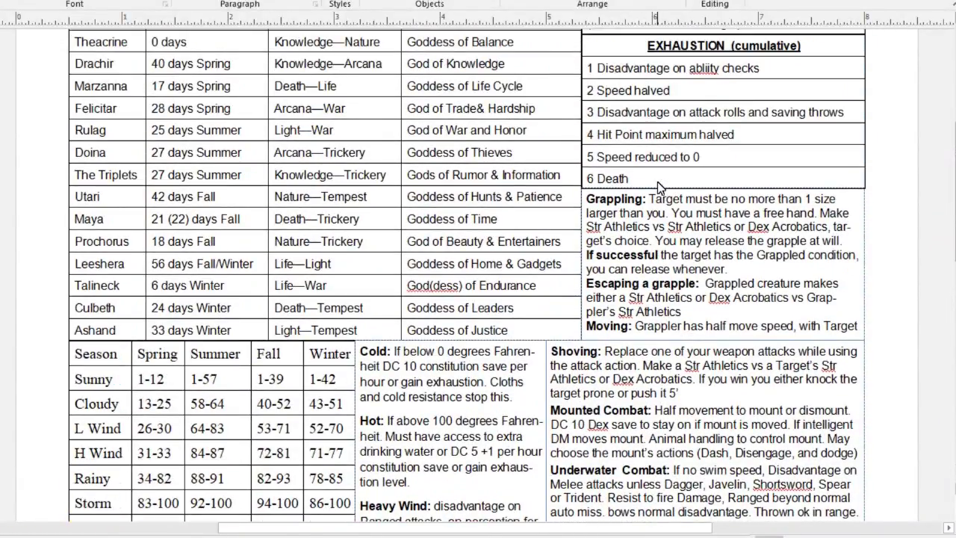
pyautogui.scroll(3)
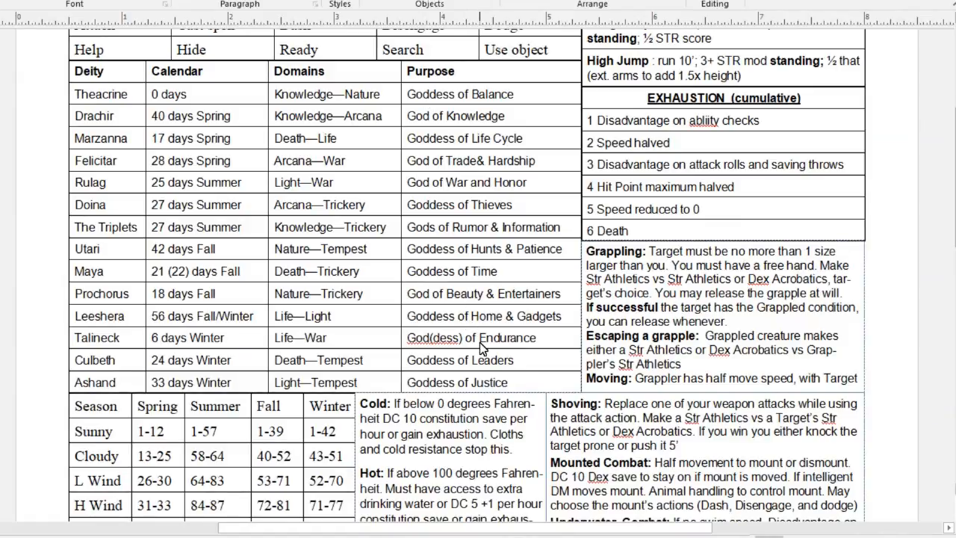
pyautogui.scroll(3)
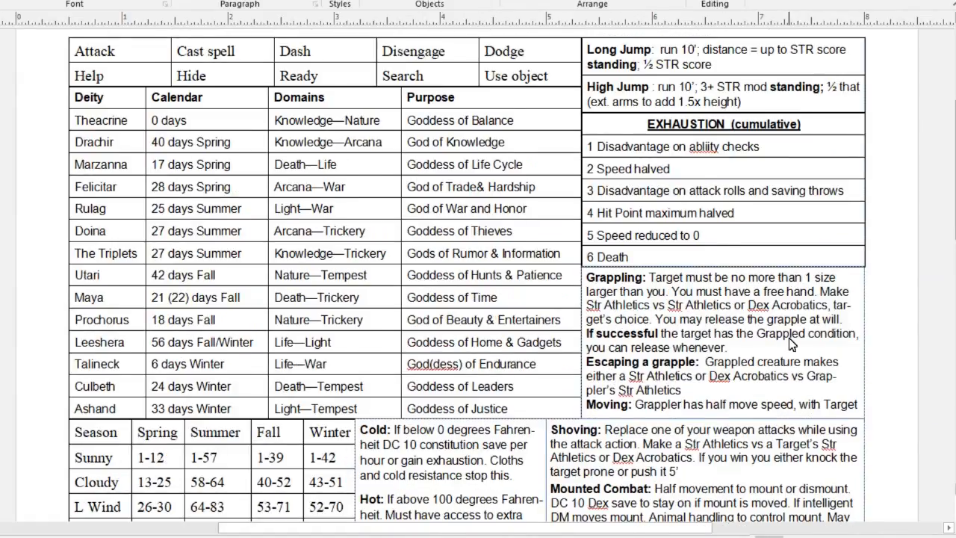
pyautogui.scroll(3)
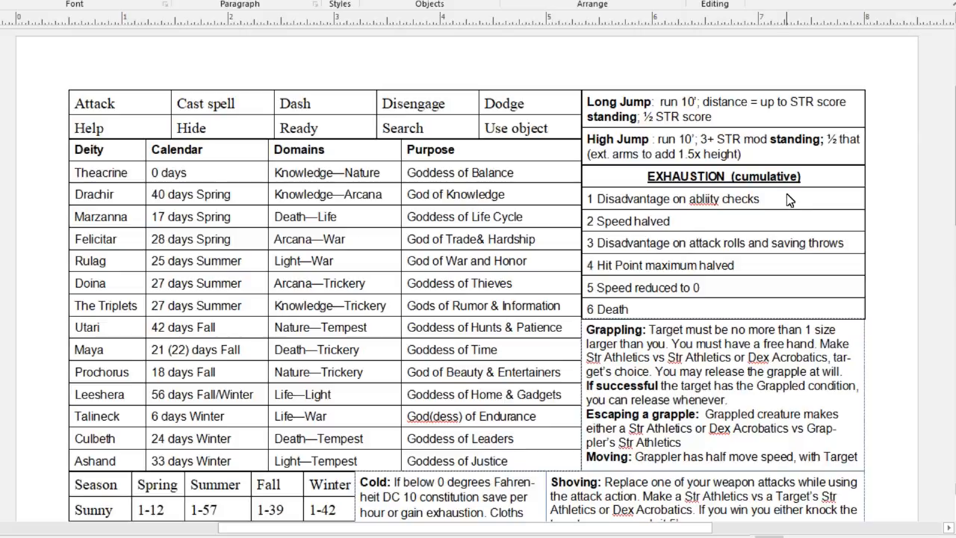
pyautogui.moveTo(839, 285)
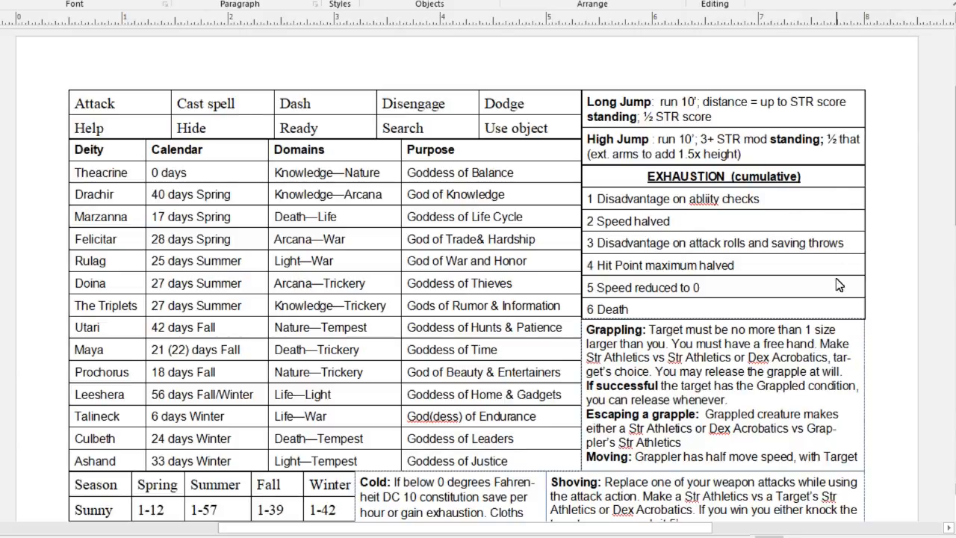
pyautogui.moveTo(276, 120)
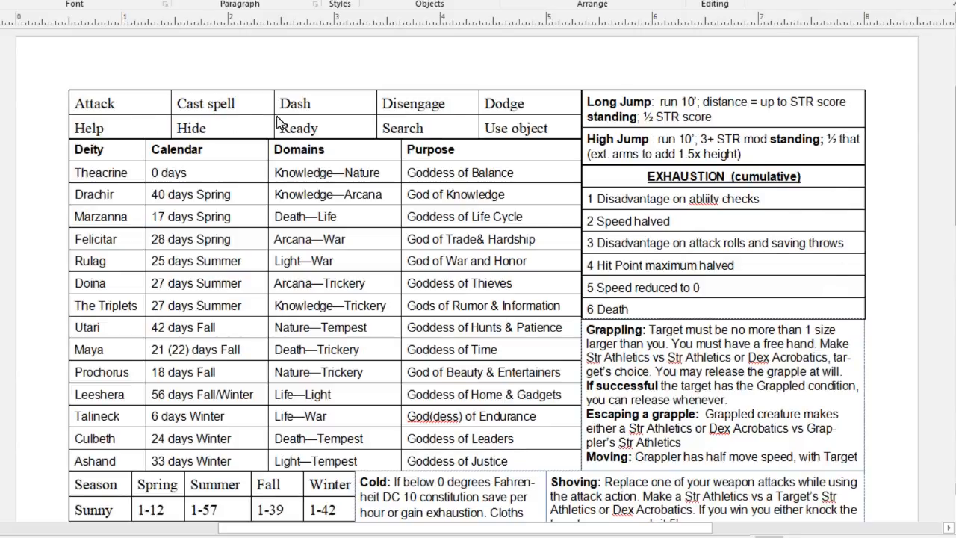
pyautogui.moveTo(202, 120)
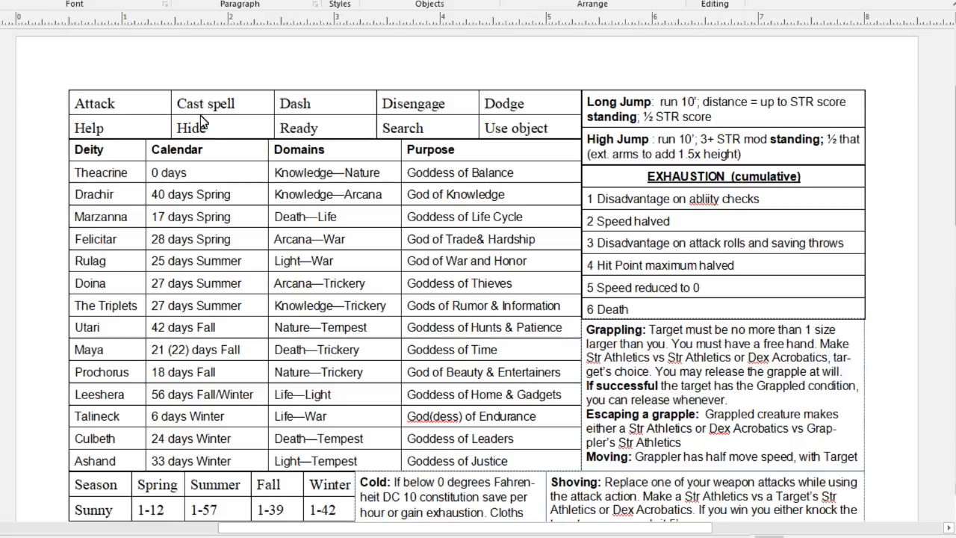
pyautogui.scroll(-3)
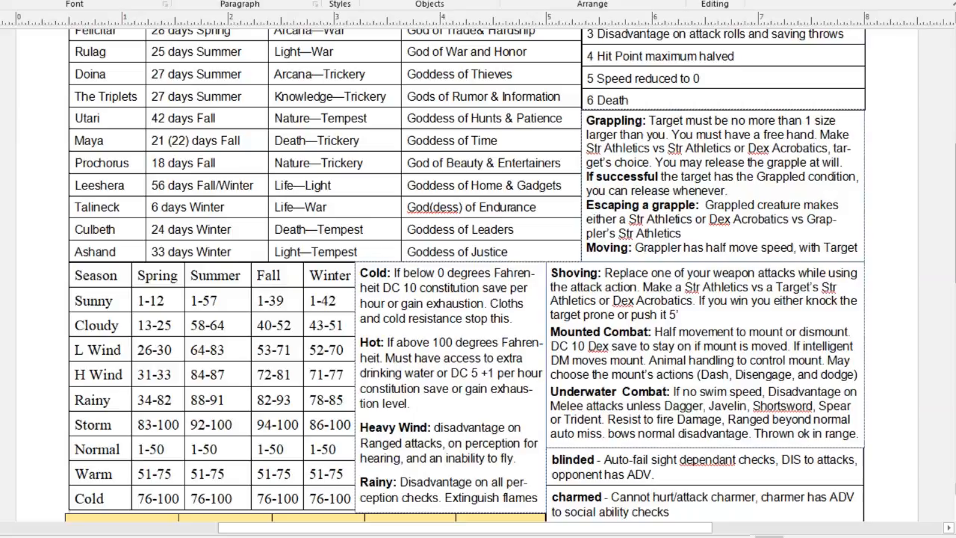
# - Scroll to the blank session log page with RL Date, Adventure and Player Name table
pyautogui.scroll(-3)
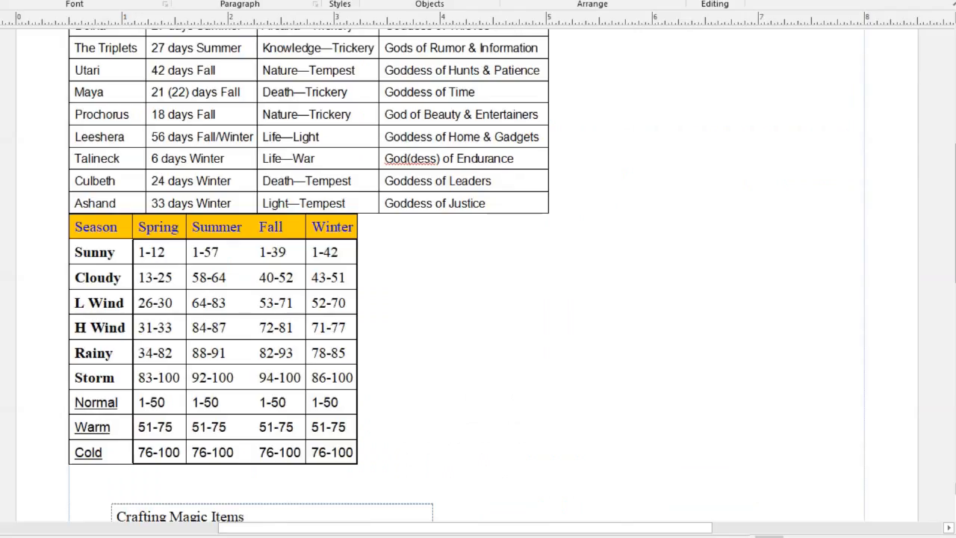
pyautogui.scroll(3)
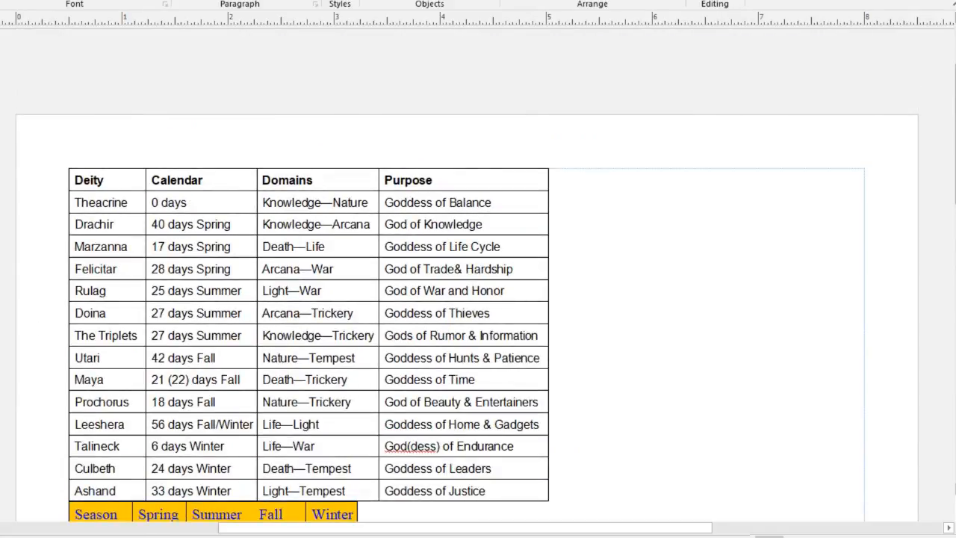
pyautogui.scroll(-3)
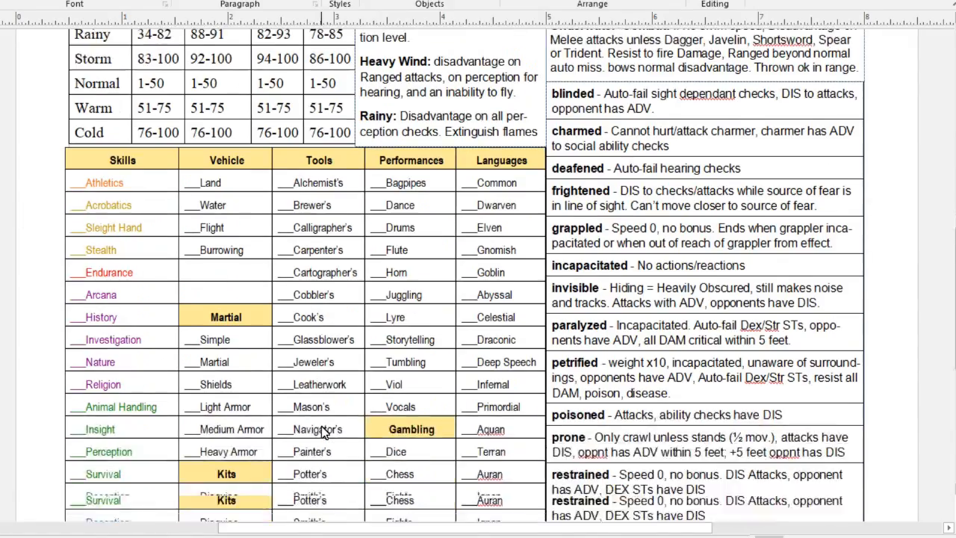
pyautogui.scroll(3)
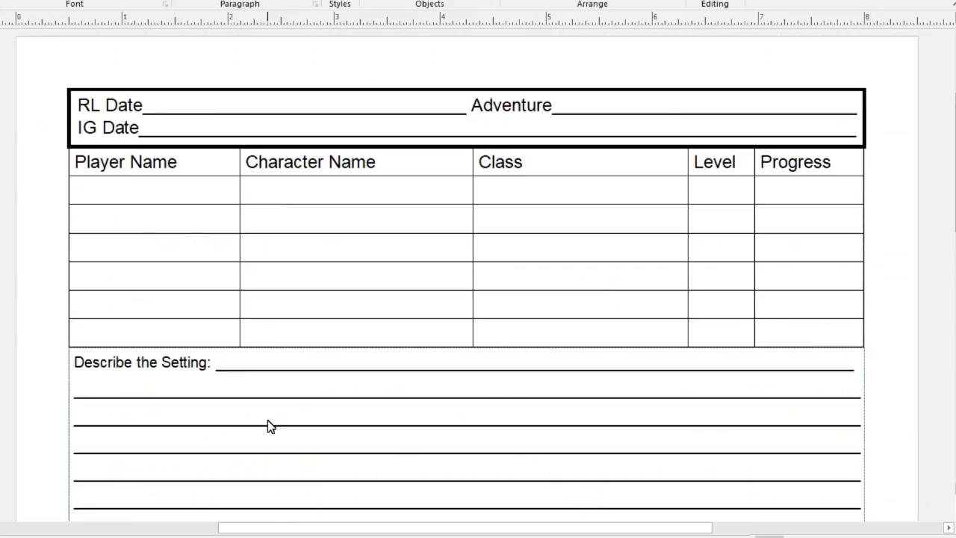
# - Scroll past the encounter, armor and weapon tables to the Action Type, Name, Special table
pyautogui.scroll(-3)
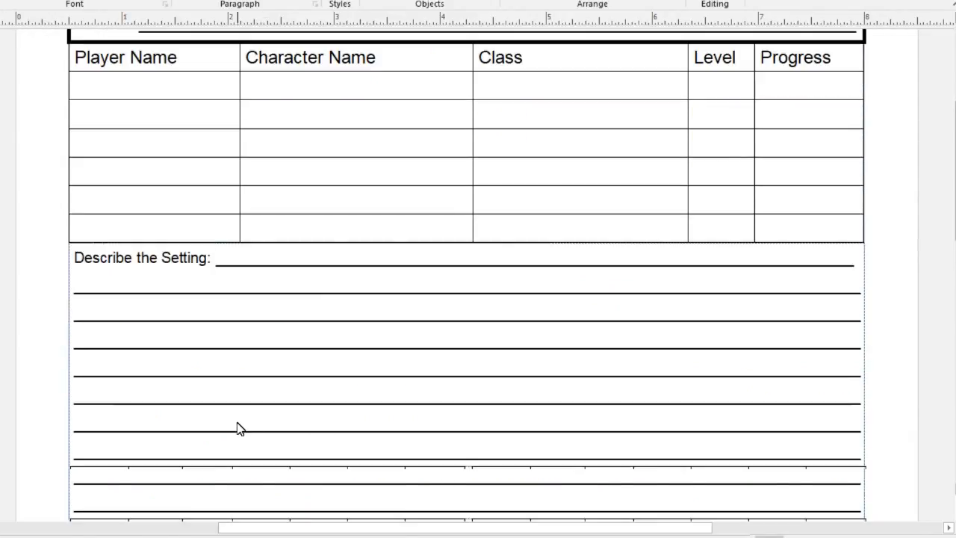
pyautogui.scroll(-3)
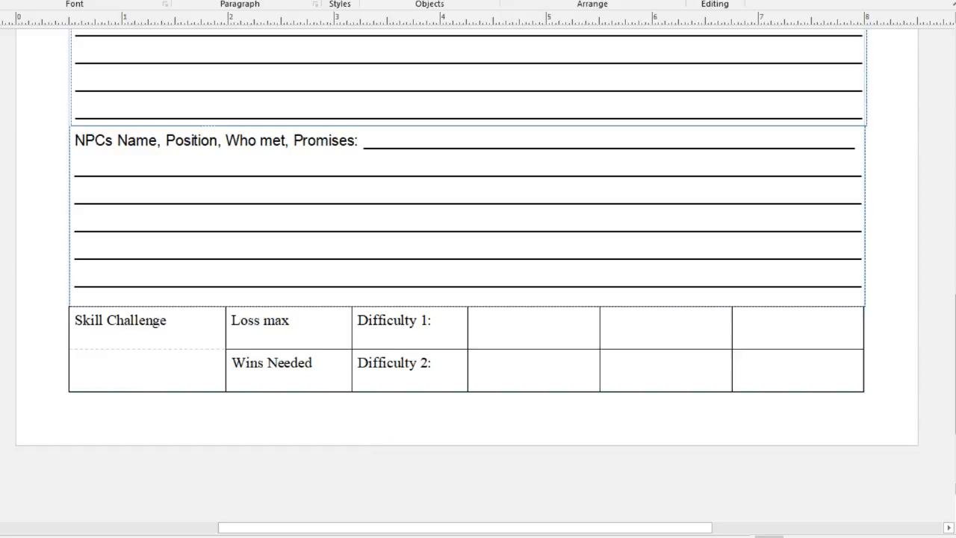
pyautogui.scroll(3)
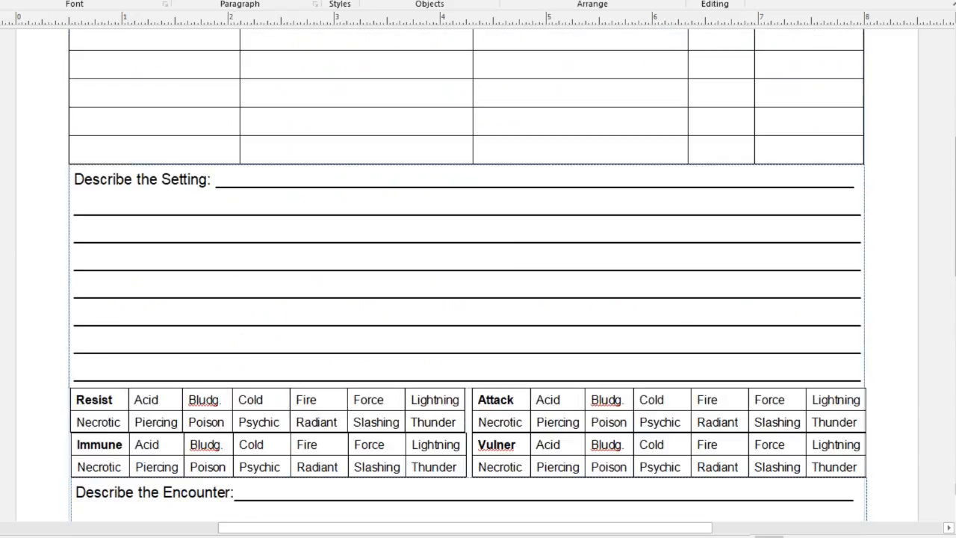
pyautogui.scroll(3)
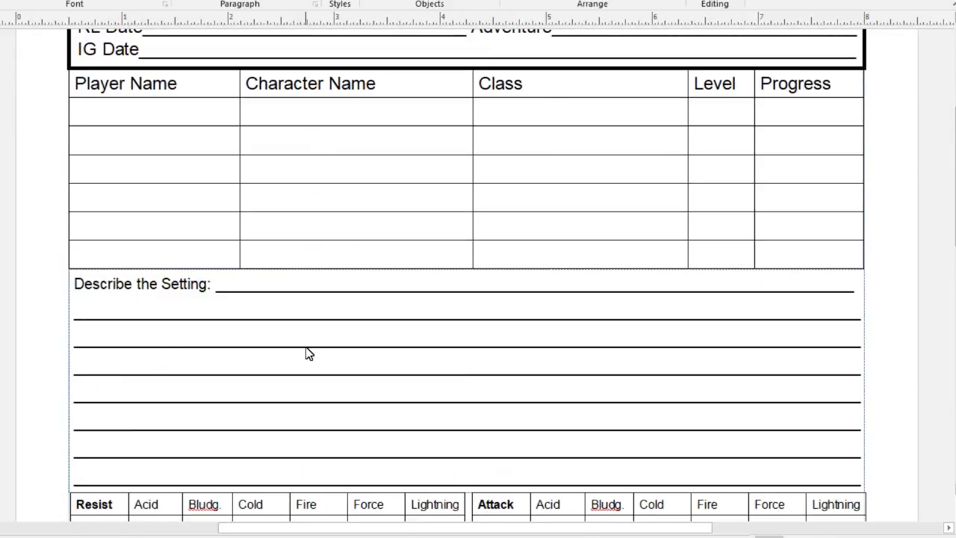
pyautogui.scroll(-3)
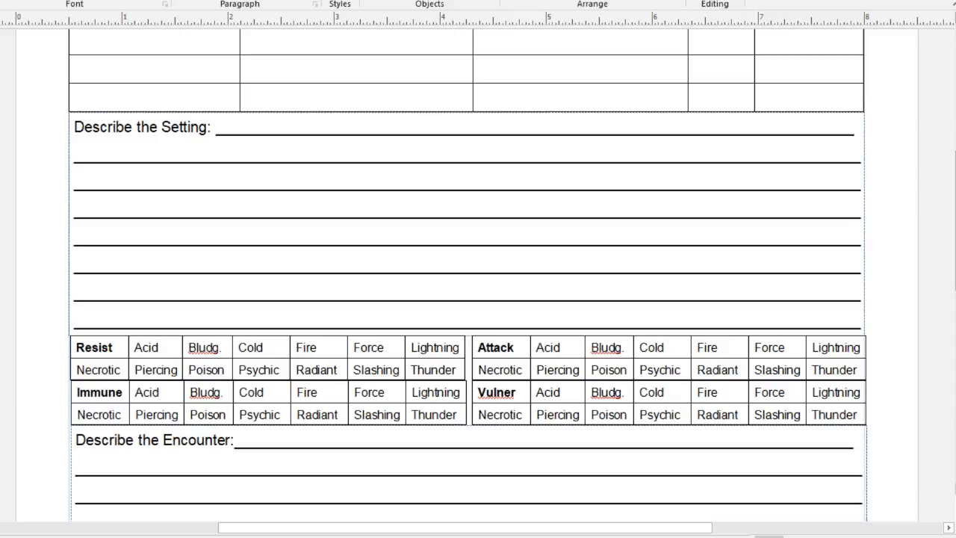
pyautogui.scroll(3)
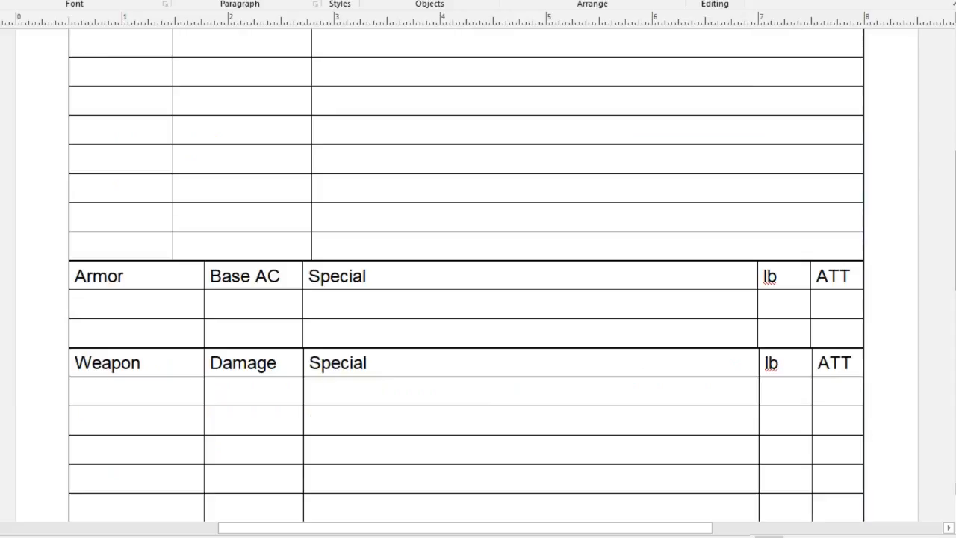
pyautogui.scroll(3)
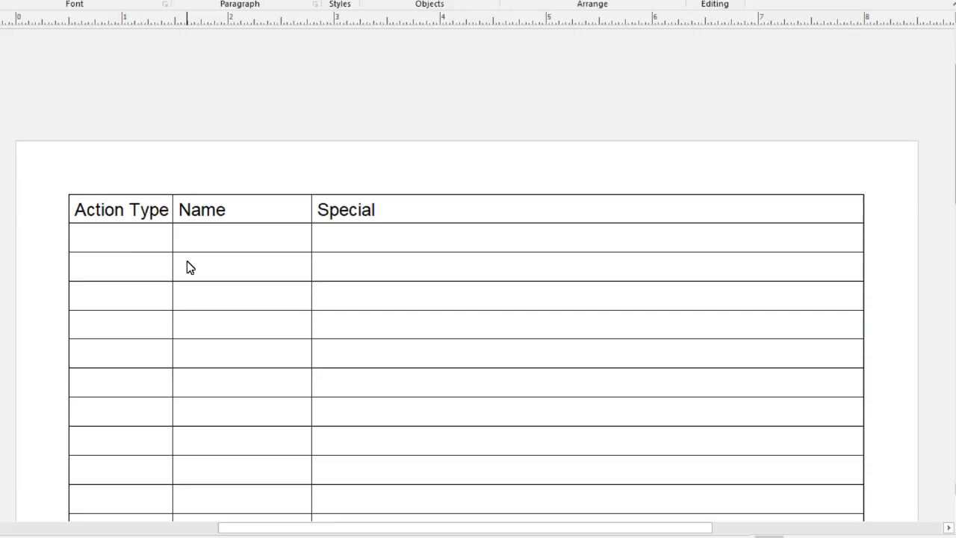
# - Scroll past the armor, weapon and item tables to the gemstone list, Jade through Lapis Lazuli
pyautogui.scroll(-3)
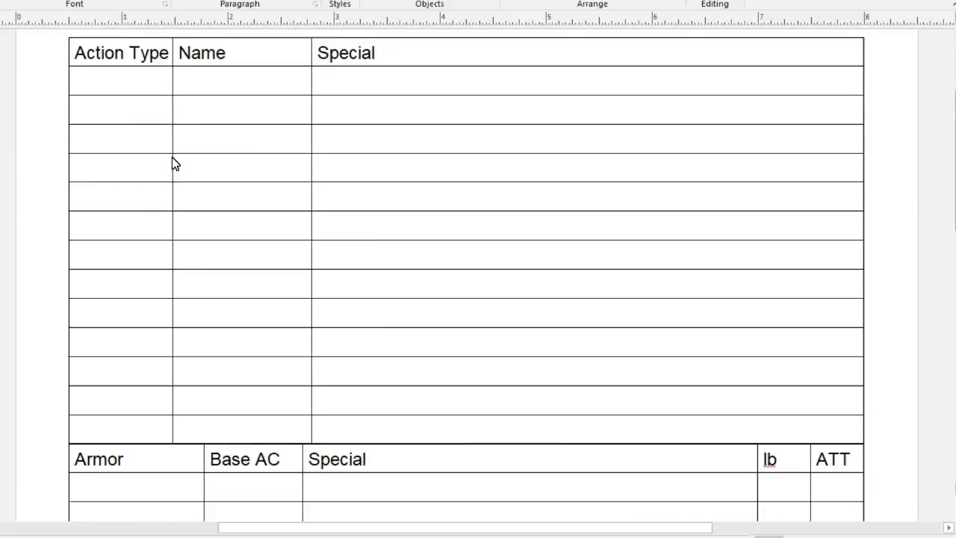
pyautogui.scroll(3)
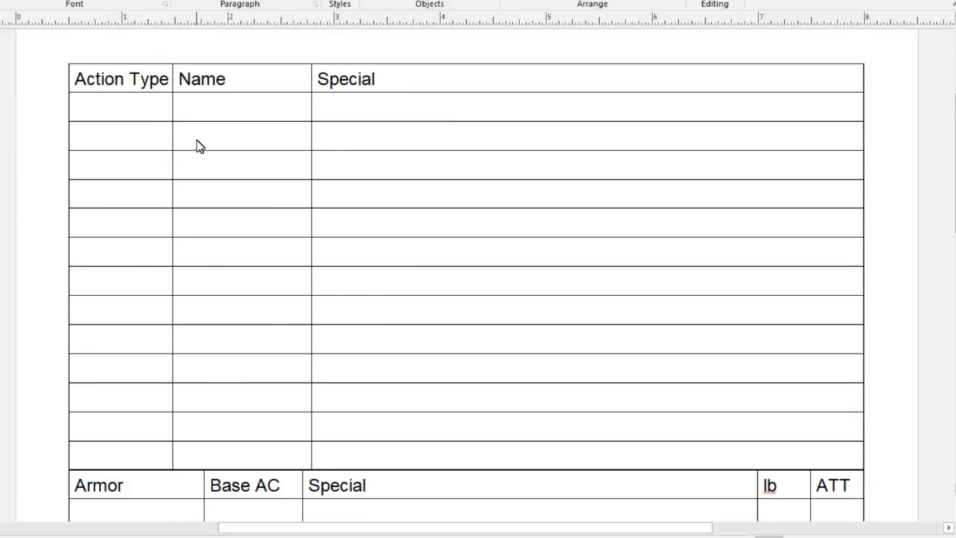
pyautogui.moveTo(178, 136)
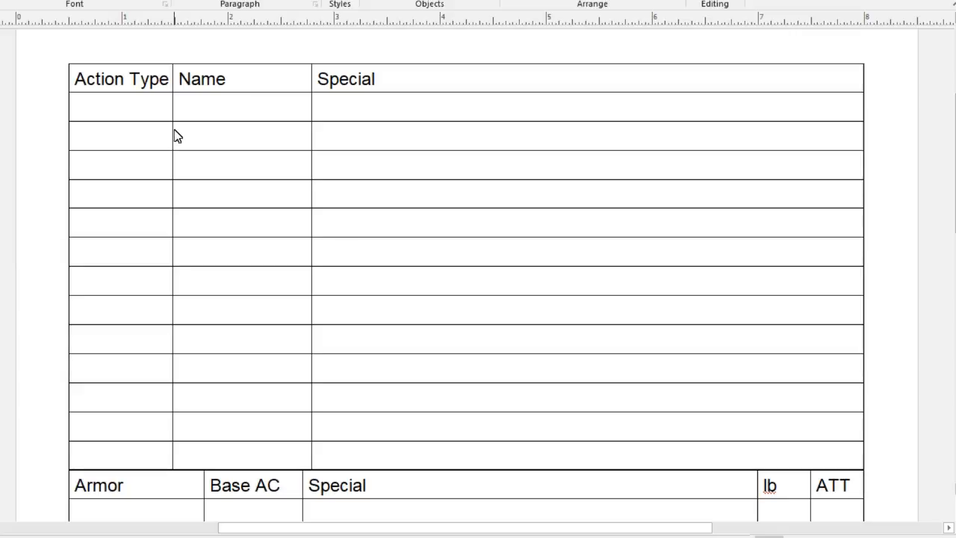
pyautogui.moveTo(147, 115)
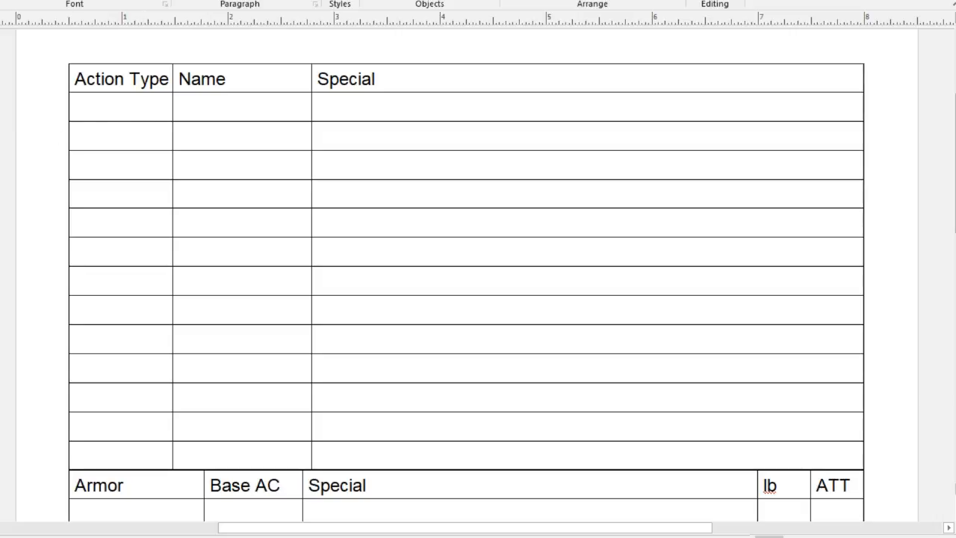
pyautogui.moveTo(60, 293)
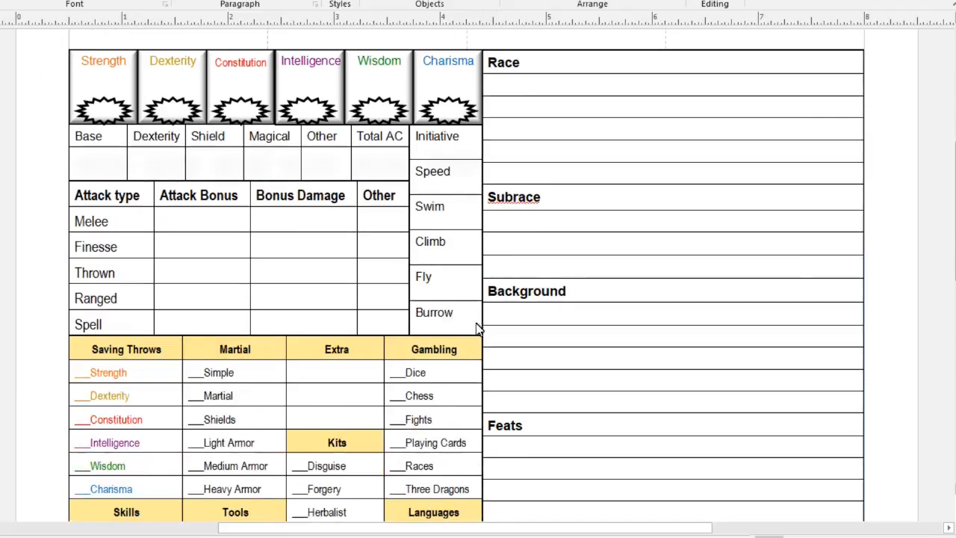
pyautogui.scroll(-3)
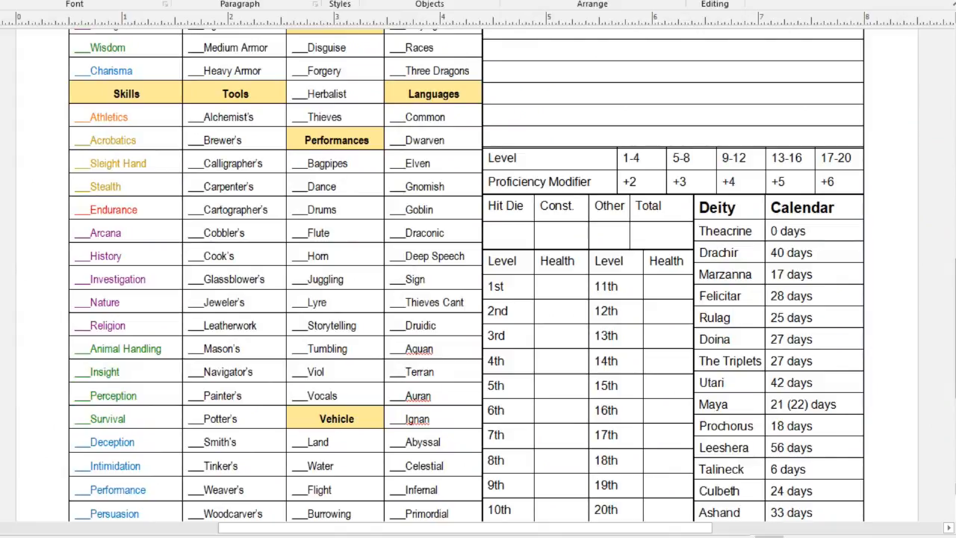
pyautogui.scroll(-3)
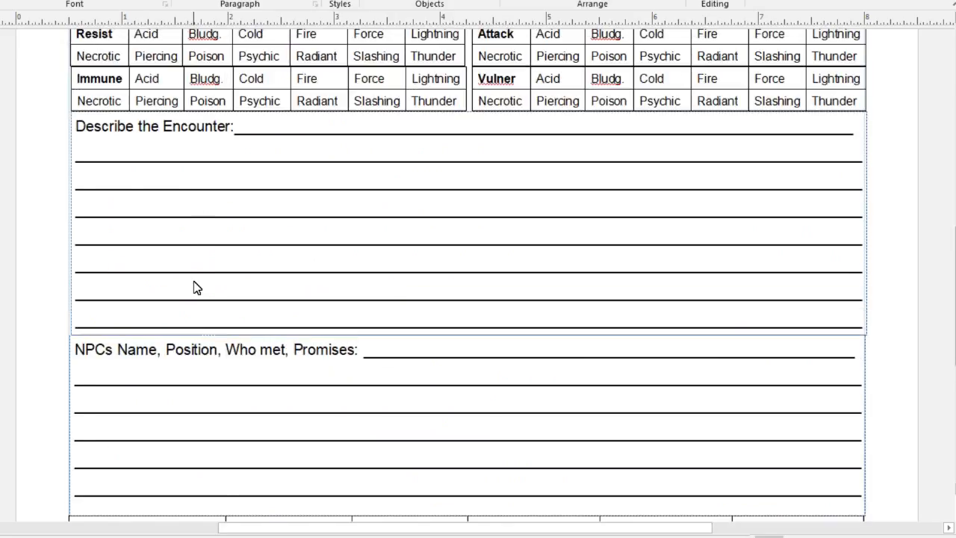
pyautogui.scroll(-3)
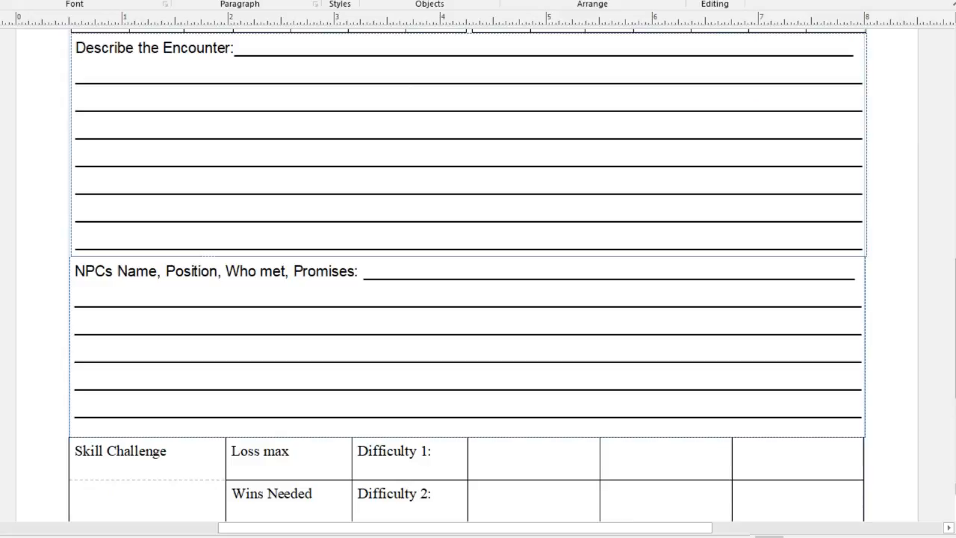
pyautogui.scroll(-3)
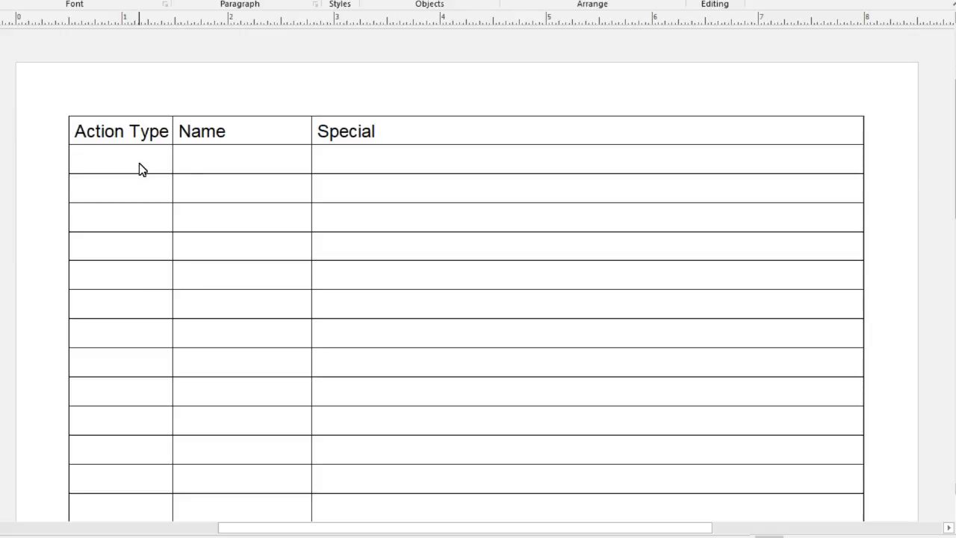
pyautogui.scroll(-3)
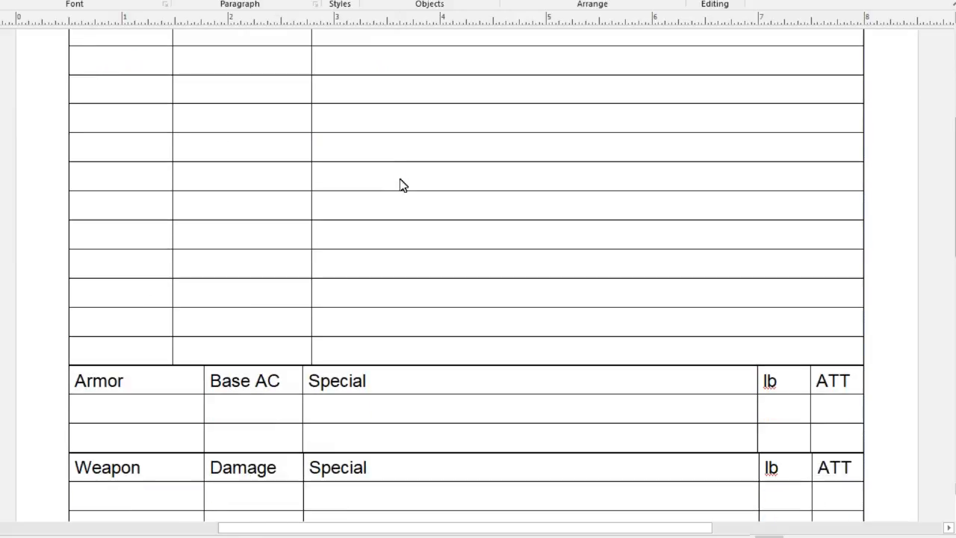
pyautogui.scroll(-3)
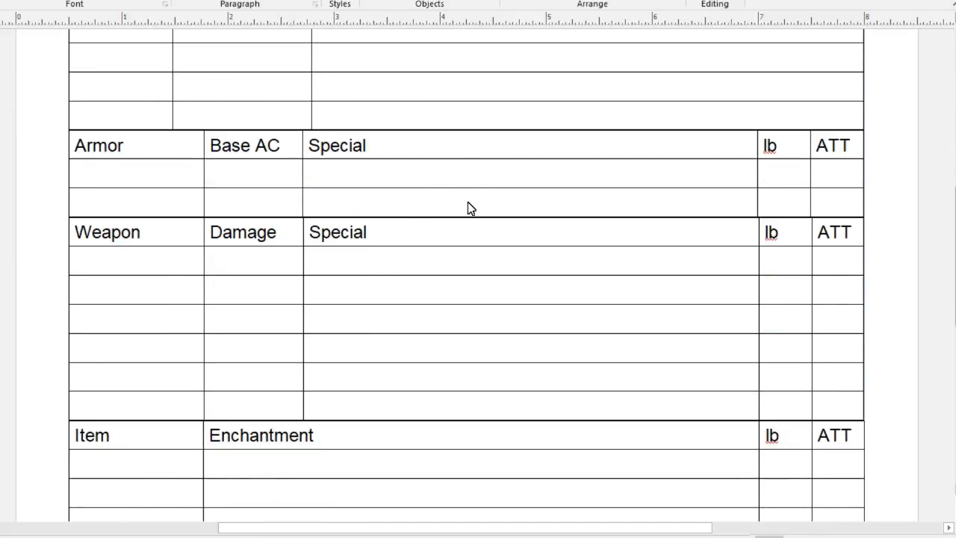
pyautogui.scroll(-3)
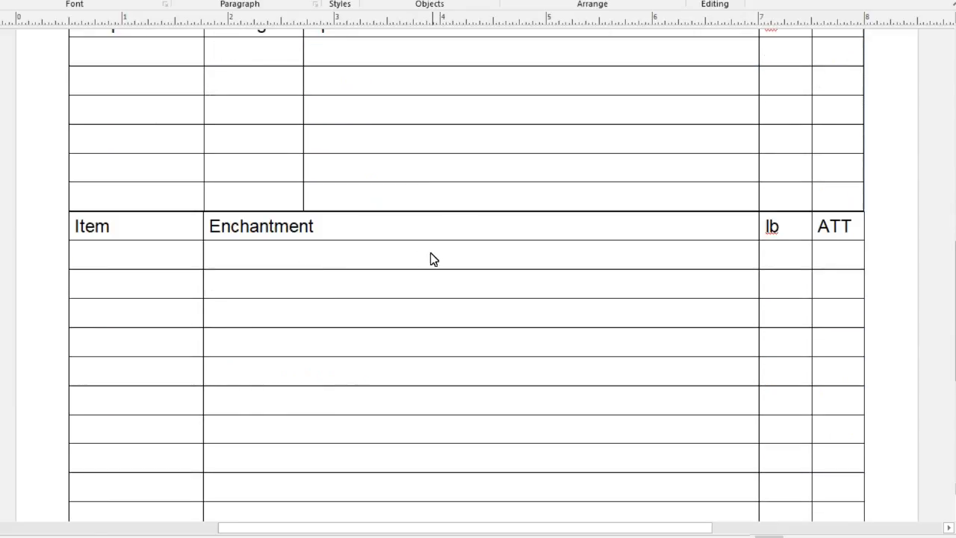
pyautogui.scroll(3)
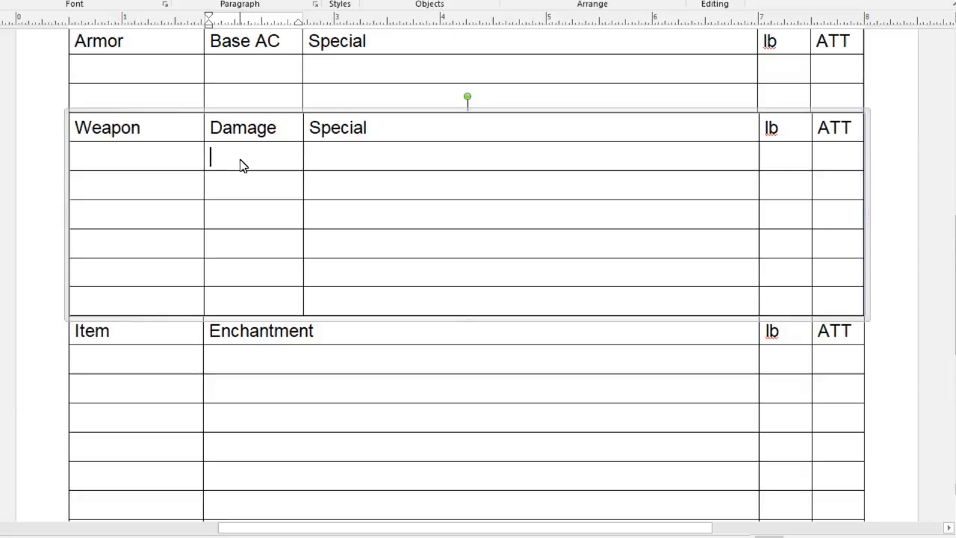
pyautogui.scroll(-3)
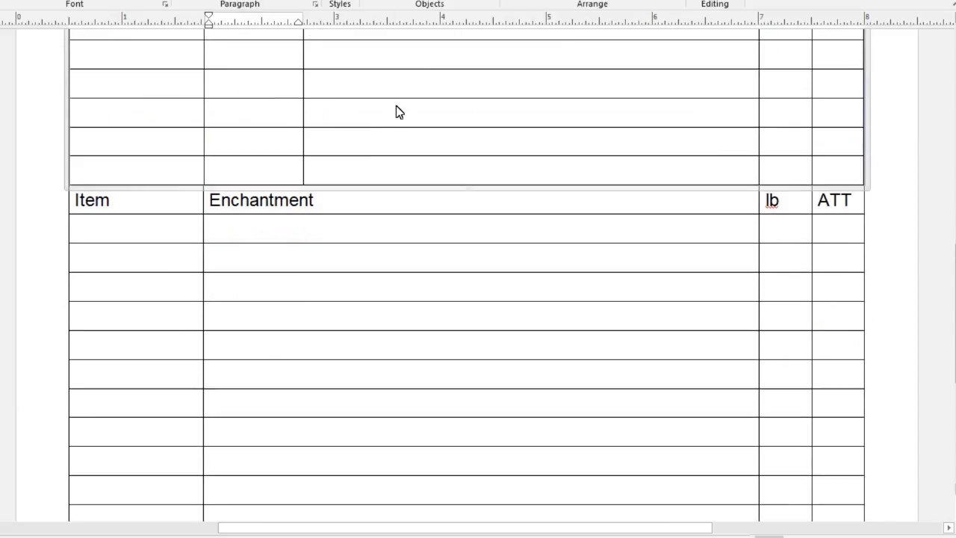
pyautogui.scroll(3)
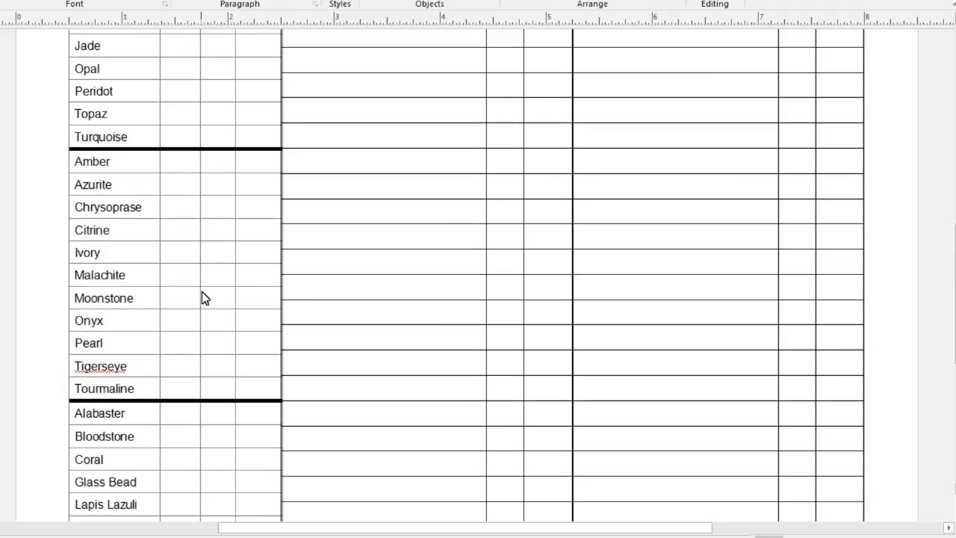
# - Replace the Material table's lb and oz column headings with Bar and Waf
pyautogui.scroll(3)
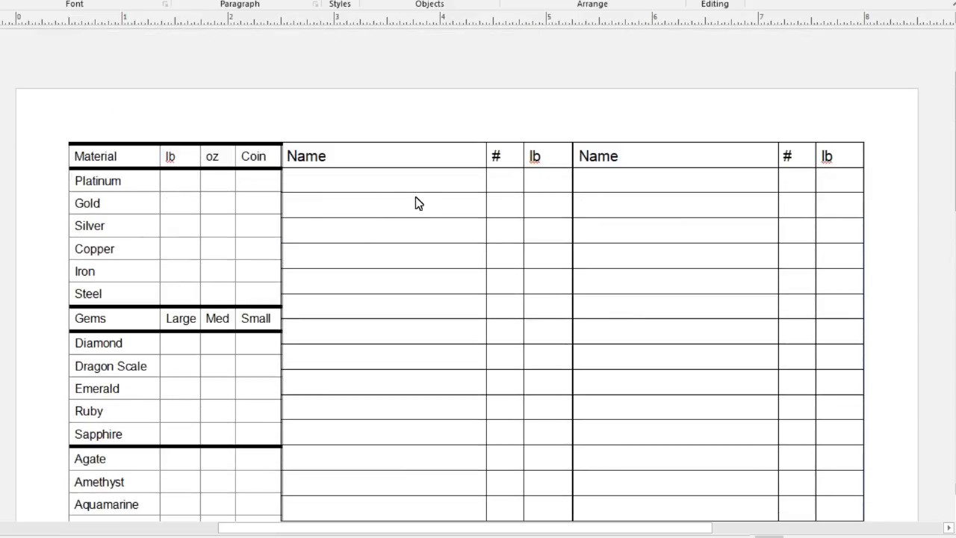
pyautogui.moveTo(166, 207)
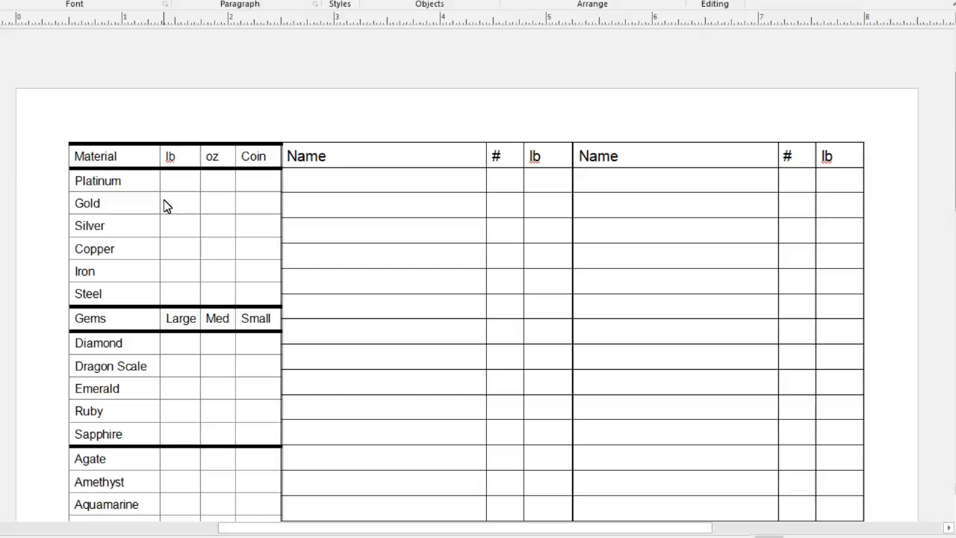
pyautogui.moveTo(194, 162)
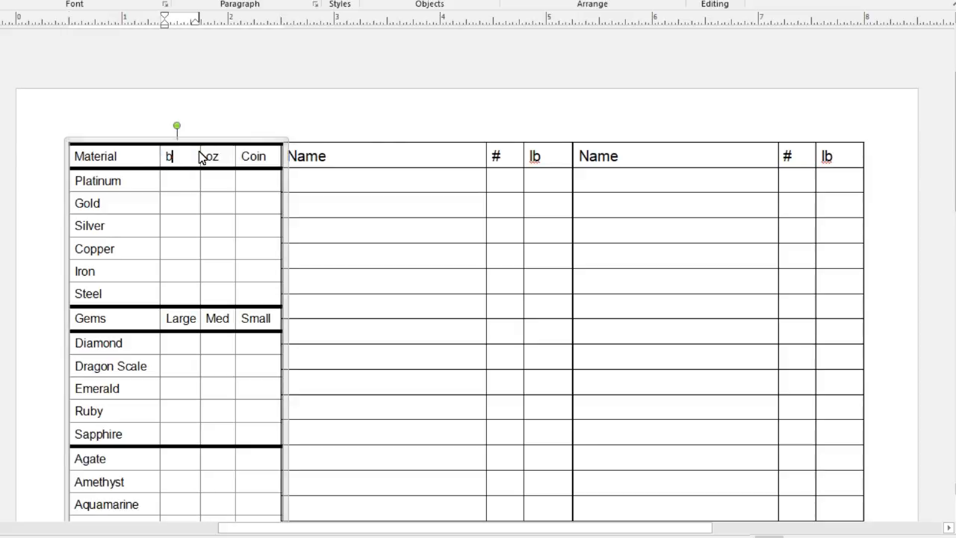
pyautogui.write('ar')
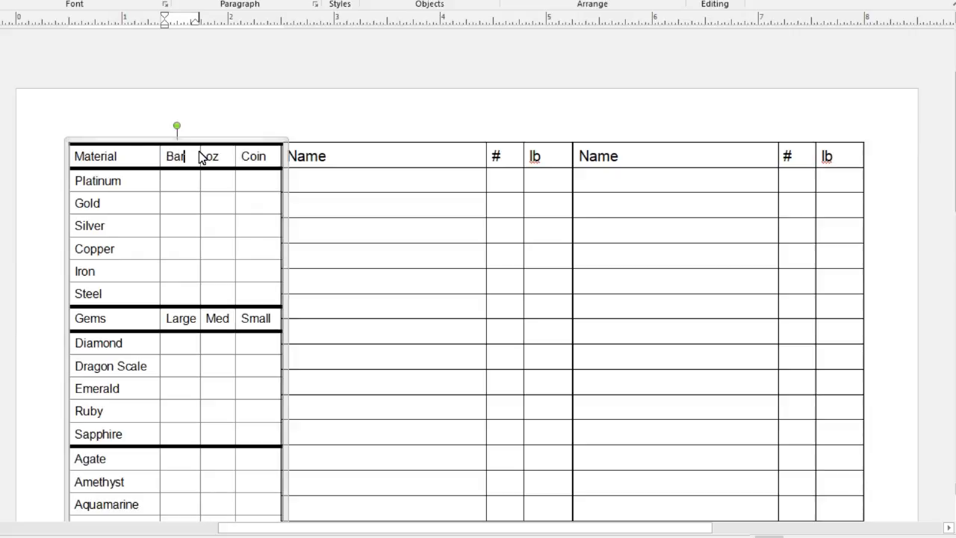
pyautogui.doubleClick(211, 156)
pyautogui.write('Waf.')
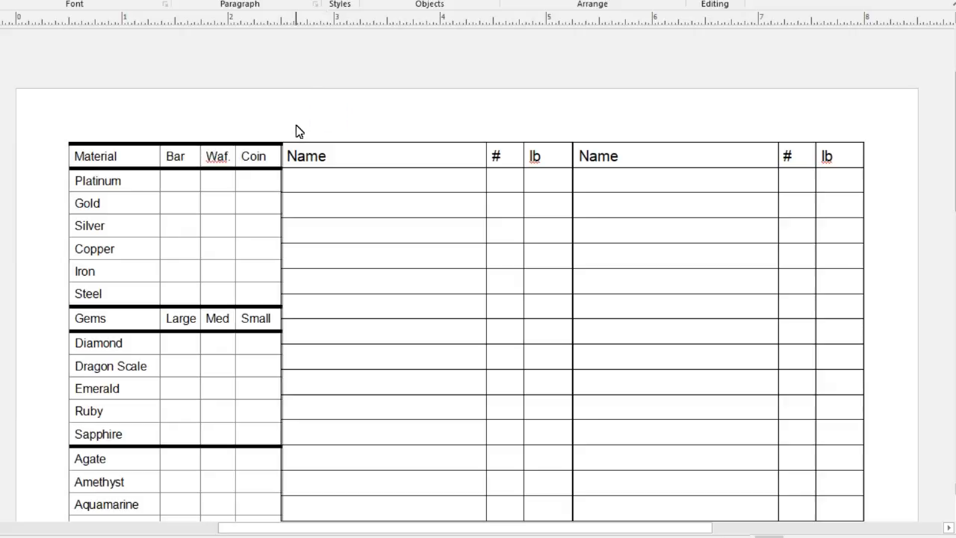
pyautogui.scroll(-3)
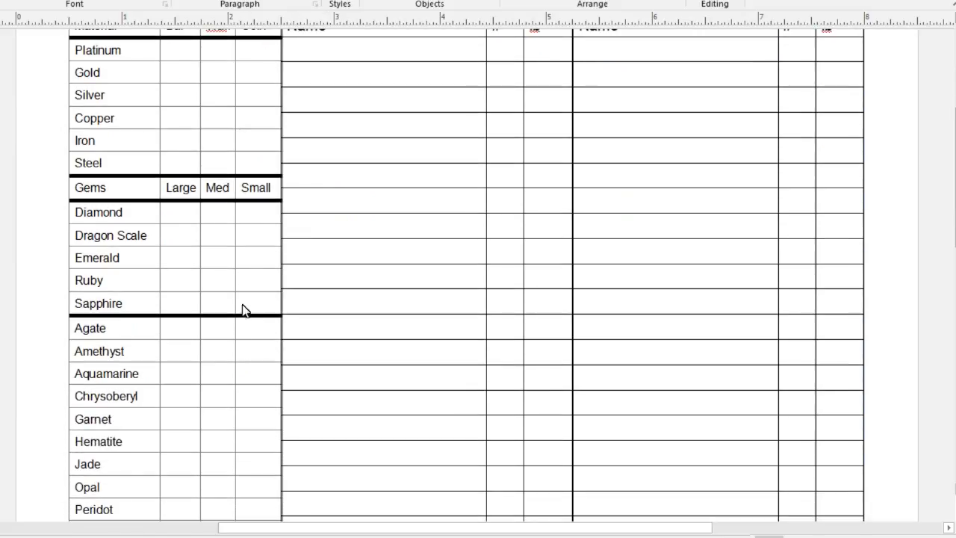
pyautogui.scroll(-3)
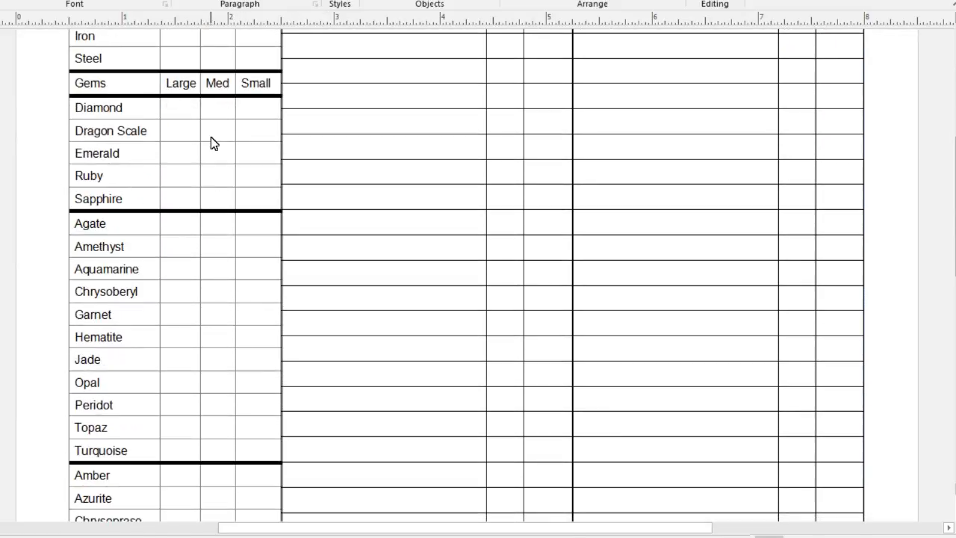
pyautogui.scroll(3)
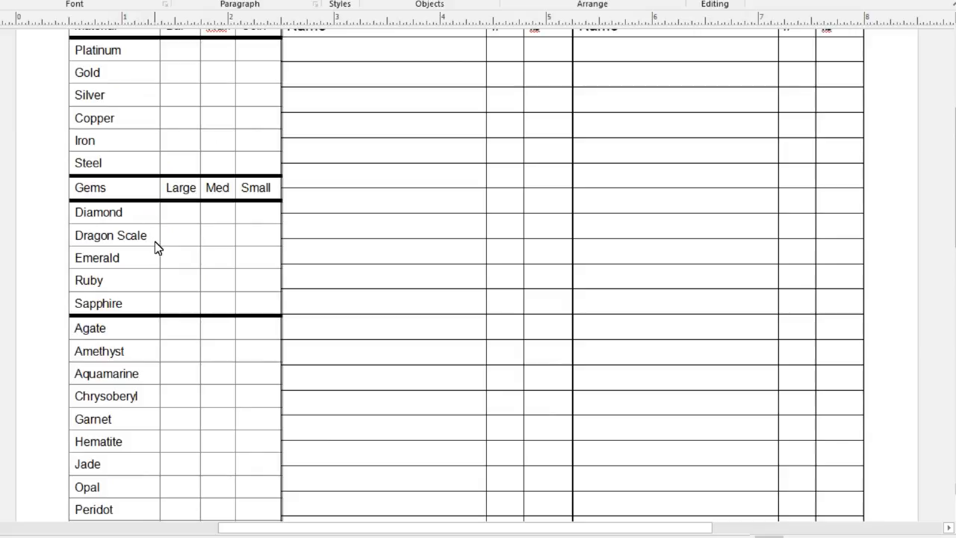
pyautogui.scroll(-3)
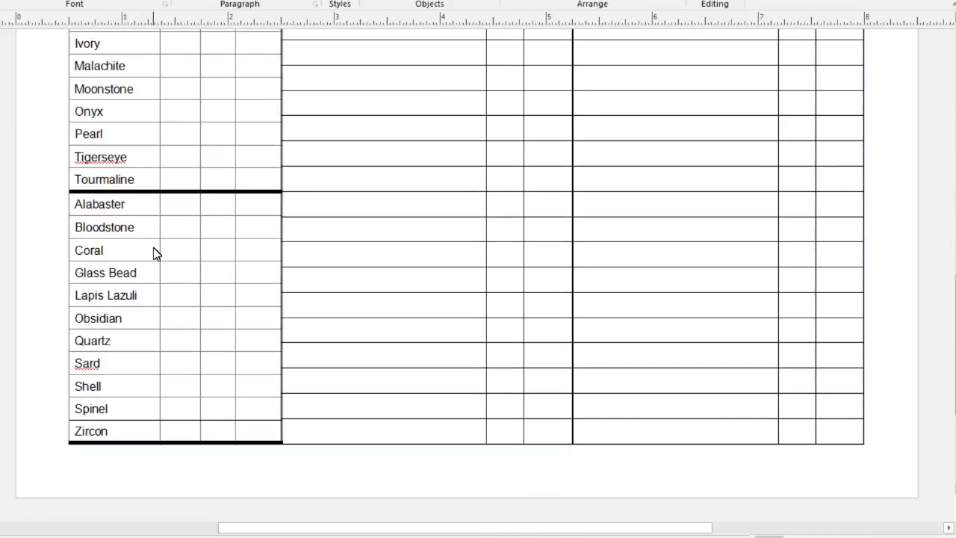
pyautogui.scroll(3)
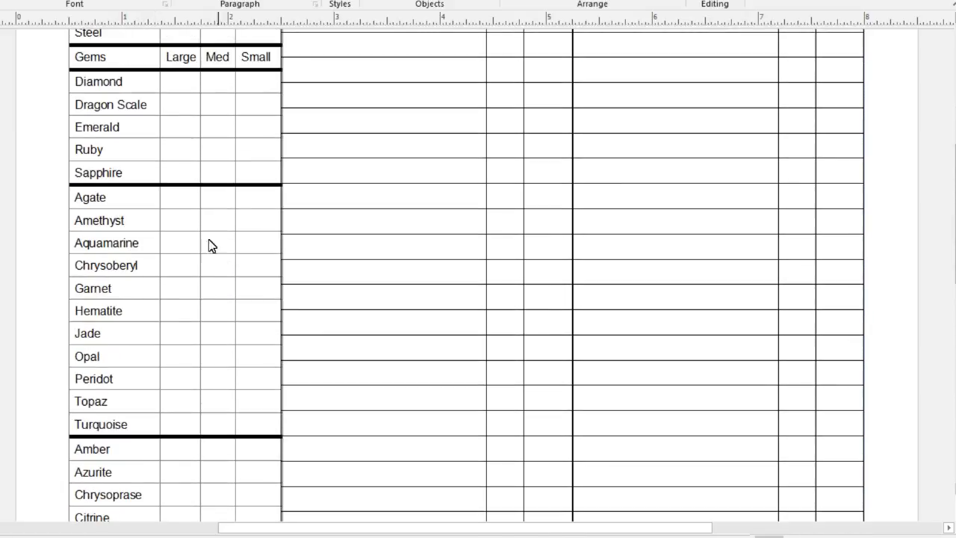
pyautogui.moveTo(143, 96)
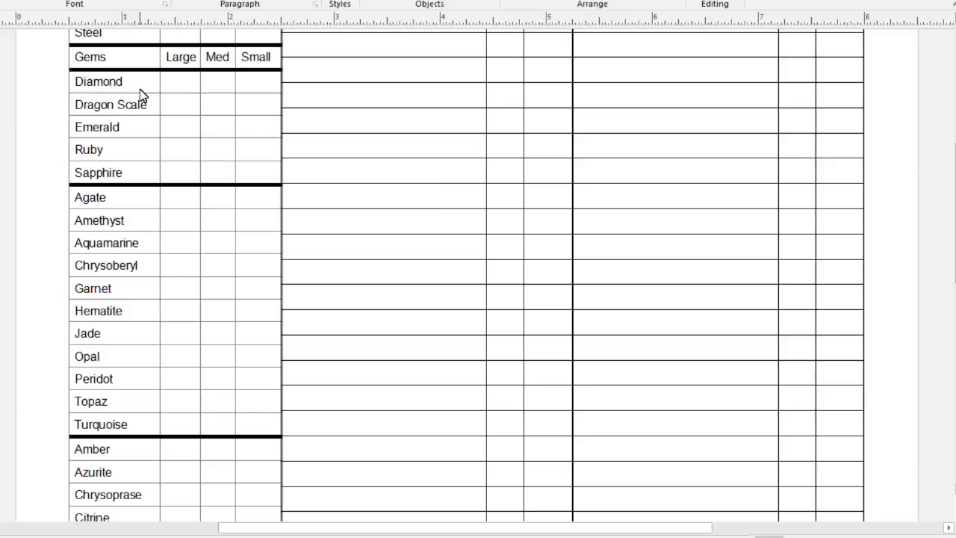
pyautogui.moveTo(150, 104)
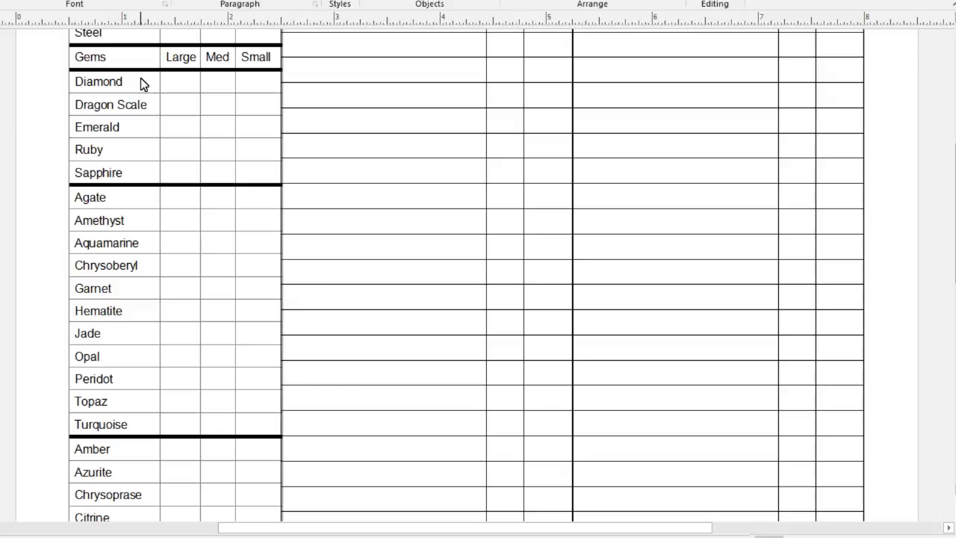
pyautogui.moveTo(116, 210)
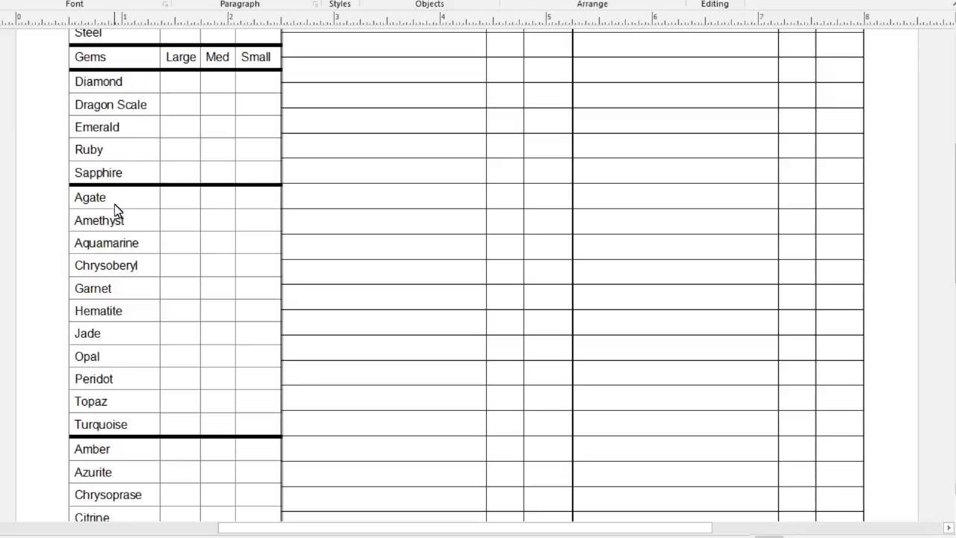
pyautogui.scroll(-3)
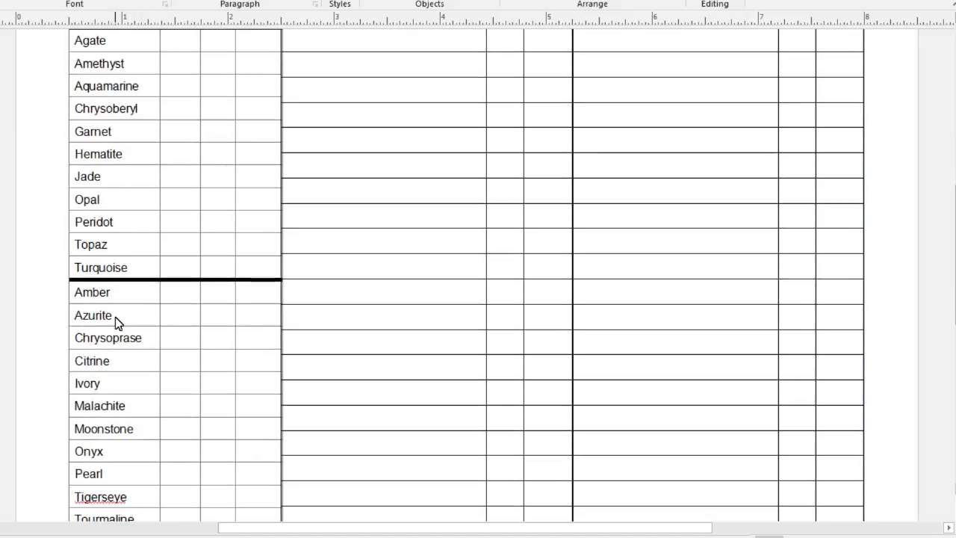
pyautogui.scroll(-3)
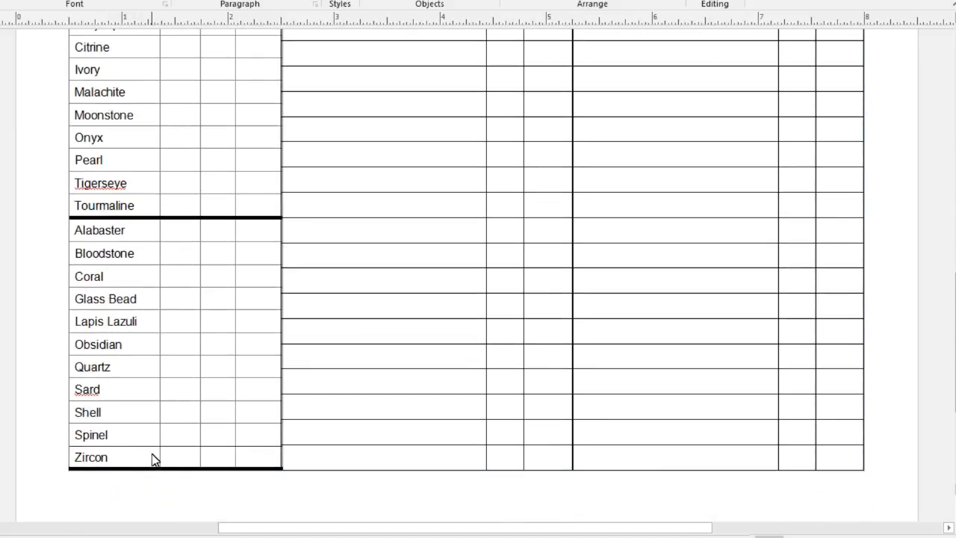
pyautogui.moveTo(142, 461)
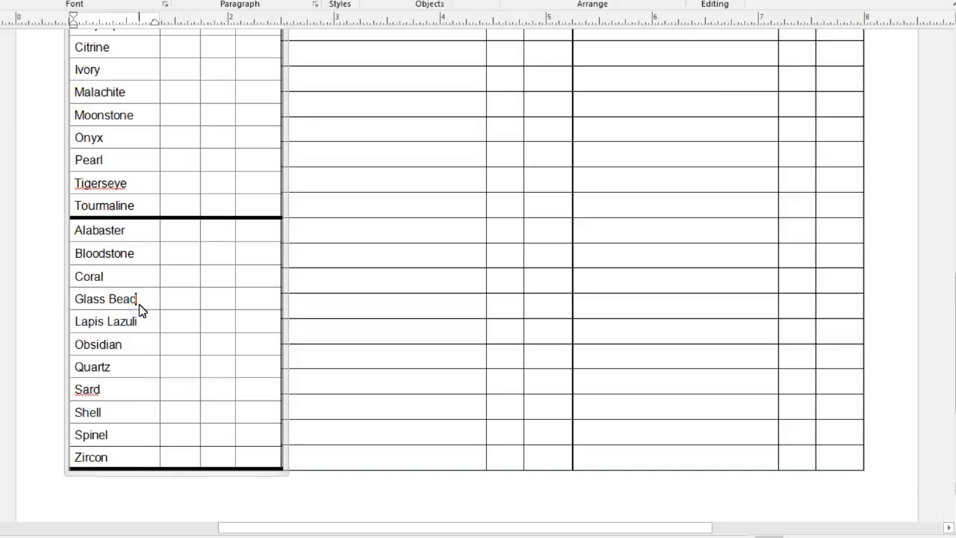
pyautogui.moveTo(139, 336)
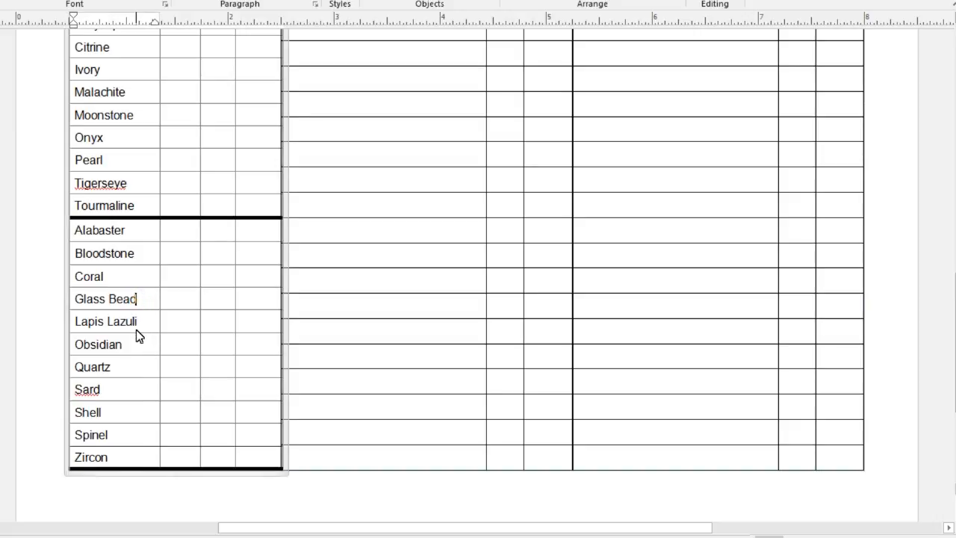
pyautogui.scroll(3)
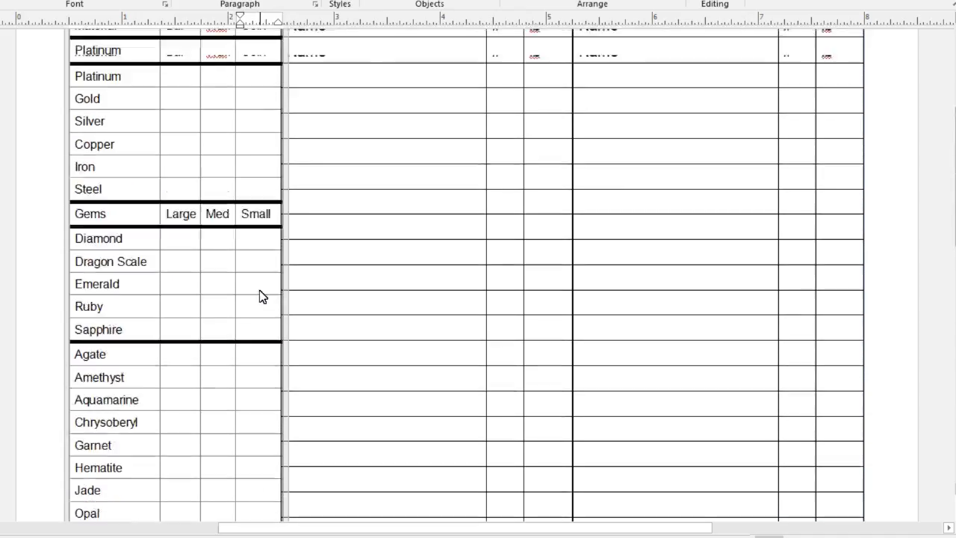
pyautogui.scroll(3)
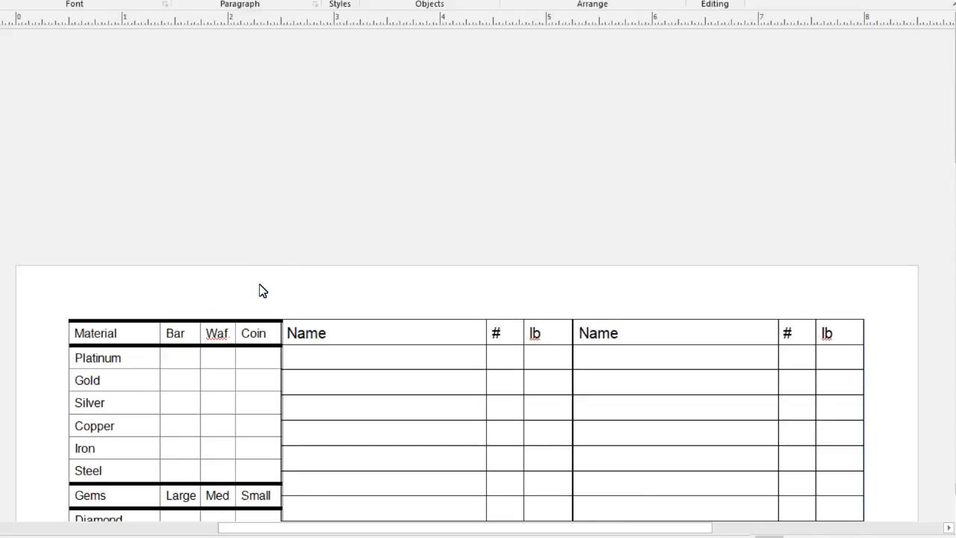
pyautogui.scroll(-3)
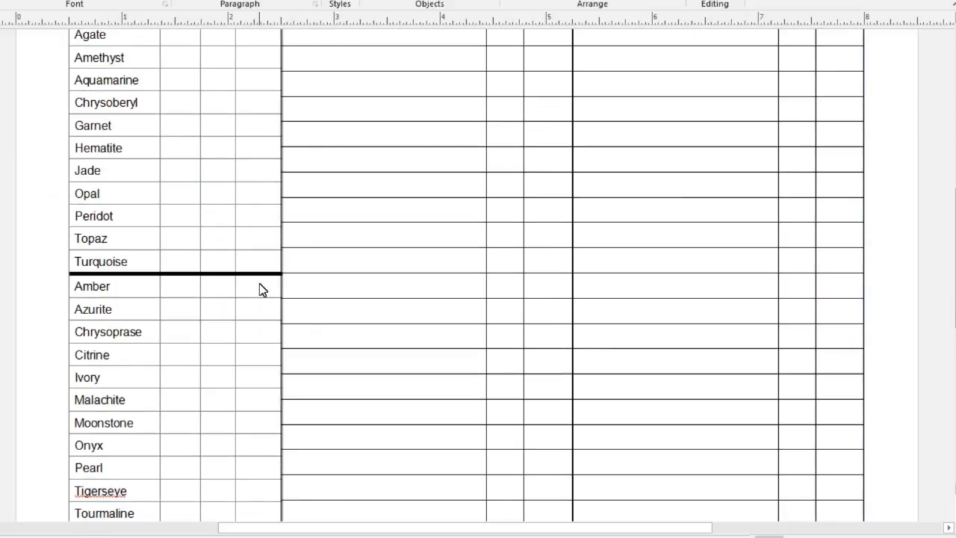
pyautogui.scroll(-3)
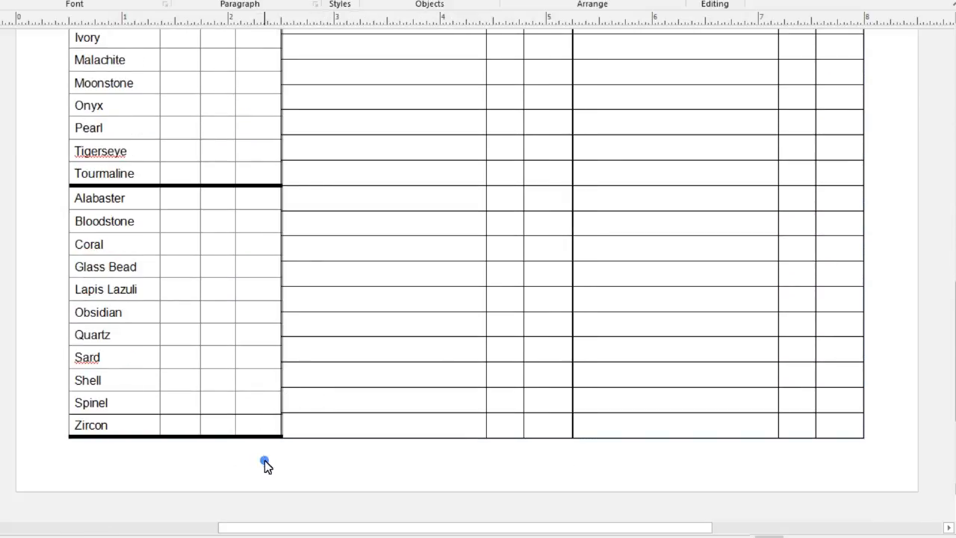
pyautogui.click(241, 425)
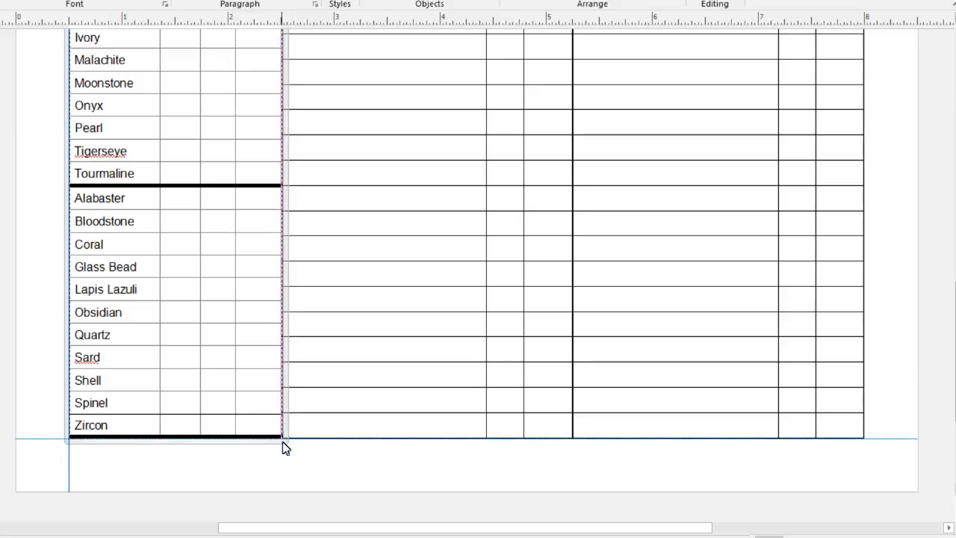
pyautogui.scroll(3)
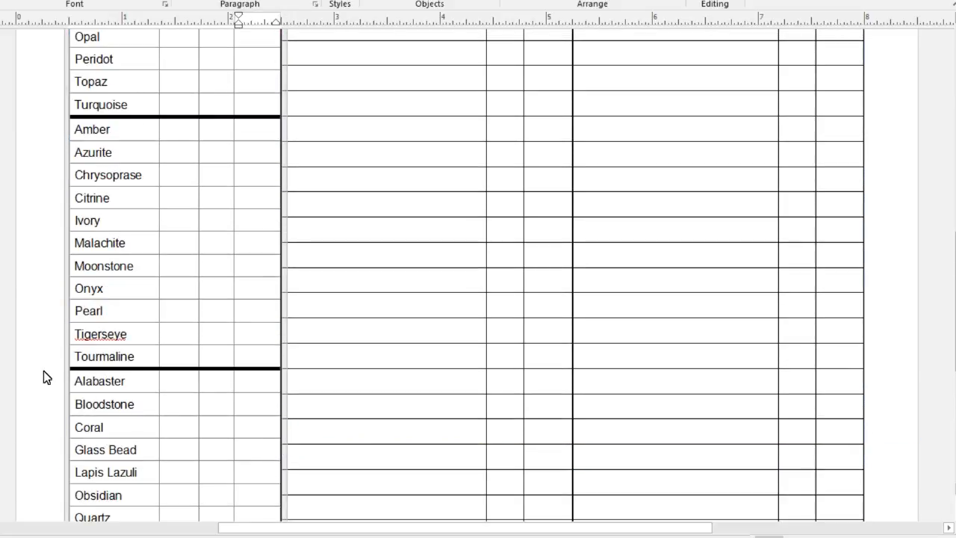
pyautogui.scroll(3)
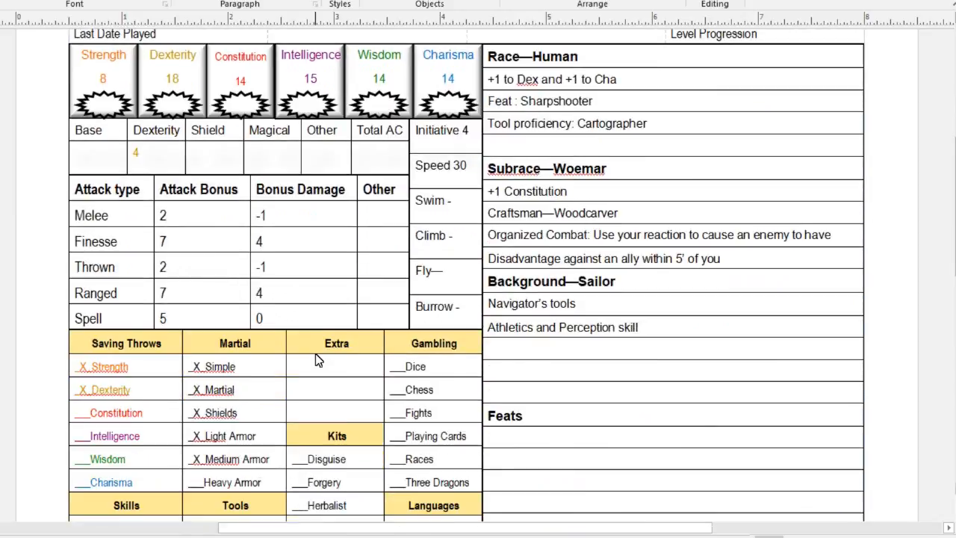
pyautogui.scroll(-3)
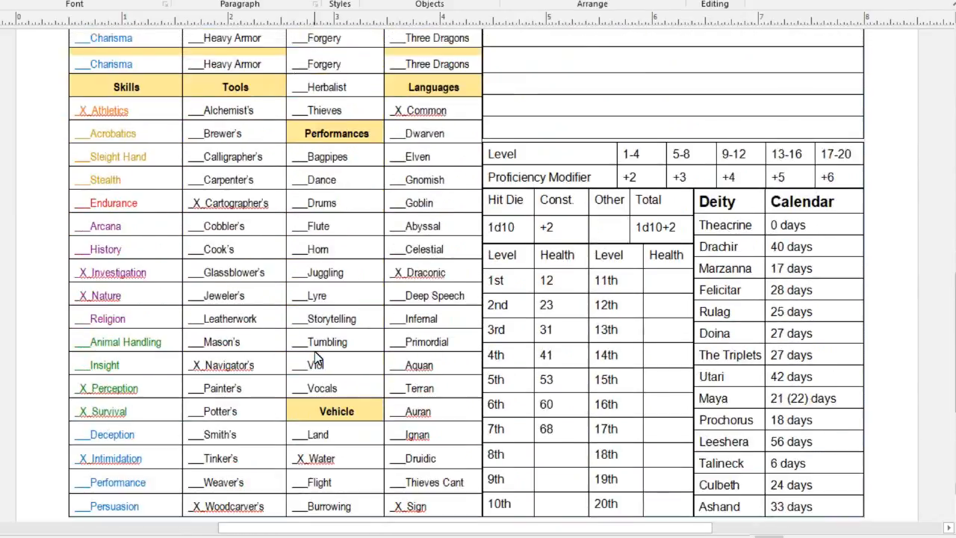
pyautogui.scroll(-3)
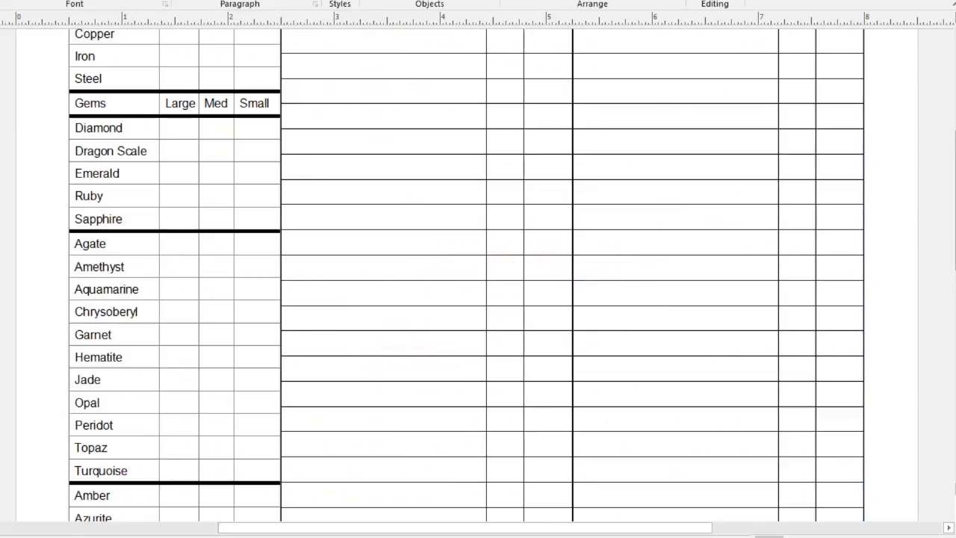
pyautogui.scroll(3)
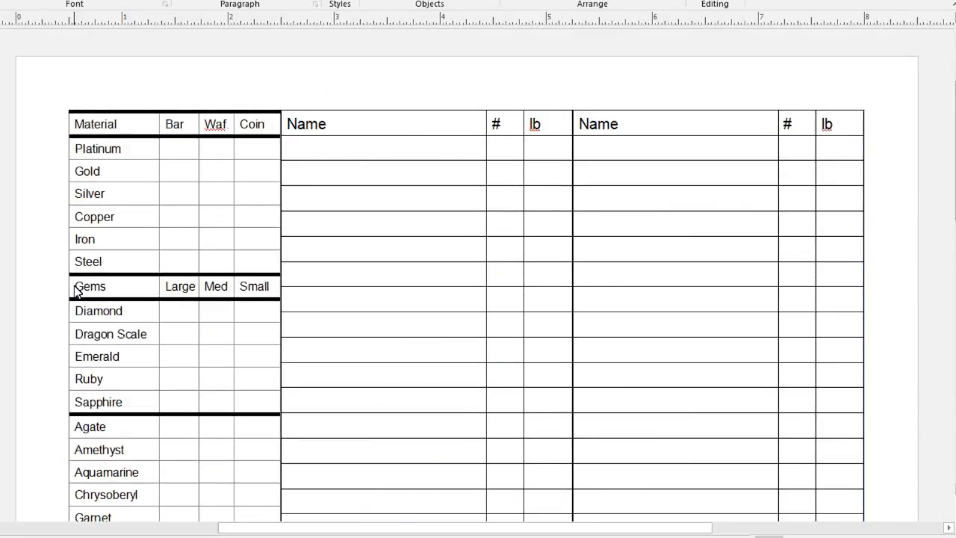
pyautogui.moveTo(65, 271)
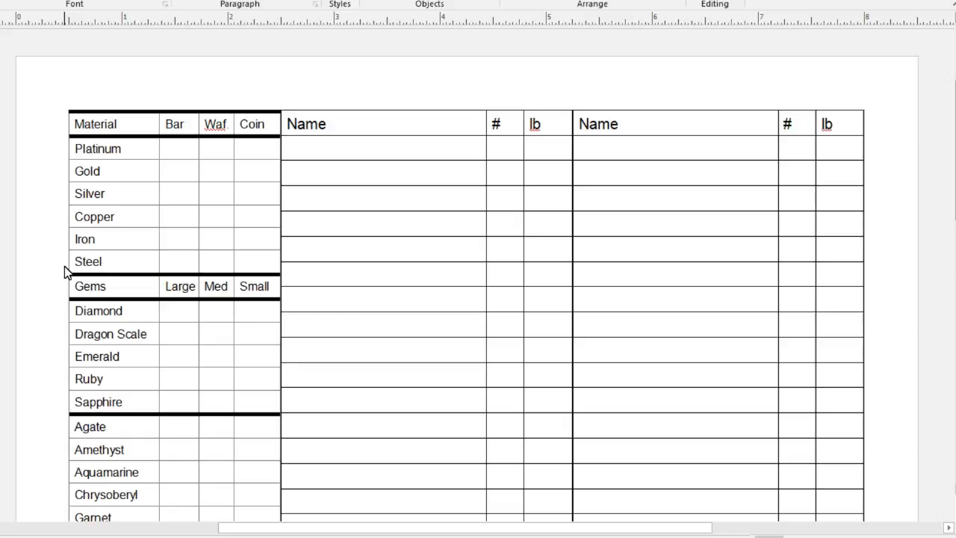
pyautogui.moveTo(220, 285)
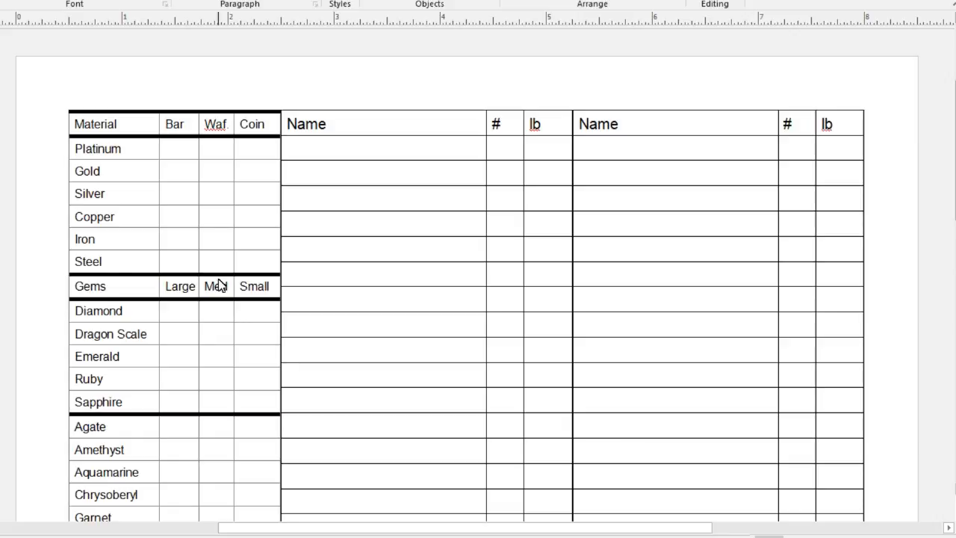
pyautogui.click(257, 148)
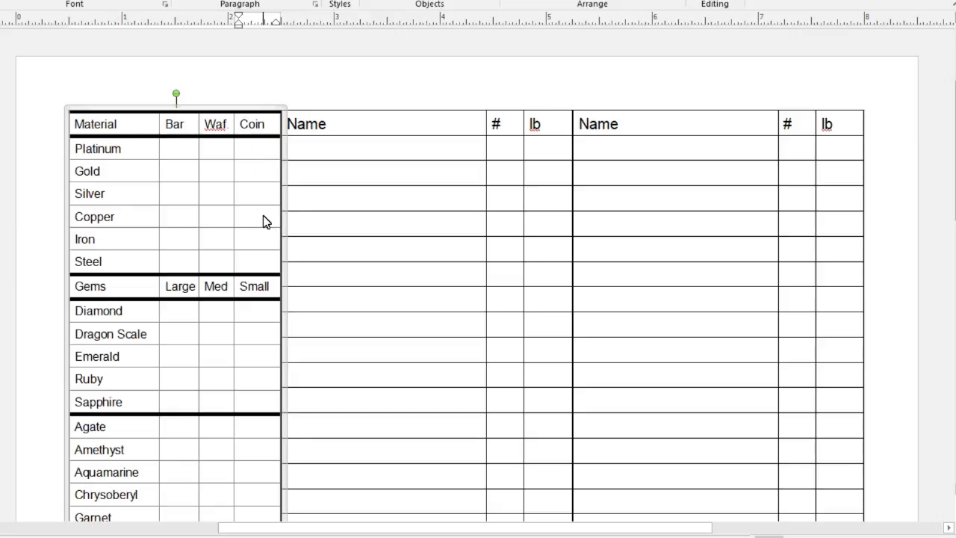
pyautogui.click(254, 217)
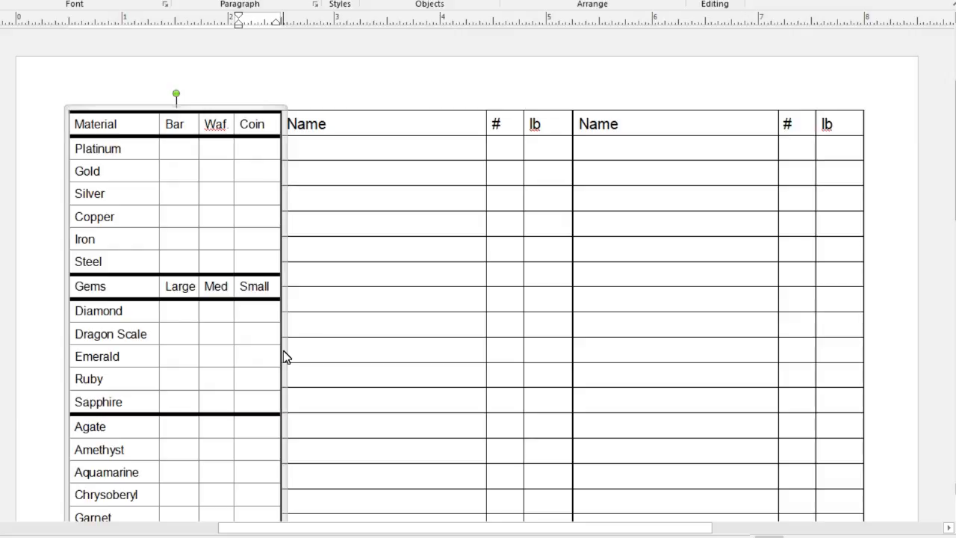
pyautogui.click(254, 216)
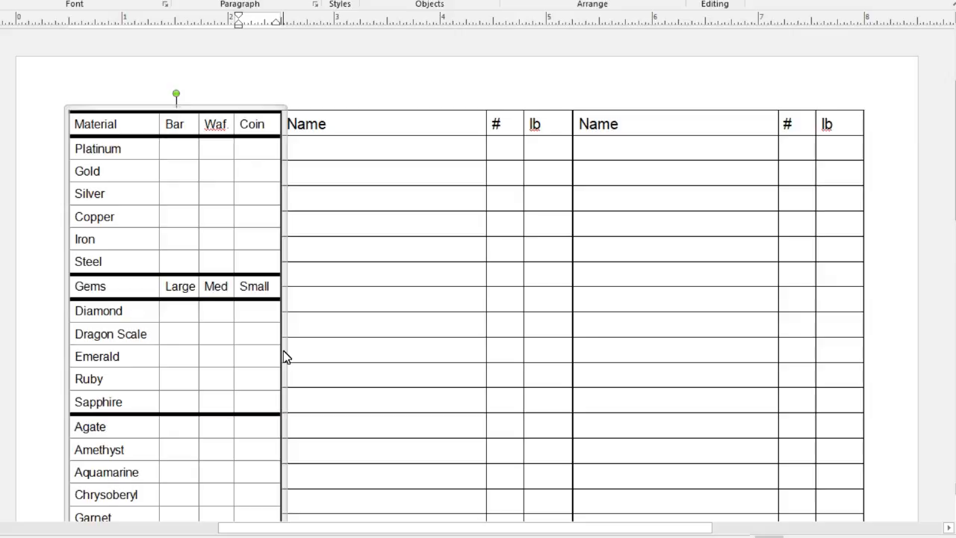
pyautogui.click(254, 216)
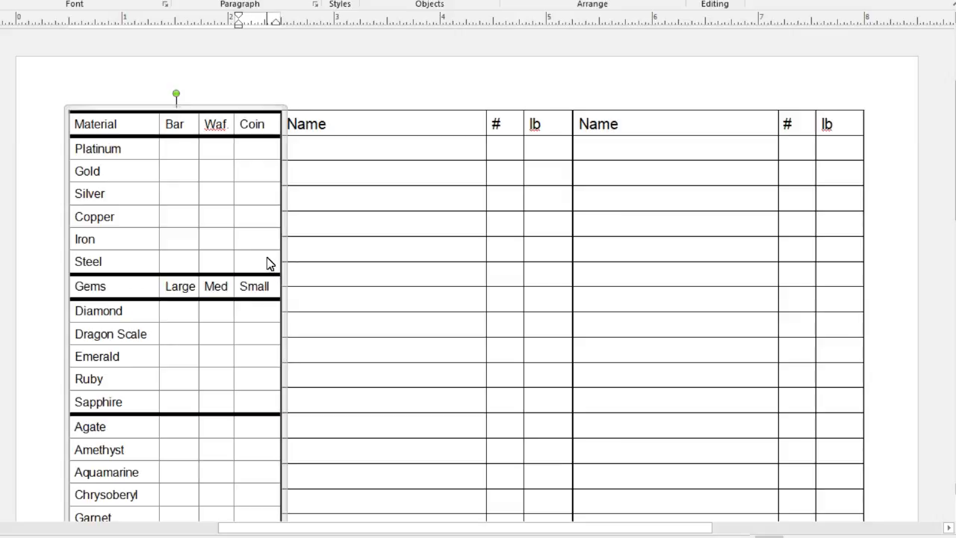
pyautogui.click(250, 217)
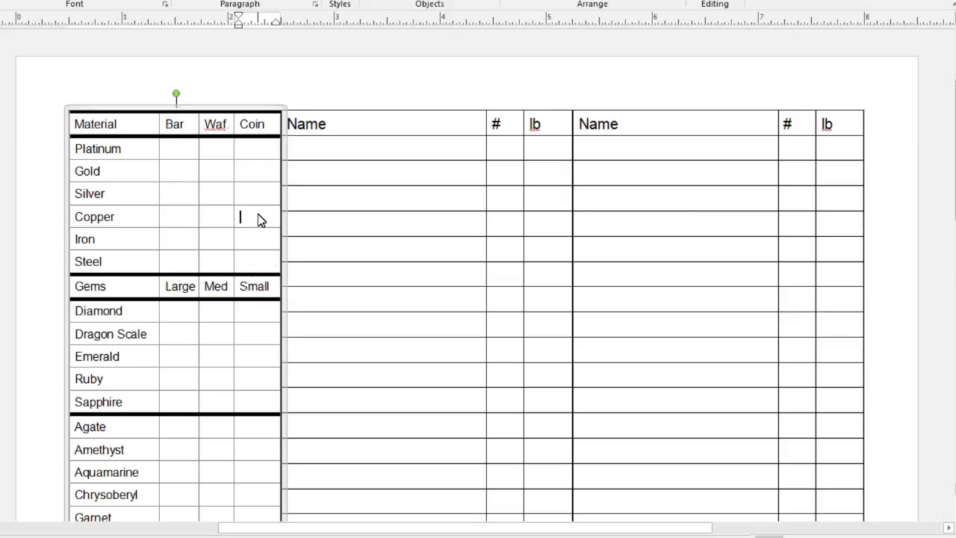
pyautogui.write('32')
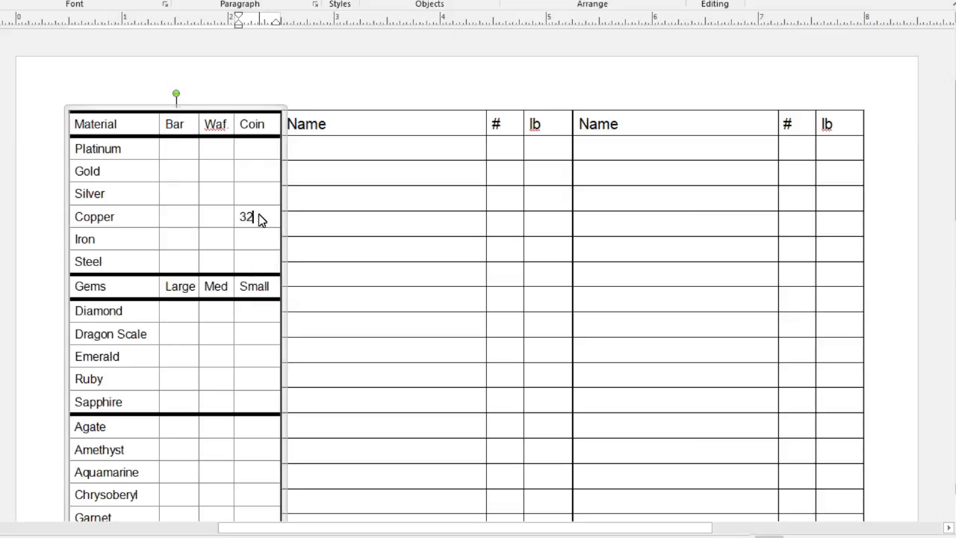
pyautogui.click(247, 194)
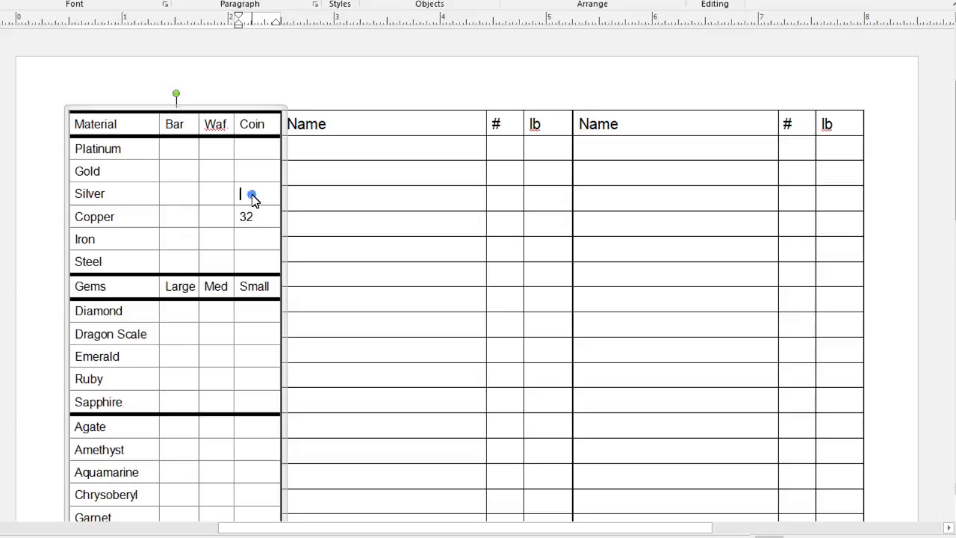
pyautogui.write('25')
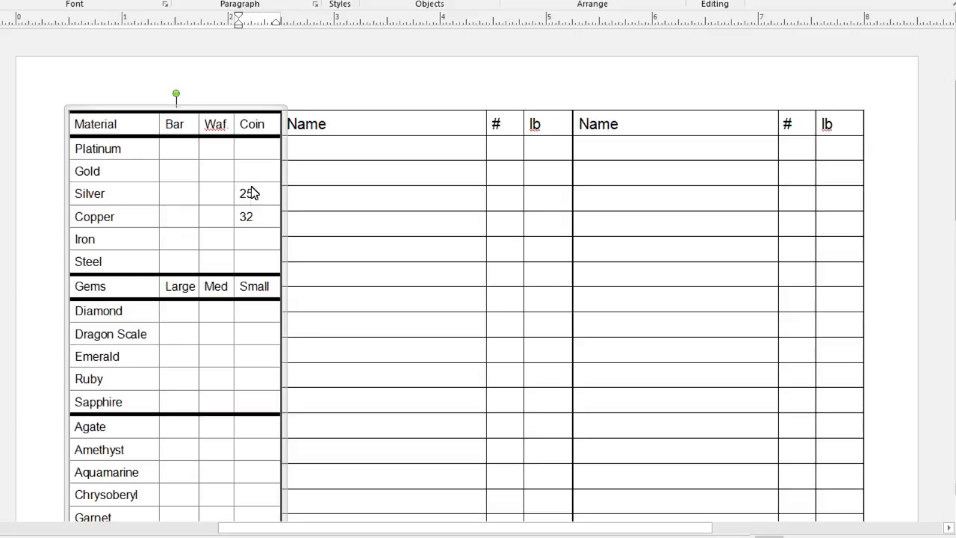
pyautogui.click(253, 170)
pyautogui.write('1')
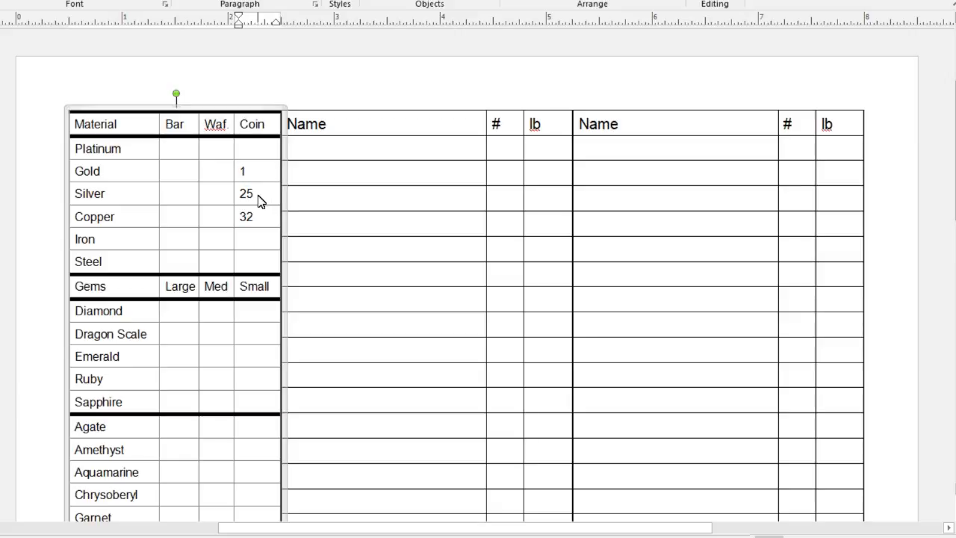
pyautogui.moveTo(269, 173)
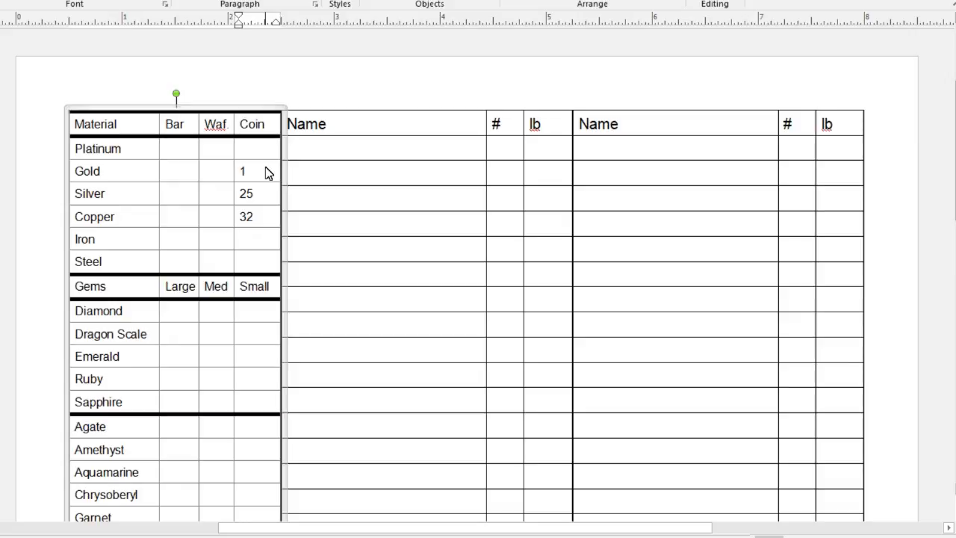
pyautogui.click(244, 171)
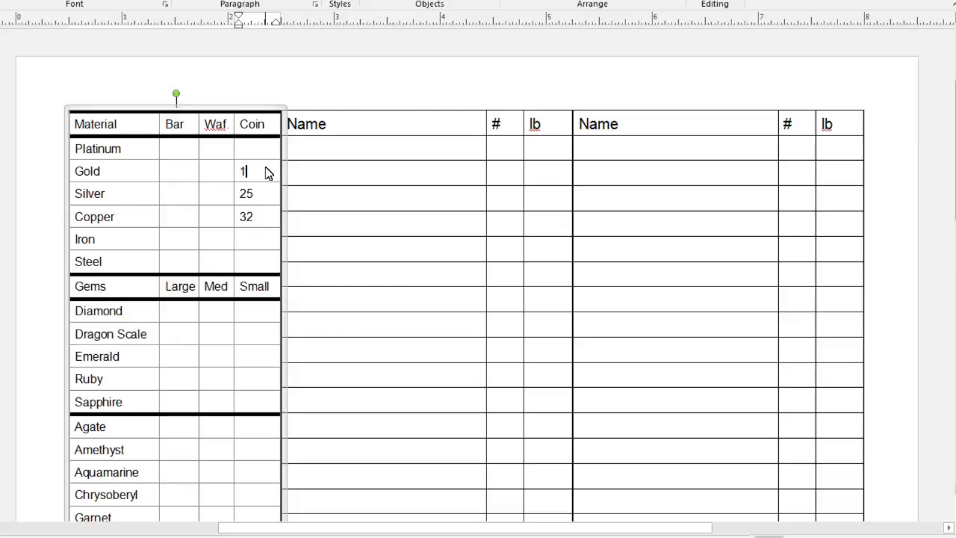
pyautogui.write('00')
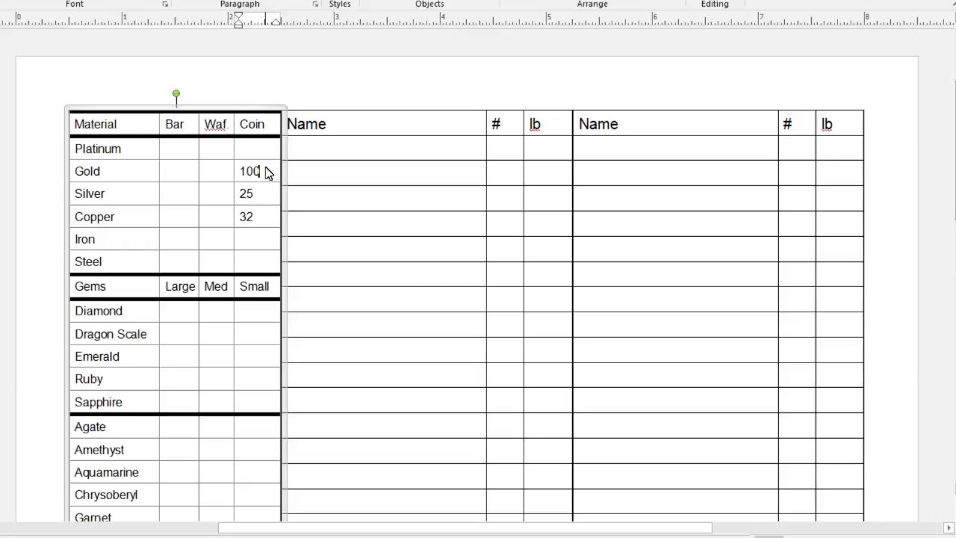
pyautogui.write('0')
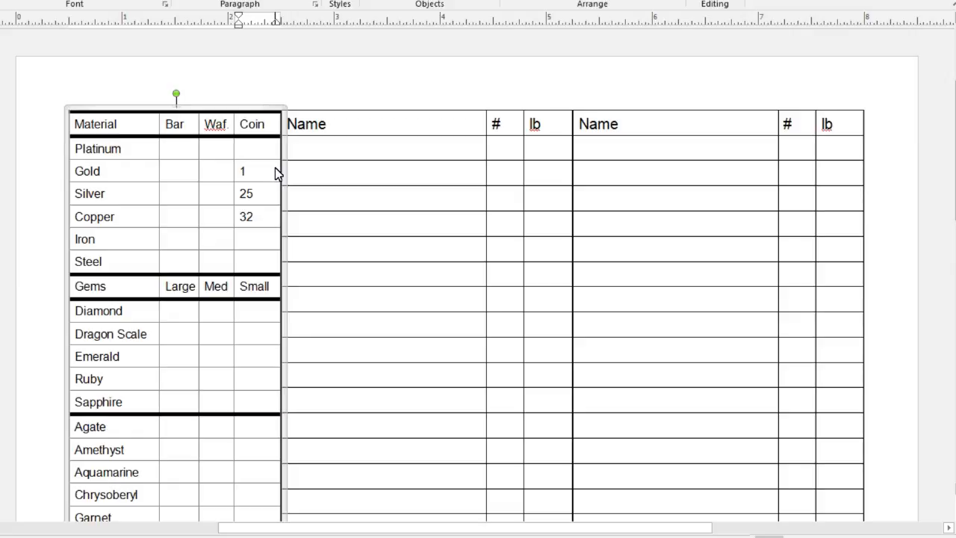
pyautogui.click(247, 170)
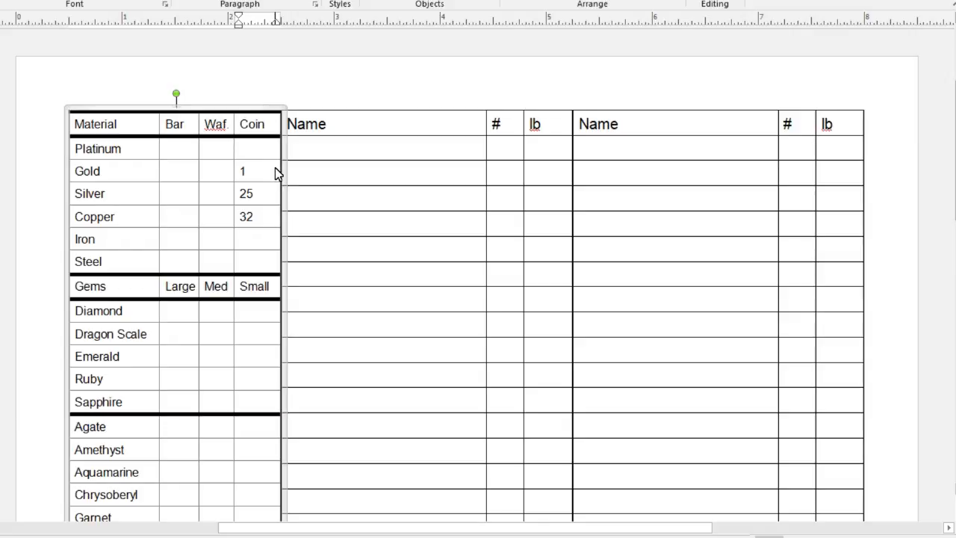
pyautogui.click(242, 171)
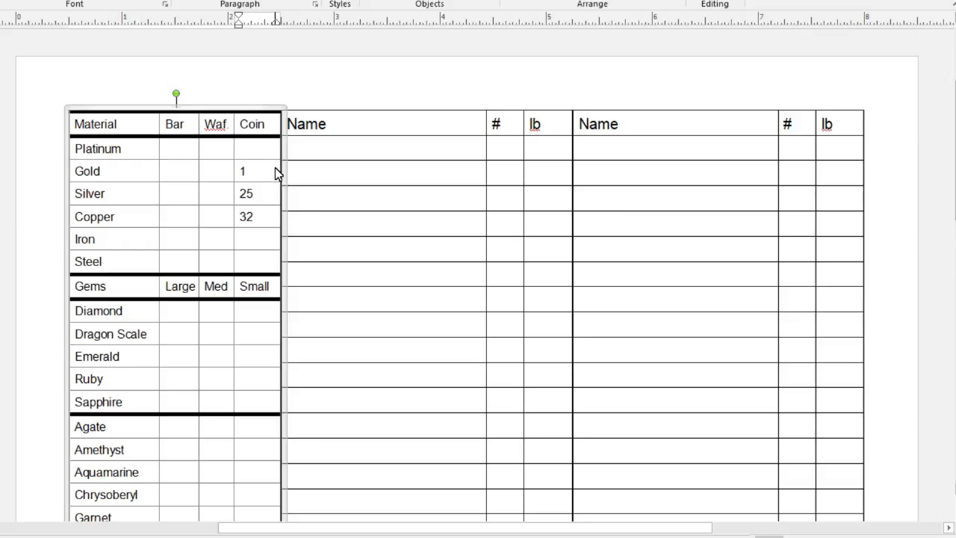
pyautogui.click(242, 171)
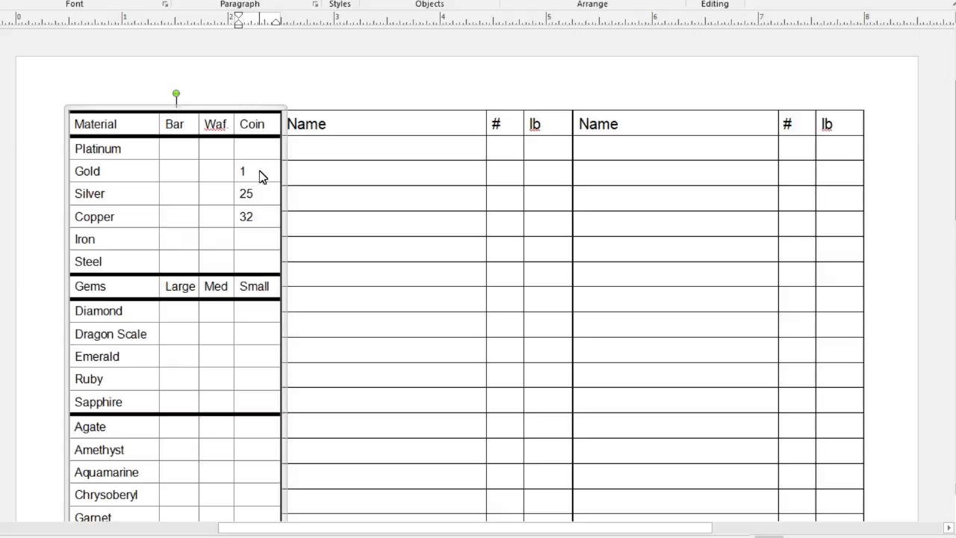
pyautogui.click(245, 171)
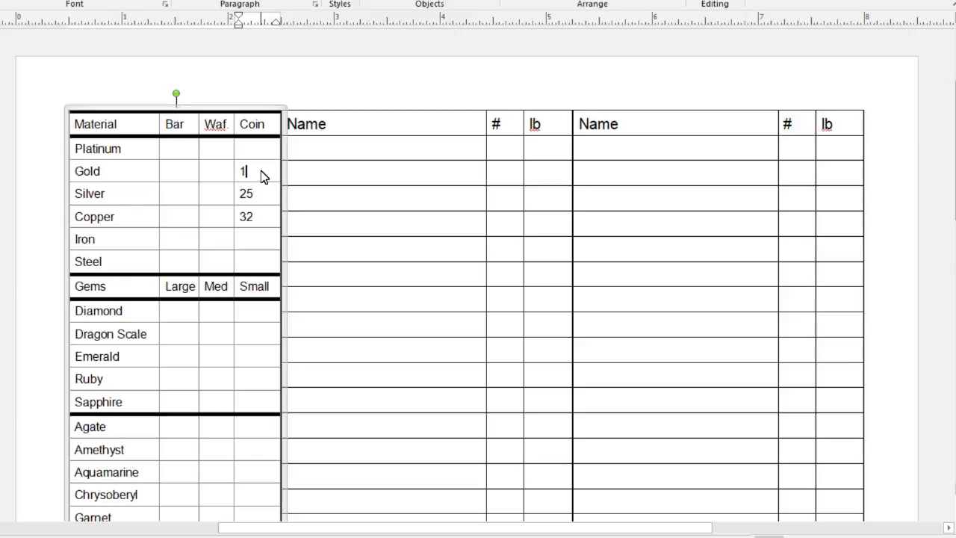
pyautogui.moveTo(244, 171); pyautogui.dragTo(246, 216)
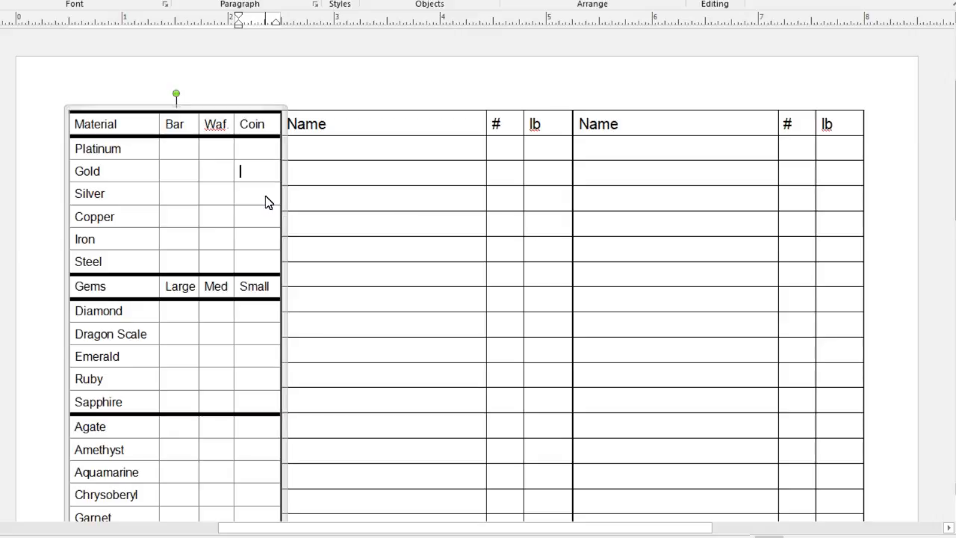
pyautogui.moveTo(262, 226)
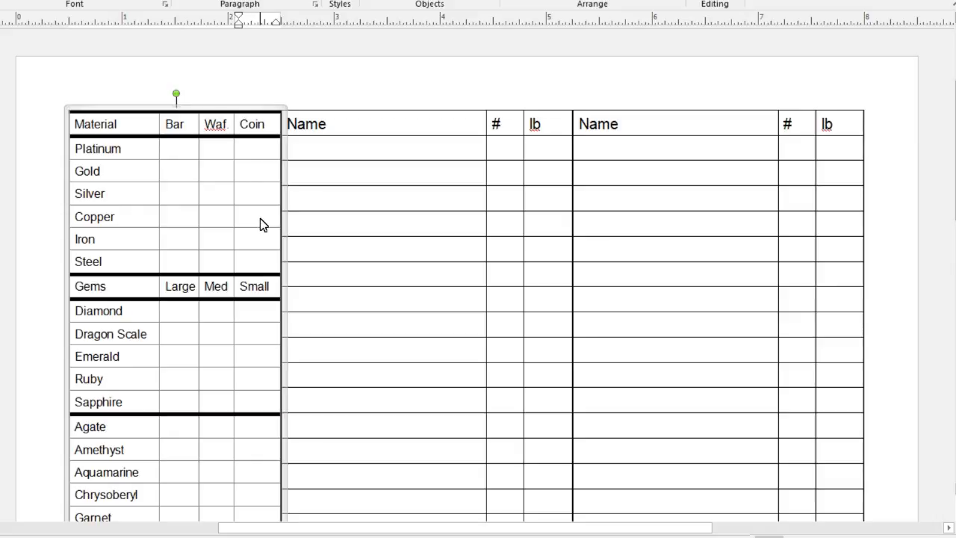
# - Delete the Gold, Silver and Copper Coin amounts, then scroll down to the gems list
pyautogui.click(254, 170)
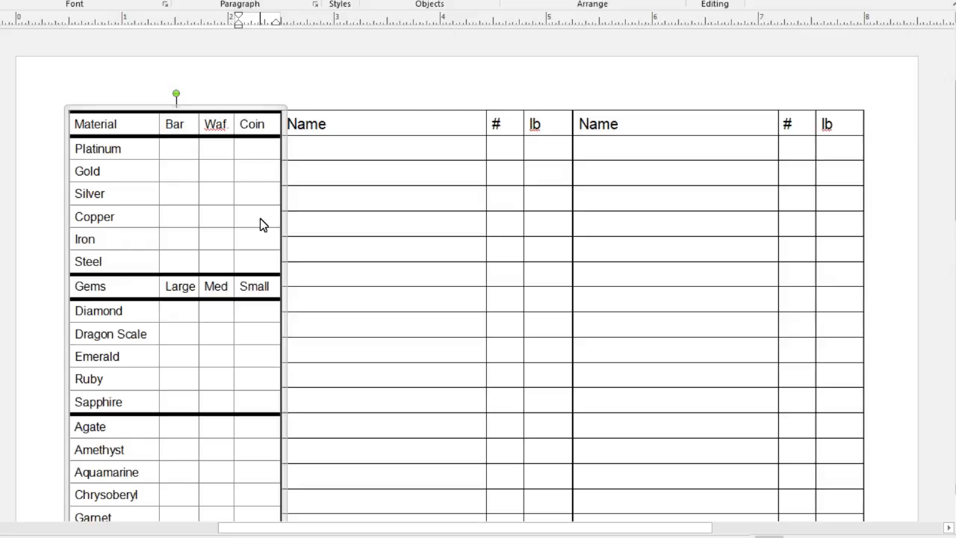
pyautogui.click(254, 170)
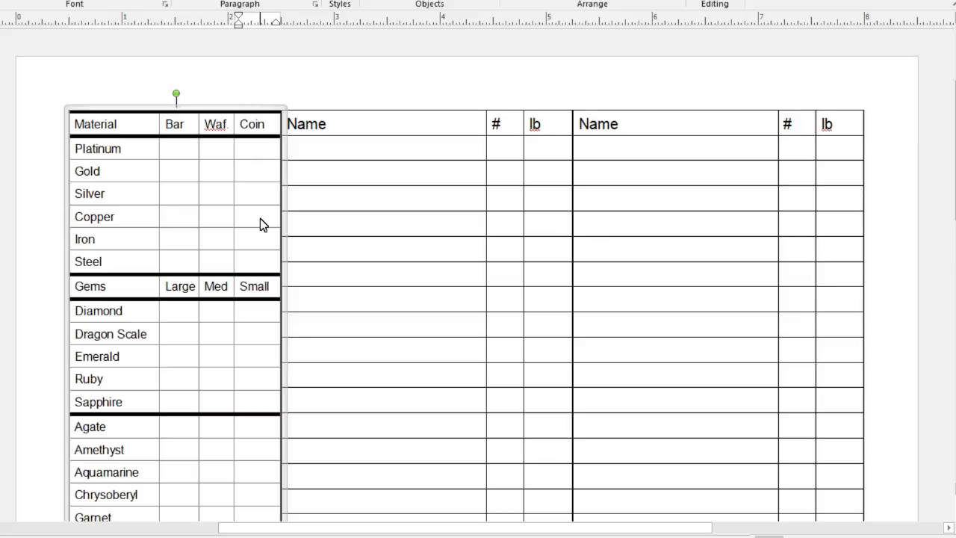
pyautogui.click(254, 170)
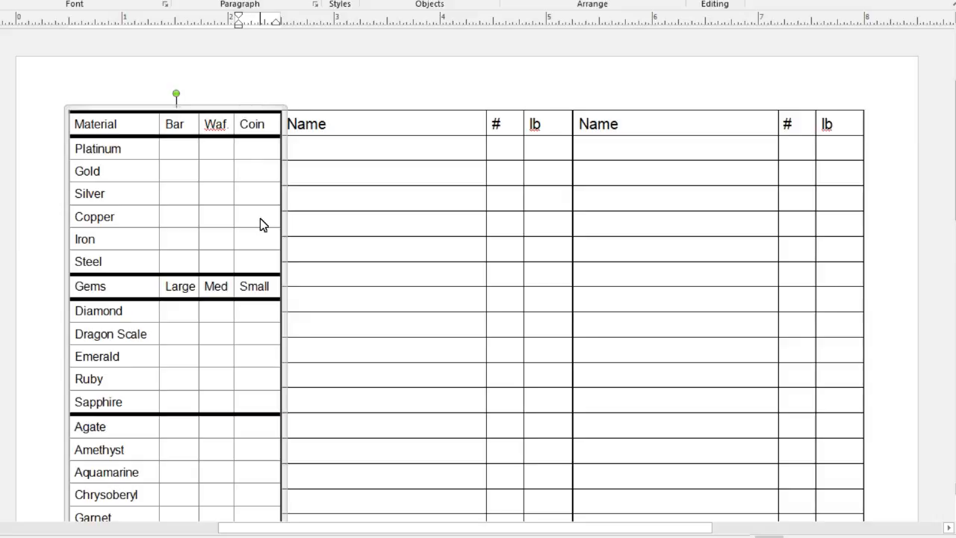
pyautogui.moveTo(263, 266)
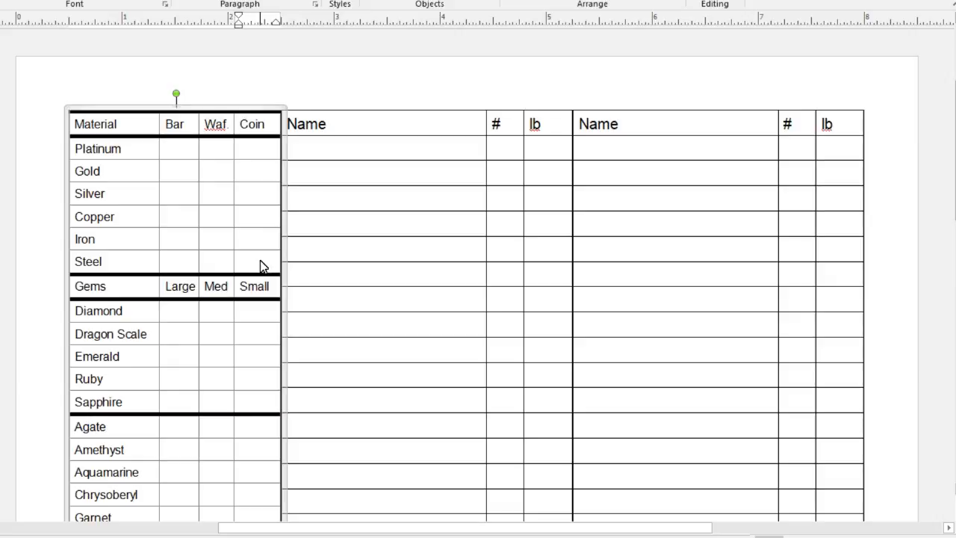
pyautogui.scroll(-3)
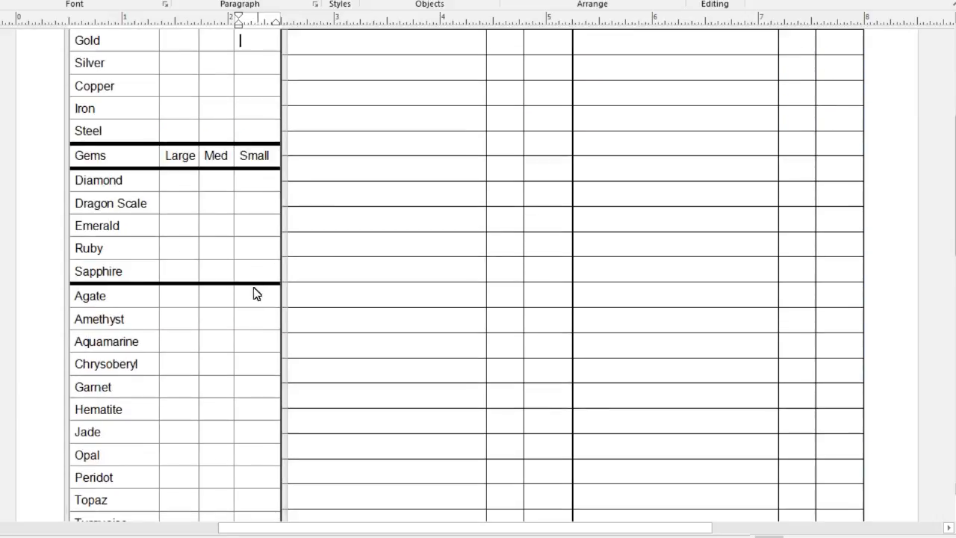
# - Scroll through the inventory gem list and back up to the Material, Bar, Waf., Coin header
pyautogui.scroll(3)
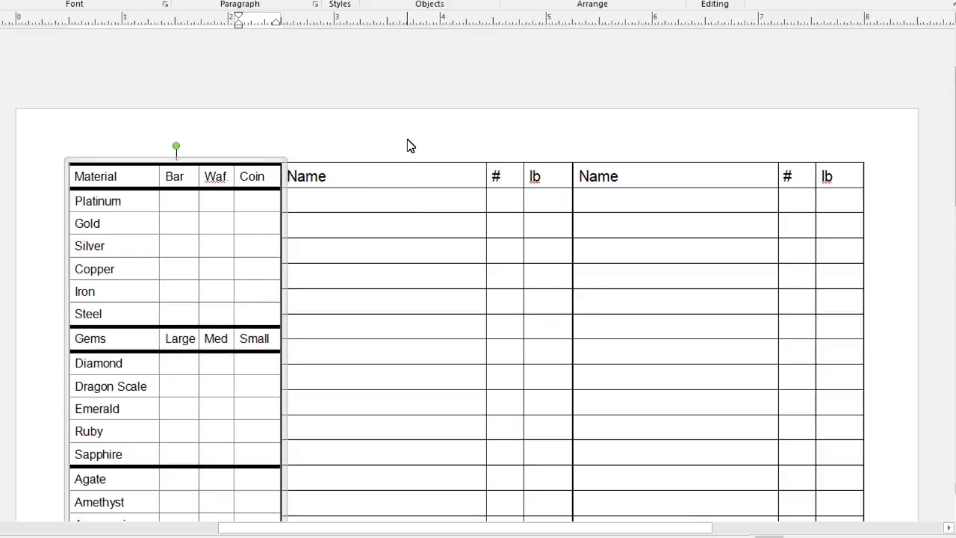
pyautogui.moveTo(508, 143)
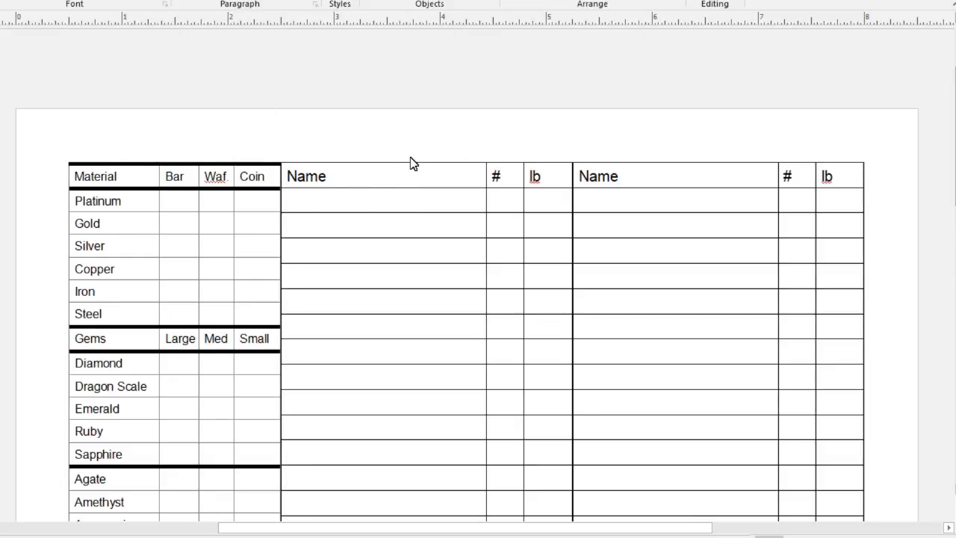
pyautogui.moveTo(379, 160)
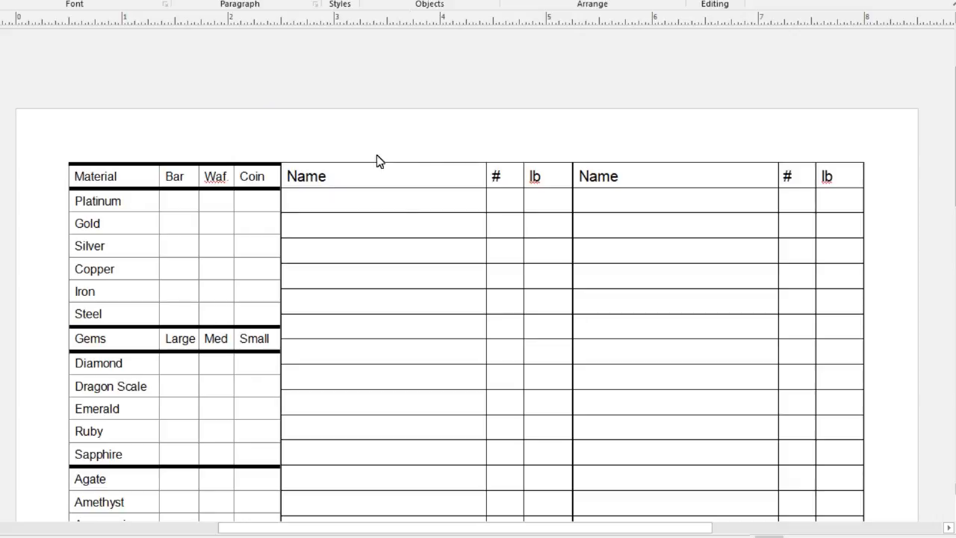
pyautogui.moveTo(220, 153)
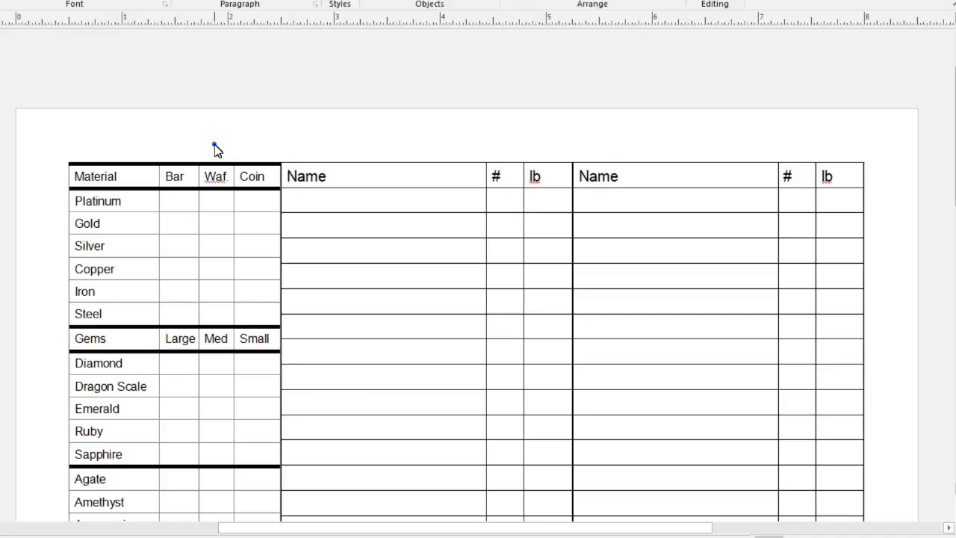
pyautogui.moveTo(258, 115)
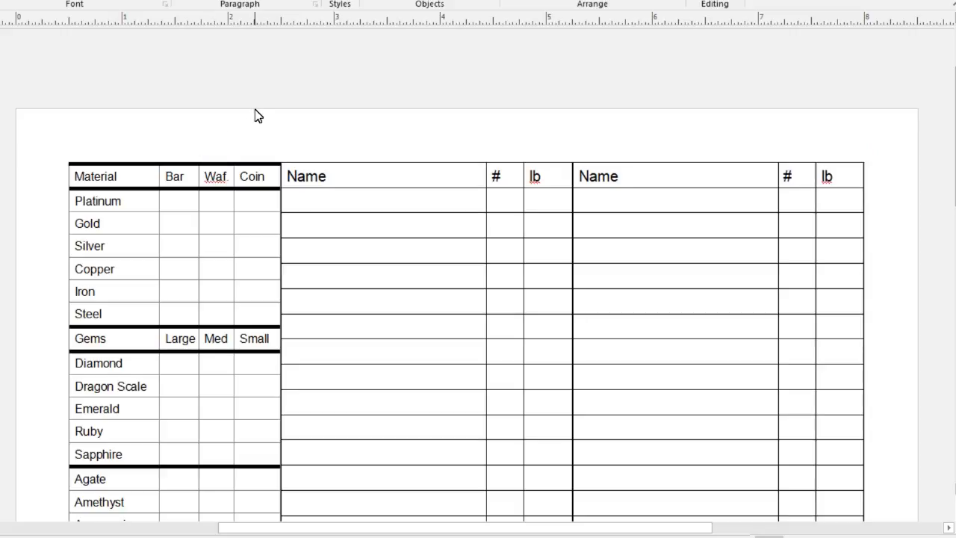
pyautogui.moveTo(207, 116)
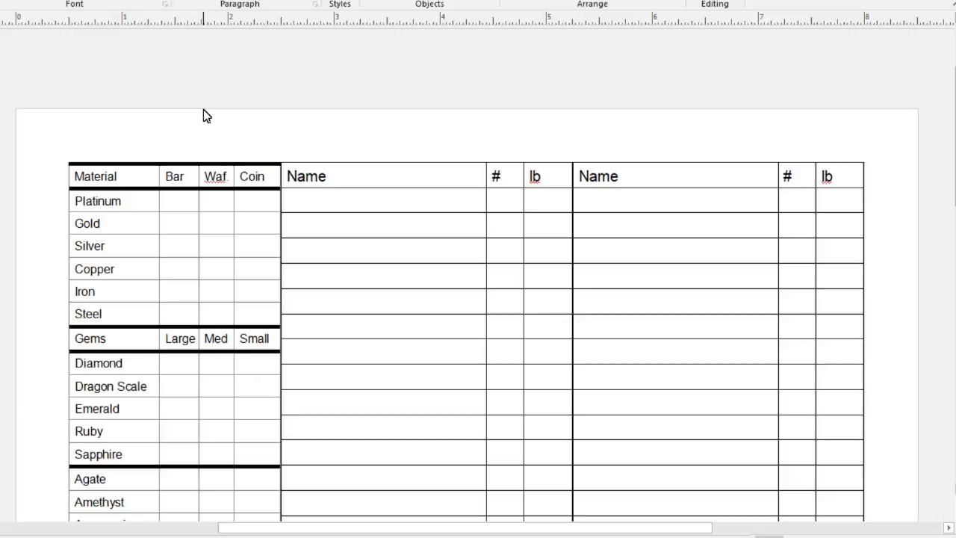
pyautogui.scroll(-3)
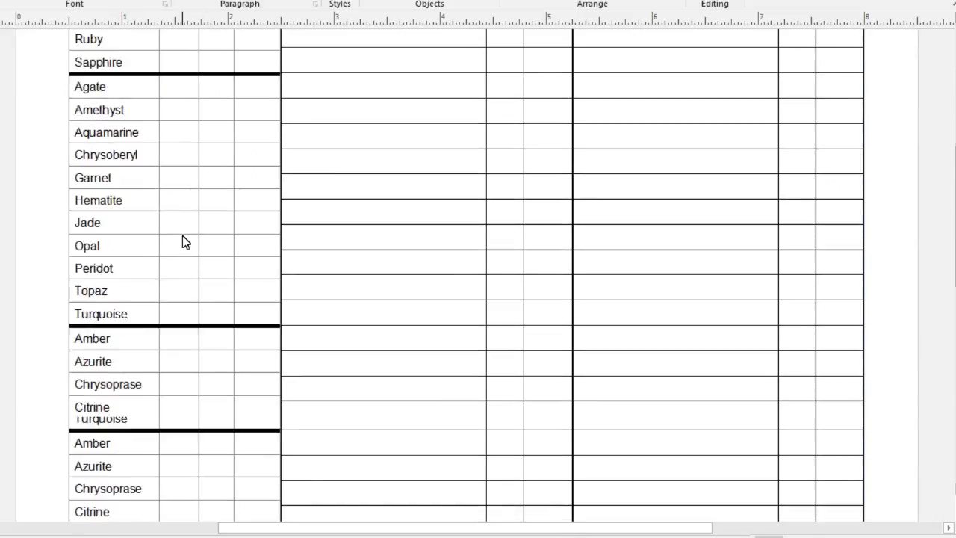
pyautogui.scroll(-3)
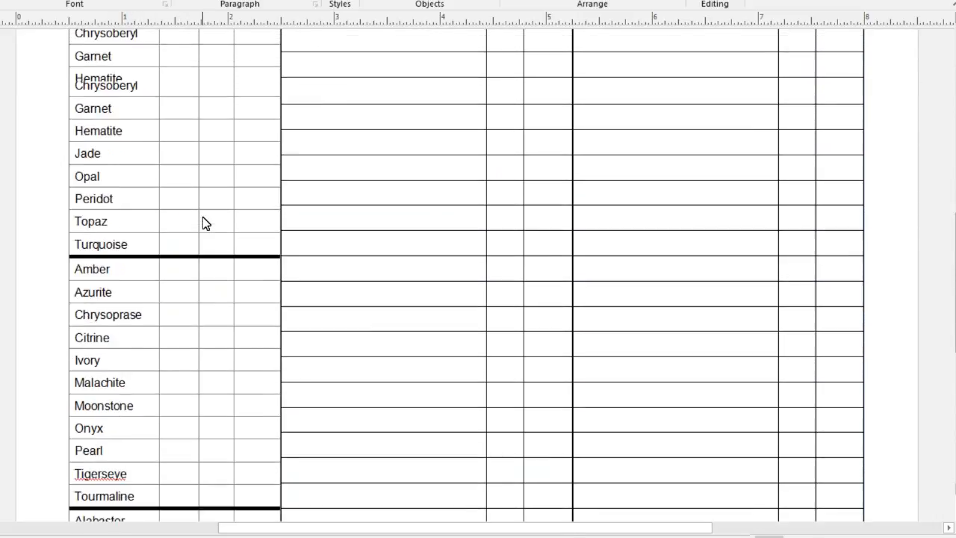
pyautogui.scroll(3)
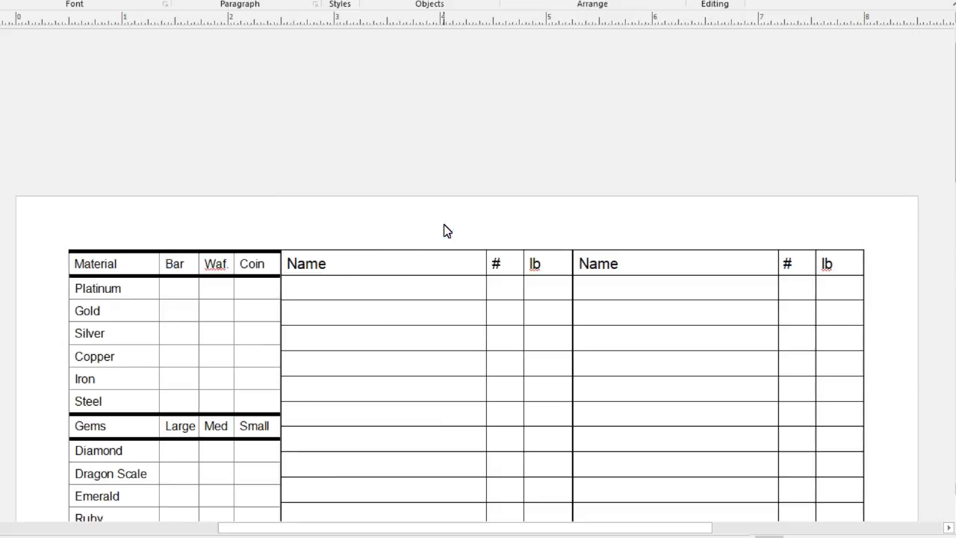
pyautogui.moveTo(510, 292)
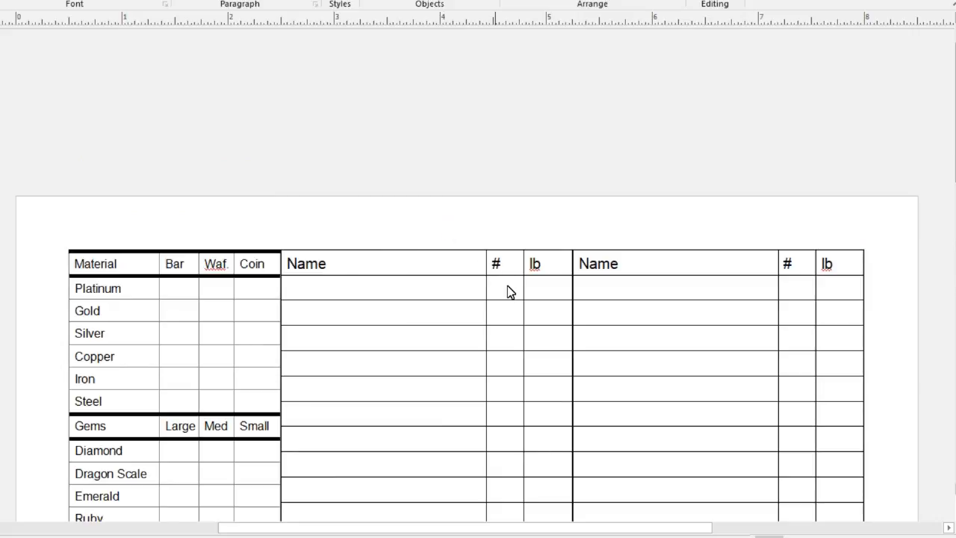
pyautogui.moveTo(506, 257)
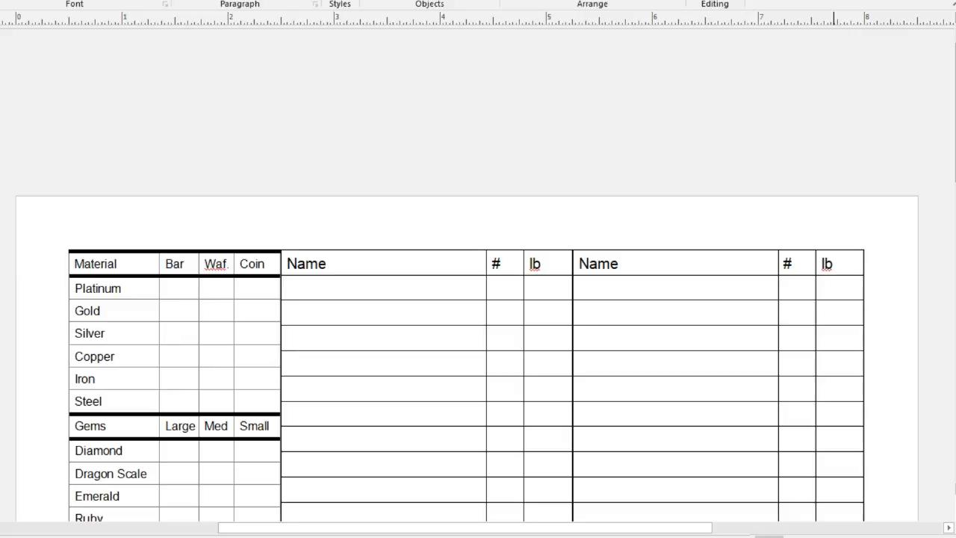
pyautogui.moveTo(8, 280)
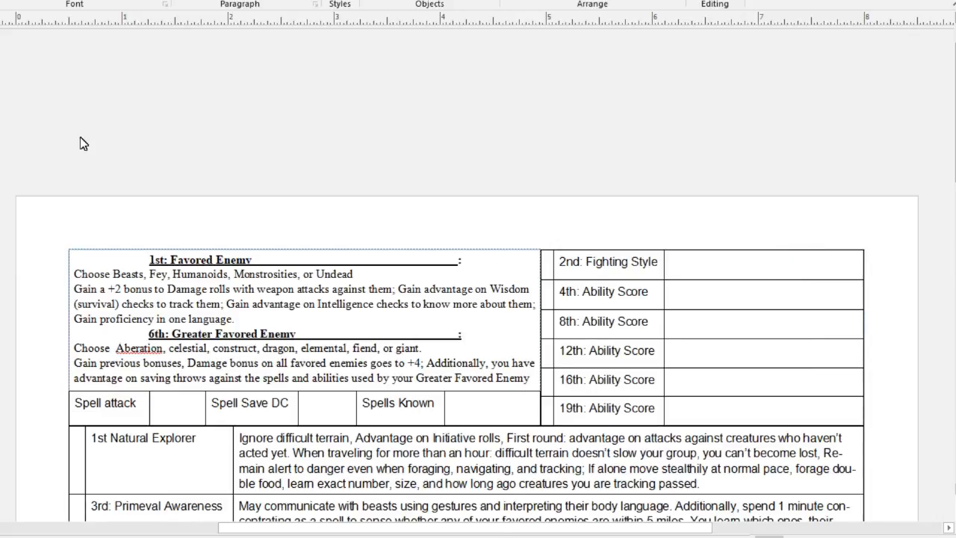
pyautogui.scroll(3)
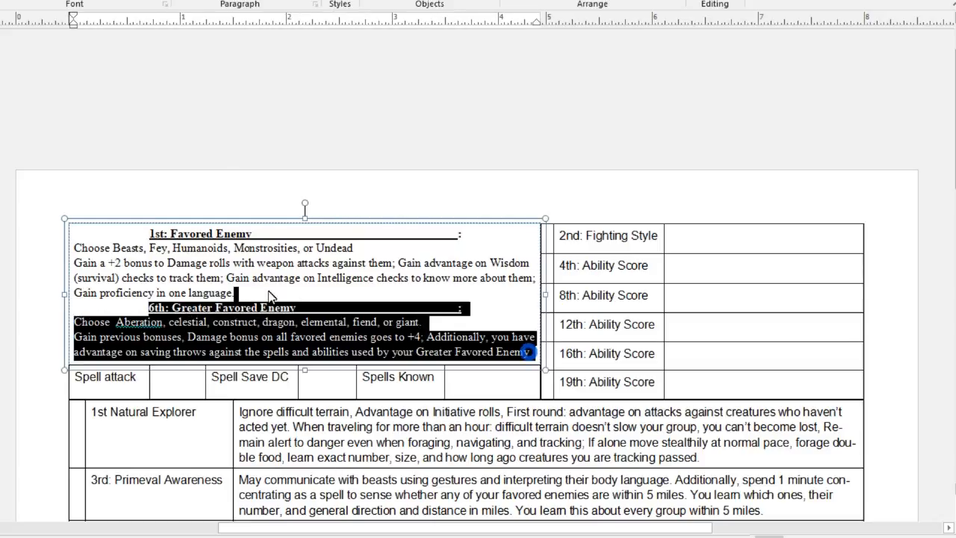
pyautogui.press('ctrl+v')
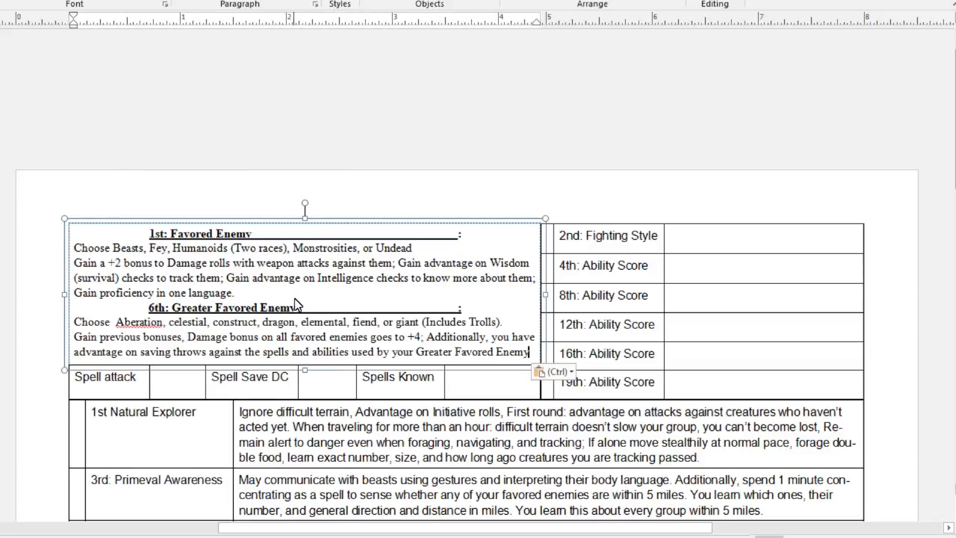
pyautogui.click(582, 180)
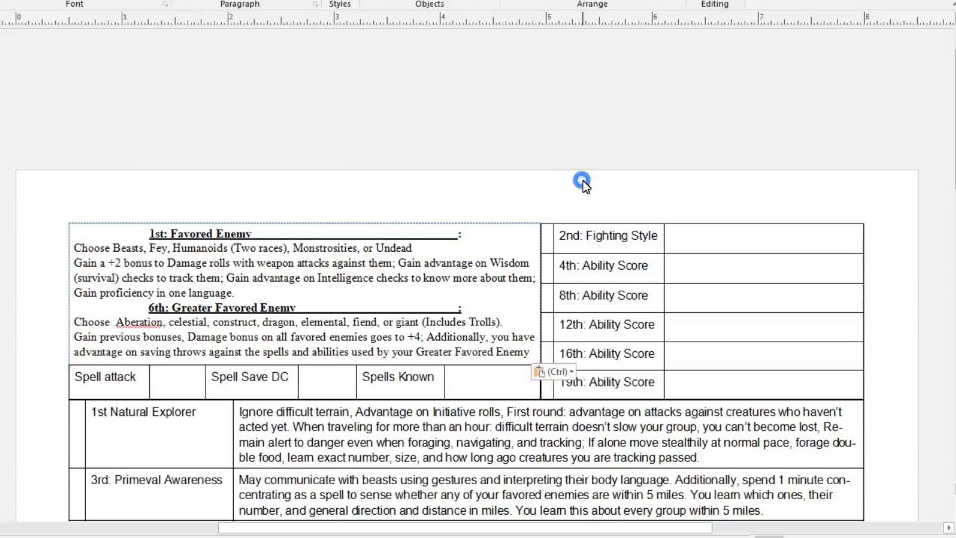
pyautogui.scroll(-3)
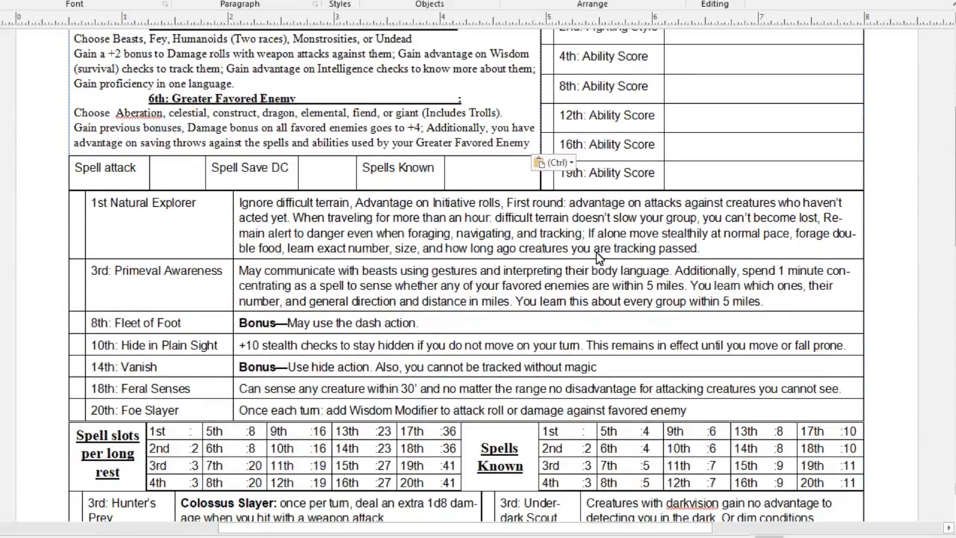
pyautogui.scroll(3)
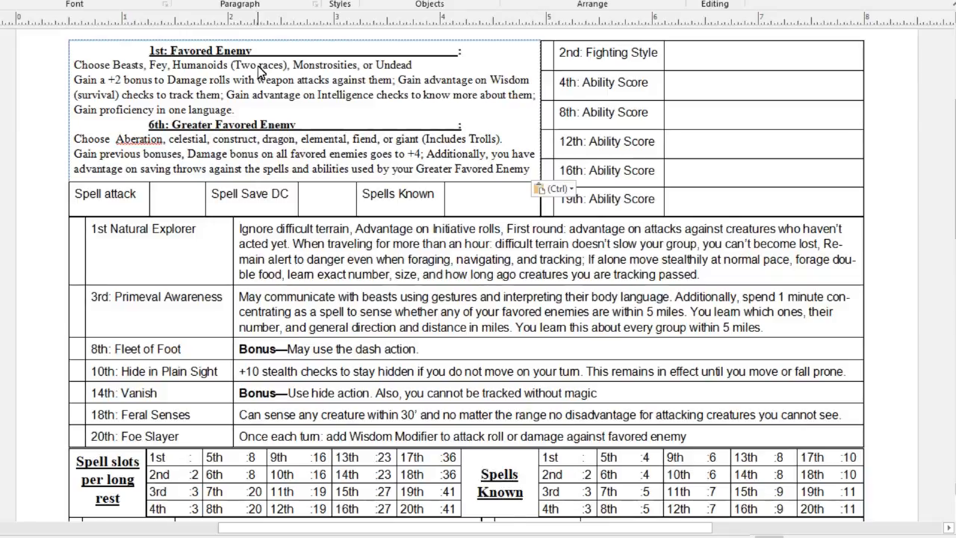
pyautogui.moveTo(404, 146)
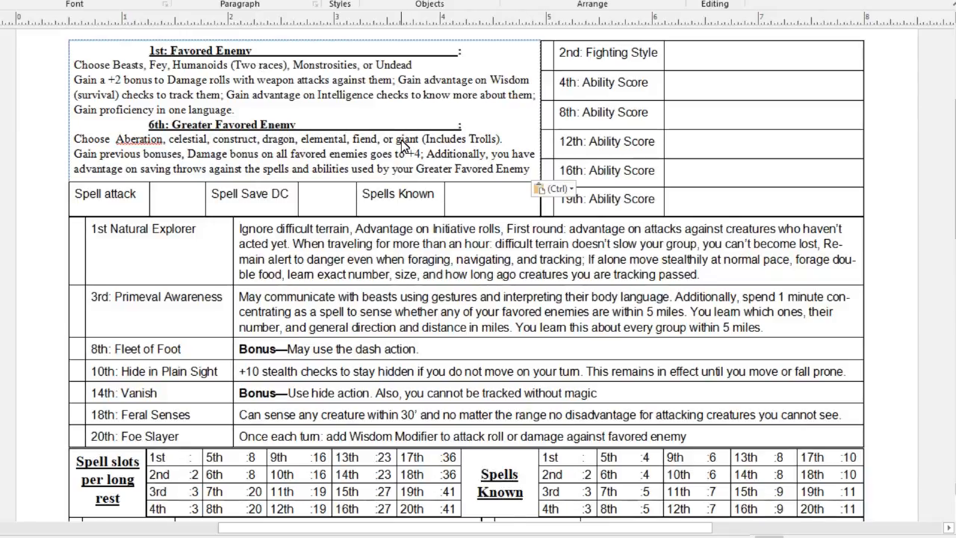
pyautogui.moveTo(441, 152)
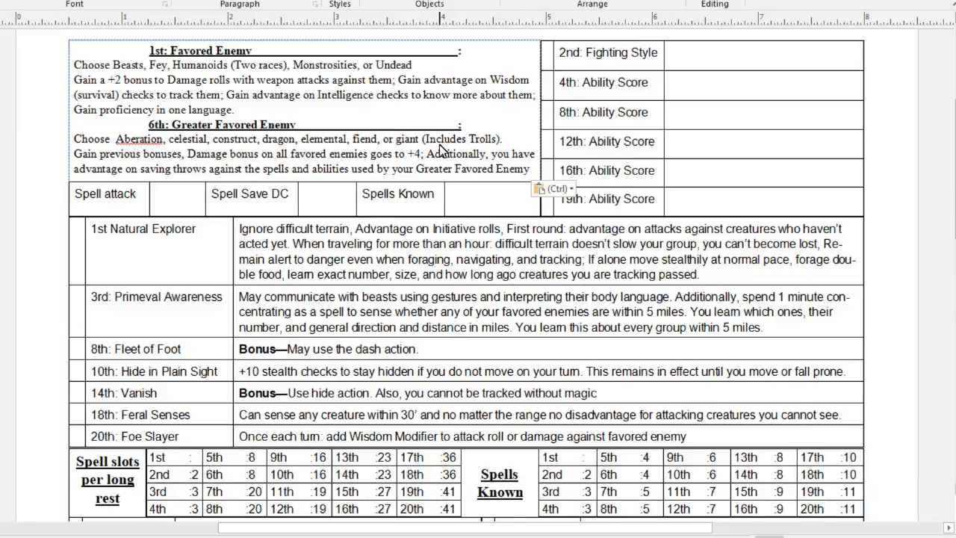
pyautogui.moveTo(407, 152)
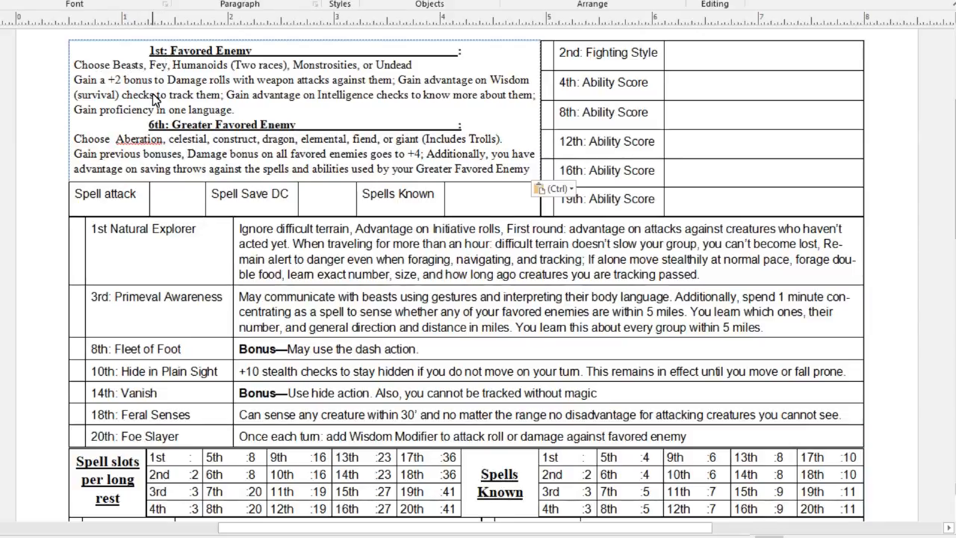
pyautogui.scroll(-3)
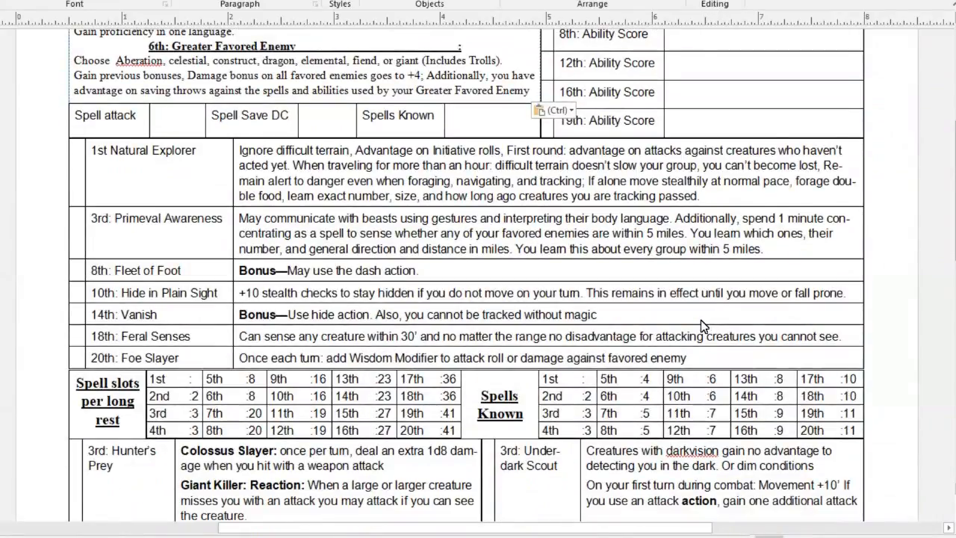
pyautogui.scroll(-3)
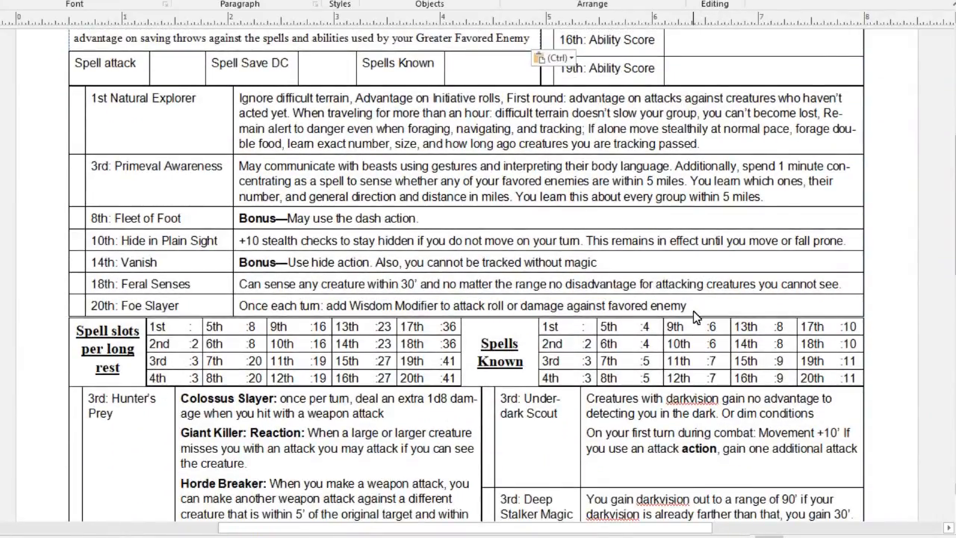
pyautogui.scroll(-3)
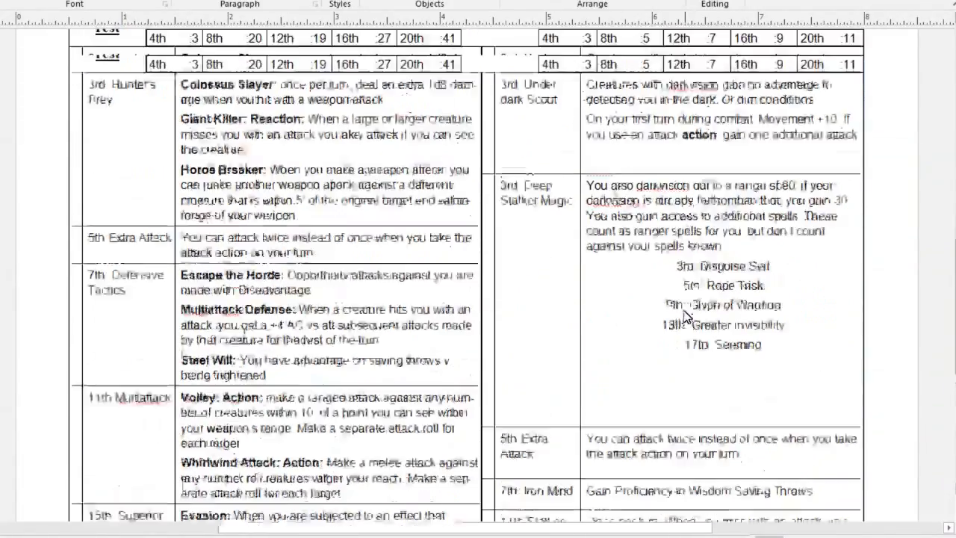
pyautogui.scroll(3)
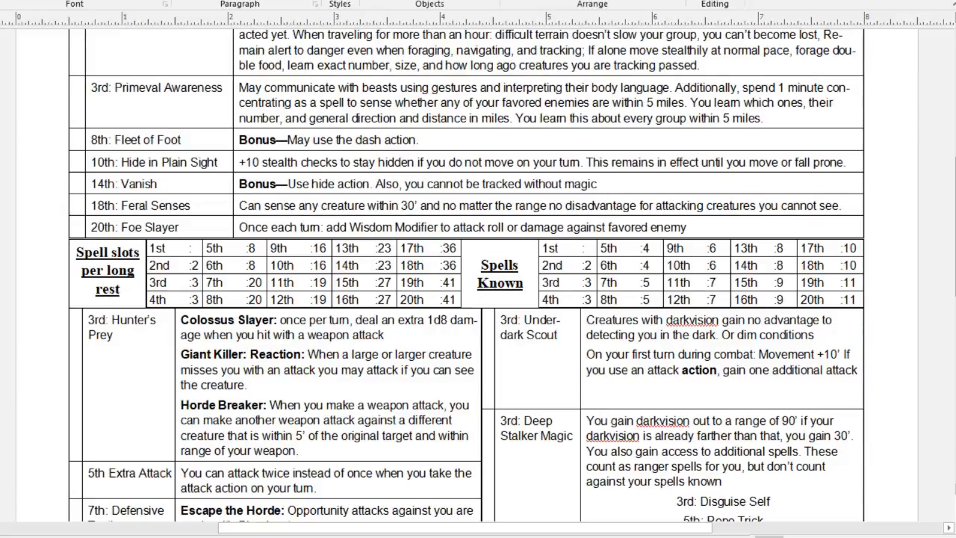
# - Scroll through the wizard sheet's spell slots, Arcane Recovery and Evocation feature tables
pyautogui.scroll(-3)
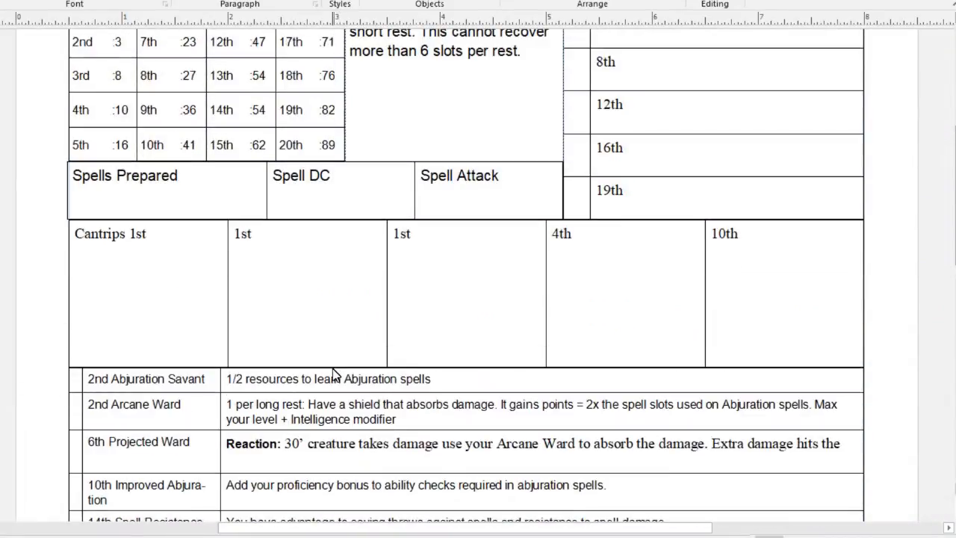
pyautogui.scroll(-3)
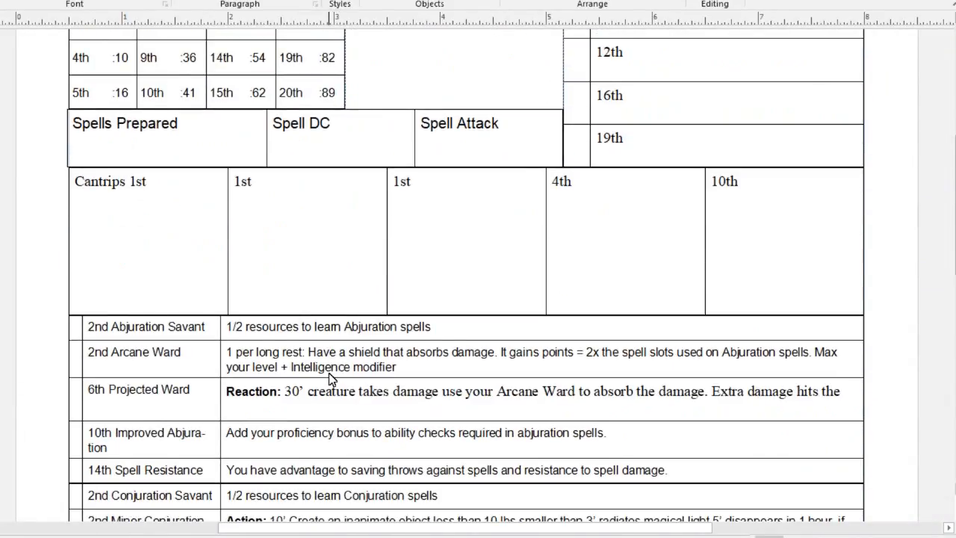
pyautogui.scroll(-3)
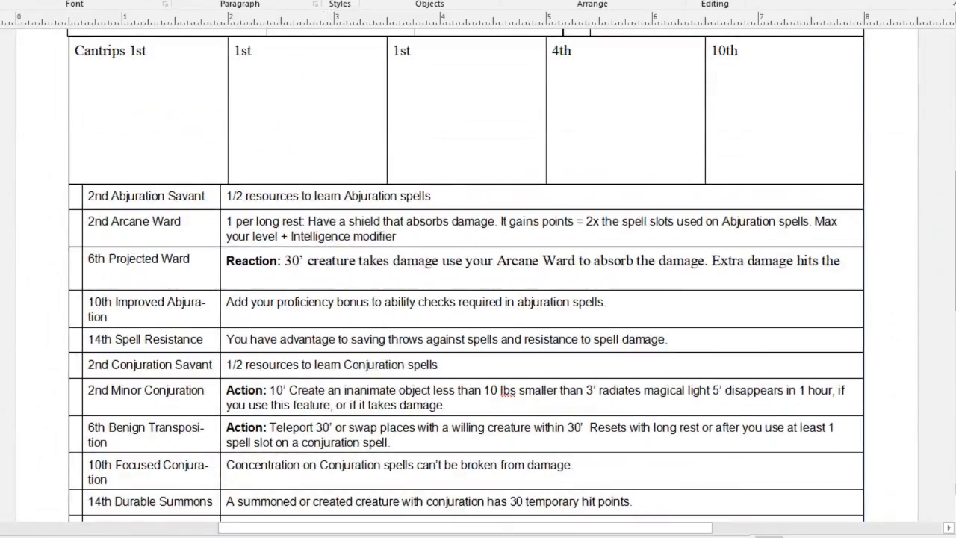
pyautogui.scroll(-3)
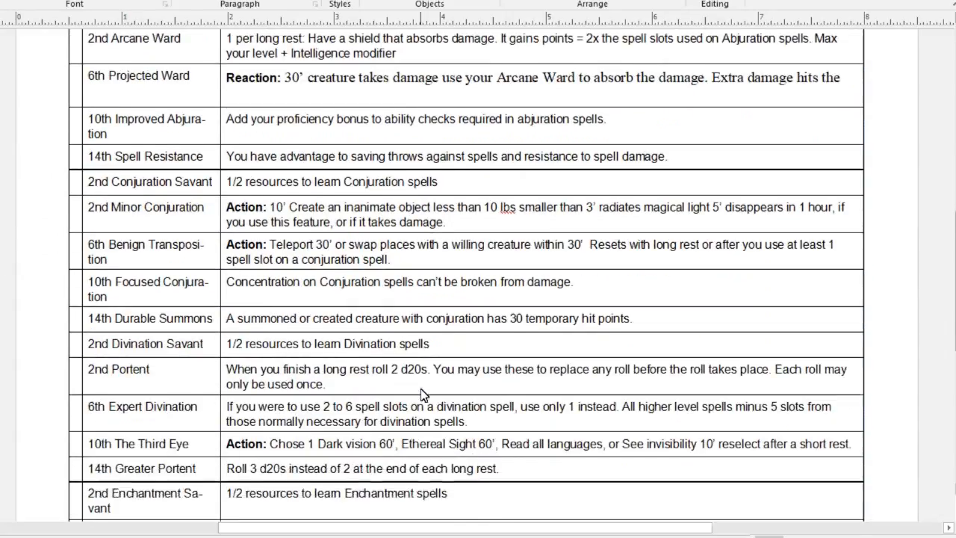
pyautogui.scroll(-3)
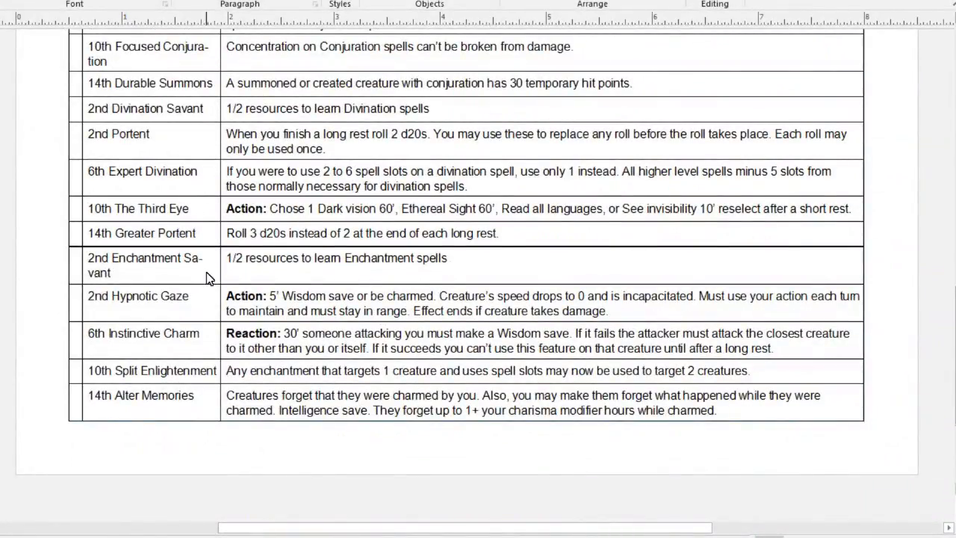
pyautogui.scroll(3)
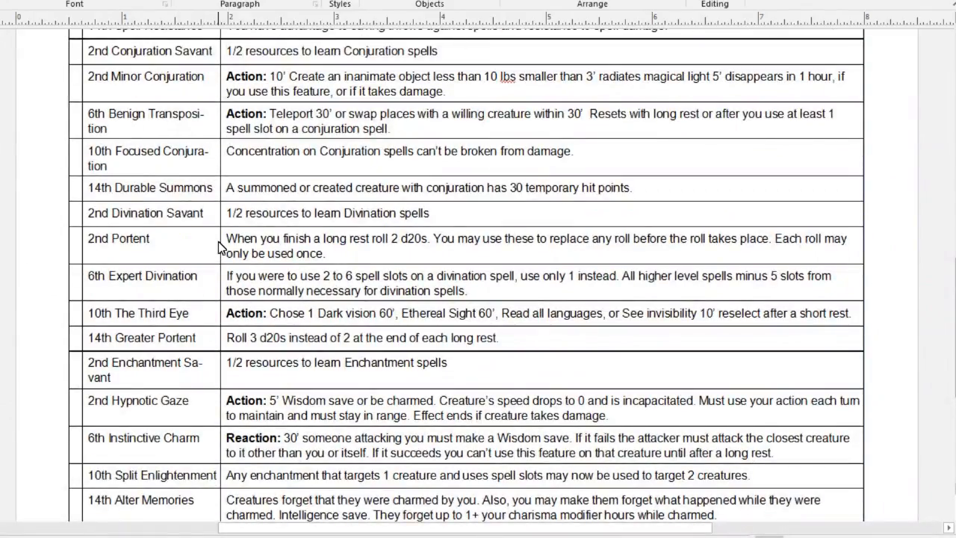
pyautogui.scroll(3)
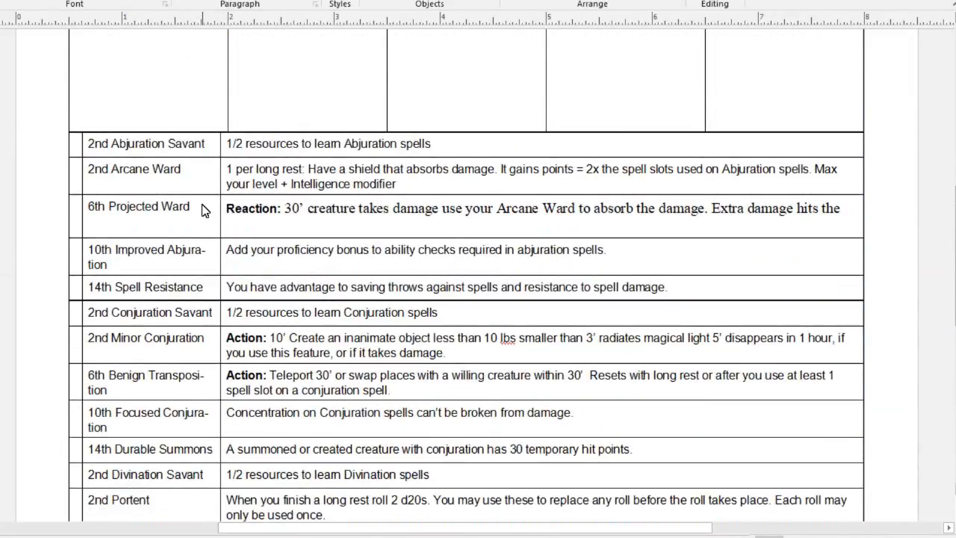
pyautogui.scroll(-3)
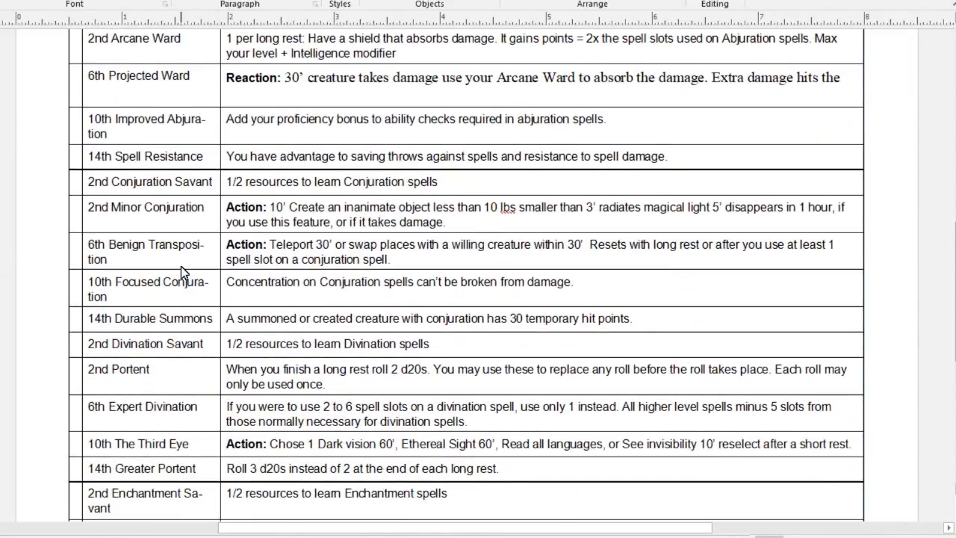
pyautogui.scroll(-3)
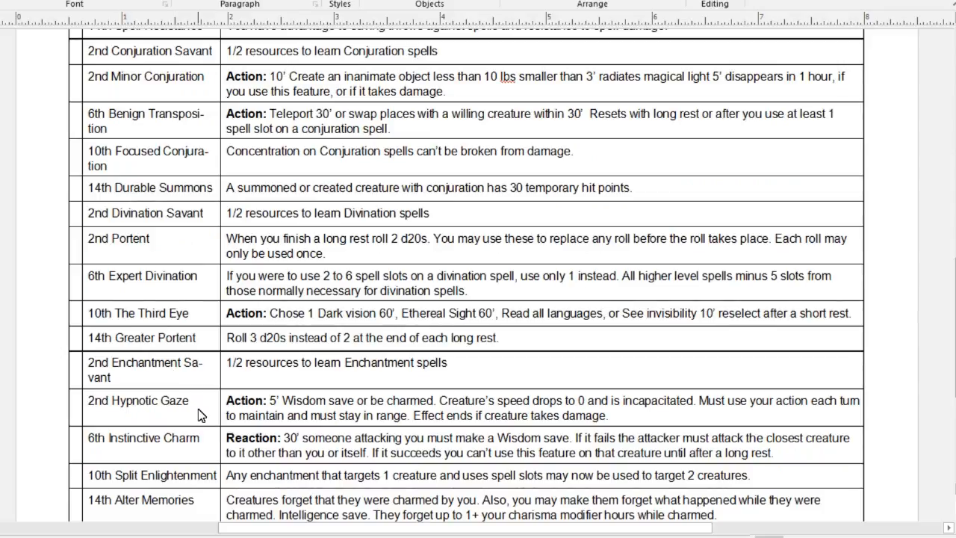
pyautogui.scroll(3)
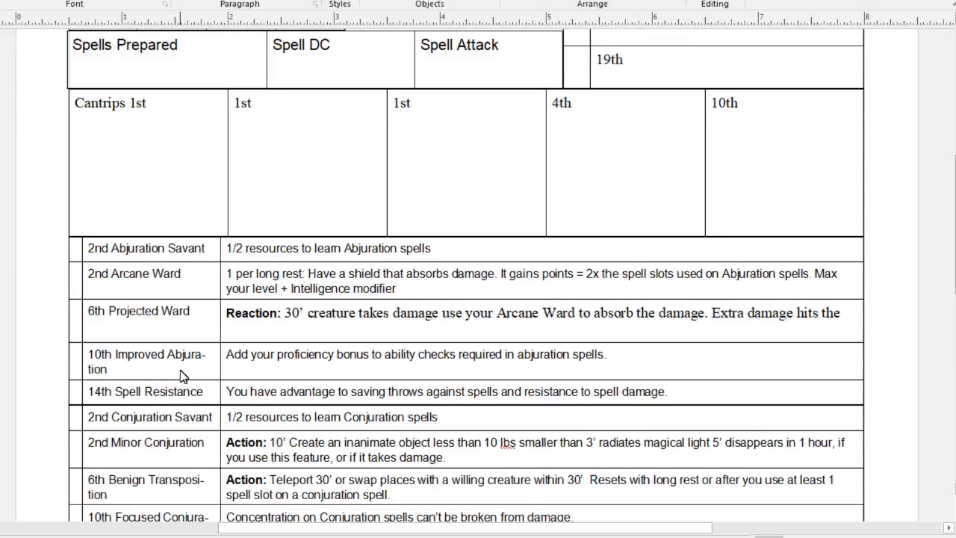
pyautogui.scroll(-3)
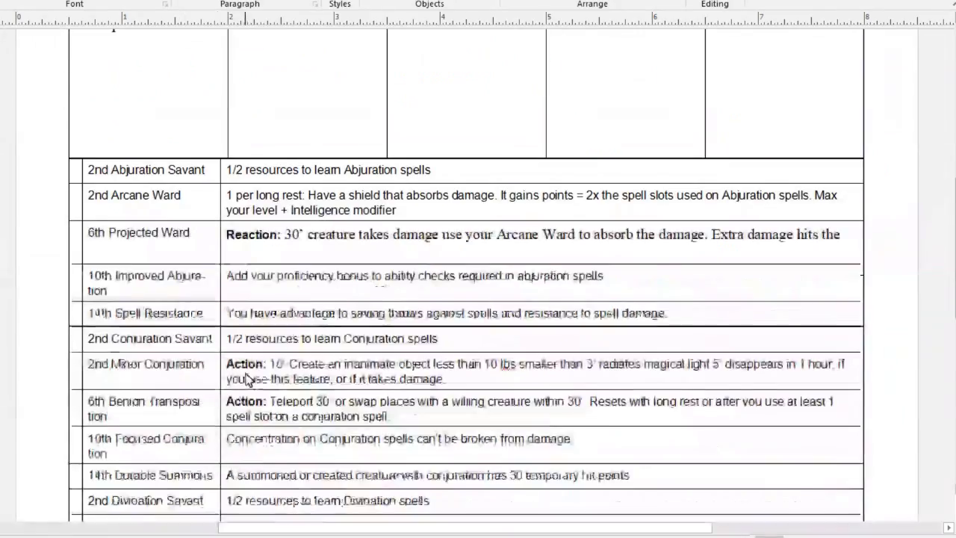
pyautogui.scroll(-3)
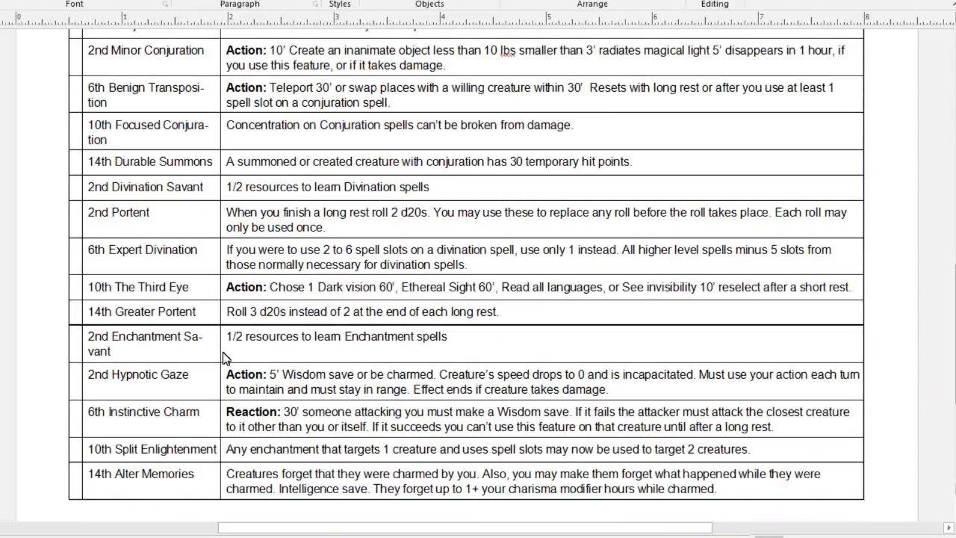
pyautogui.moveTo(127, 224)
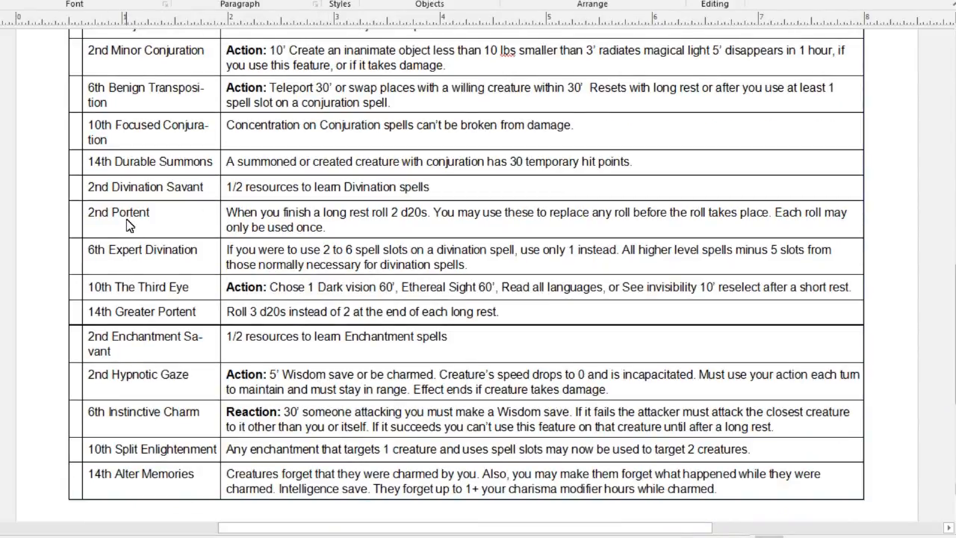
pyautogui.scroll(3)
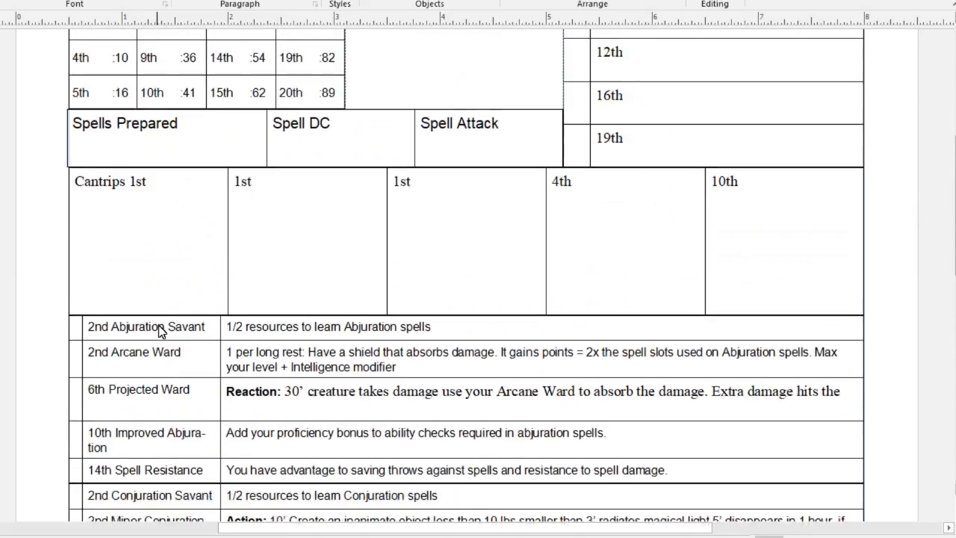
pyautogui.moveTo(171, 339)
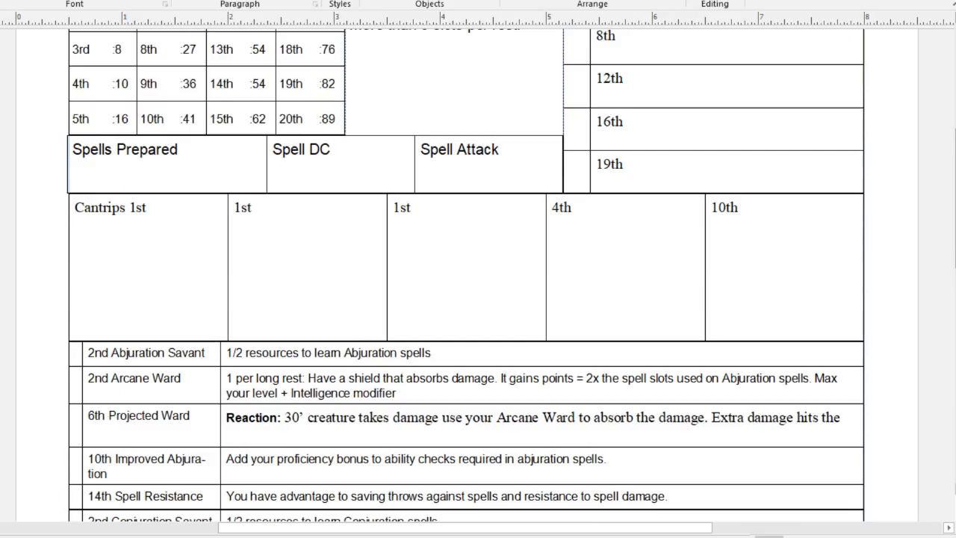
pyautogui.scroll(-3)
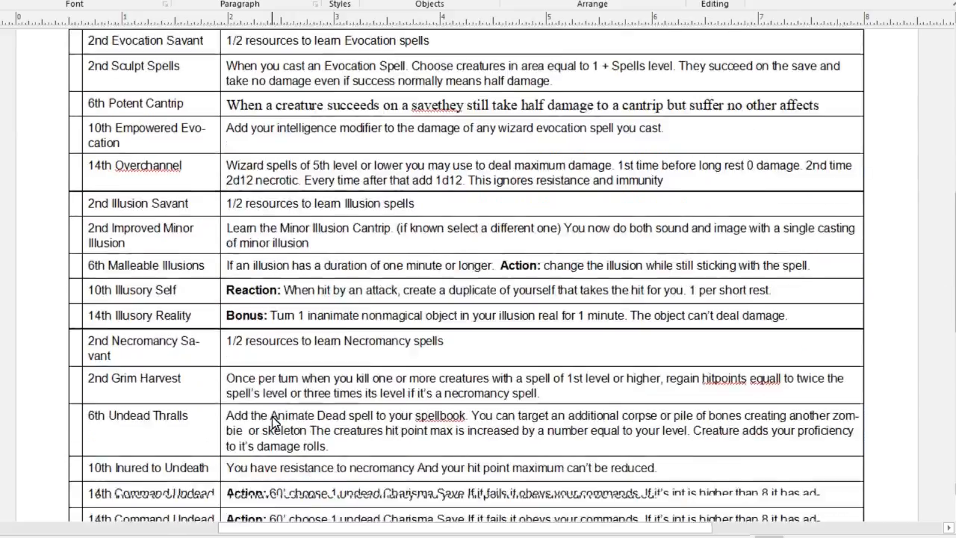
pyautogui.scroll(-3)
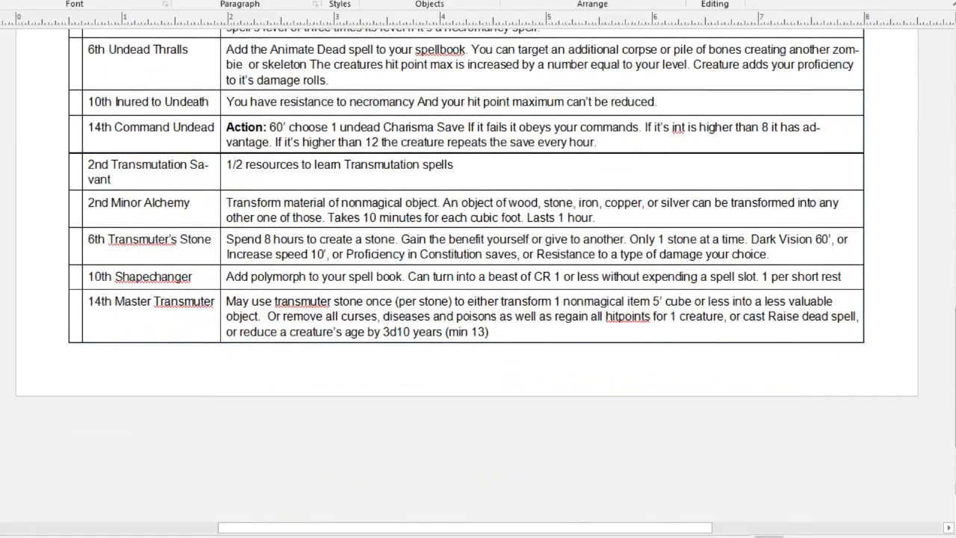
pyautogui.scroll(3)
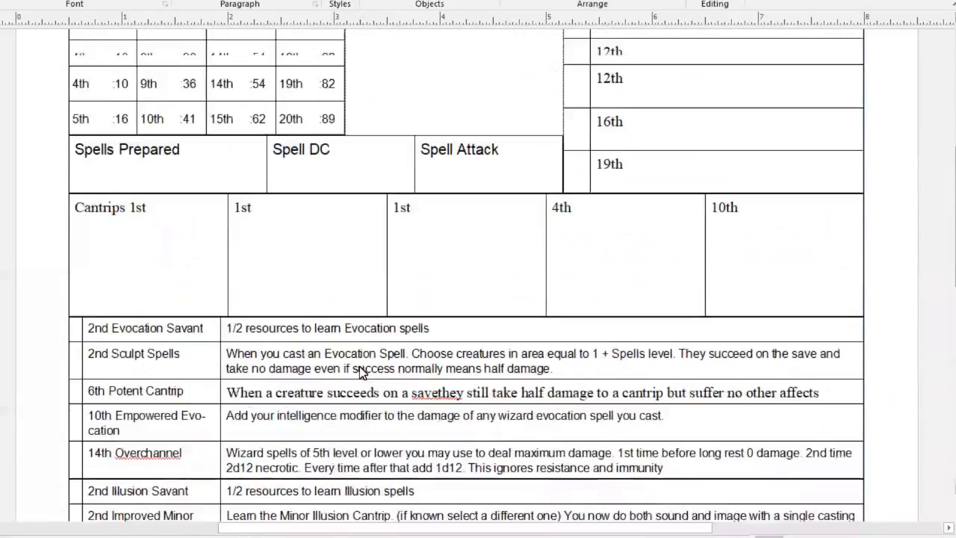
pyautogui.scroll(3)
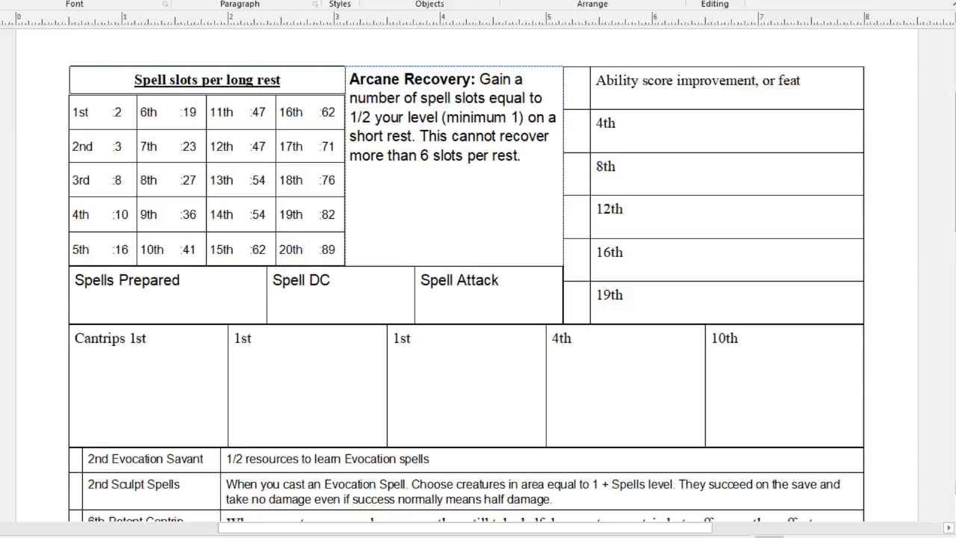
pyautogui.moveTo(127, 125)
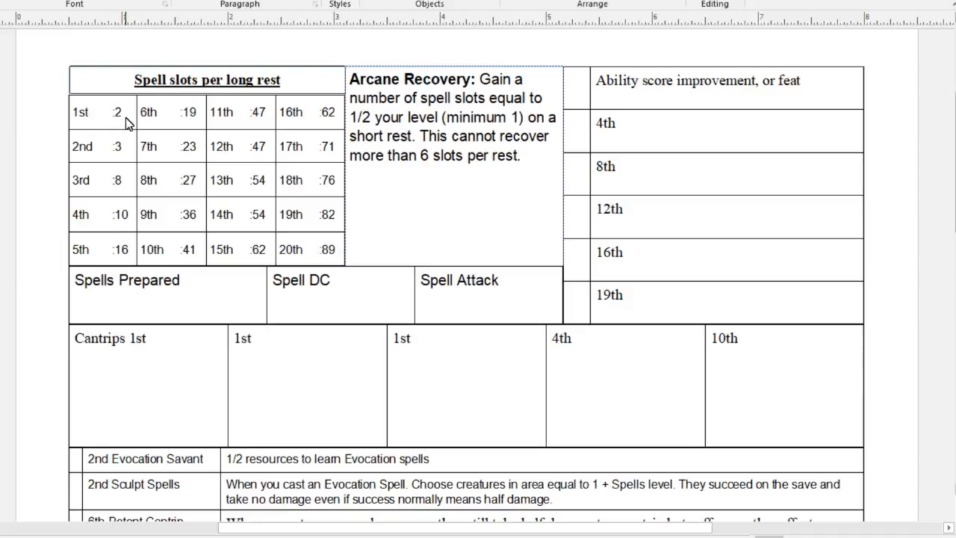
pyautogui.moveTo(110, 130)
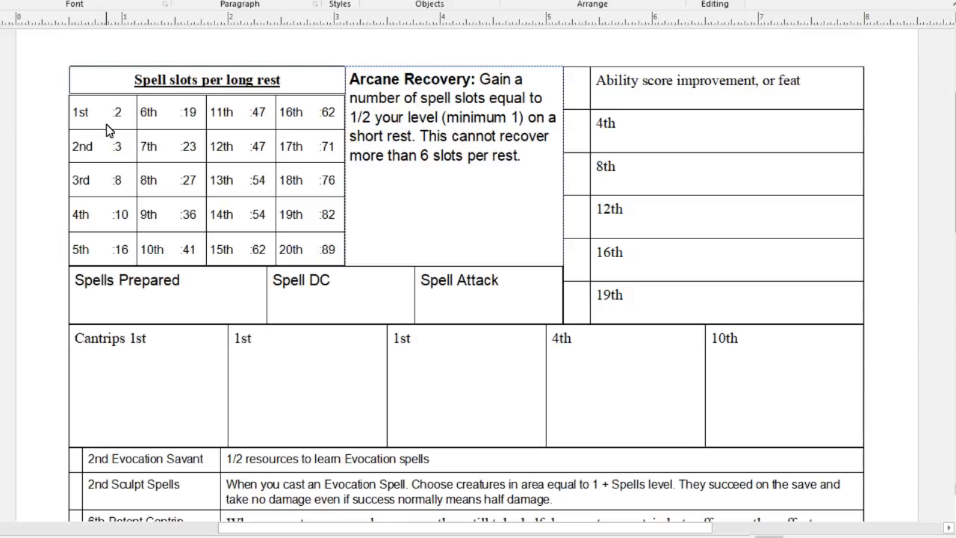
pyautogui.moveTo(132, 120)
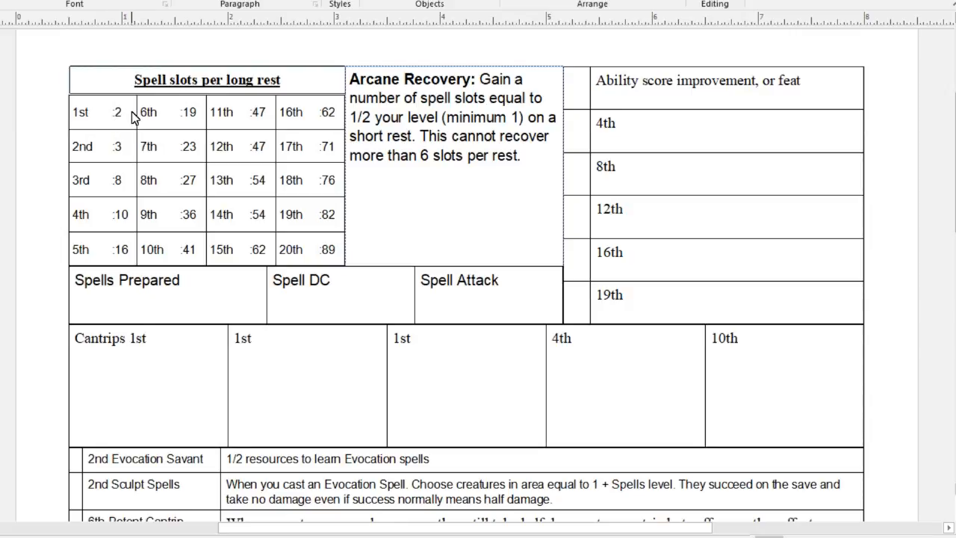
pyautogui.moveTo(186, 137)
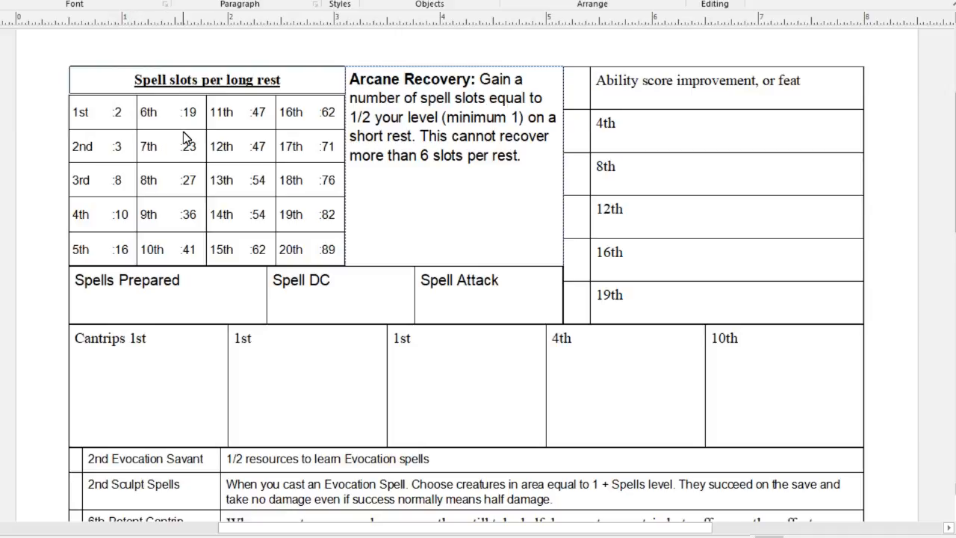
pyautogui.moveTo(185, 141)
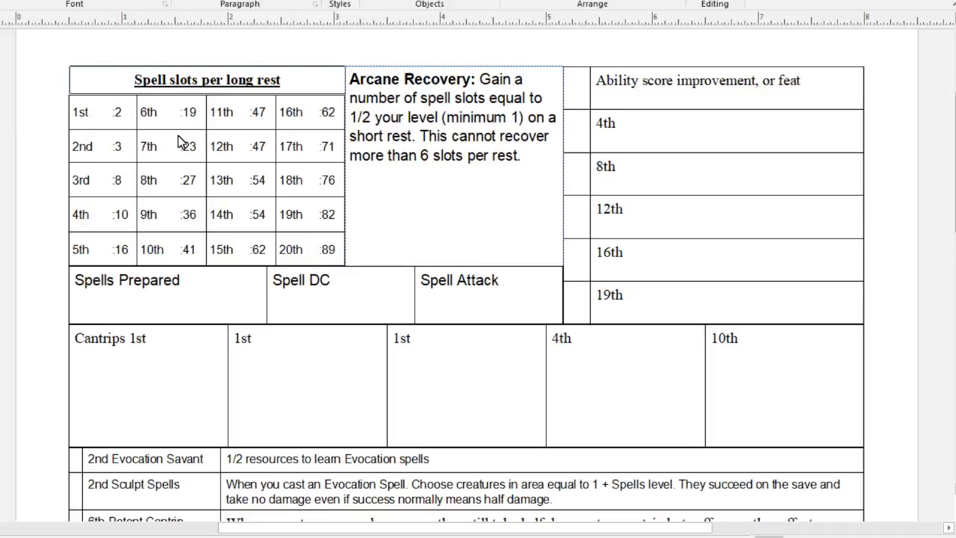
pyautogui.moveTo(123, 226)
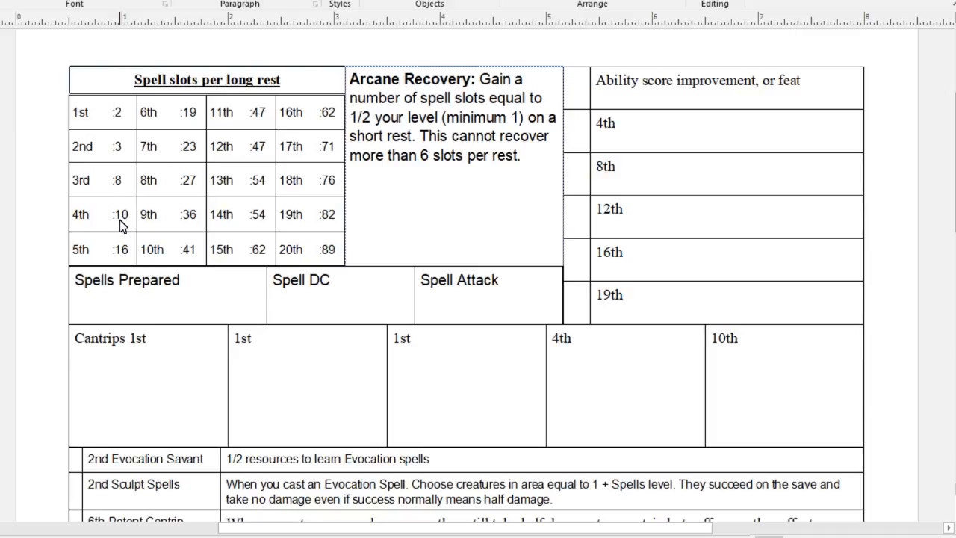
pyautogui.moveTo(131, 222)
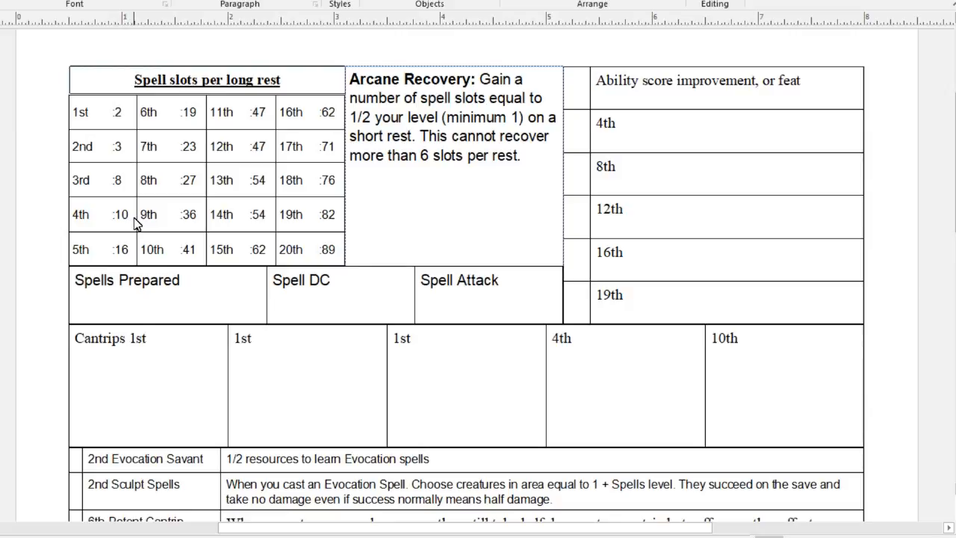
pyautogui.moveTo(126, 251)
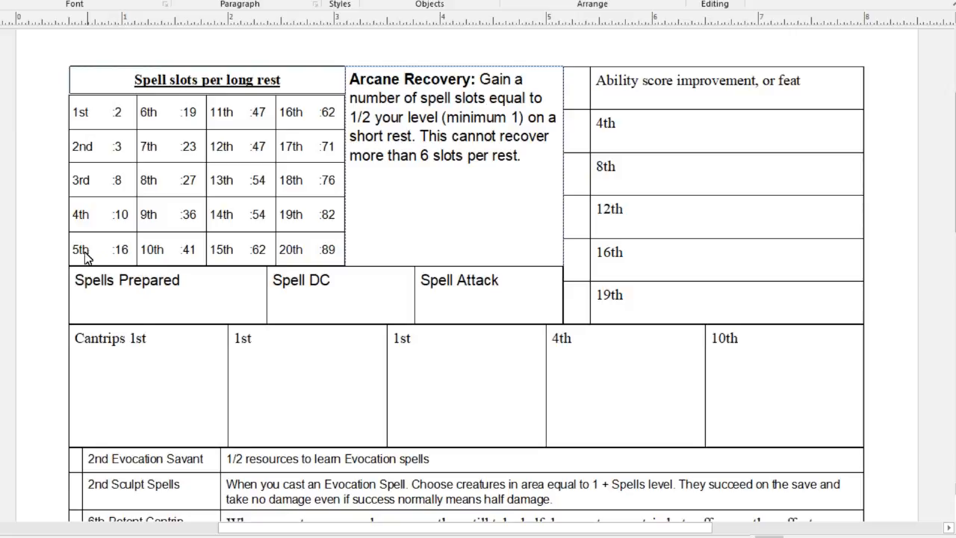
pyautogui.moveTo(84, 258)
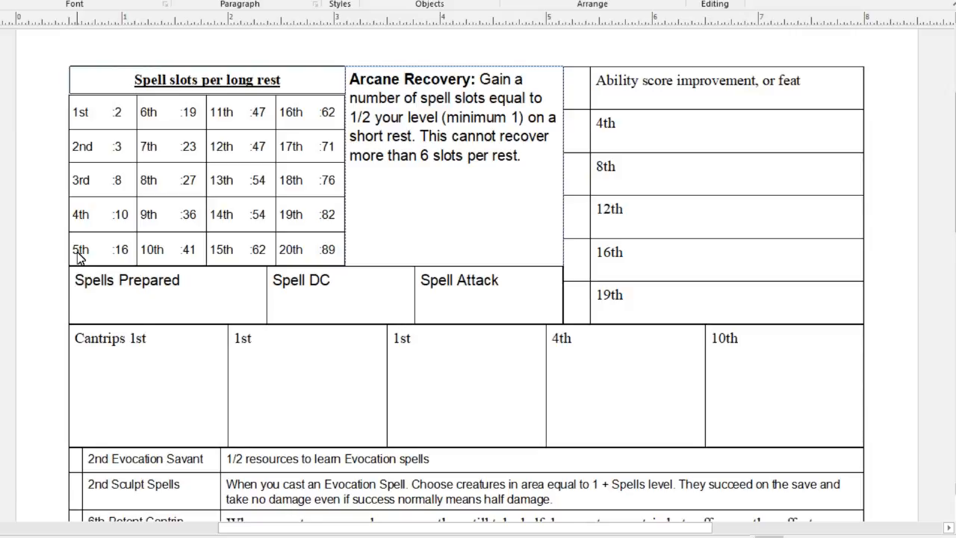
pyautogui.moveTo(200, 303)
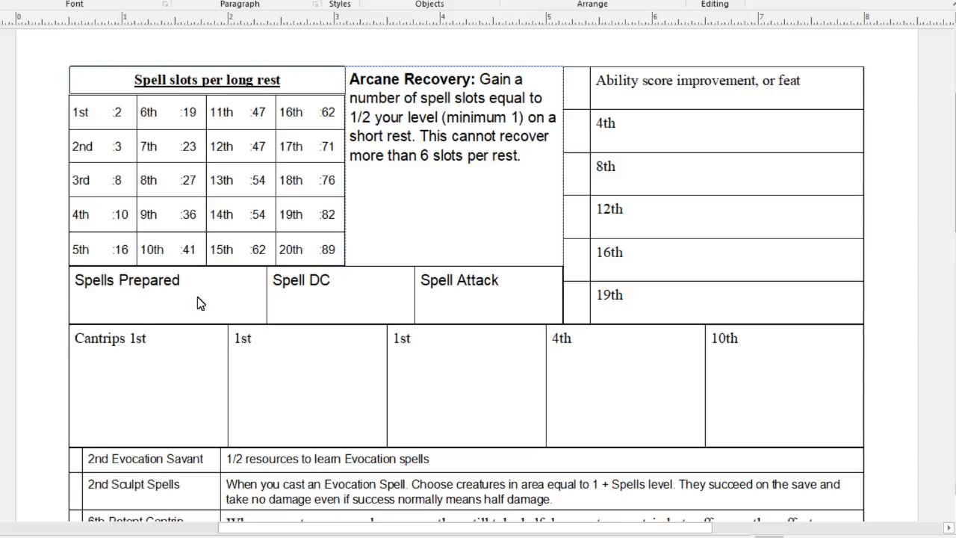
pyautogui.moveTo(130, 253)
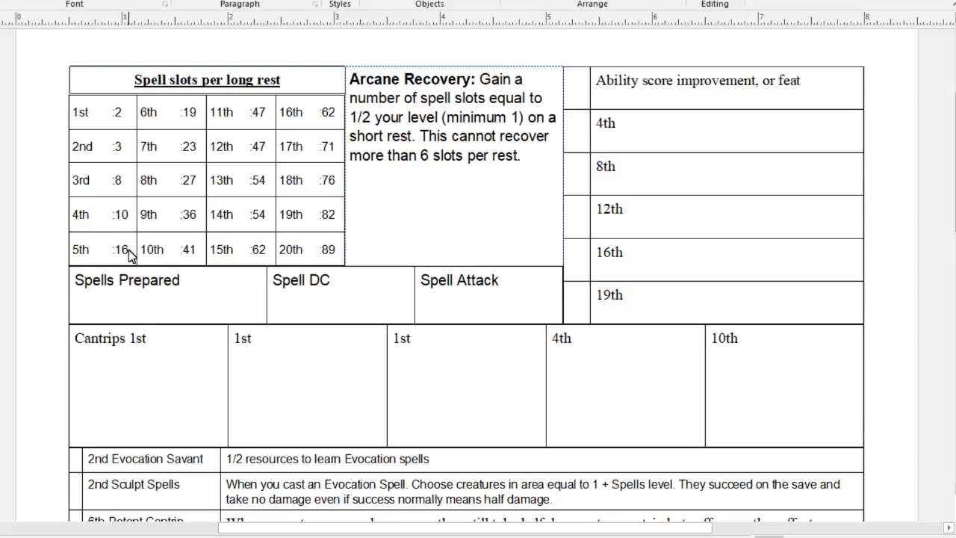
pyautogui.moveTo(131, 241)
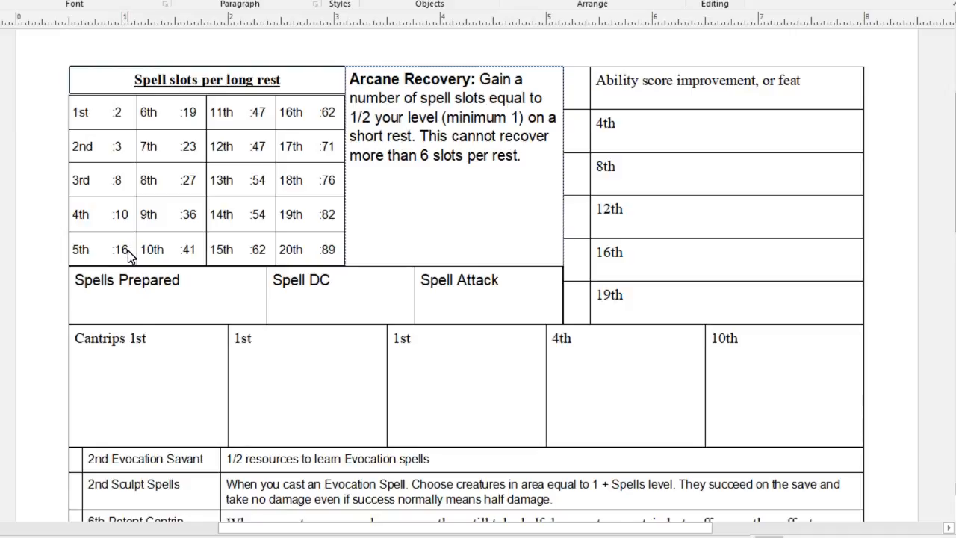
pyautogui.moveTo(130, 138)
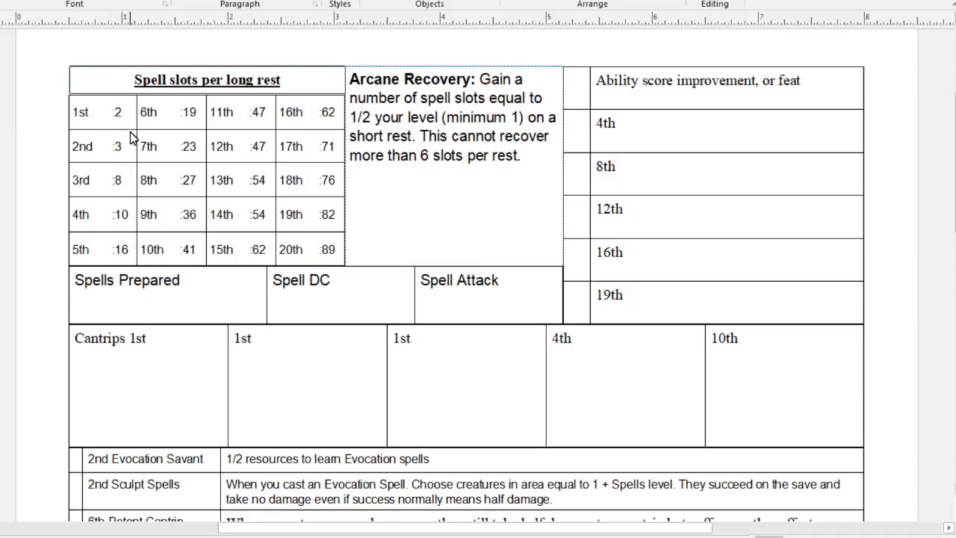
pyautogui.moveTo(135, 120)
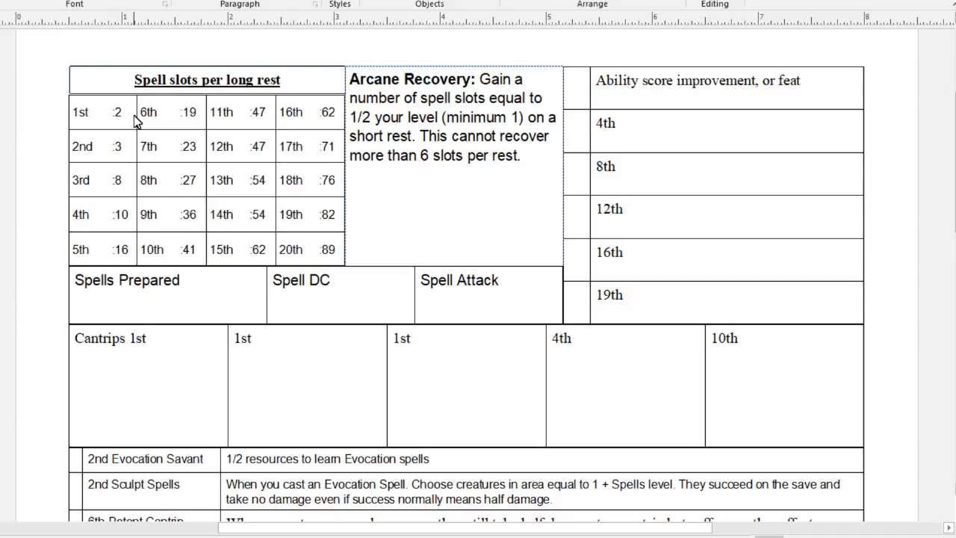
pyautogui.moveTo(170, 147)
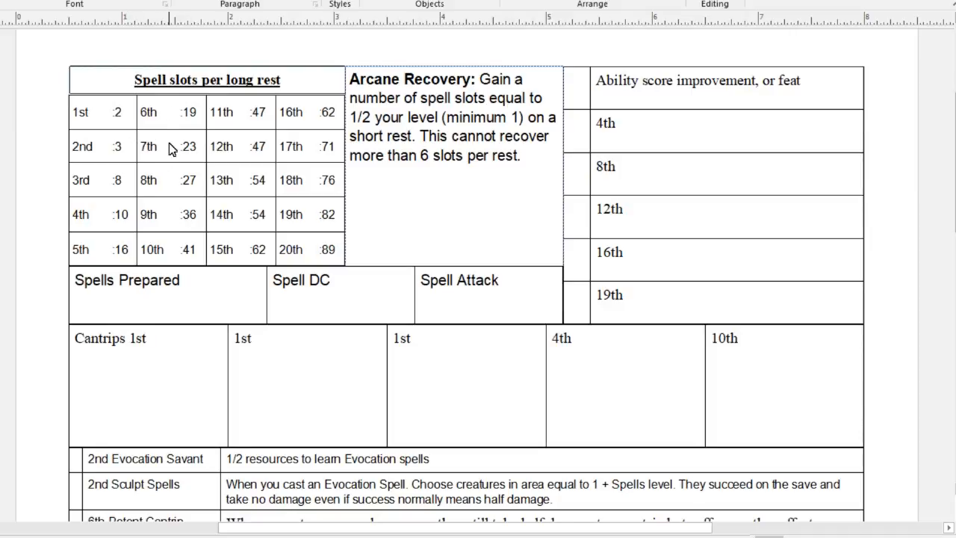
pyautogui.moveTo(260, 67)
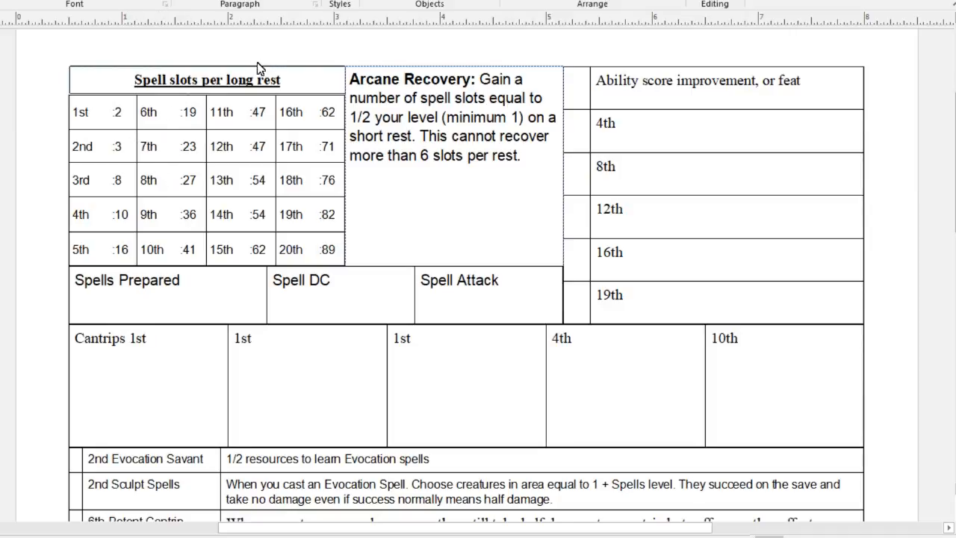
pyautogui.moveTo(302, 277)
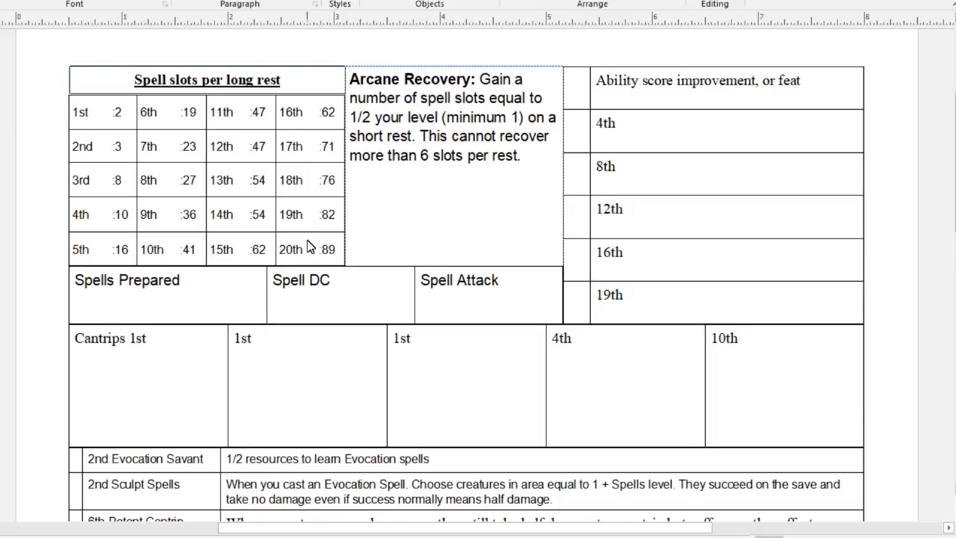
pyautogui.moveTo(273, 113)
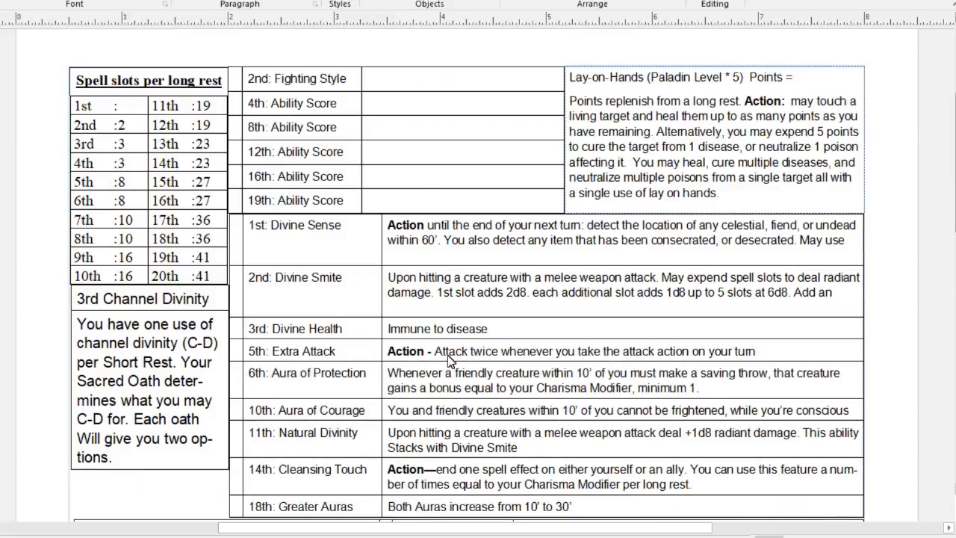
# - Scroll past the paladin and monk sheets to the fighter page with Second Wind and Action Surge
pyautogui.scroll(-3)
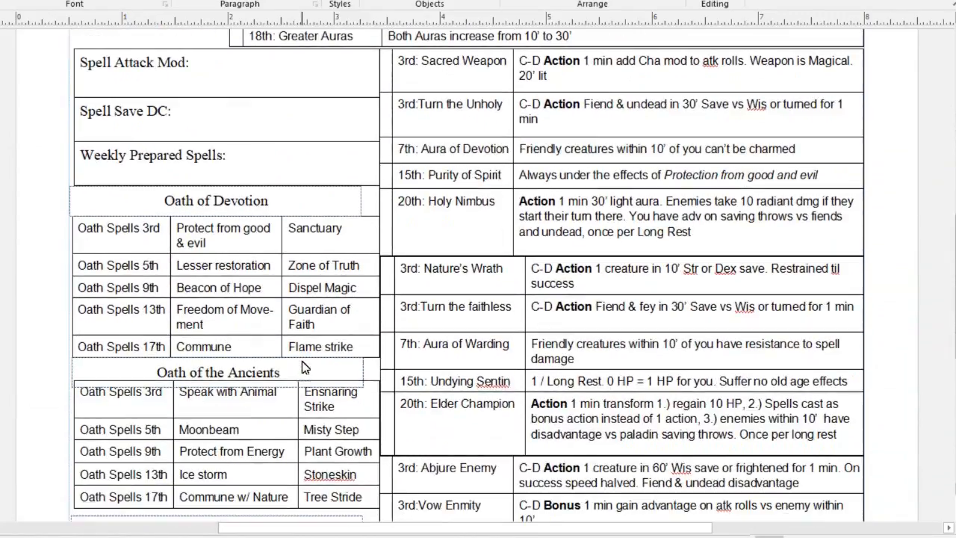
pyautogui.scroll(-3)
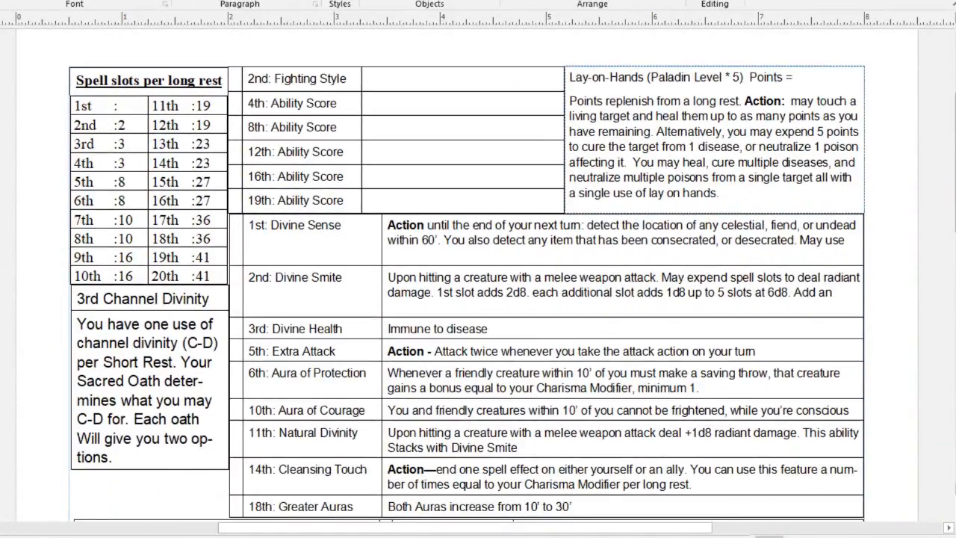
pyautogui.scroll(-3)
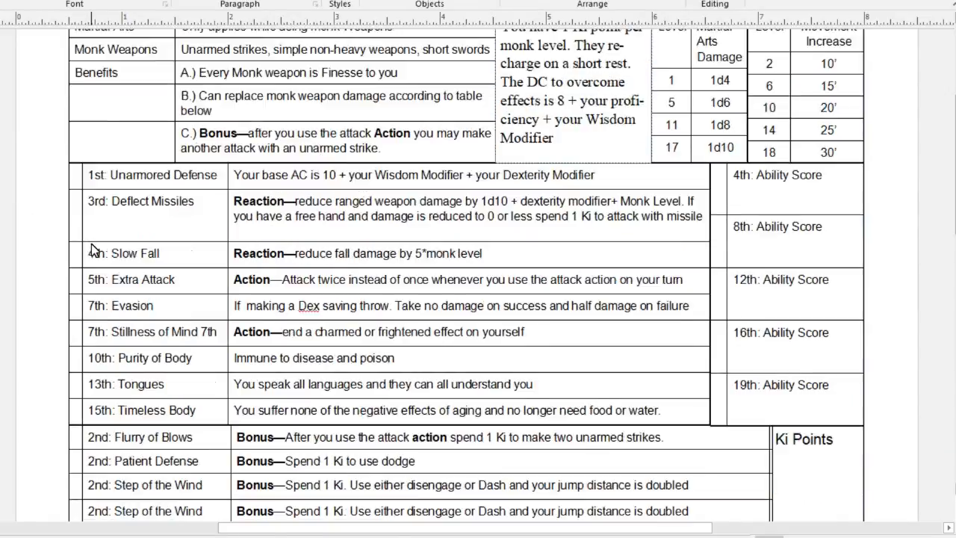
pyautogui.scroll(-3)
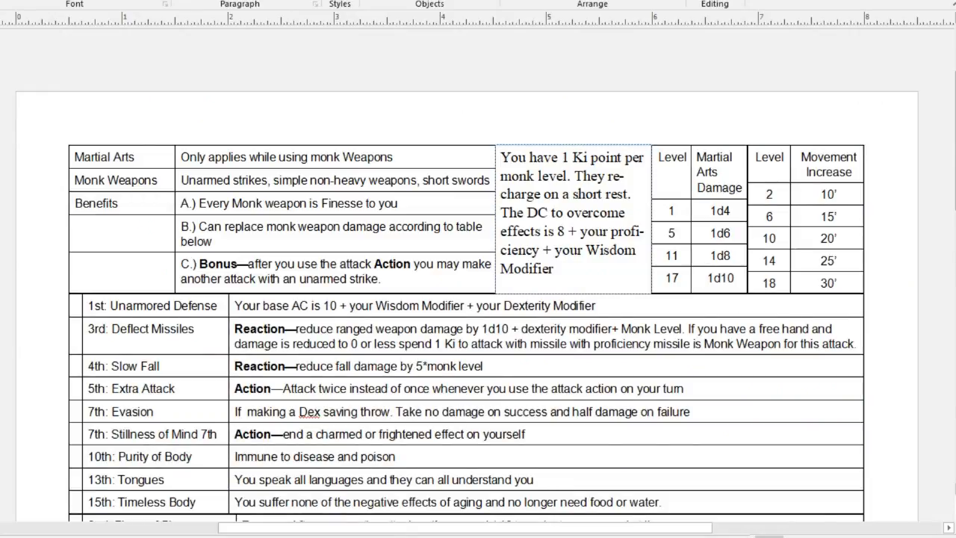
pyautogui.scroll(-3)
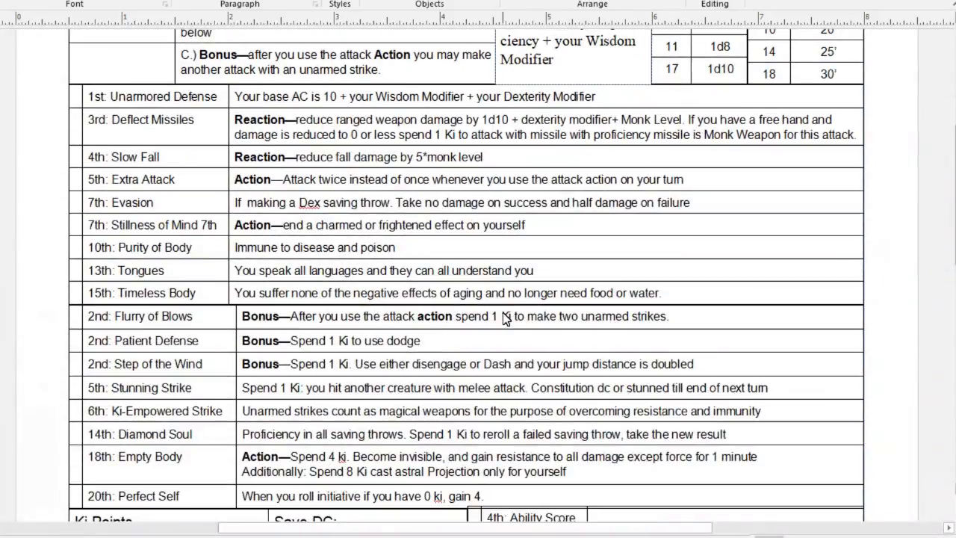
pyautogui.scroll(-3)
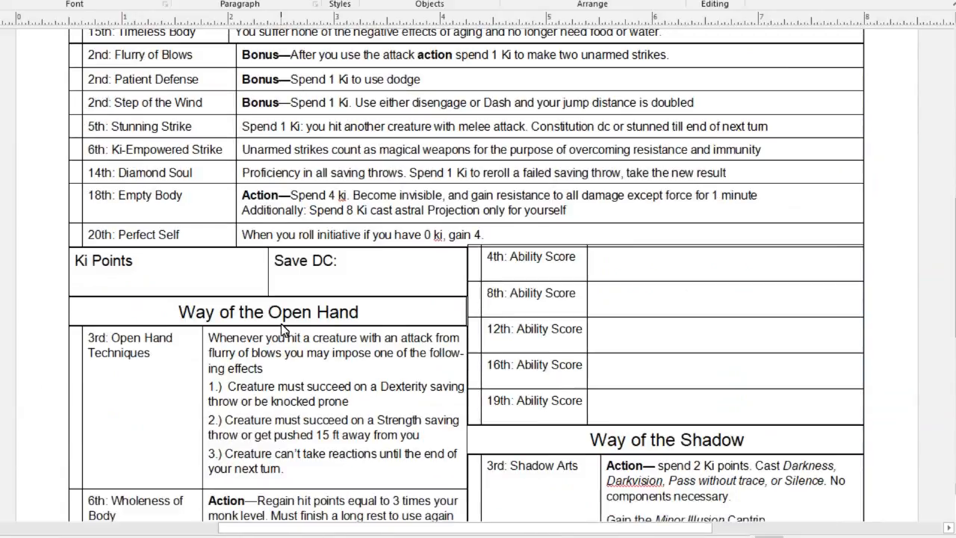
pyautogui.scroll(-3)
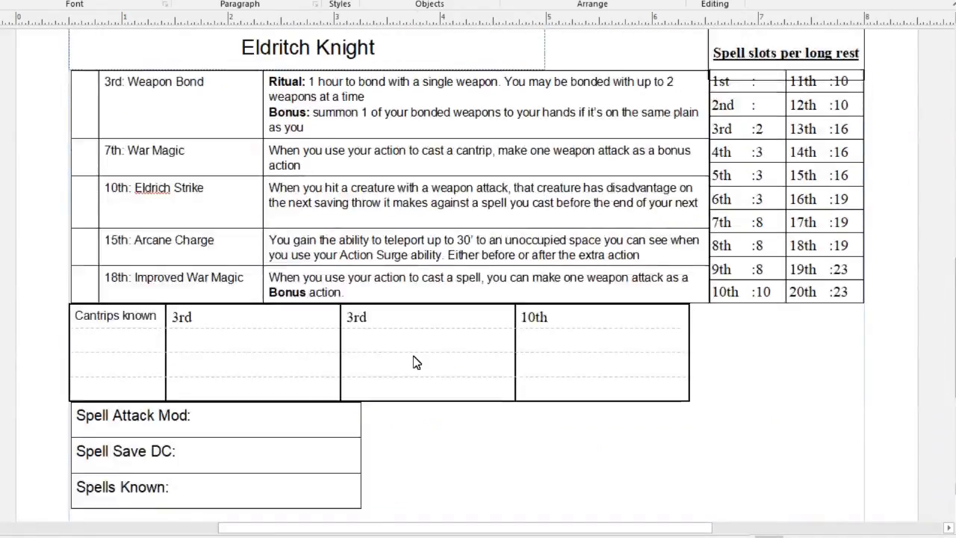
pyautogui.scroll(3)
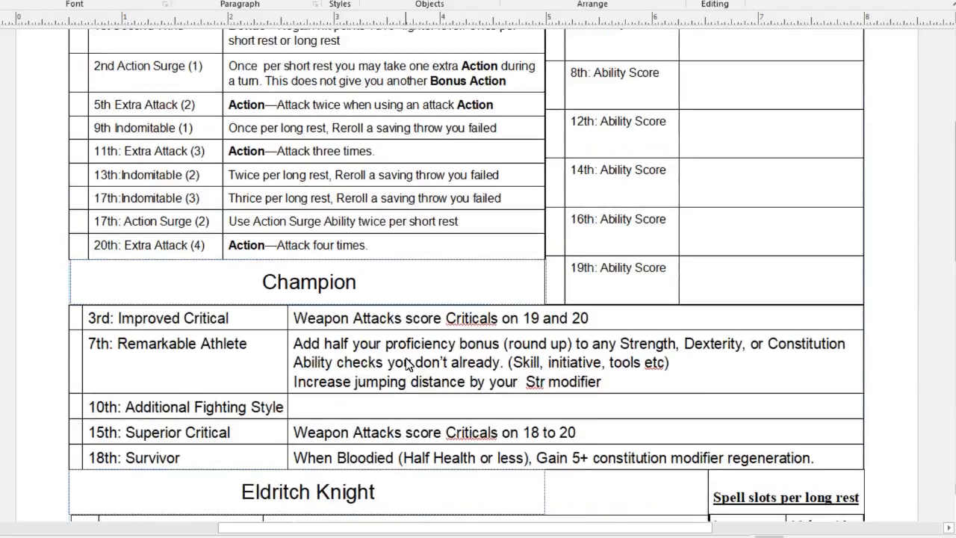
pyautogui.scroll(3)
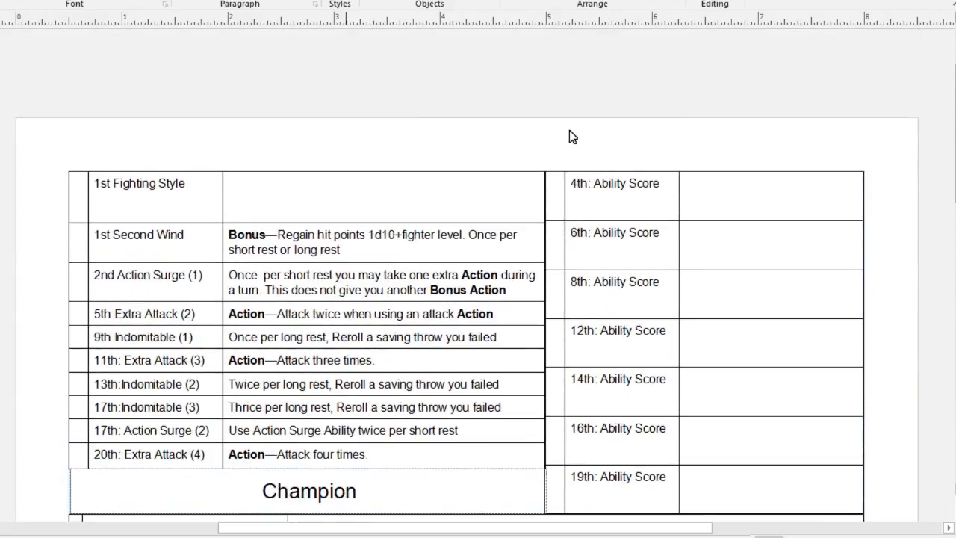